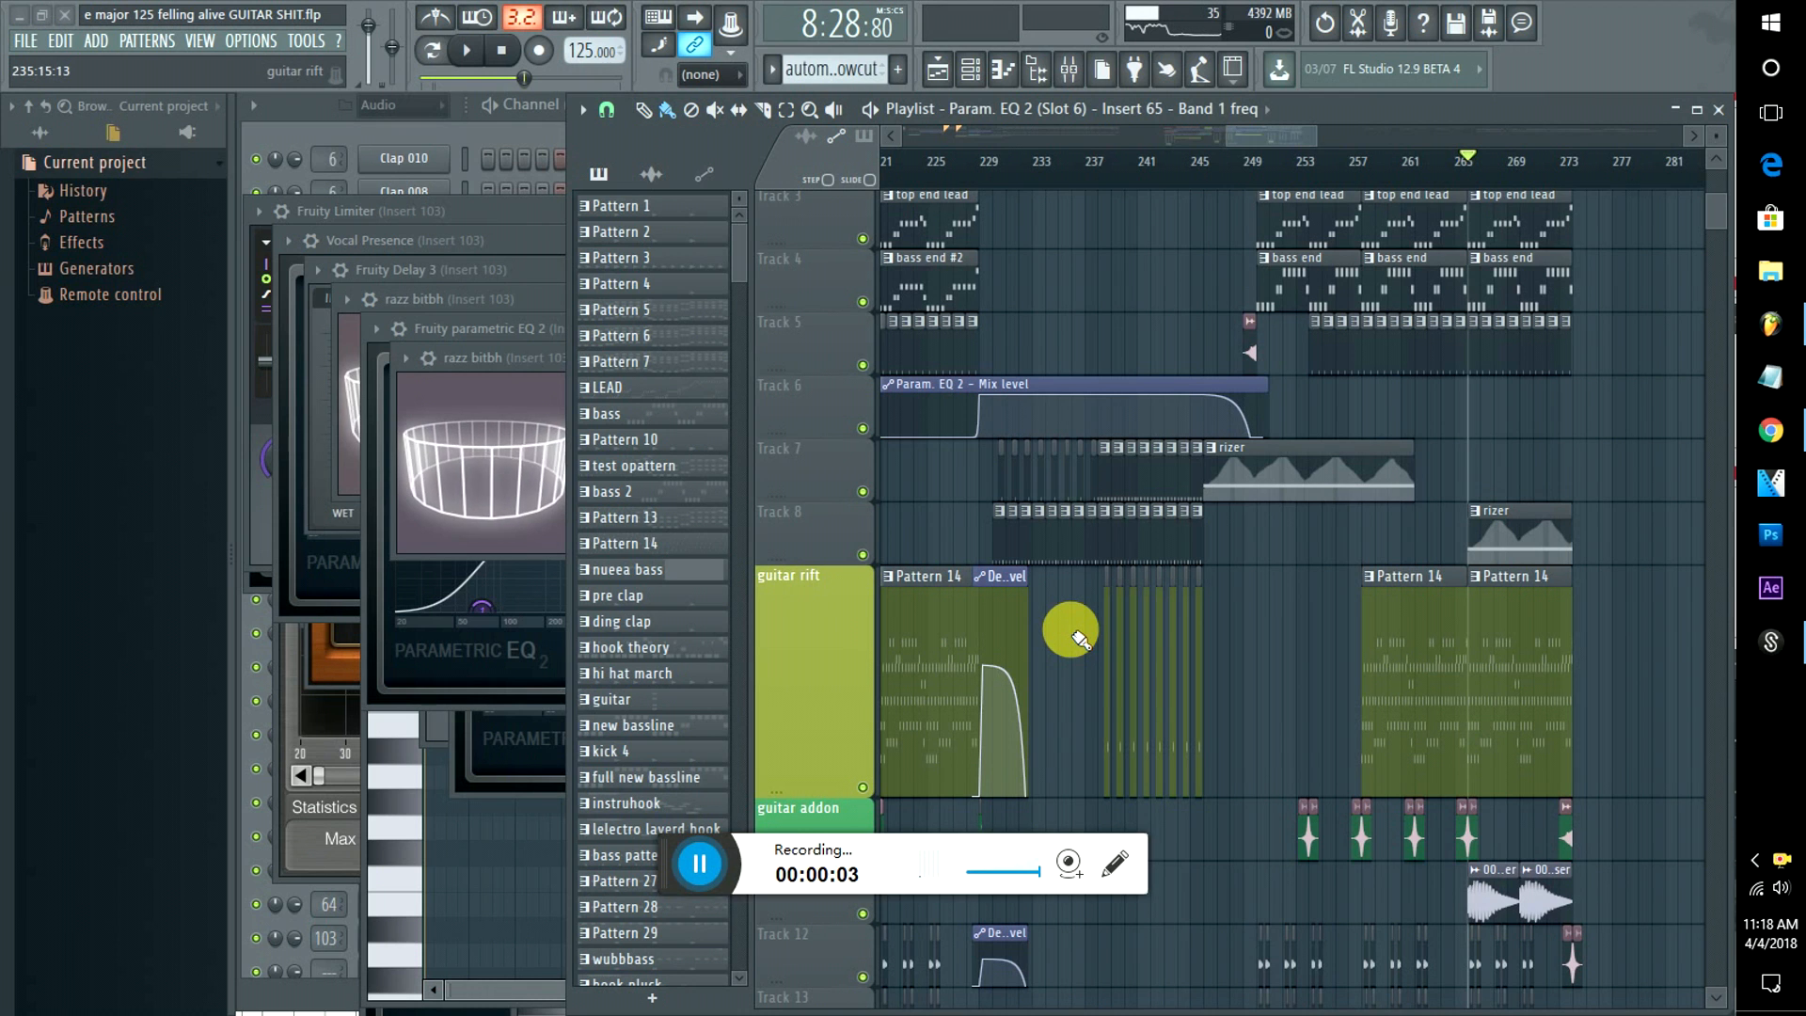
# Open the lead hook channel's effect plugin windows, then bring the Playlist back to the front
pyautogui.click(625, 932)
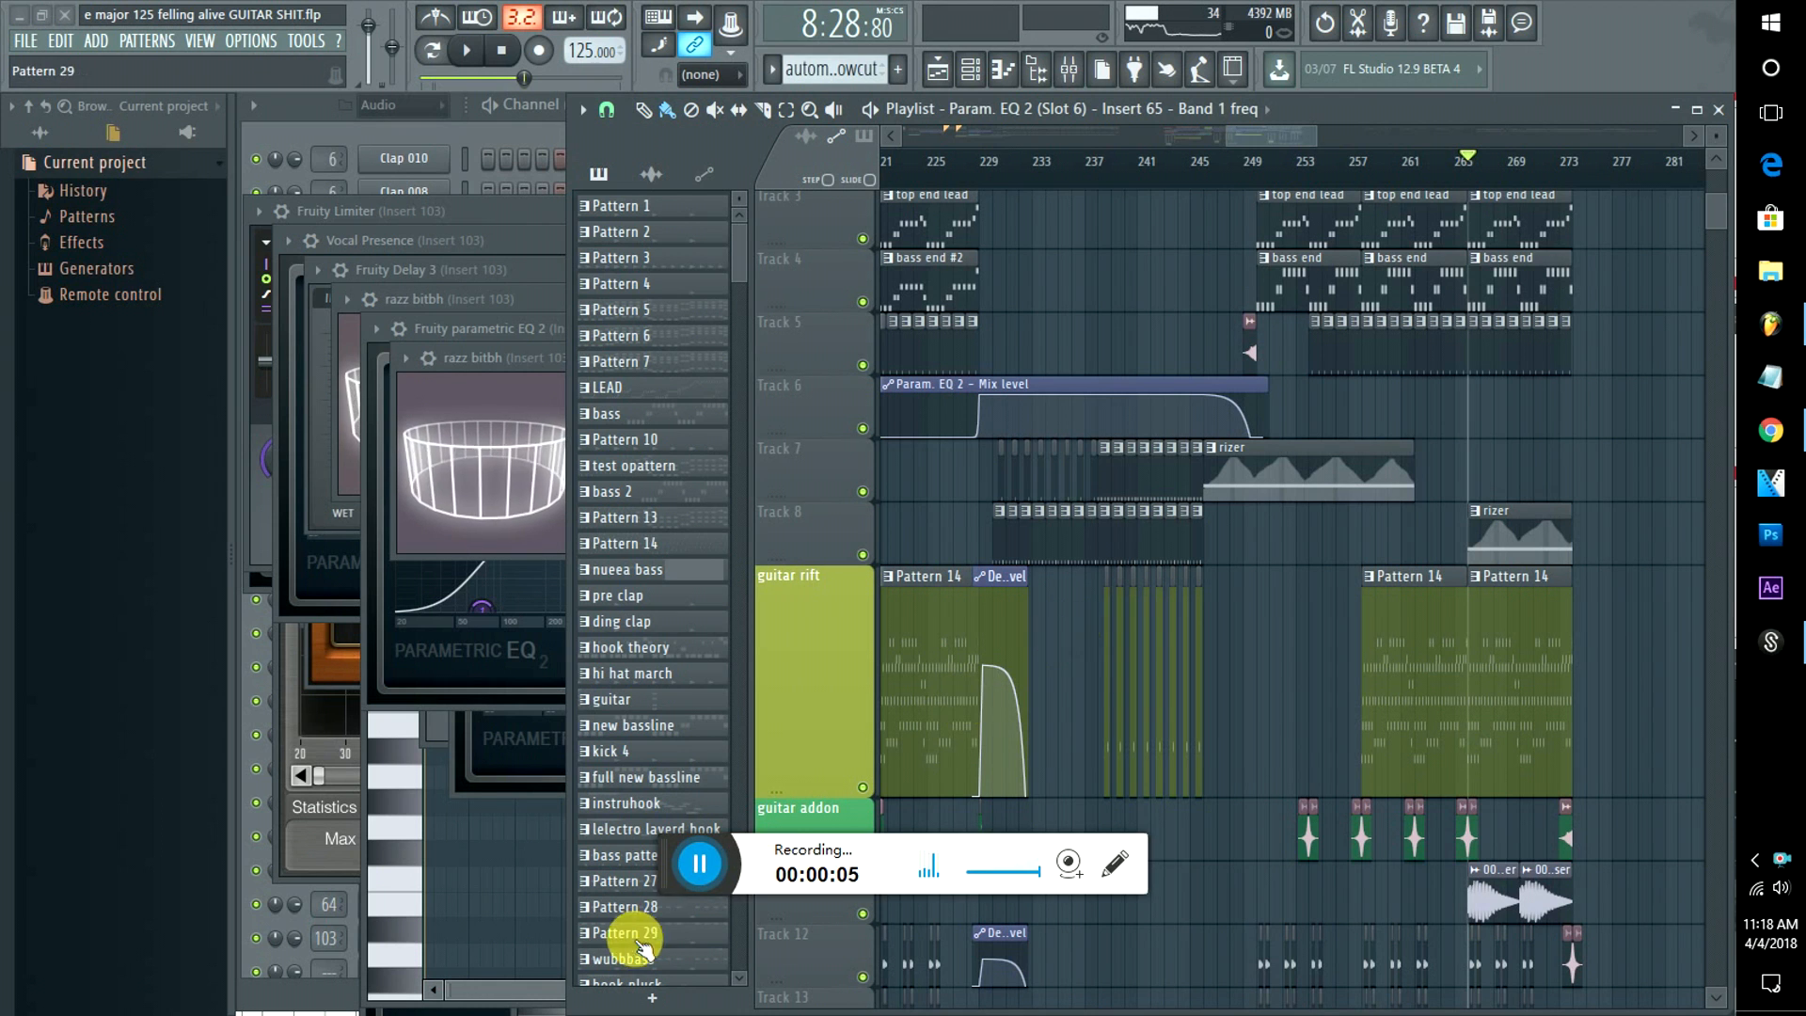
pyautogui.click(623, 881)
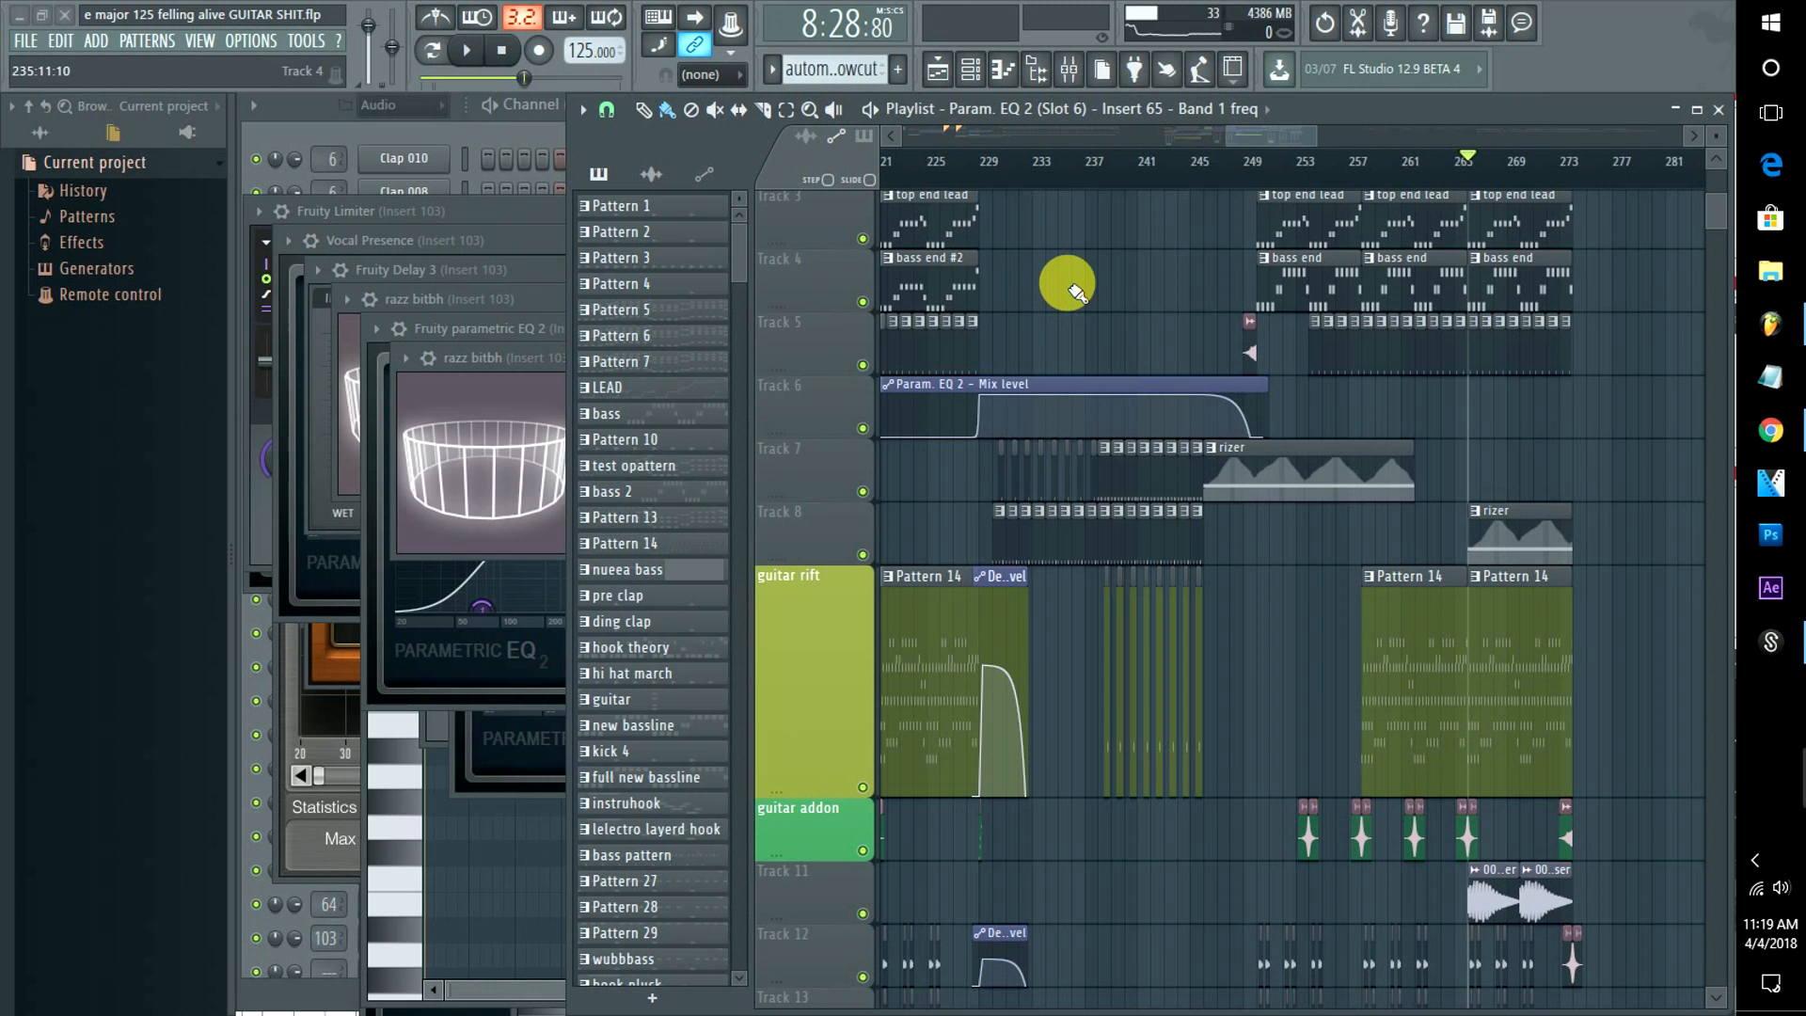
pyautogui.moveTo(1446, 173)
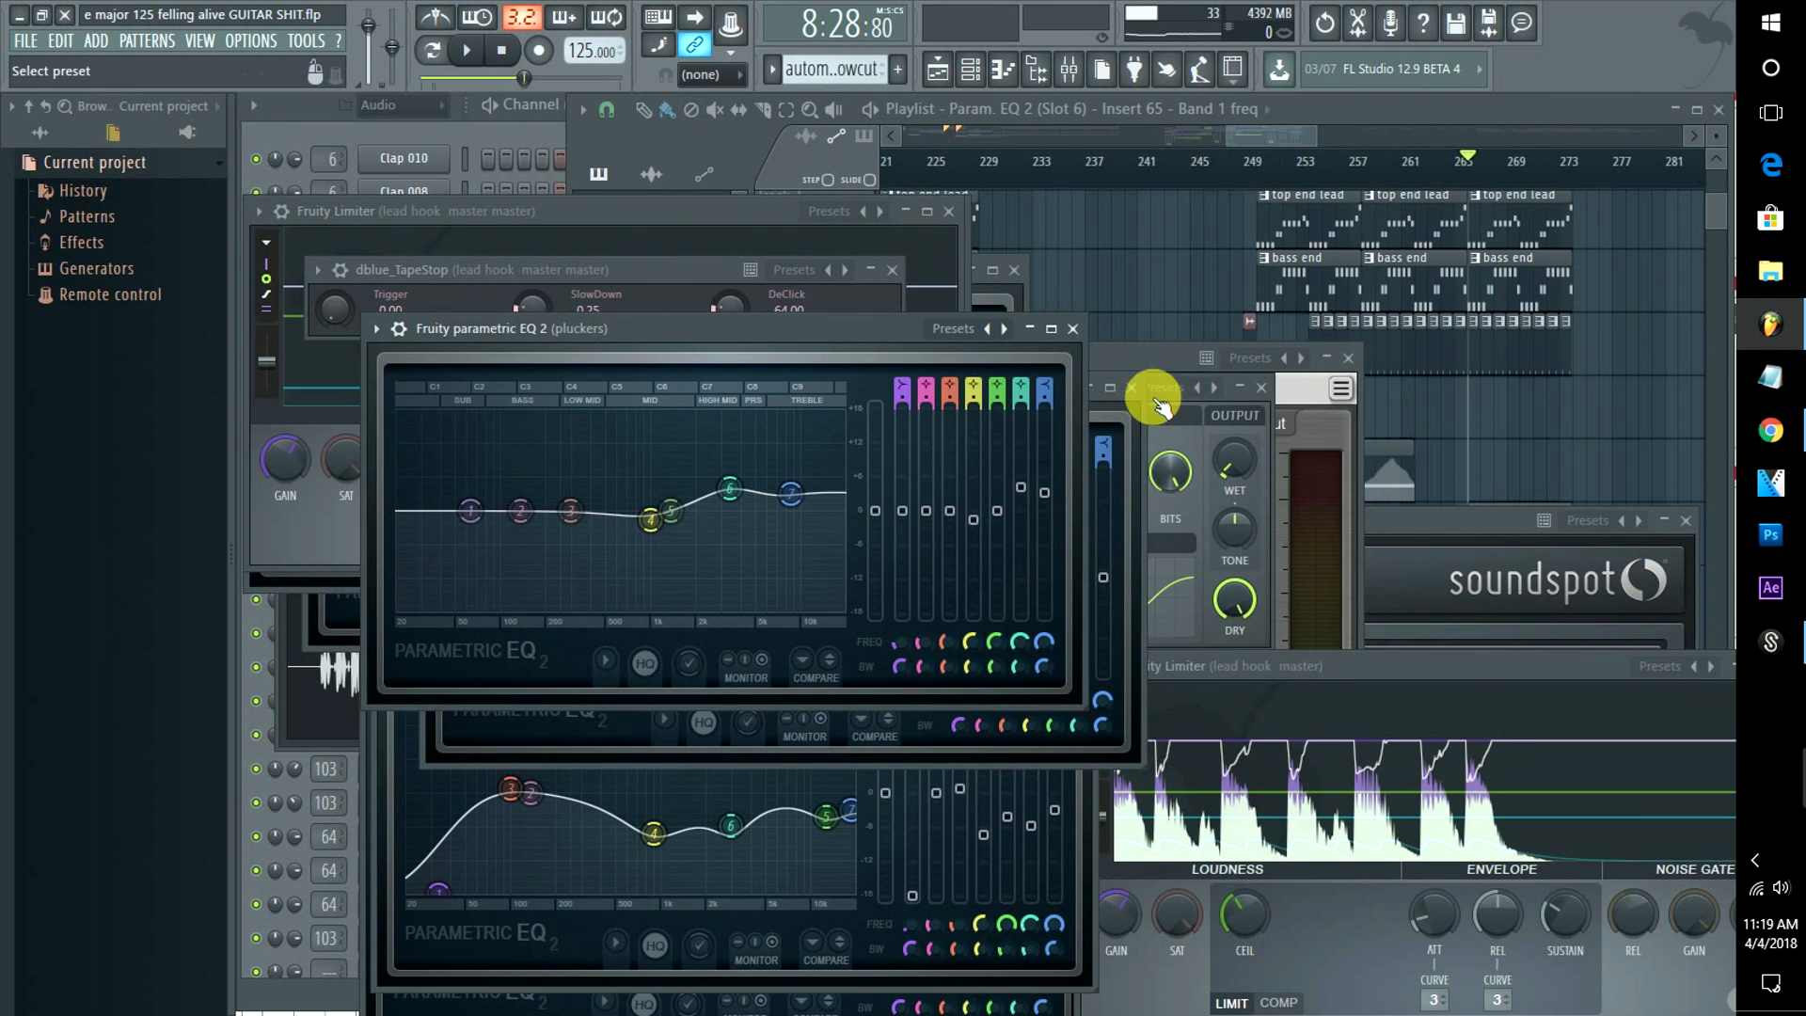
pyautogui.moveTo(1440, 225)
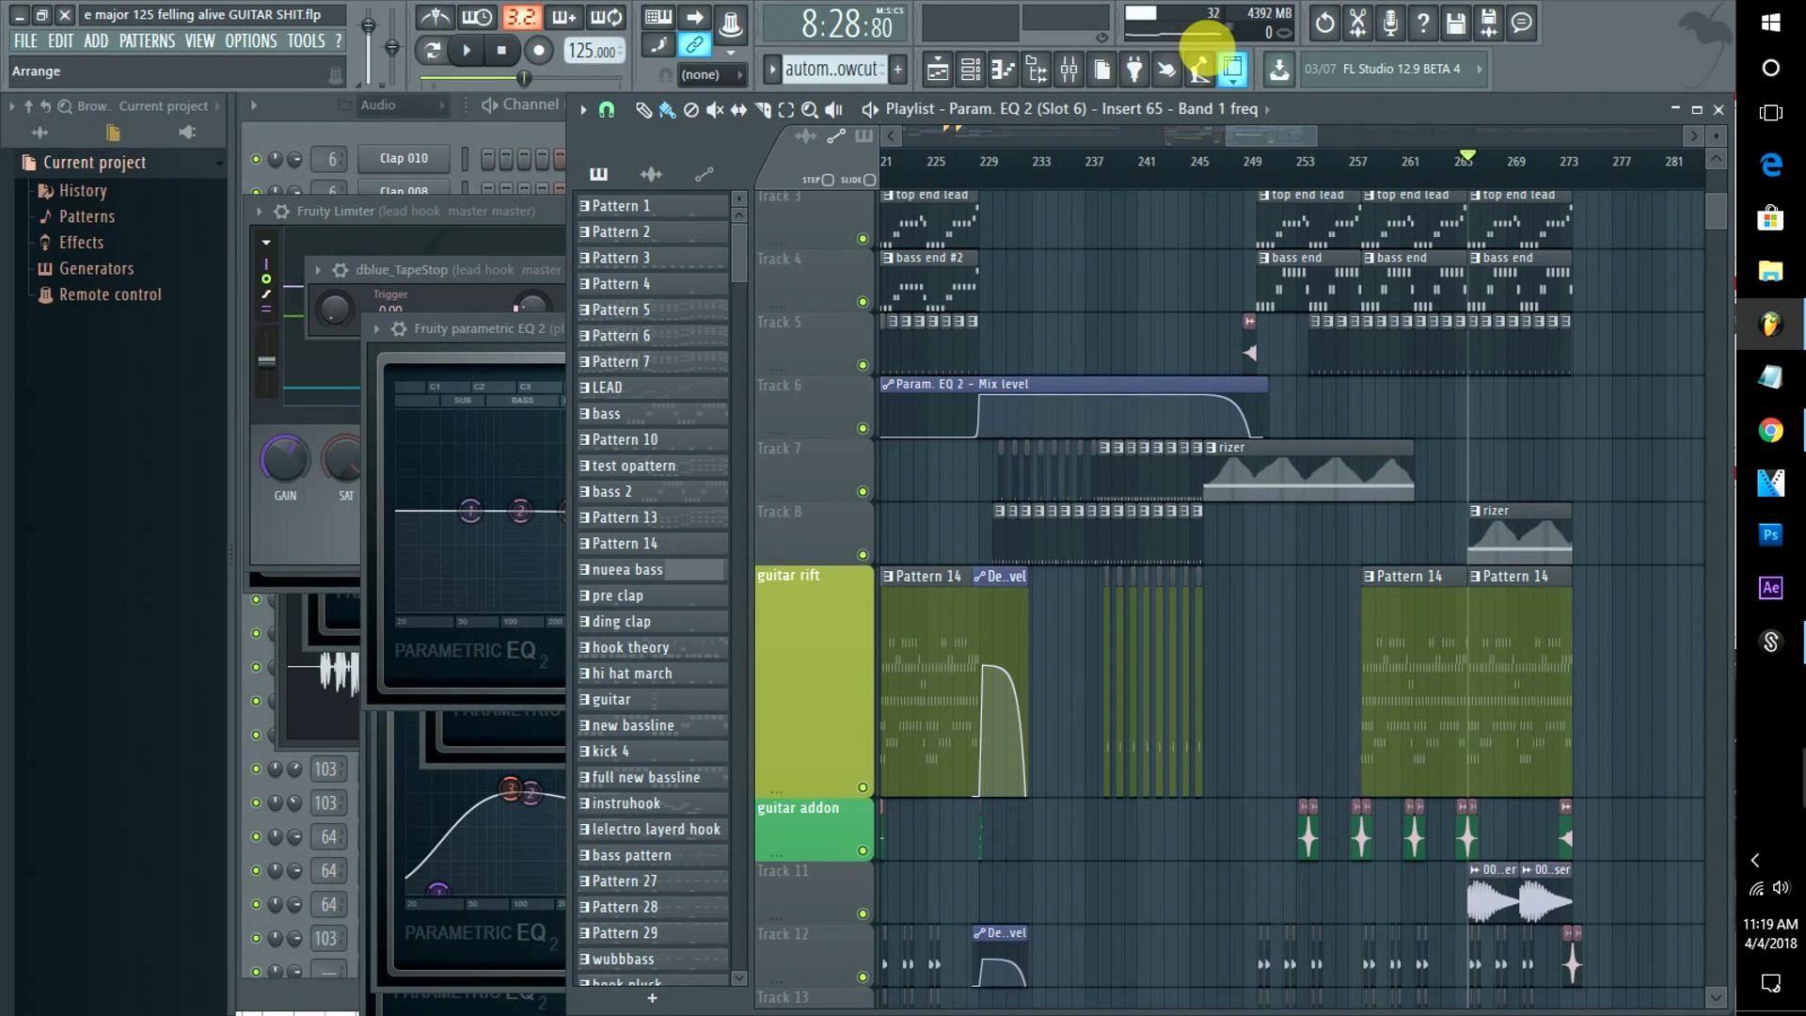
pyautogui.click(464, 50)
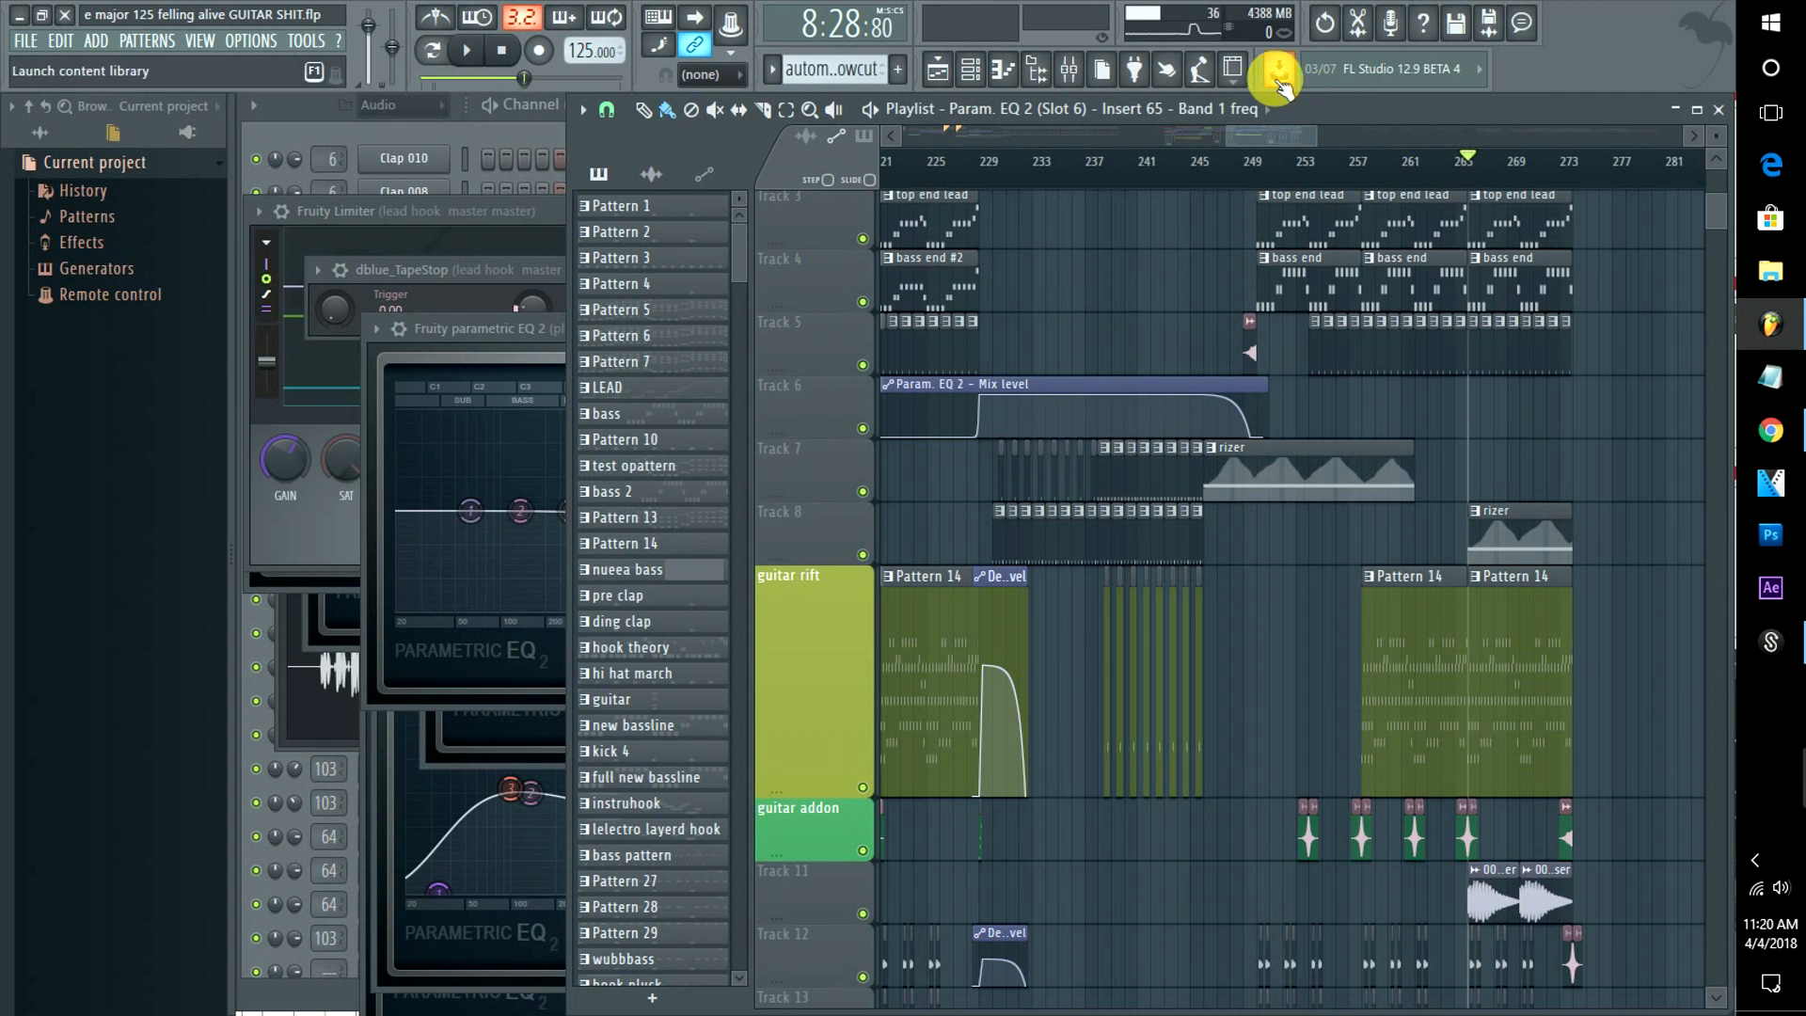
pyautogui.moveTo(1192, 40)
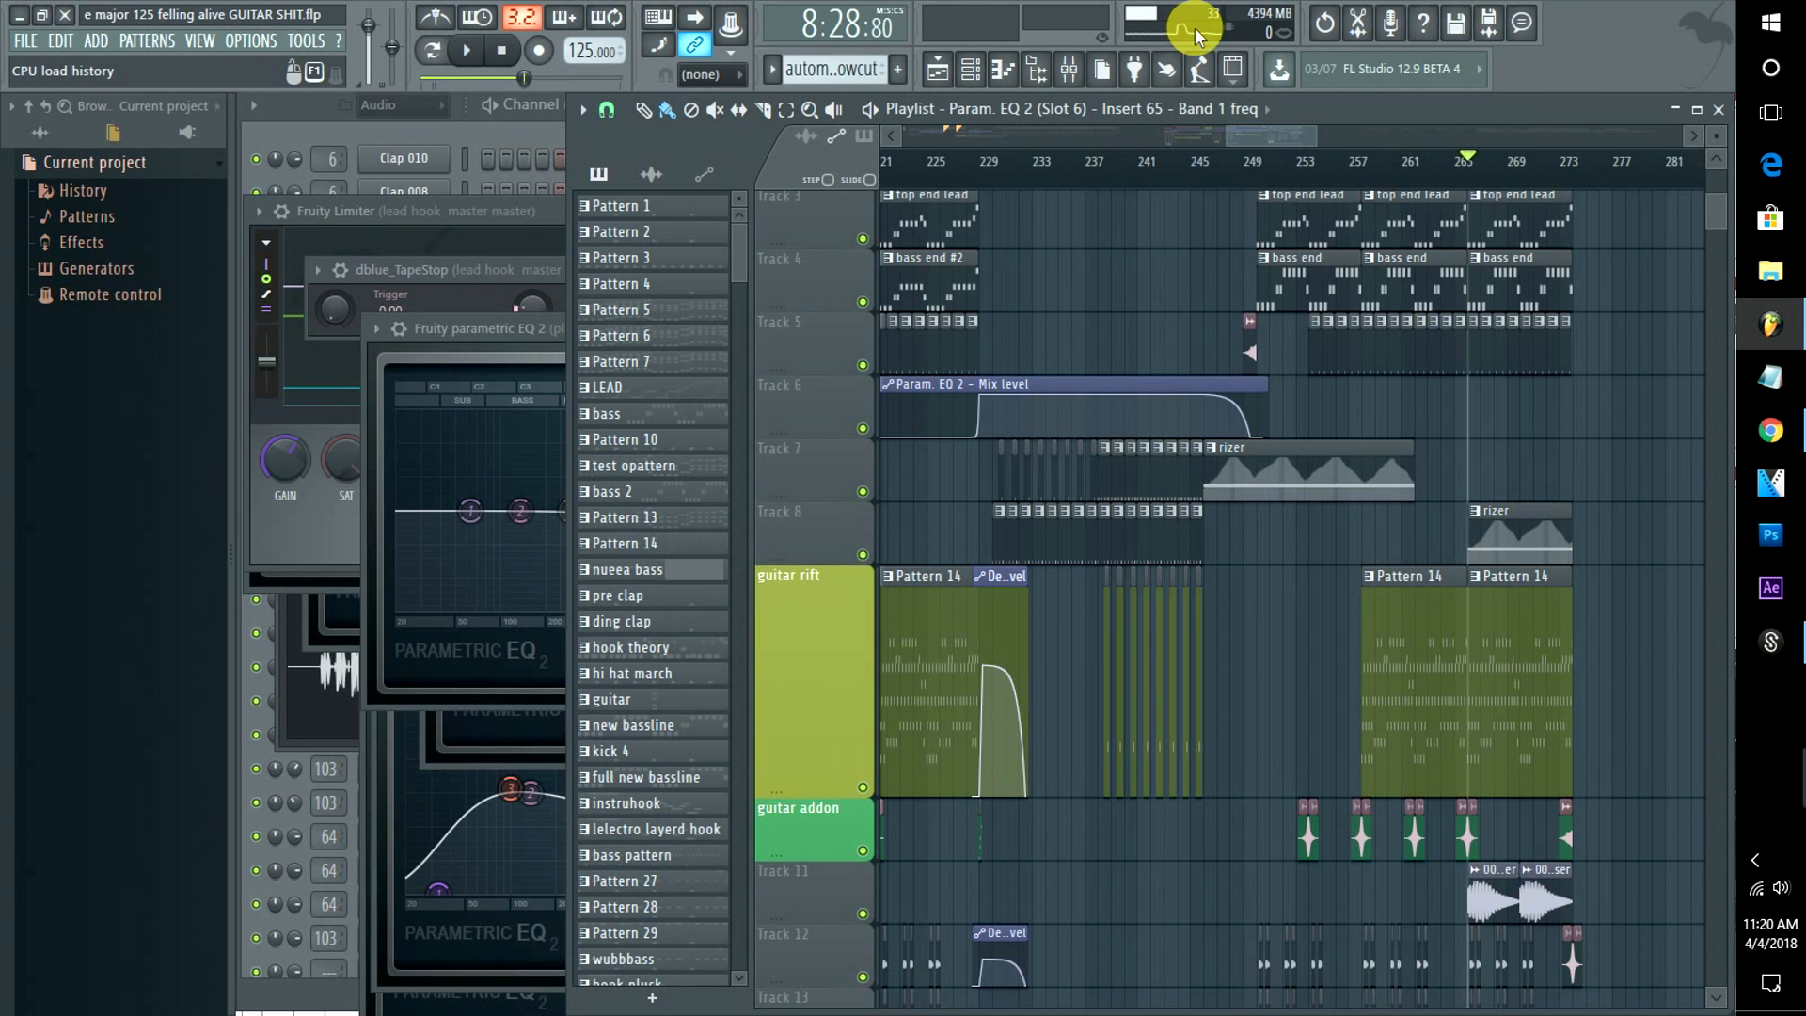
pyautogui.moveTo(1599, 9)
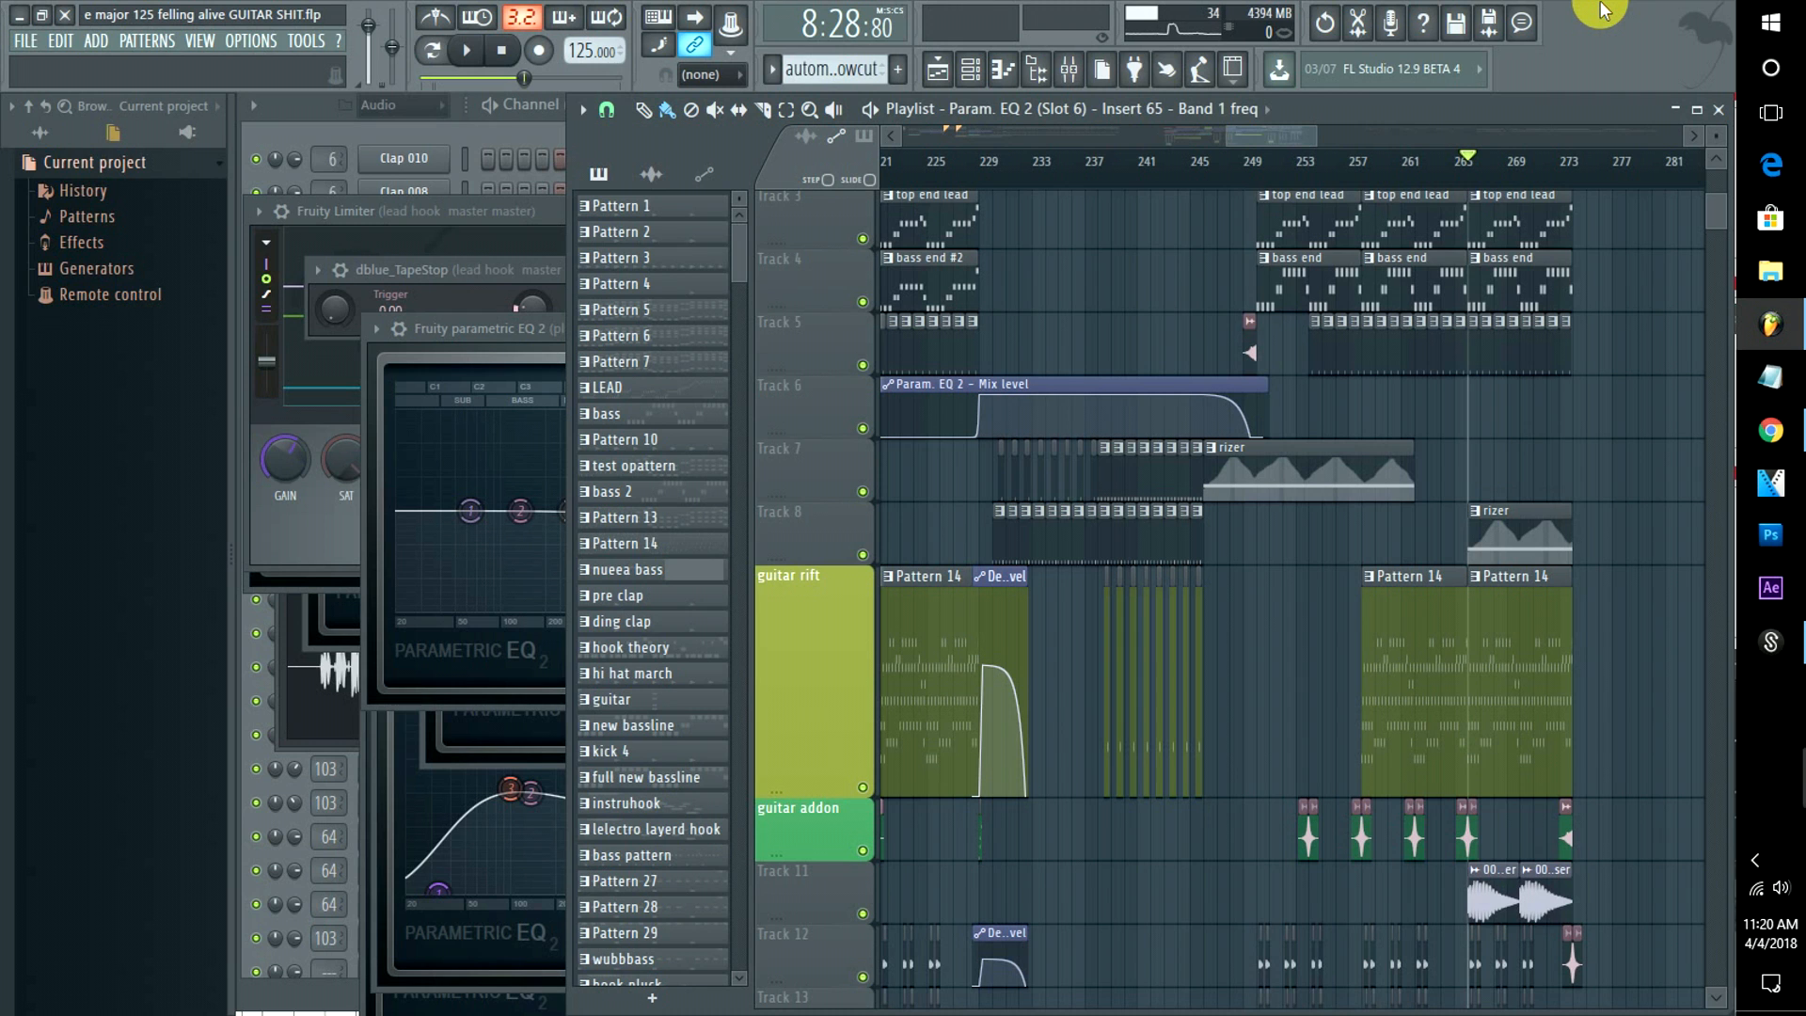
pyautogui.moveTo(1498, 143)
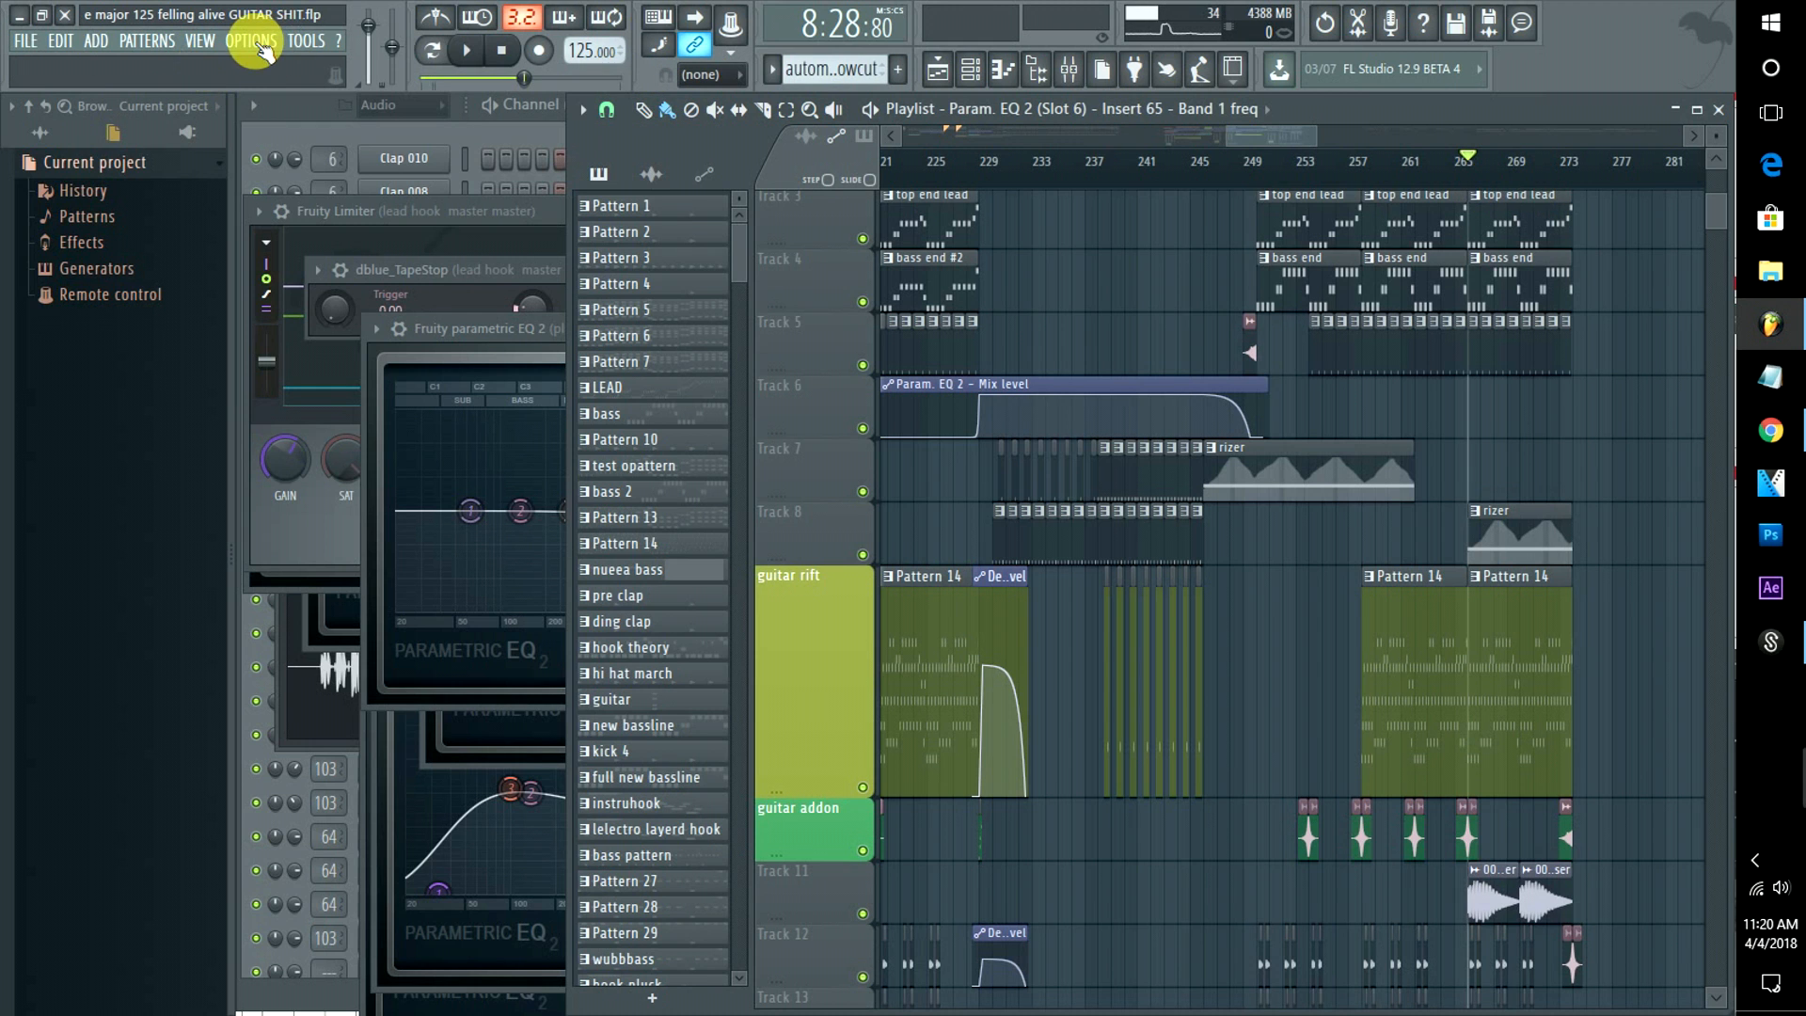
# Open Audio settings, reopen them, and show the ASIO panel with its 512-sample buffer
pyautogui.click(250, 41)
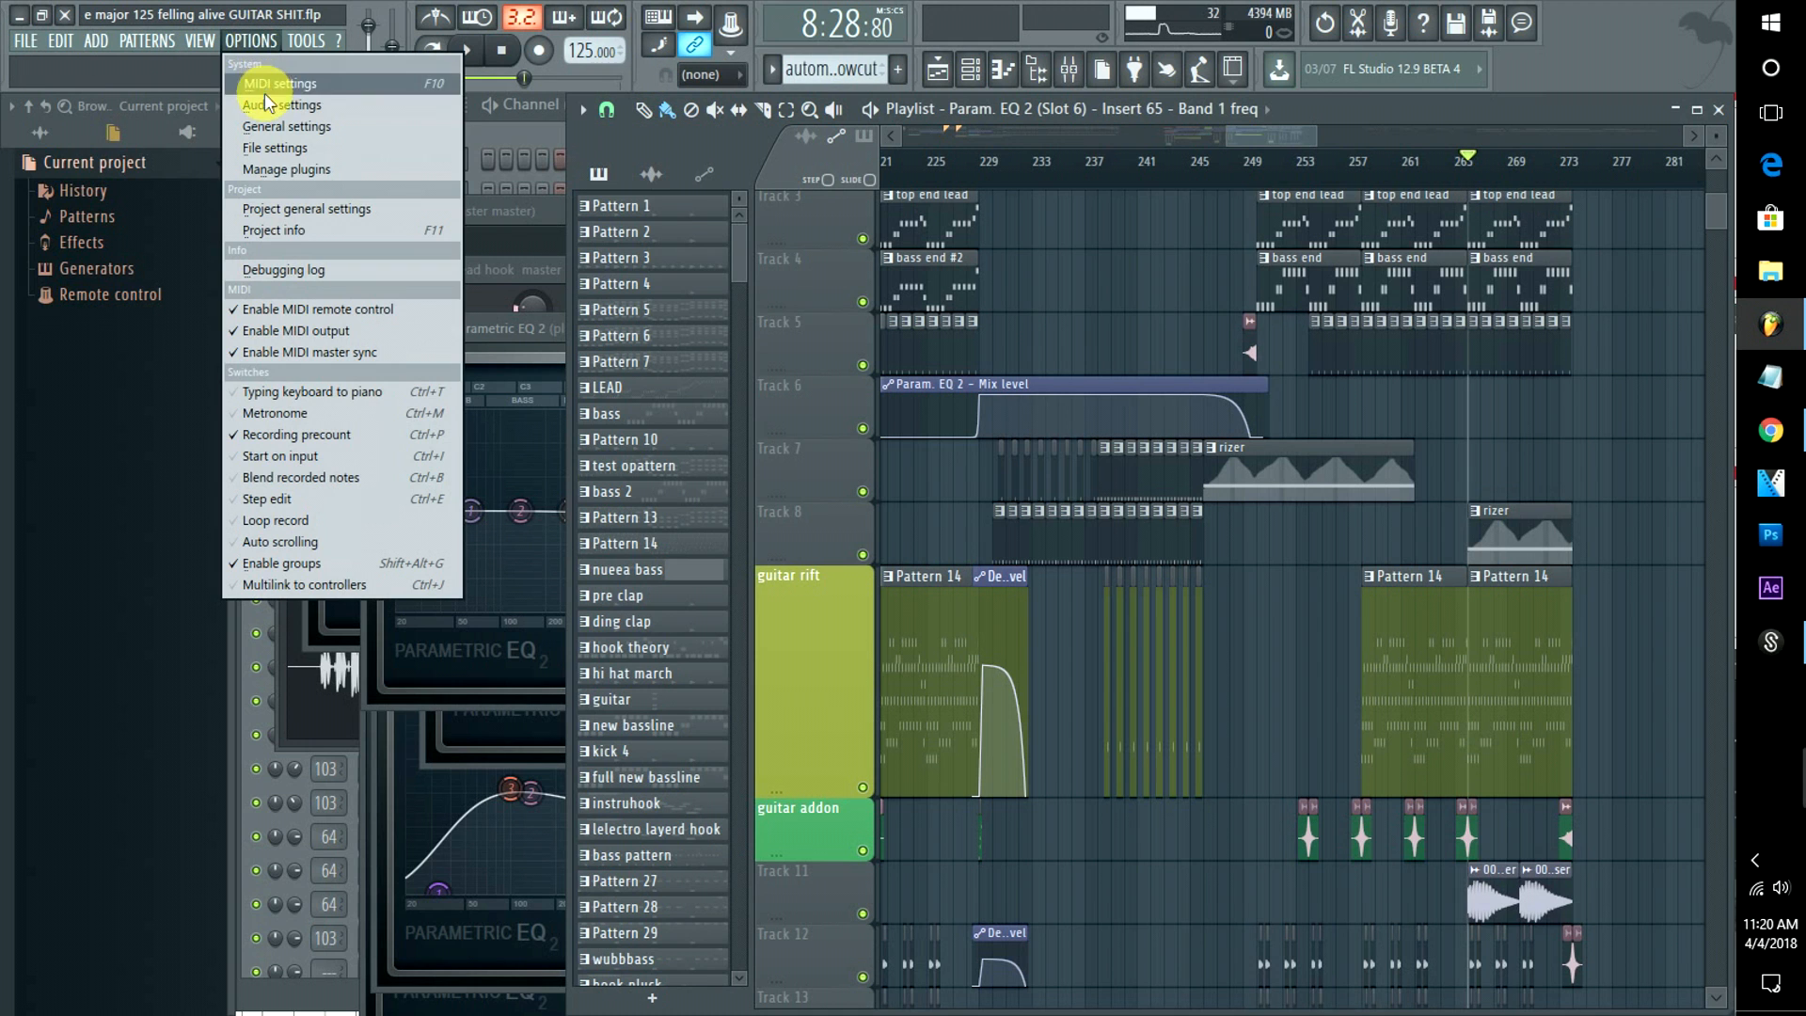
pyautogui.click(281, 105)
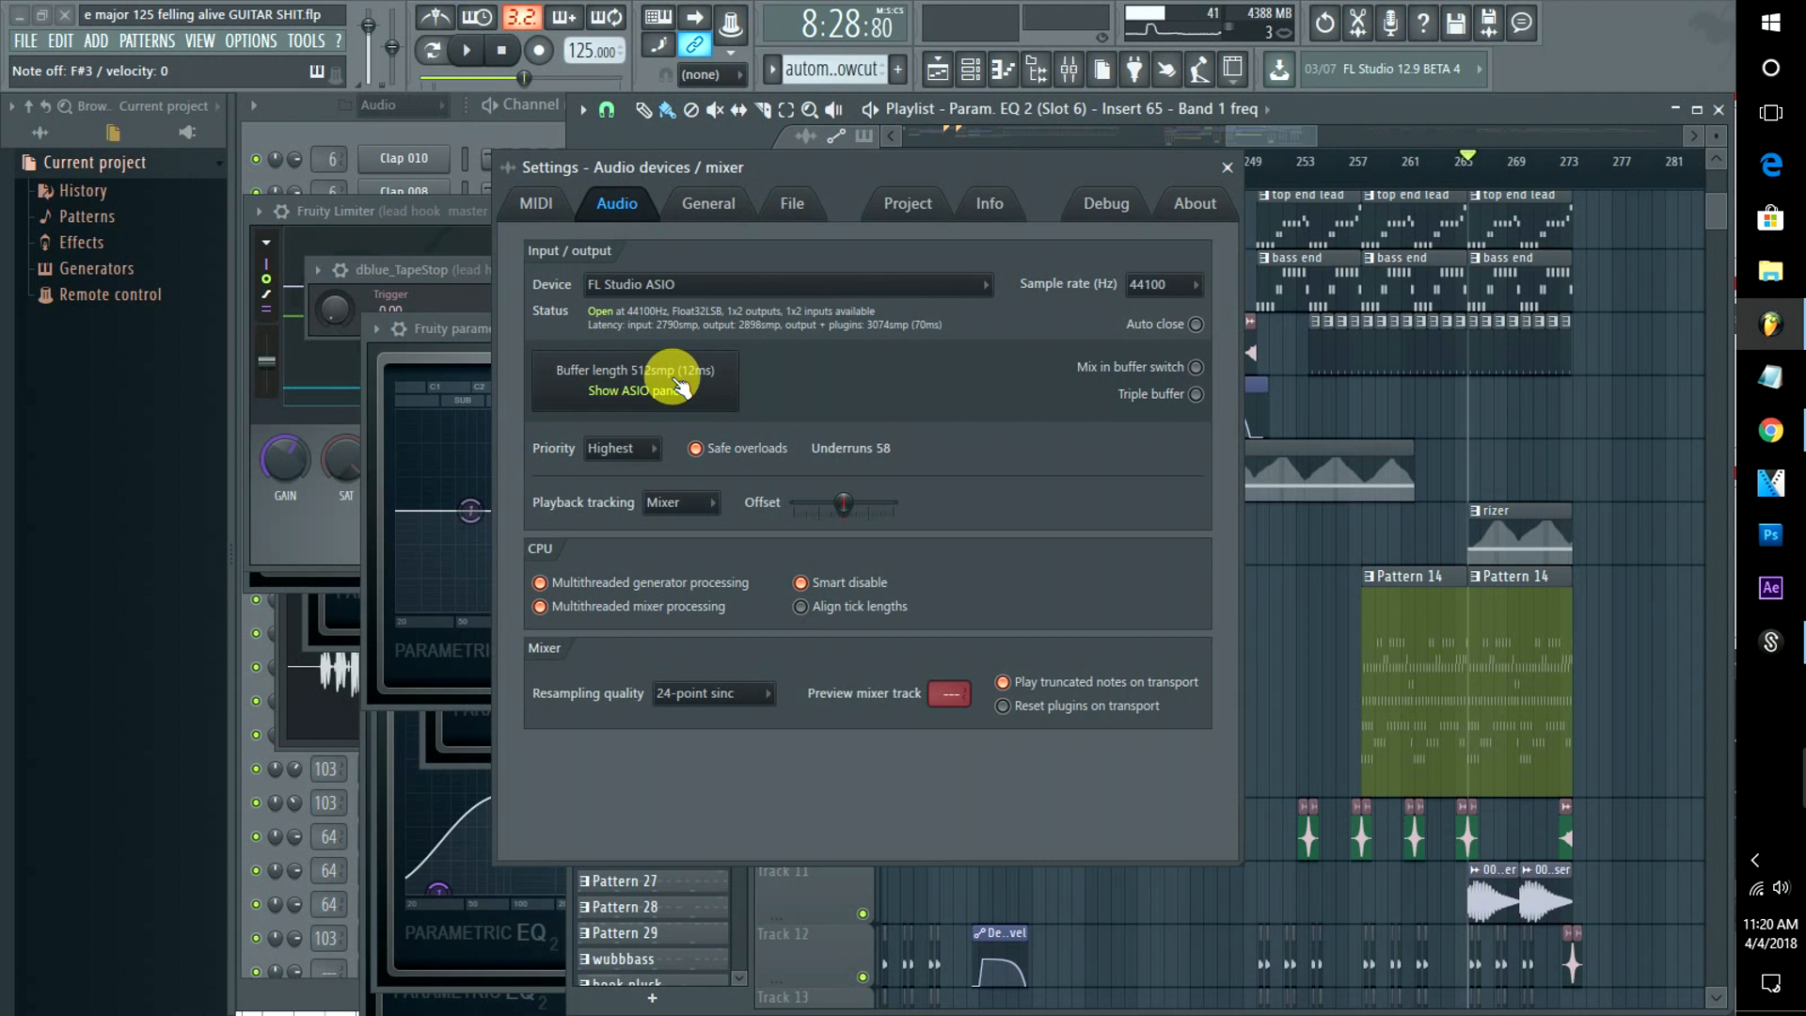
pyautogui.moveTo(1071, 161)
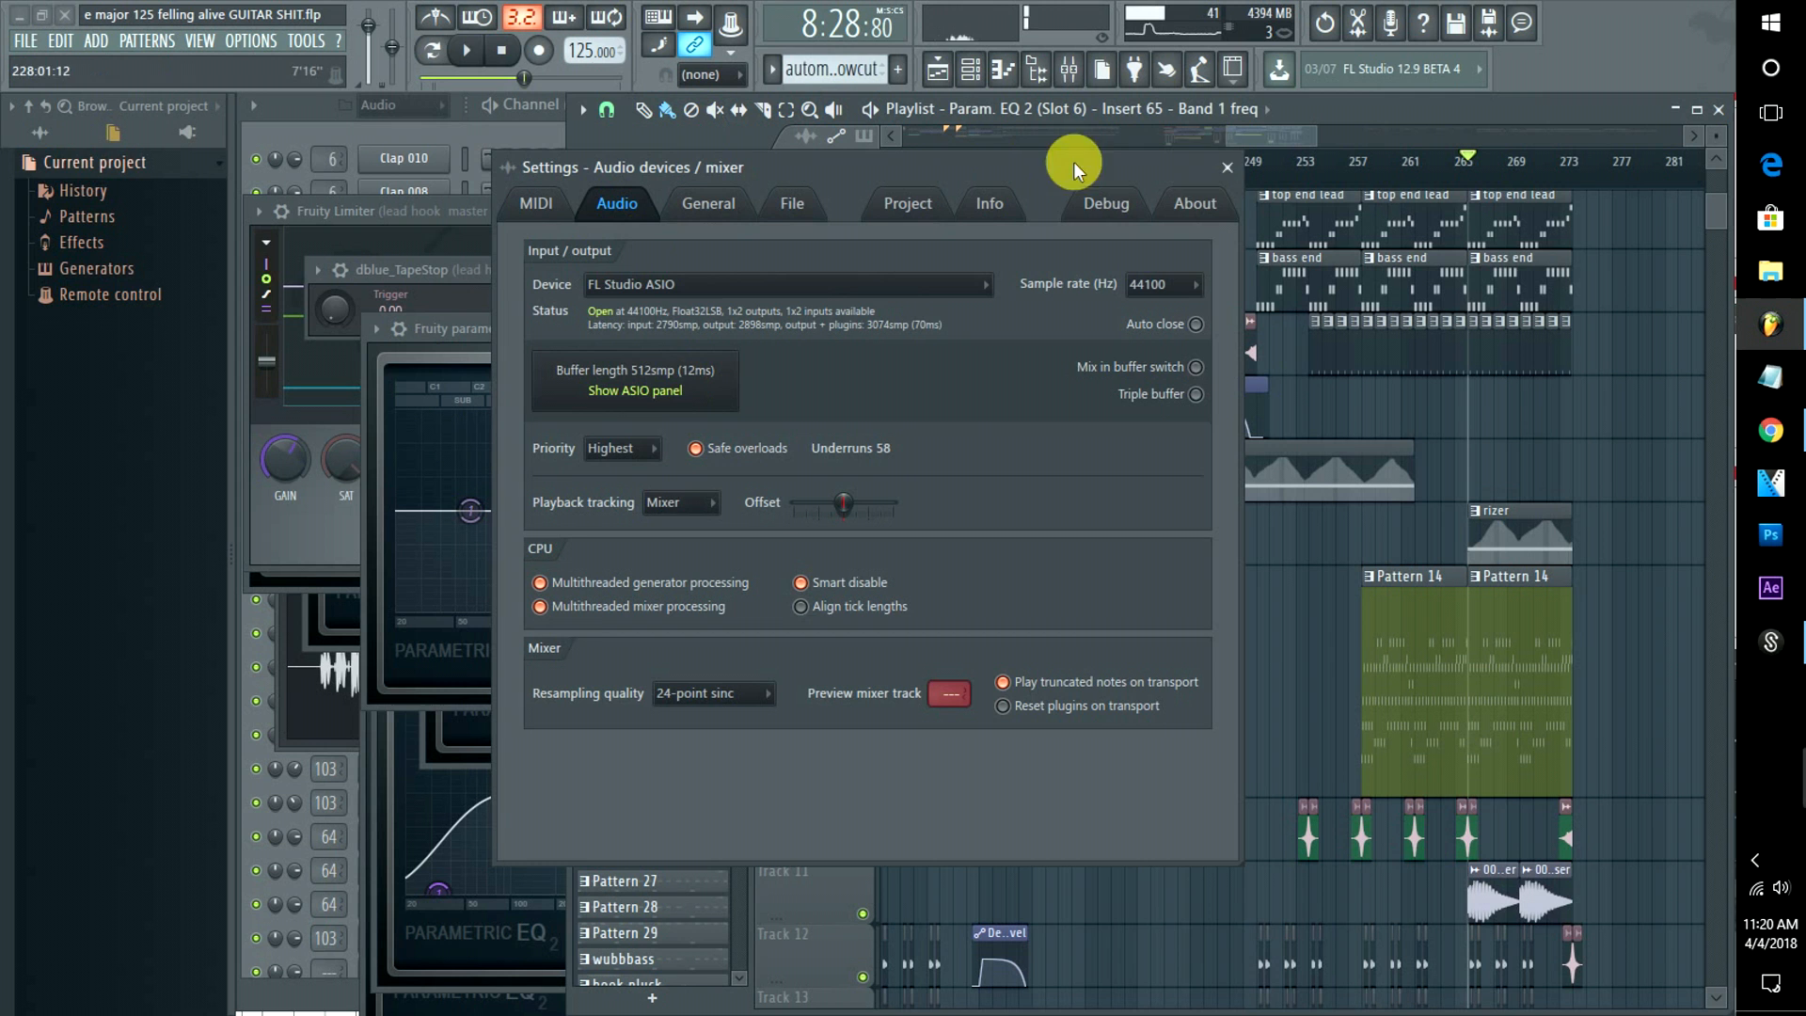
pyautogui.click(1225, 167)
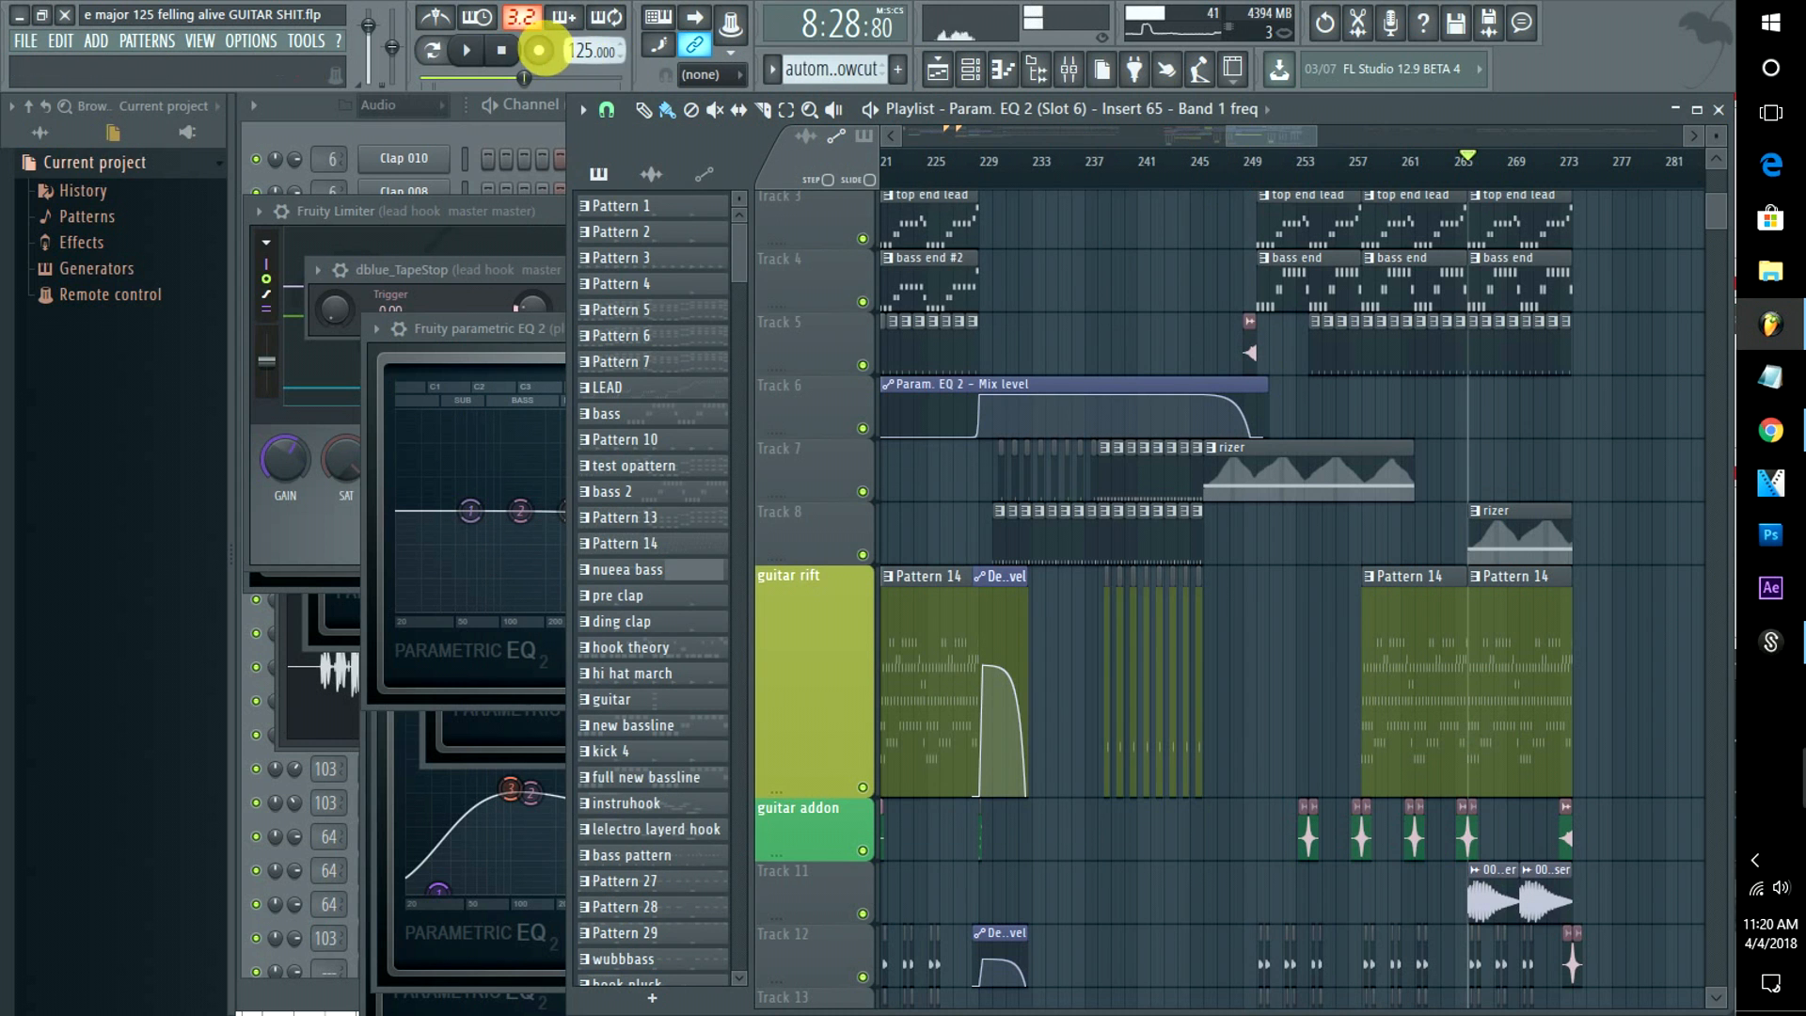
pyautogui.click(499, 50)
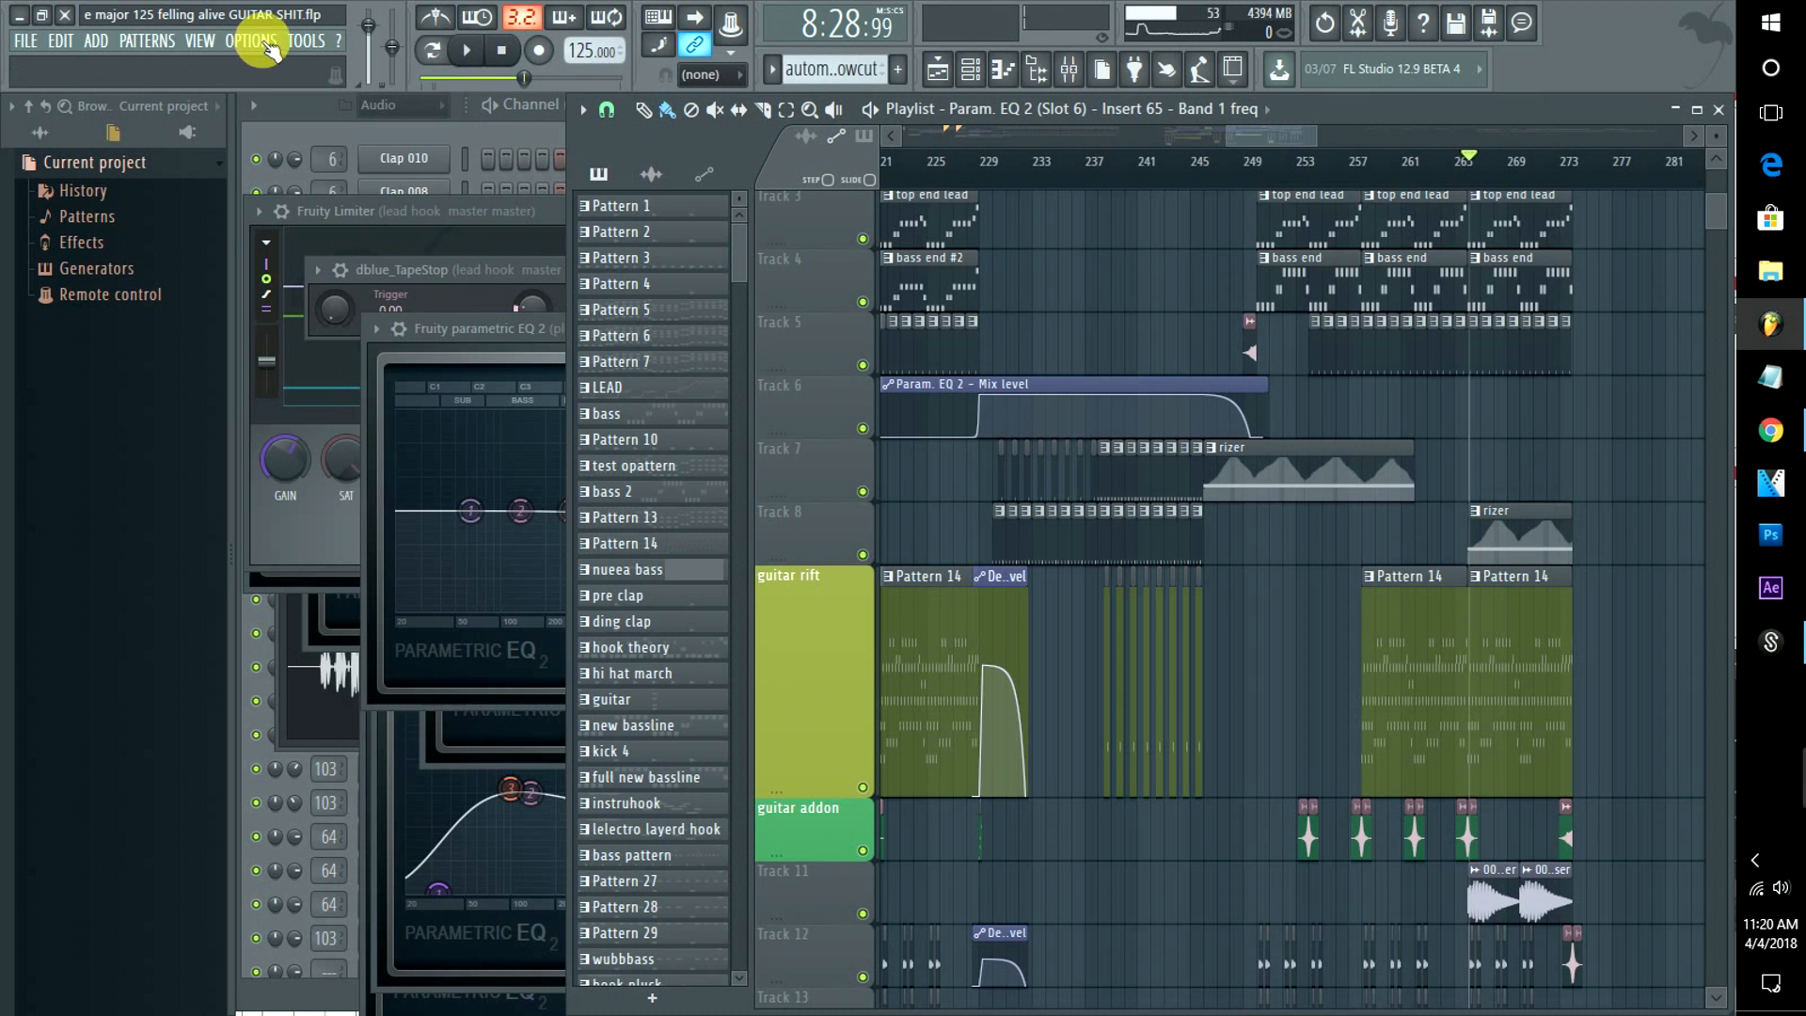
pyautogui.click(250, 40)
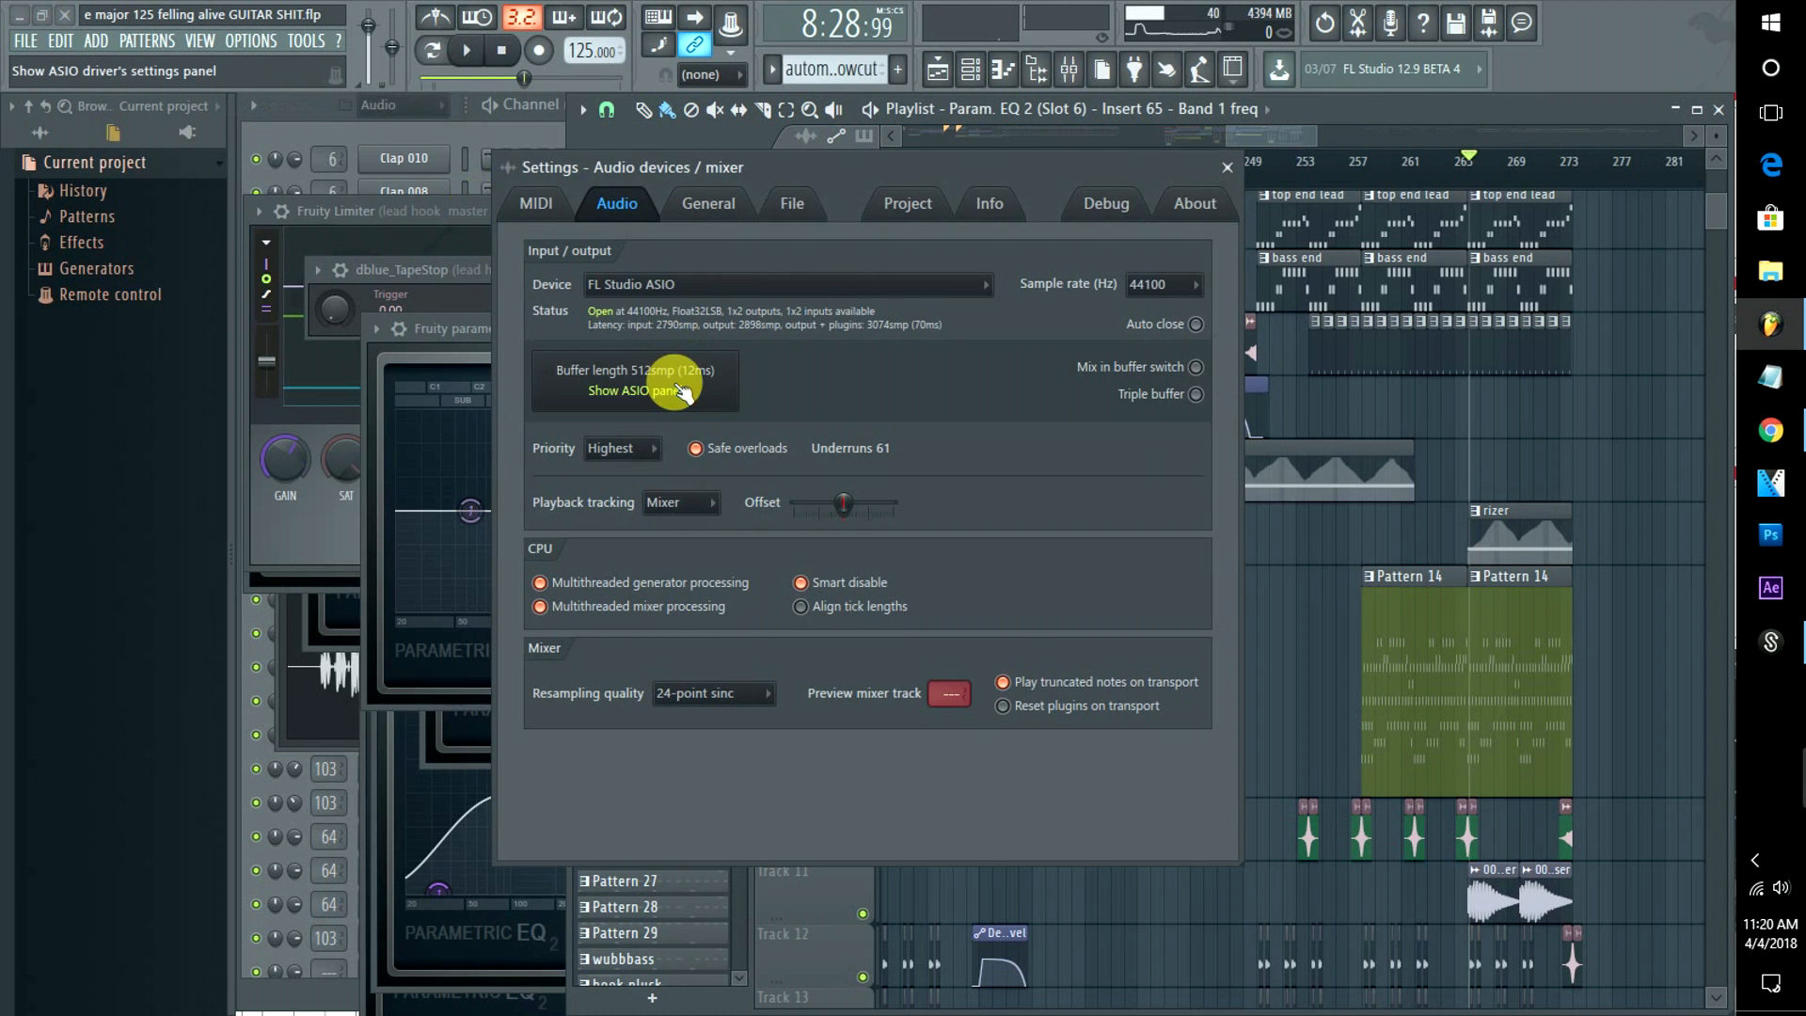
pyautogui.click(632, 391)
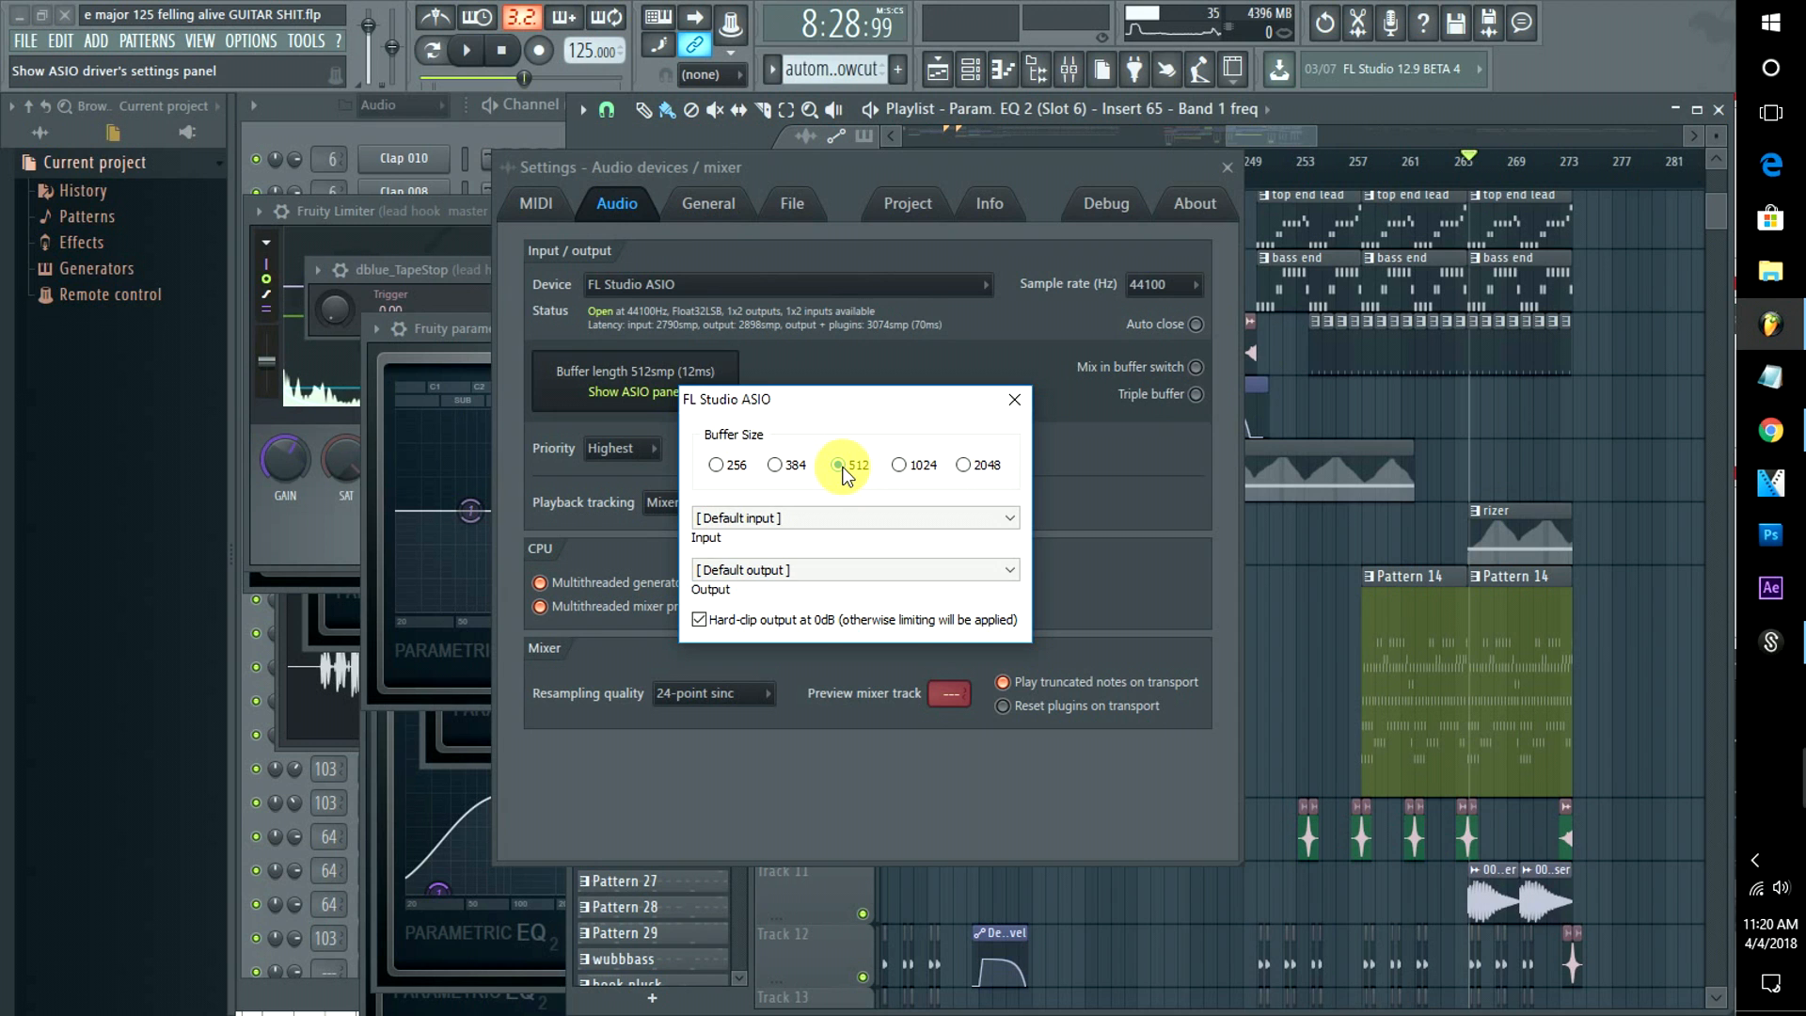
pyautogui.moveTo(718, 472)
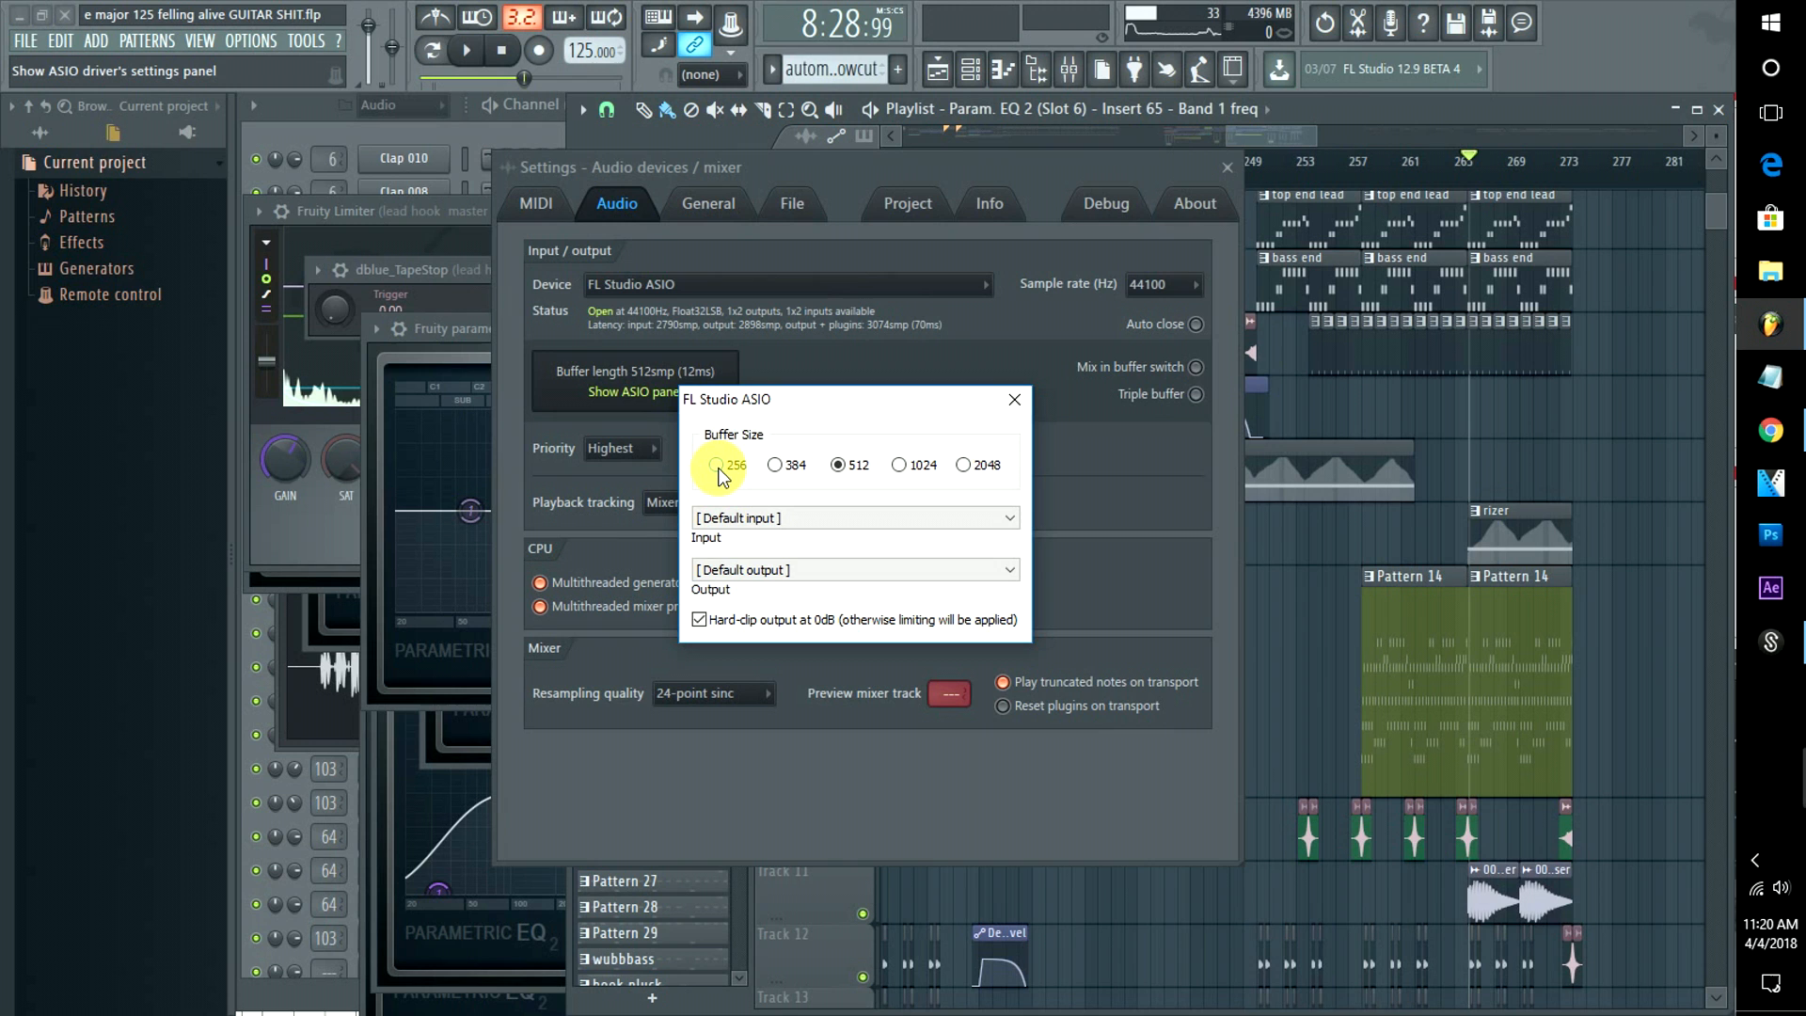
# Set the ASIO buffer to 2048 samples (47 ms) and close the driver panel
pyautogui.click(716, 463)
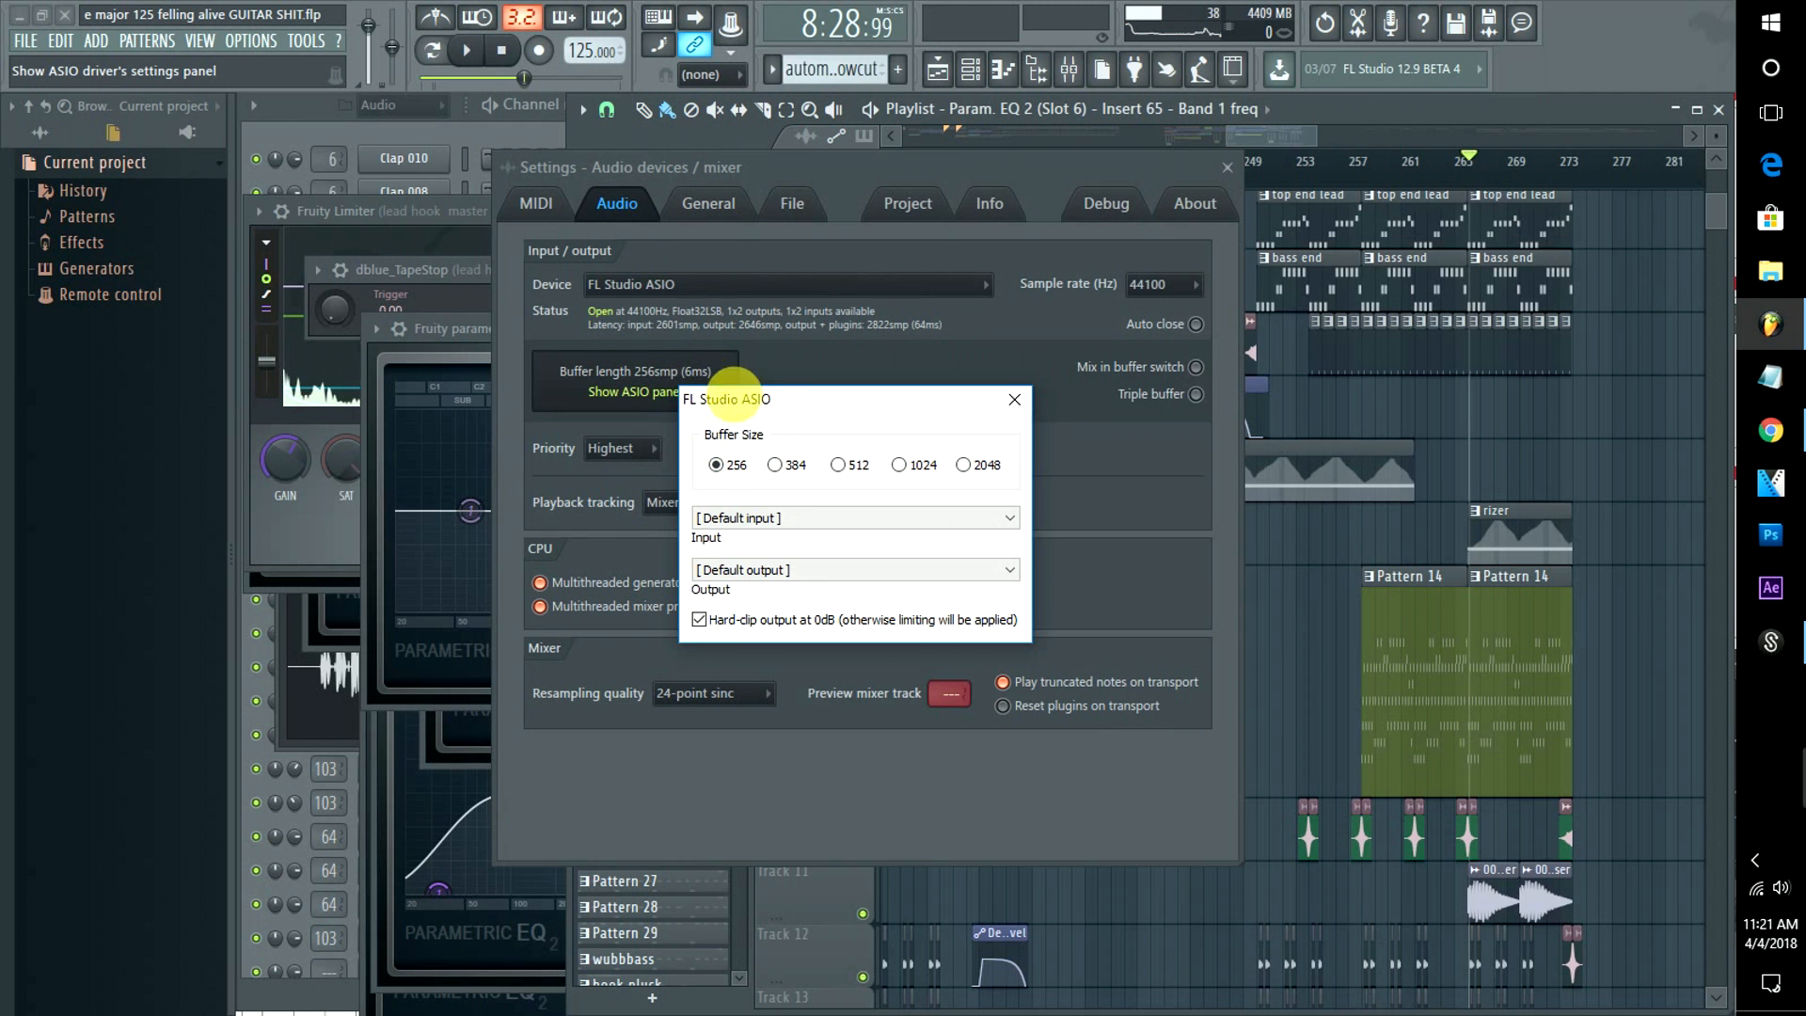
pyautogui.moveTo(674, 380)
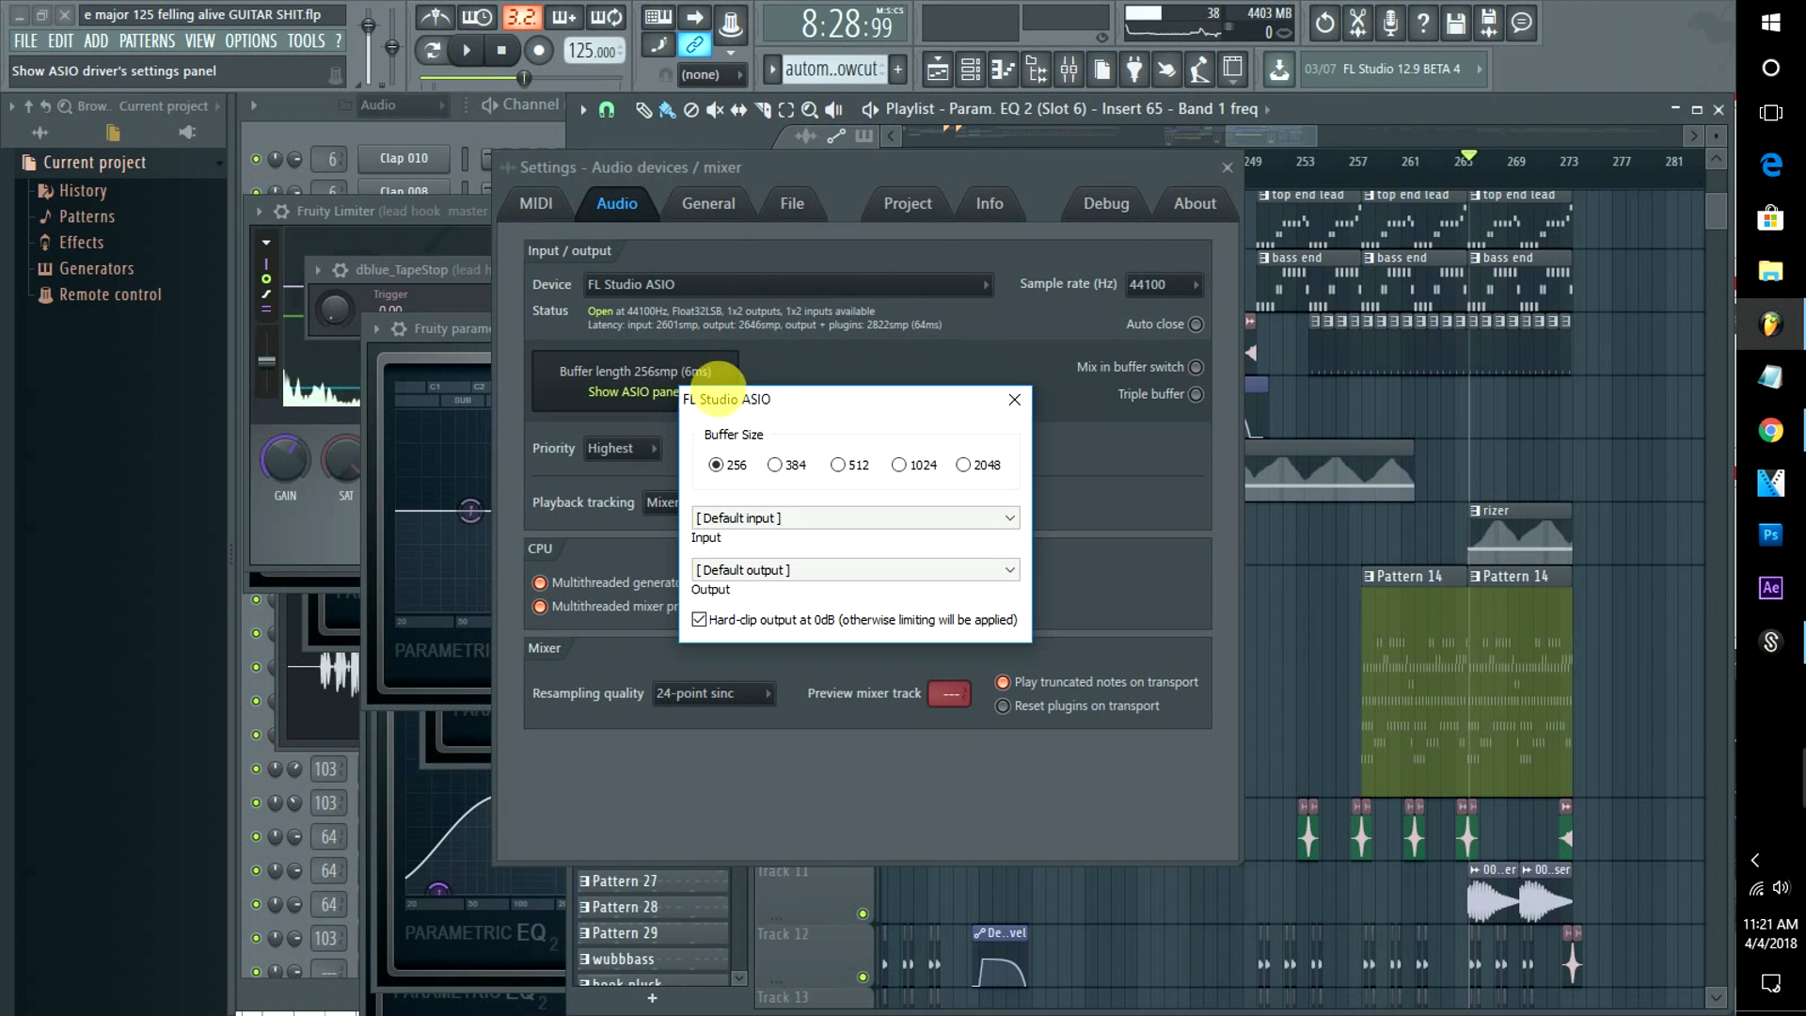
pyautogui.moveTo(1102, 418)
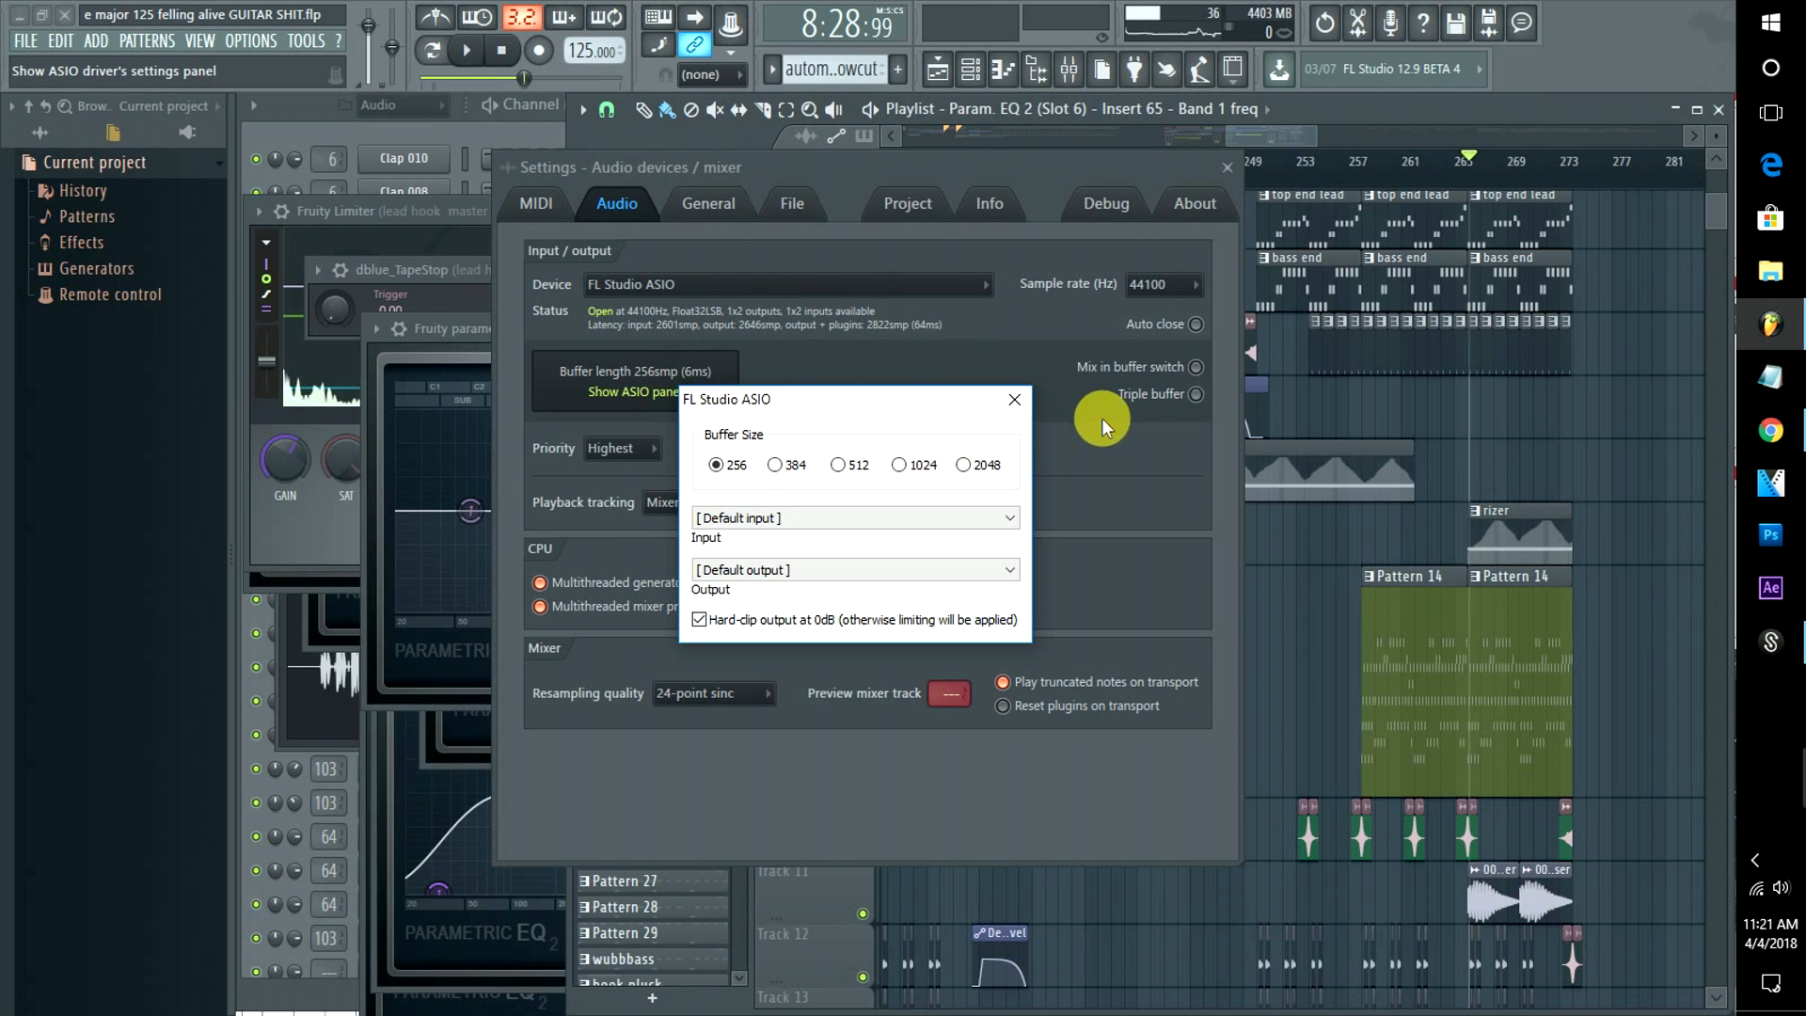
pyautogui.click(963, 464)
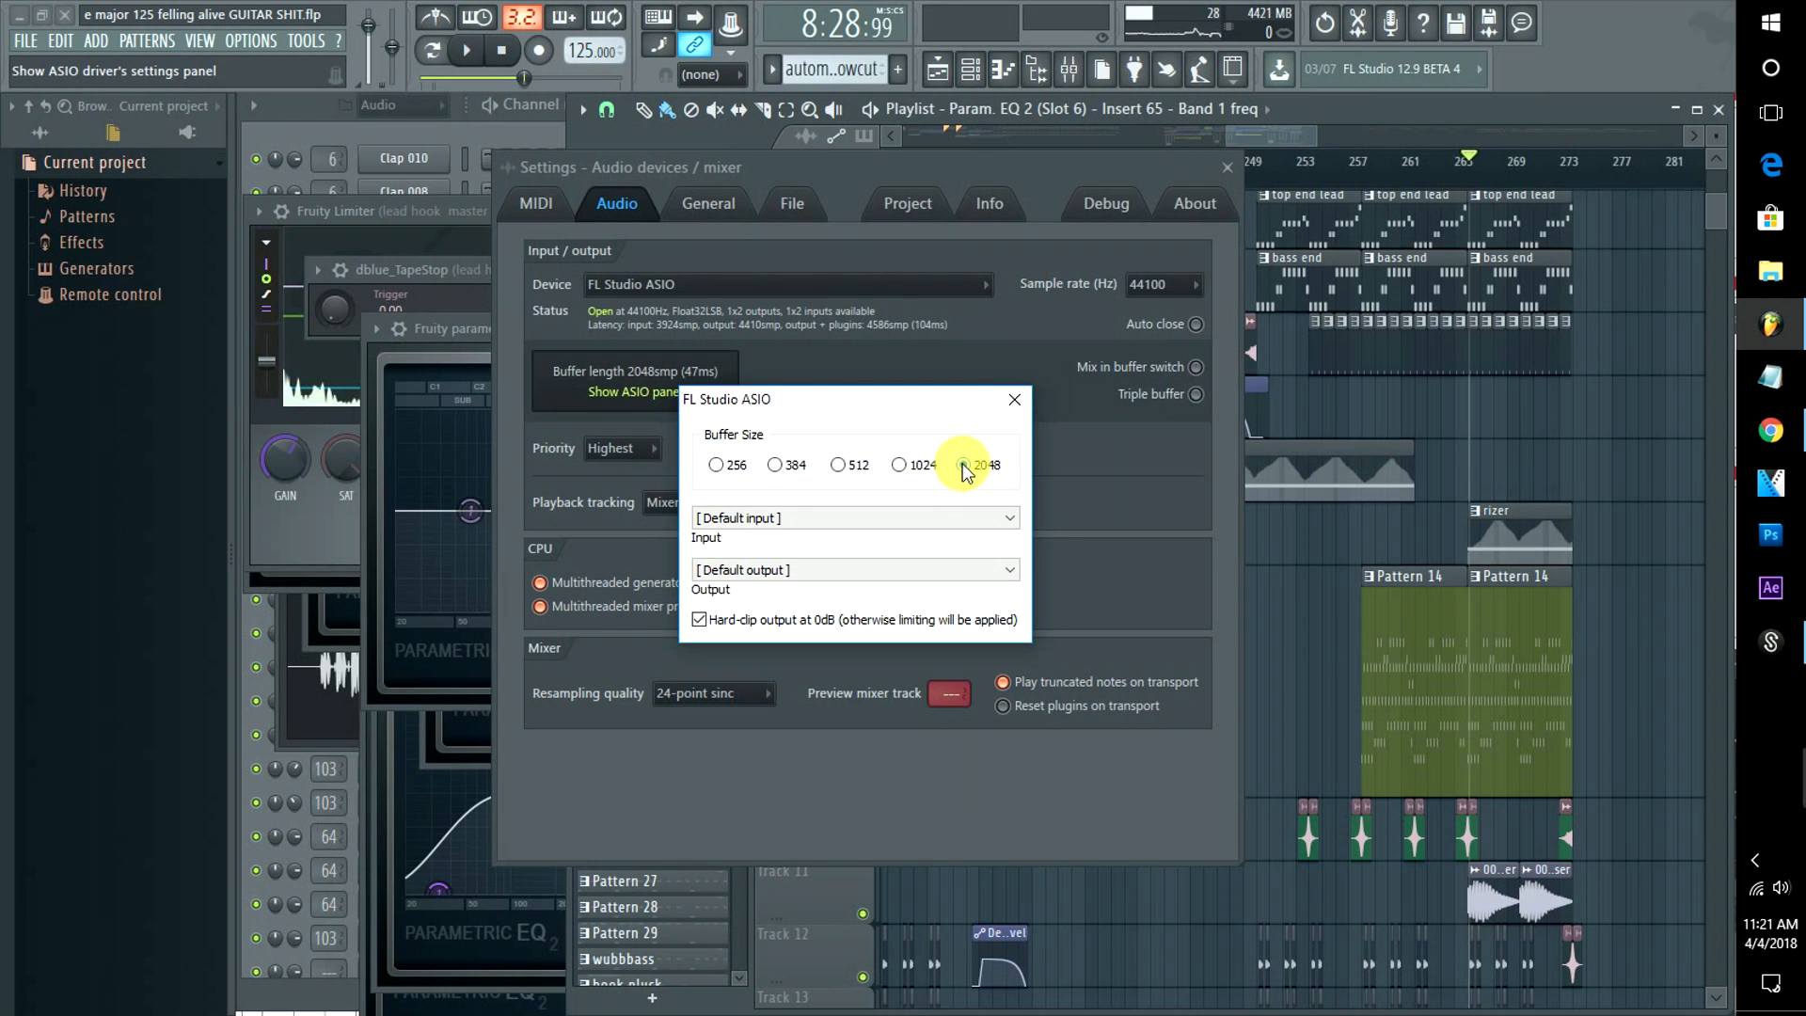
pyautogui.click(963, 464)
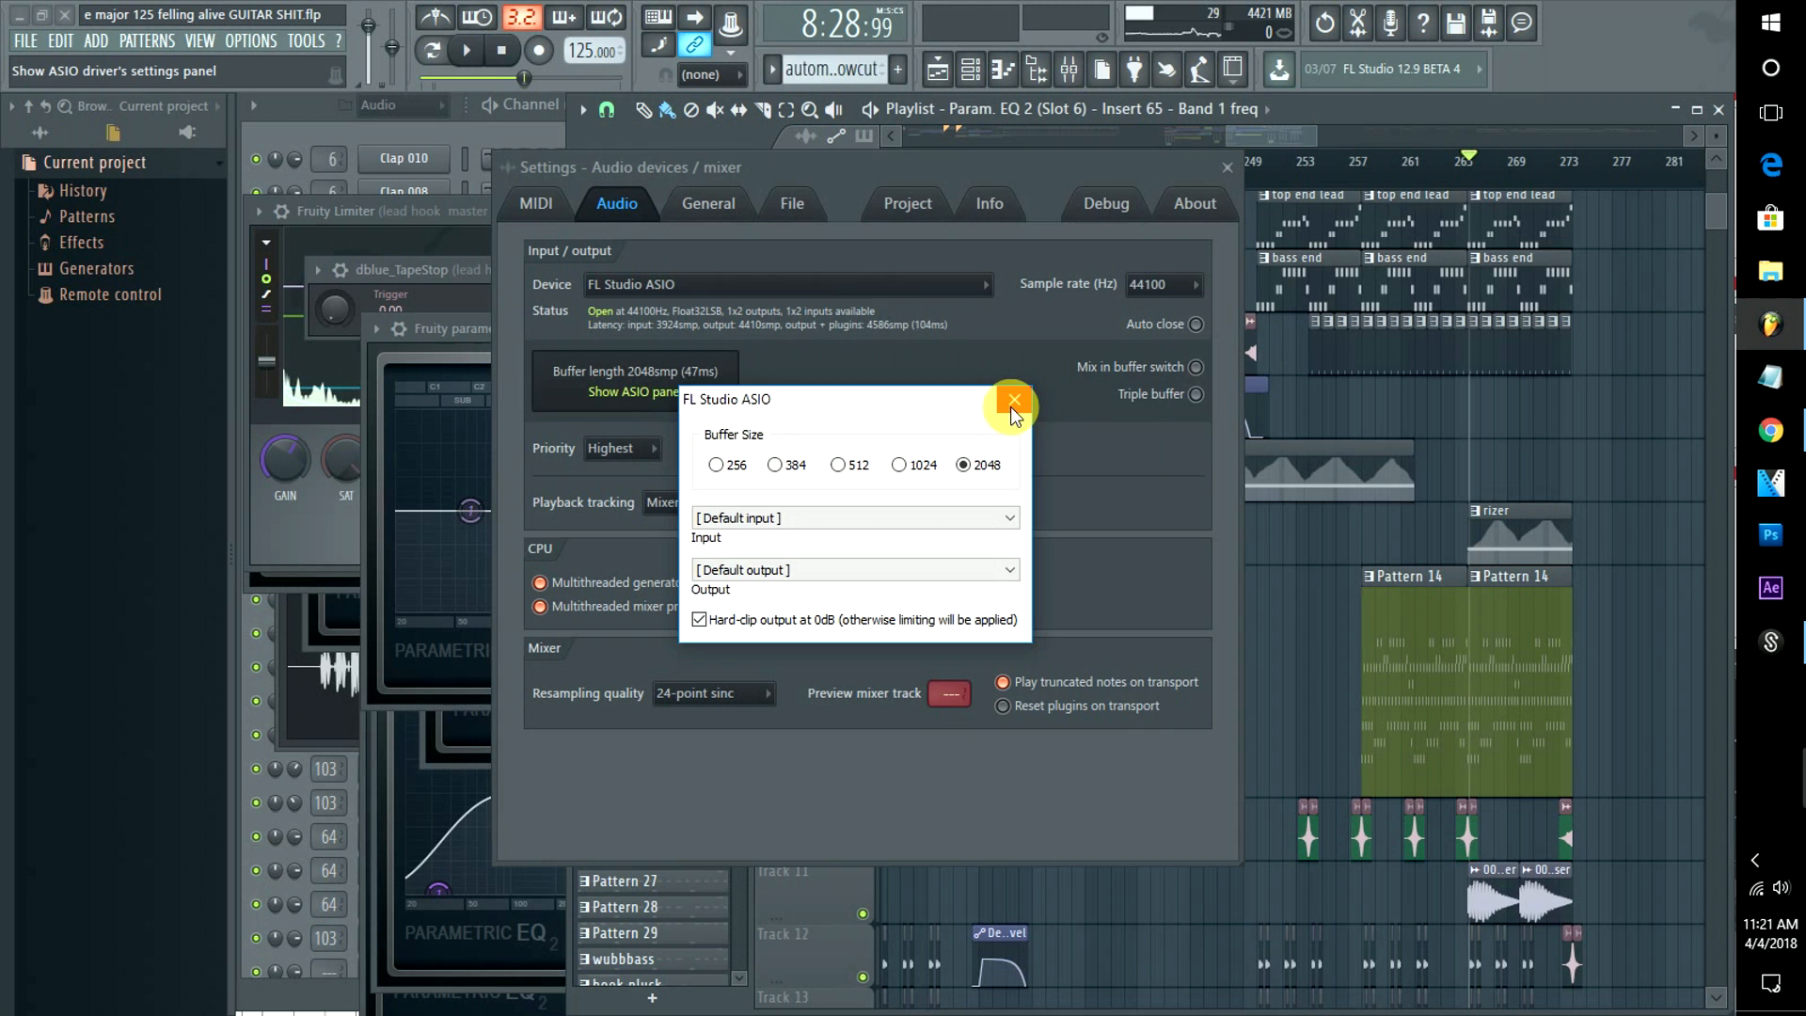
pyautogui.click(1013, 401)
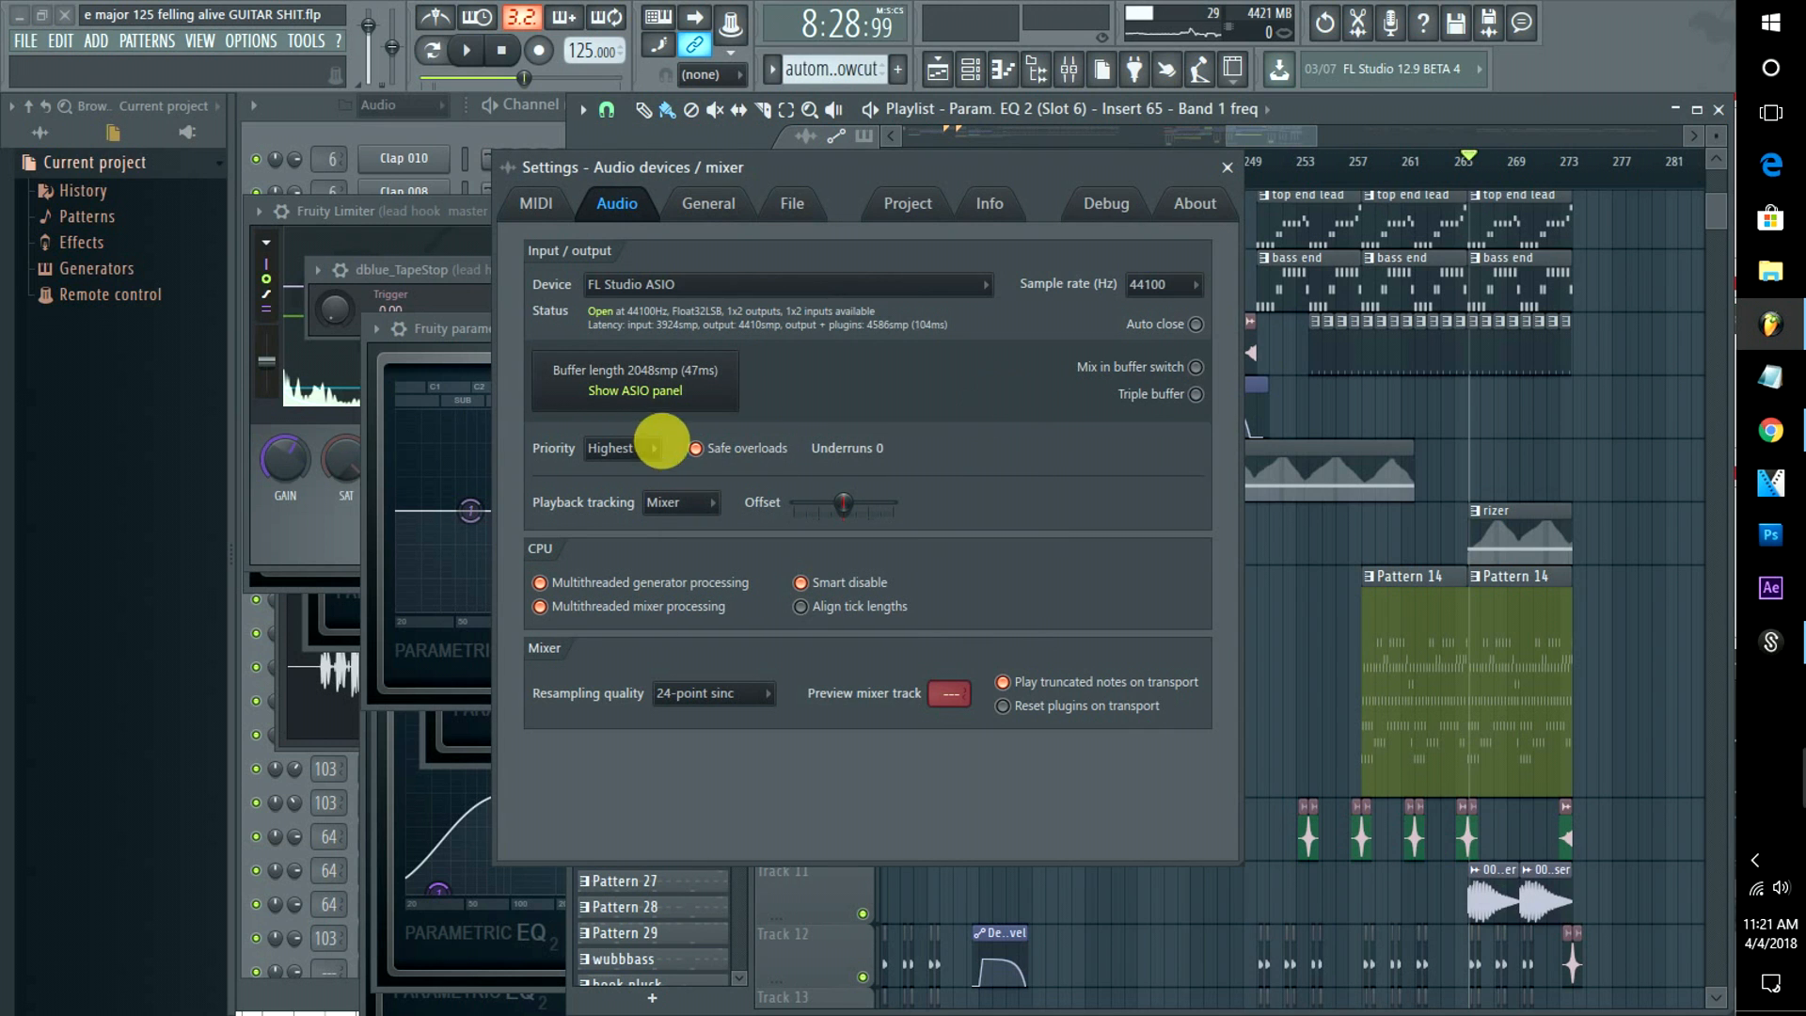
# Enable Mix in buffer switch and Triple buffer, then show the General settings
pyautogui.click(652, 448)
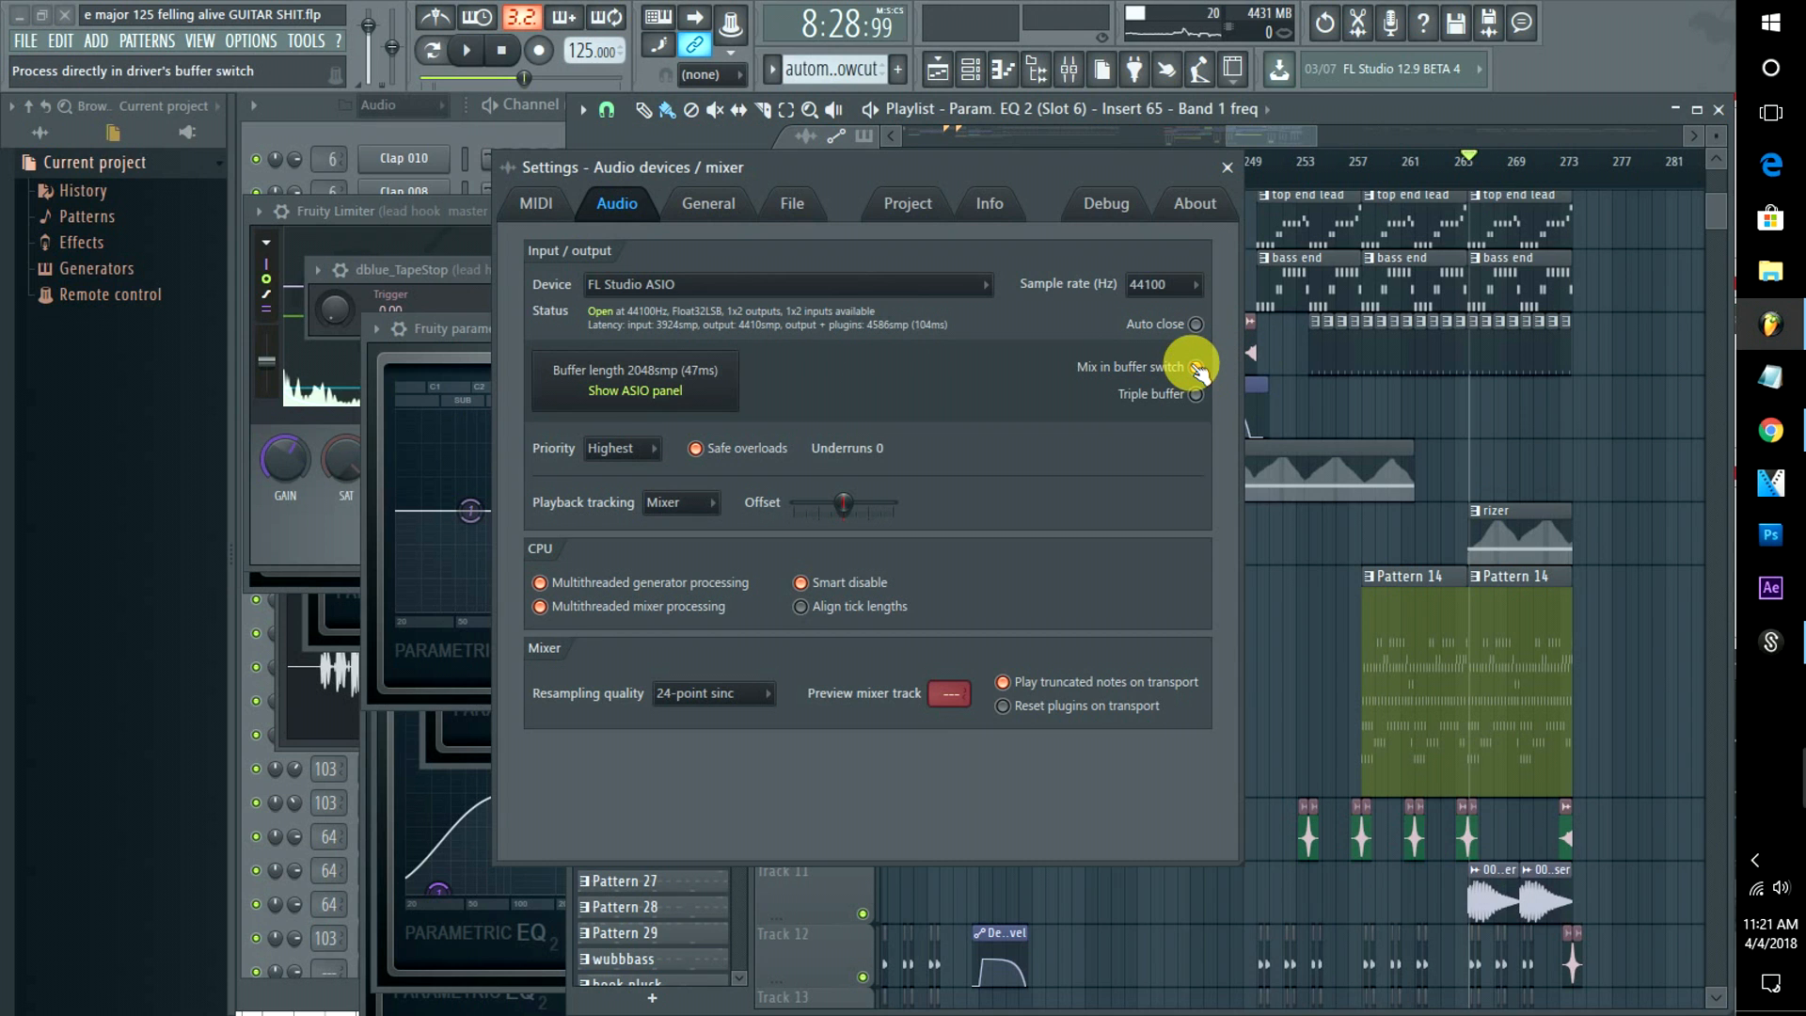
pyautogui.click(1195, 394)
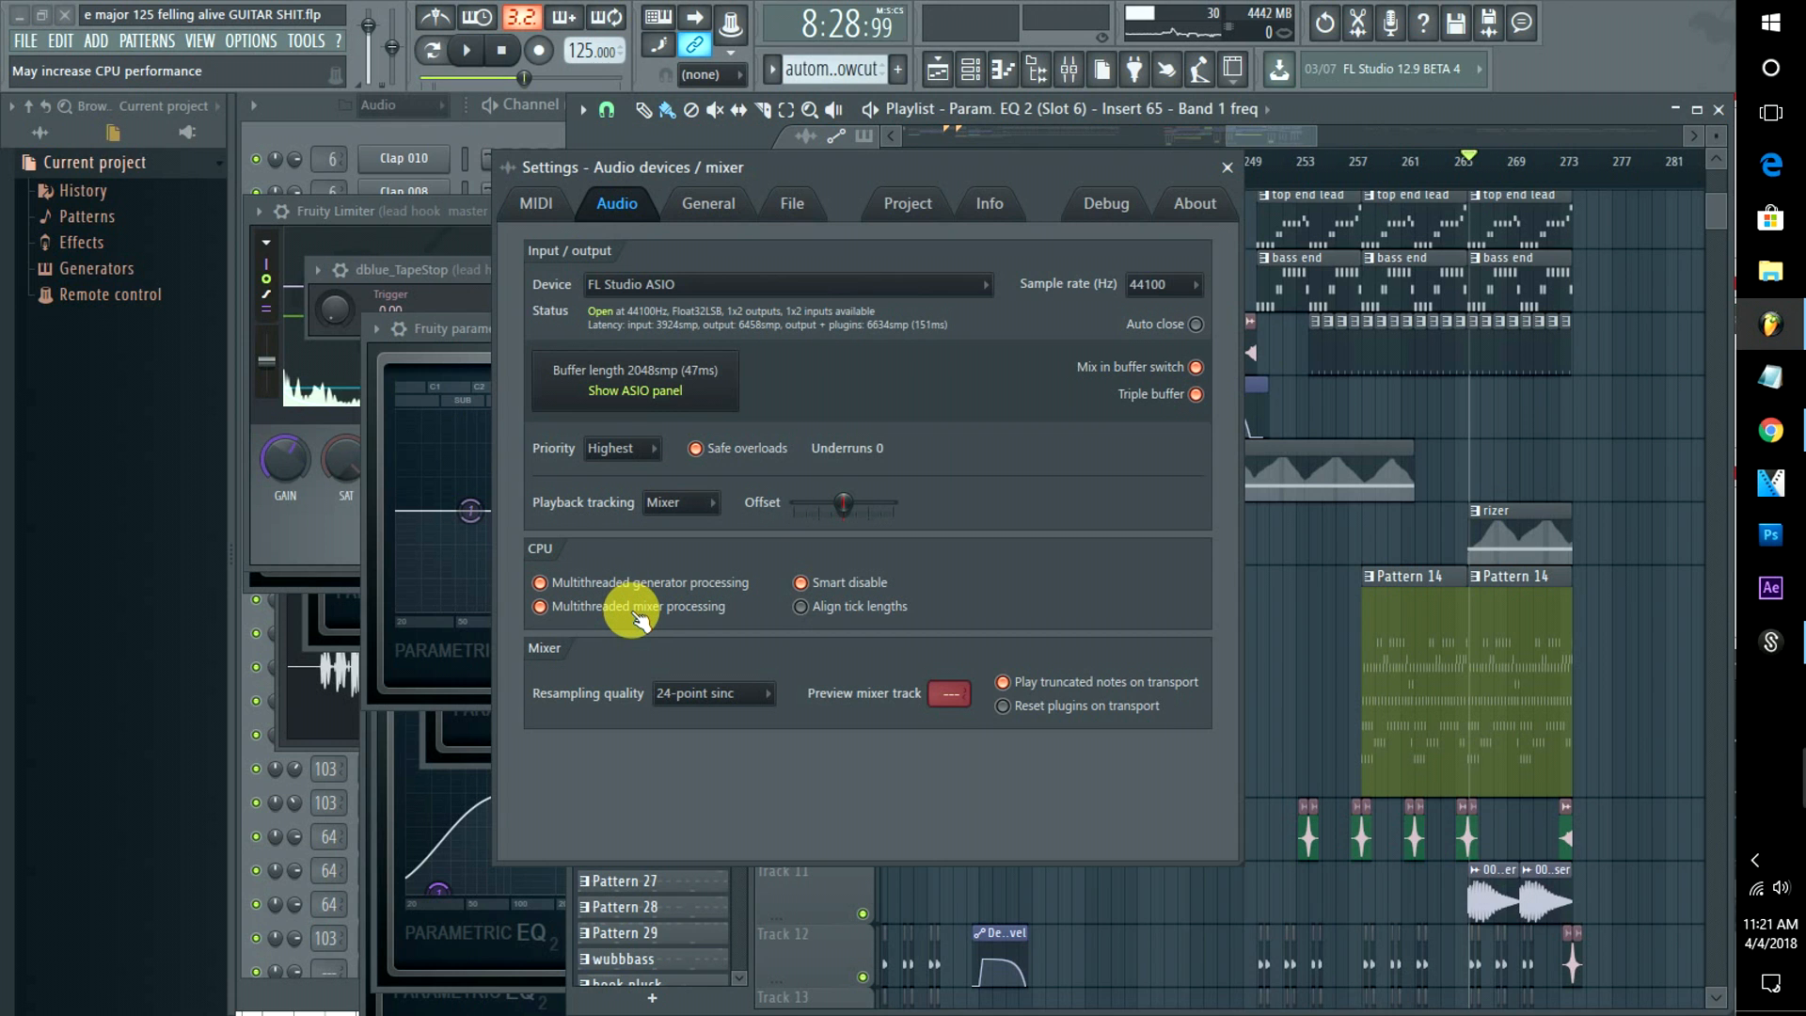
pyautogui.moveTo(800, 589)
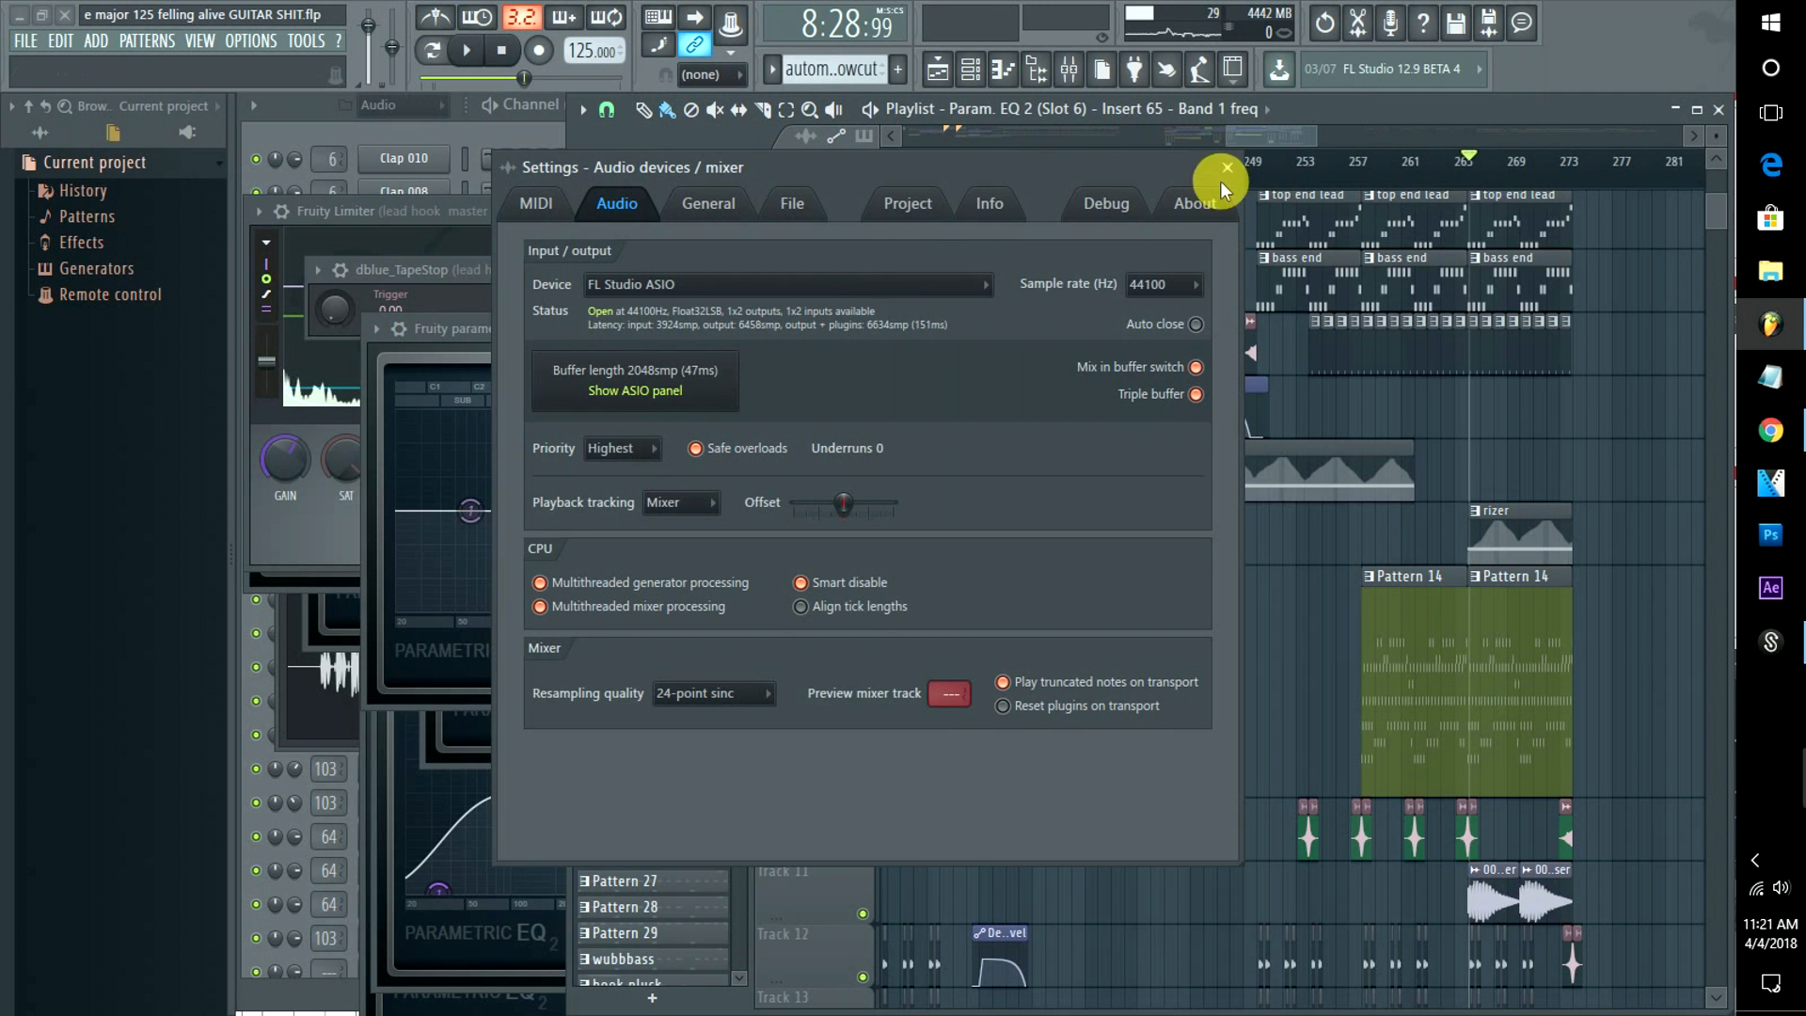
pyautogui.click(707, 203)
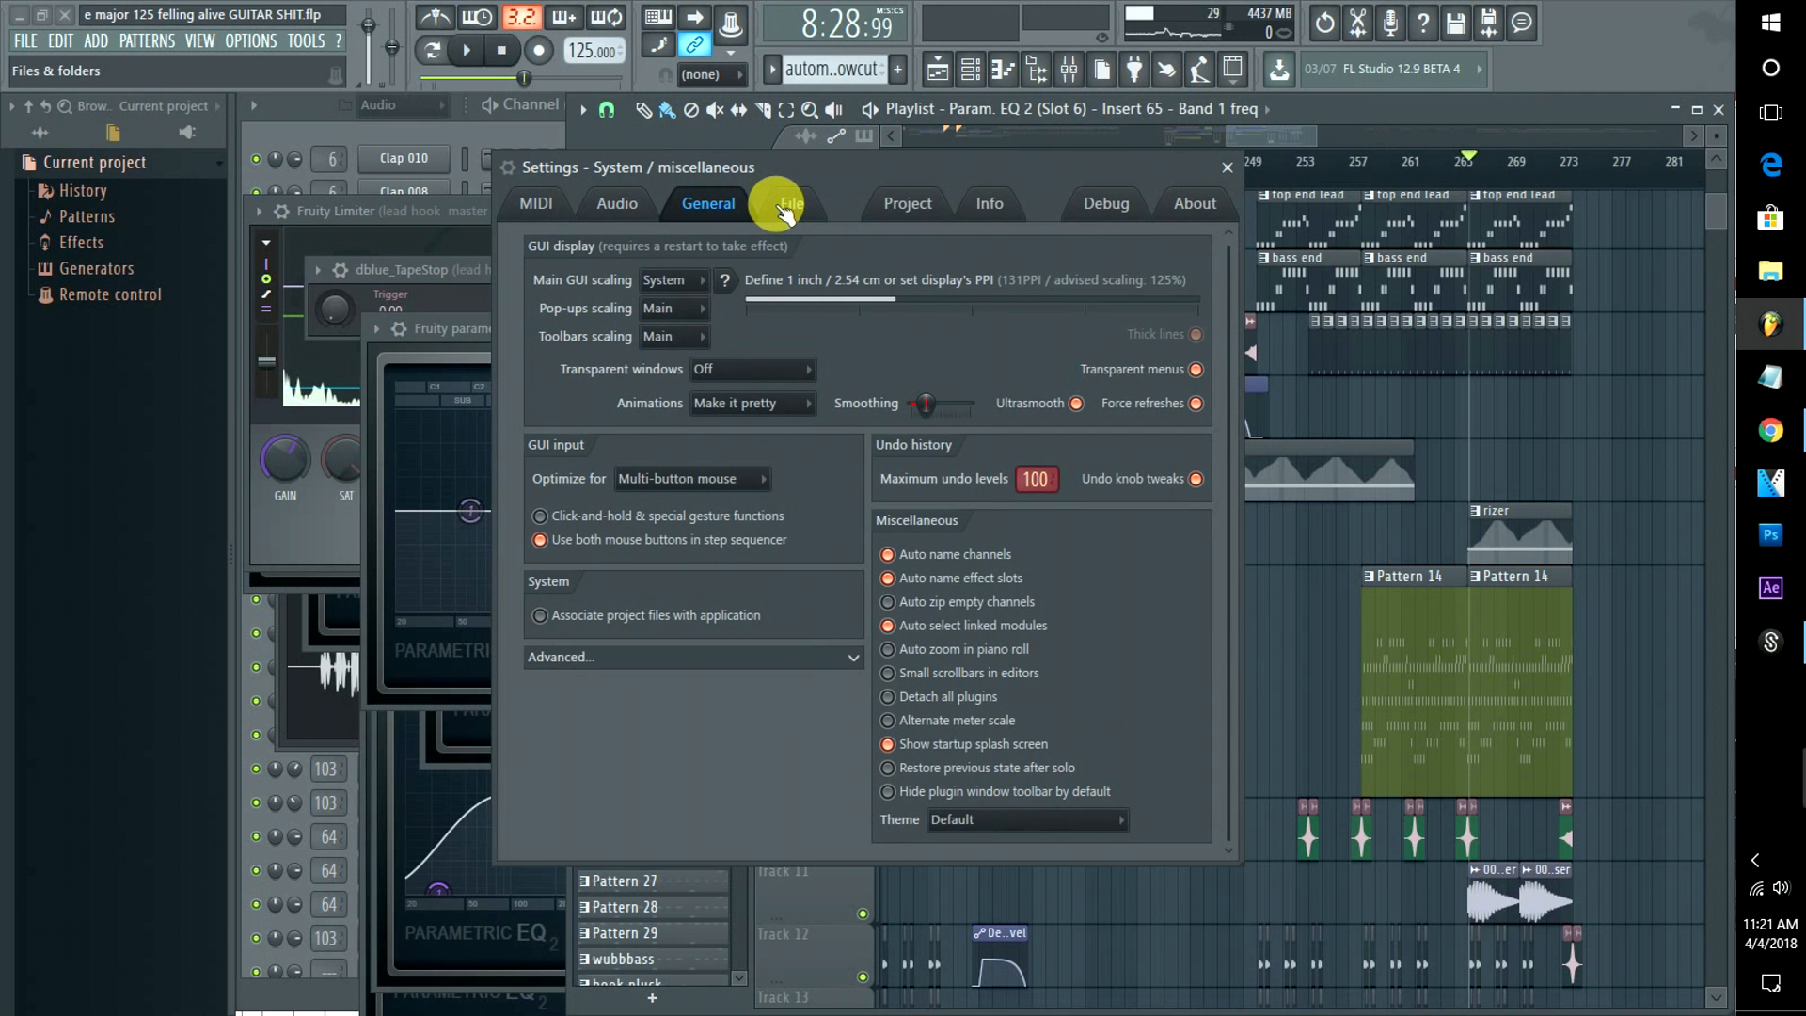
# Pick a lighter interface Animations option in General settings and close the Settings window
pyautogui.click(789, 203)
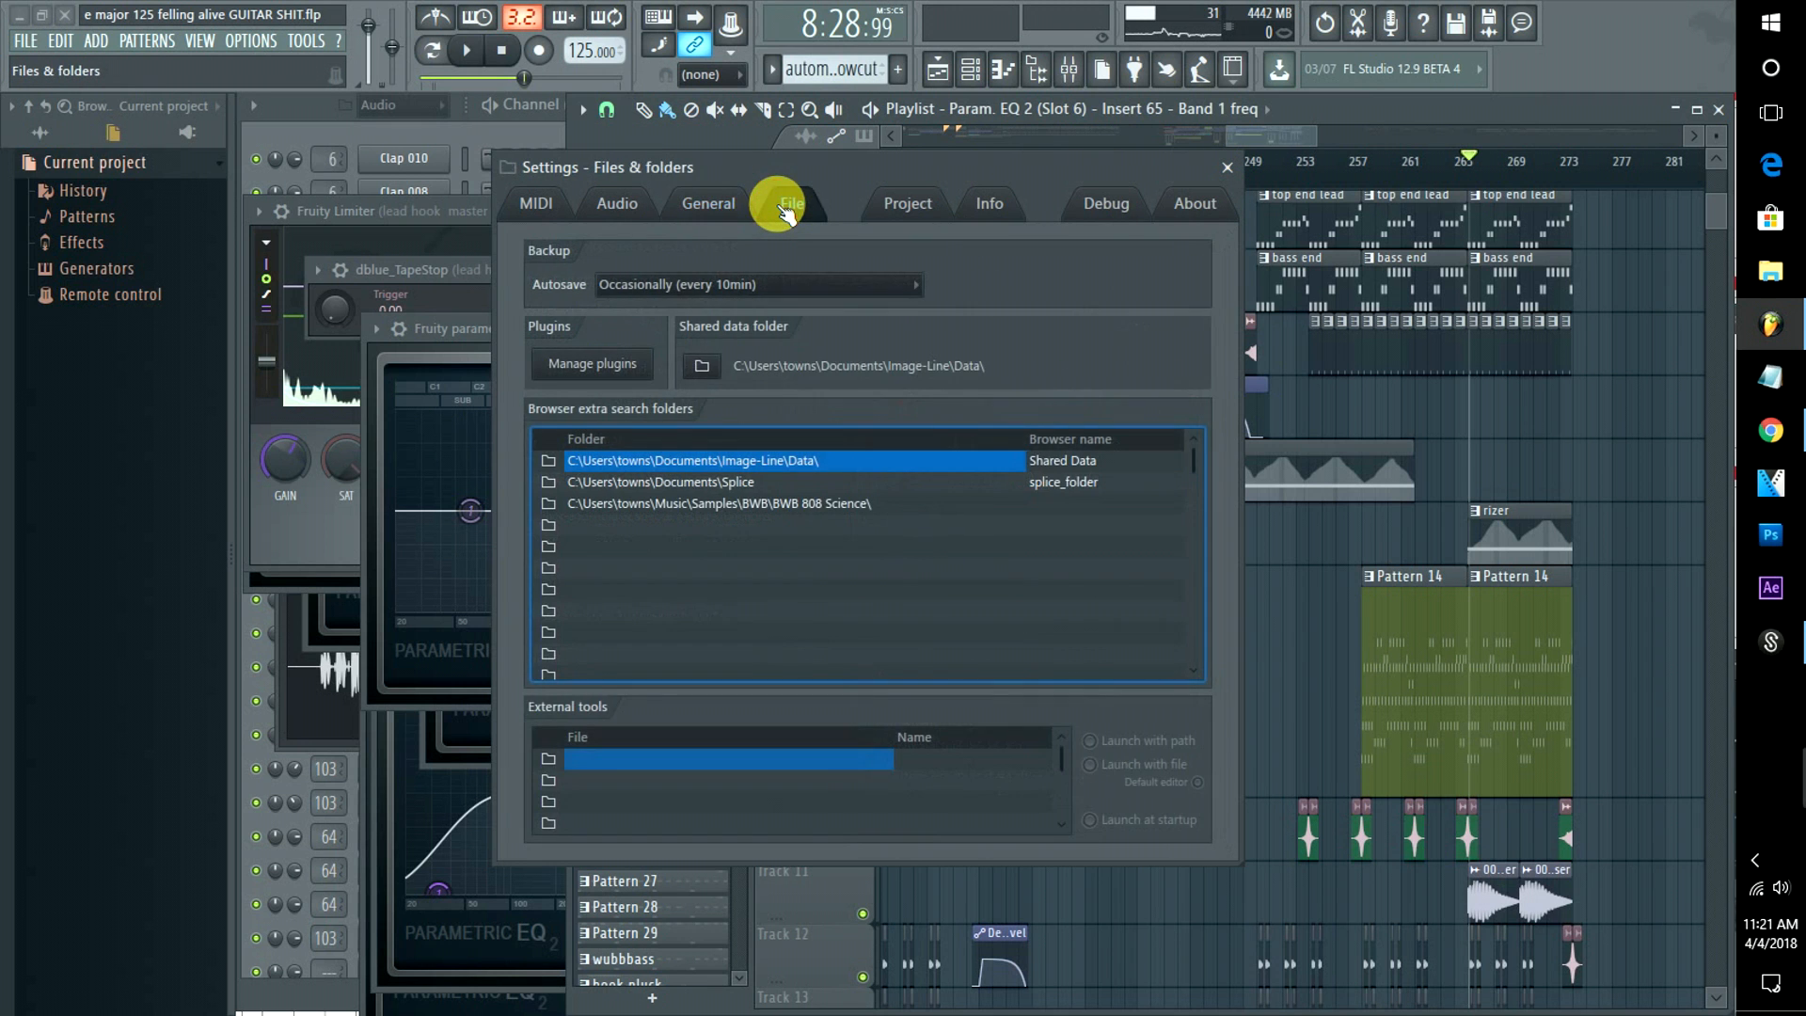
pyautogui.click(616, 203)
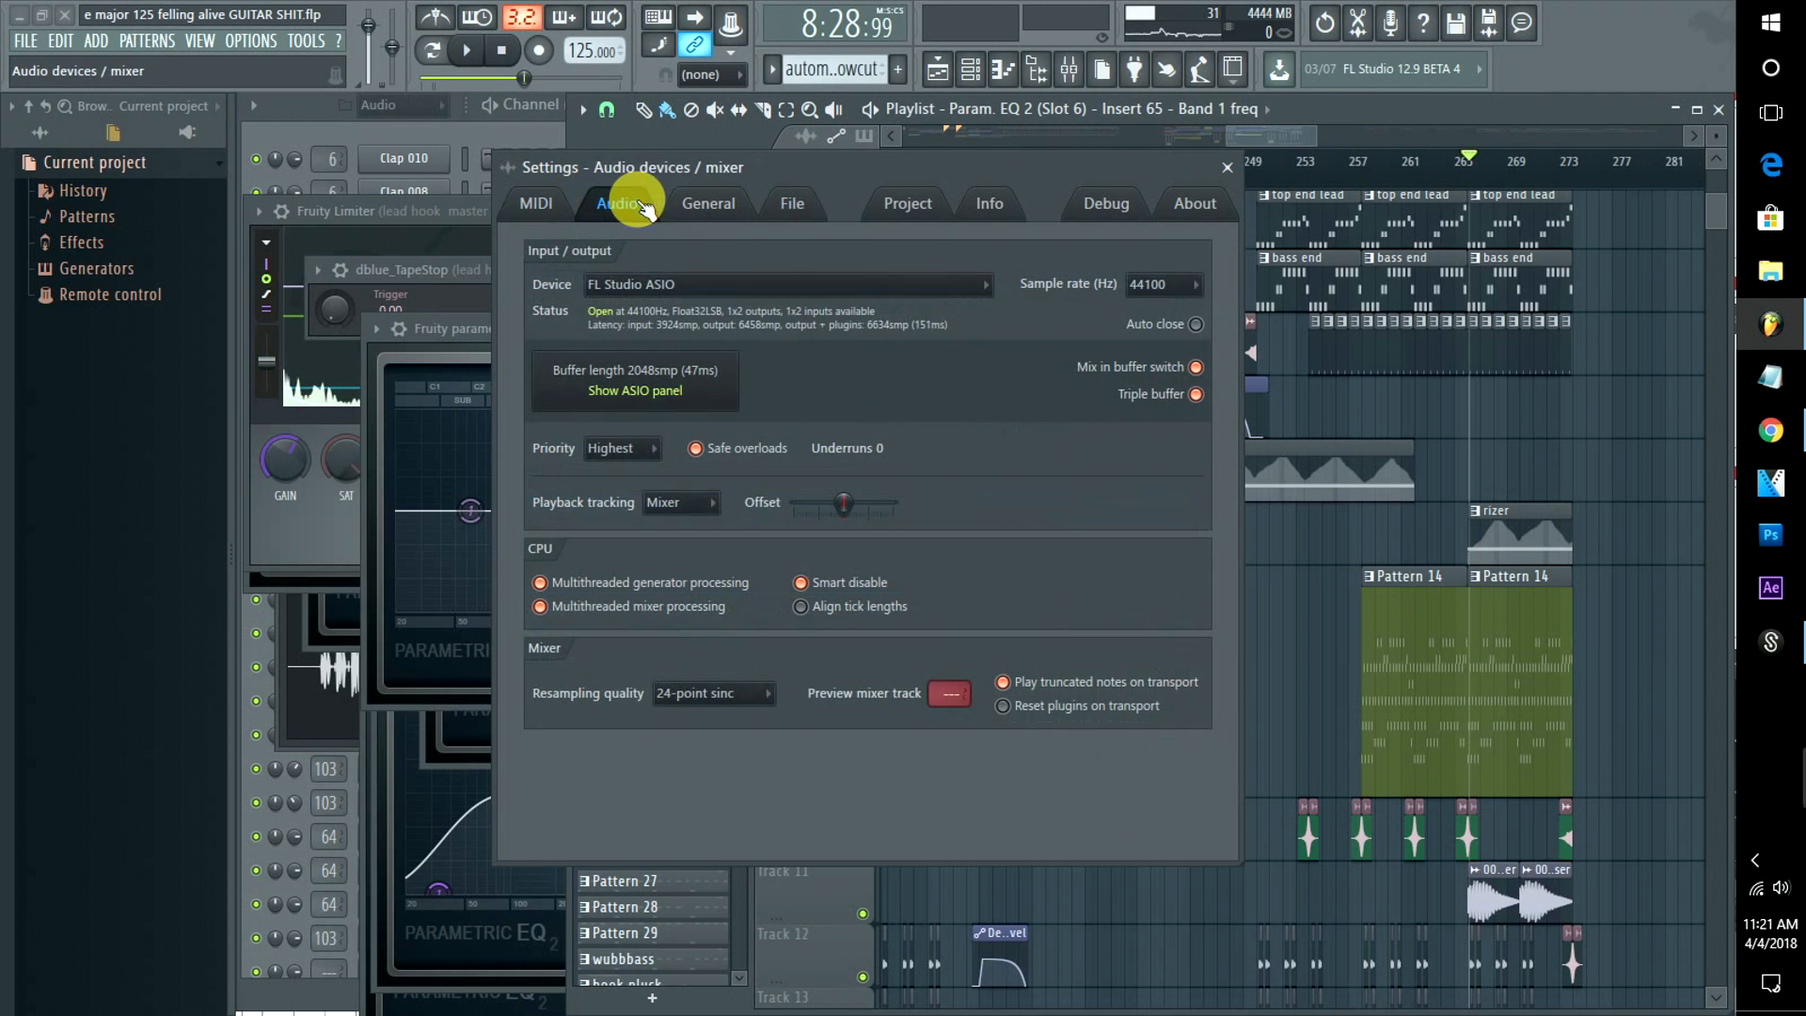
pyautogui.click(707, 203)
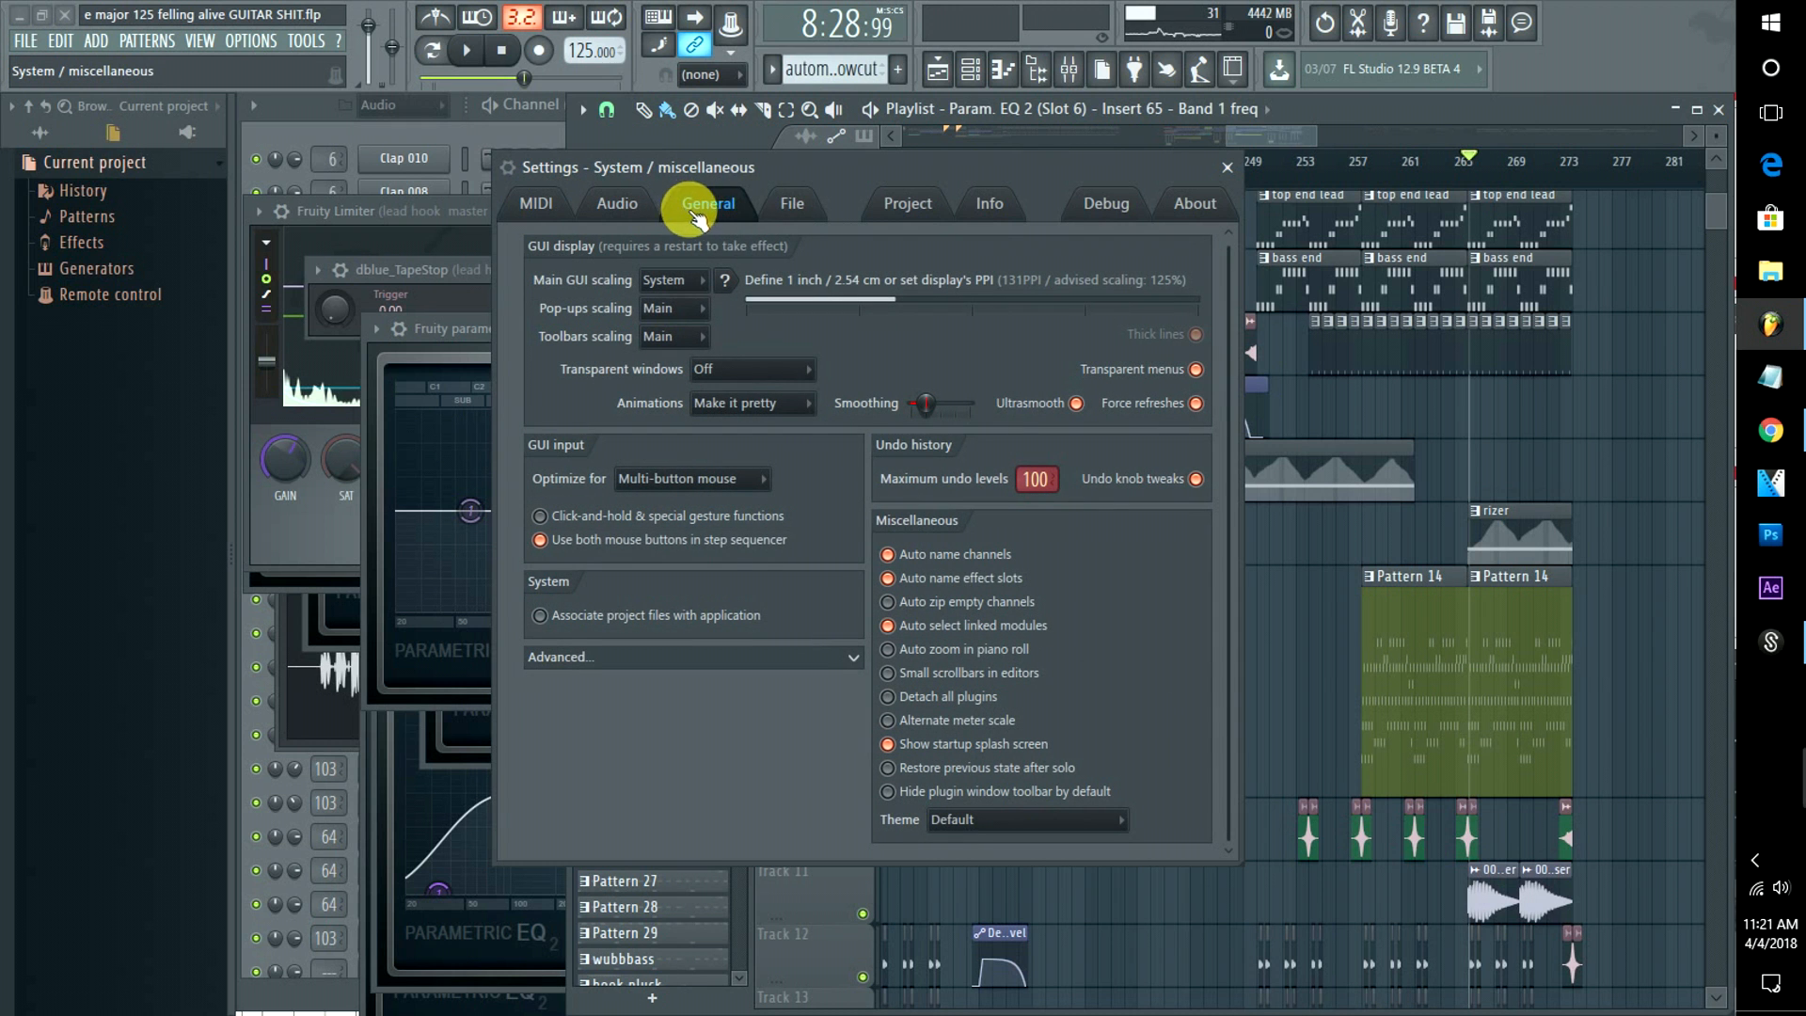
pyautogui.moveTo(735, 404)
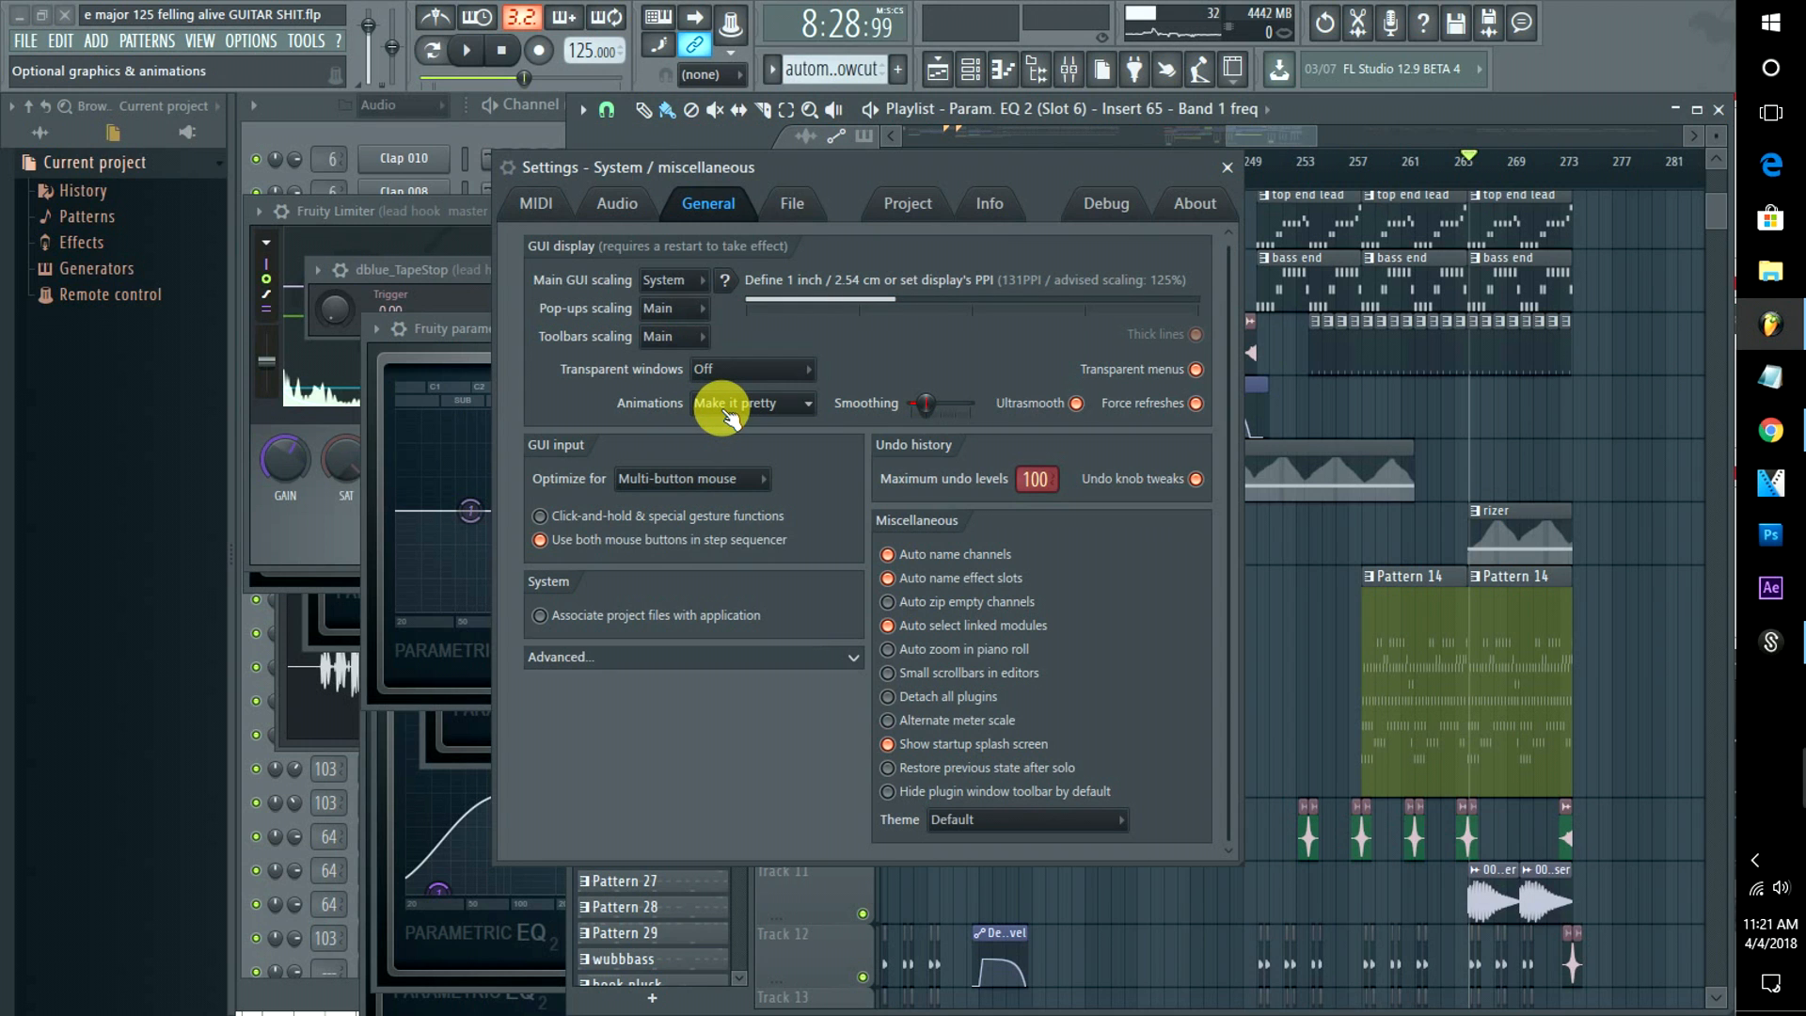
pyautogui.click(749, 404)
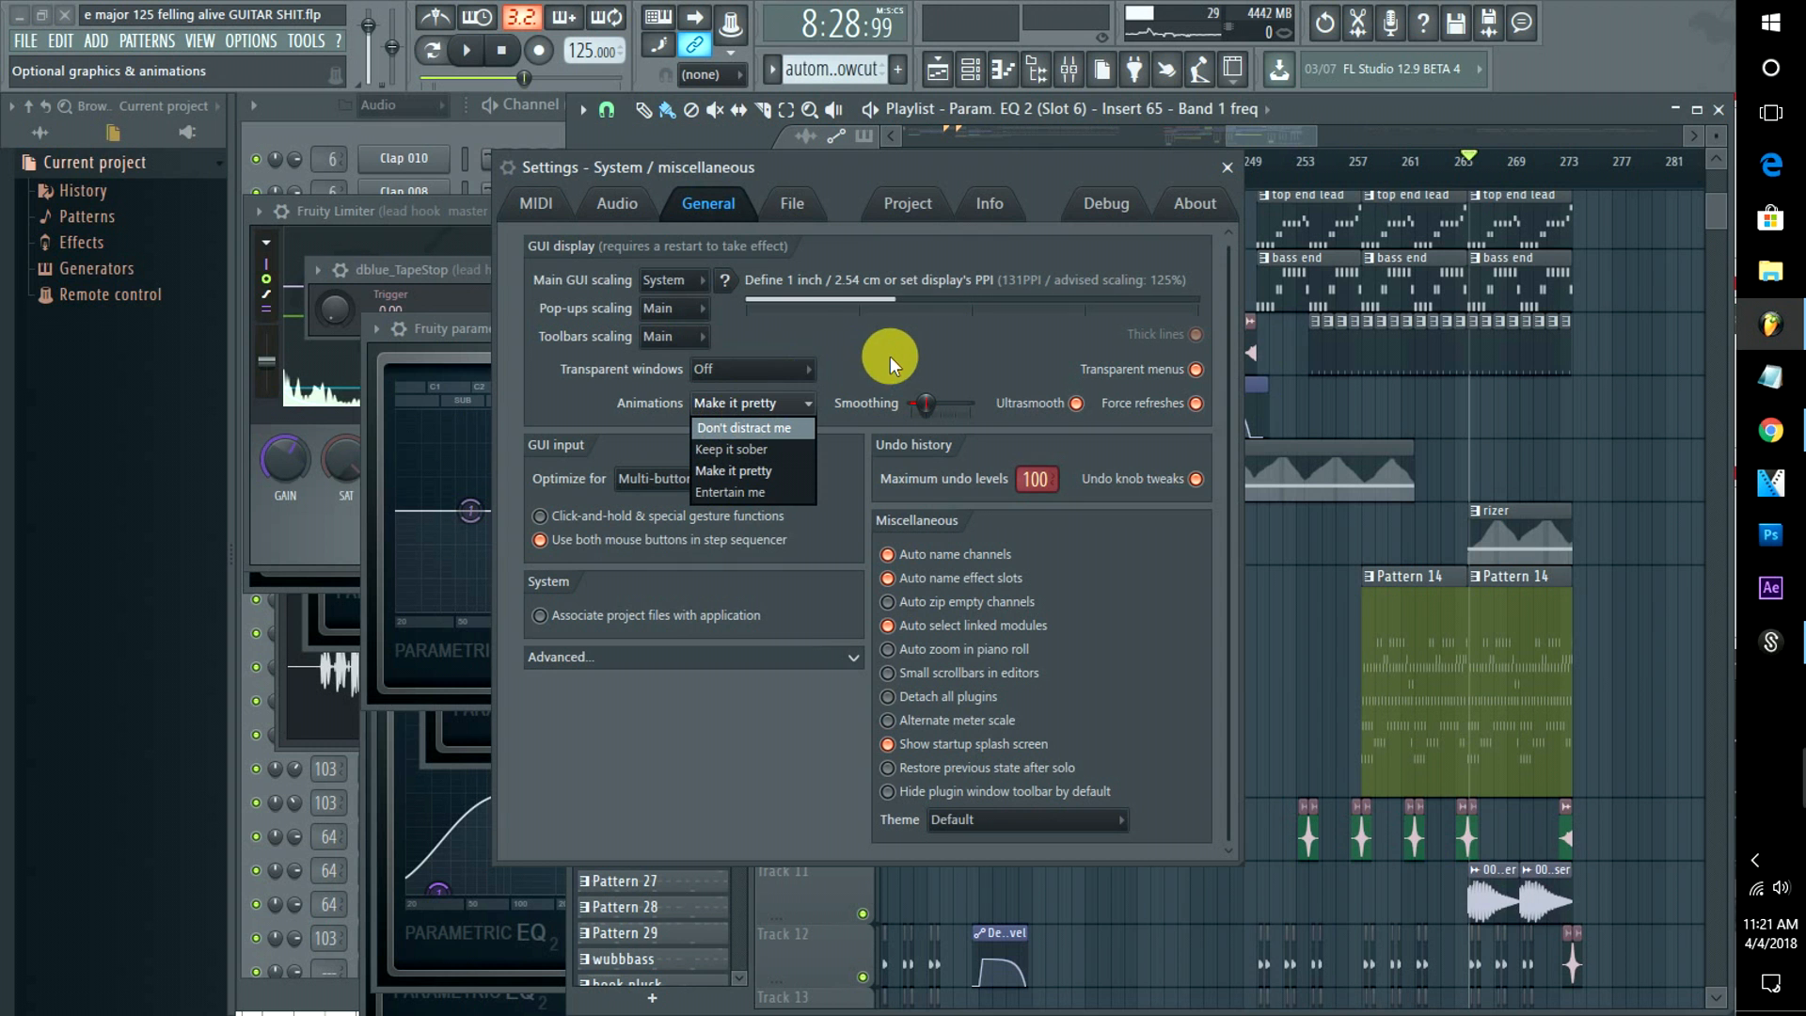
pyautogui.click(1225, 167)
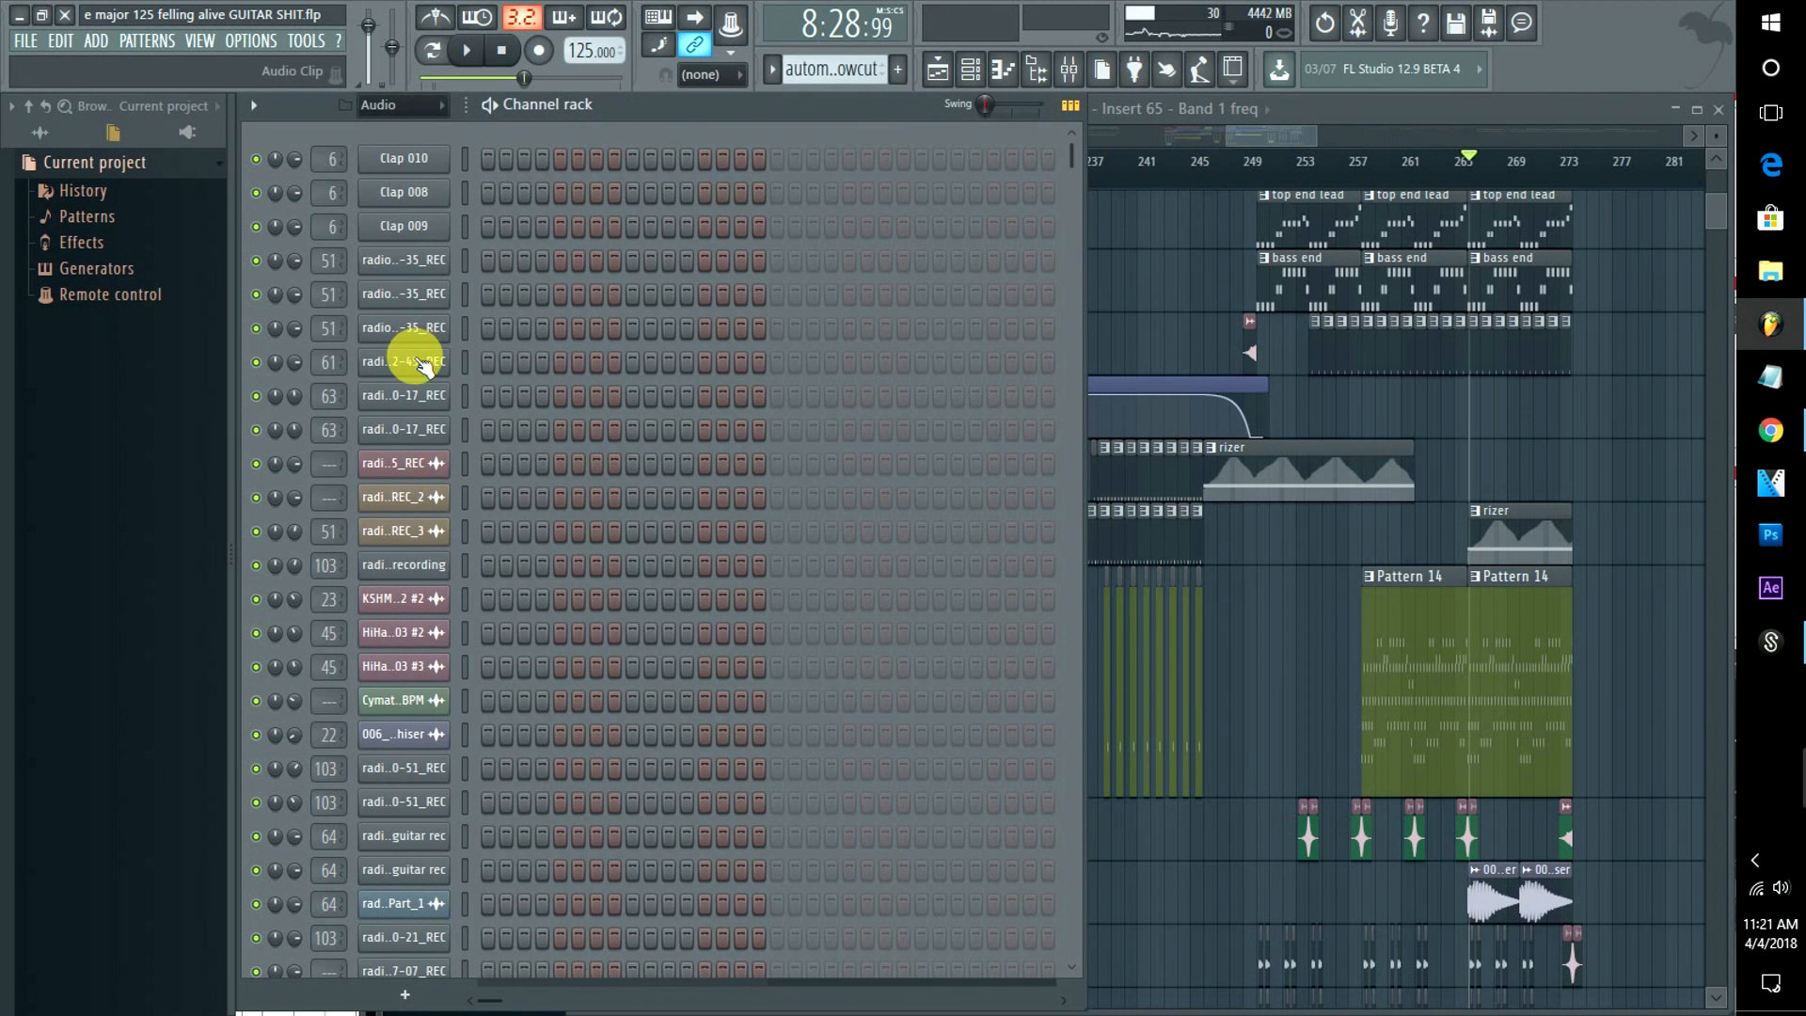
# Set the Channel rack filter to All and open the sub wub Serum window
pyautogui.click(397, 104)
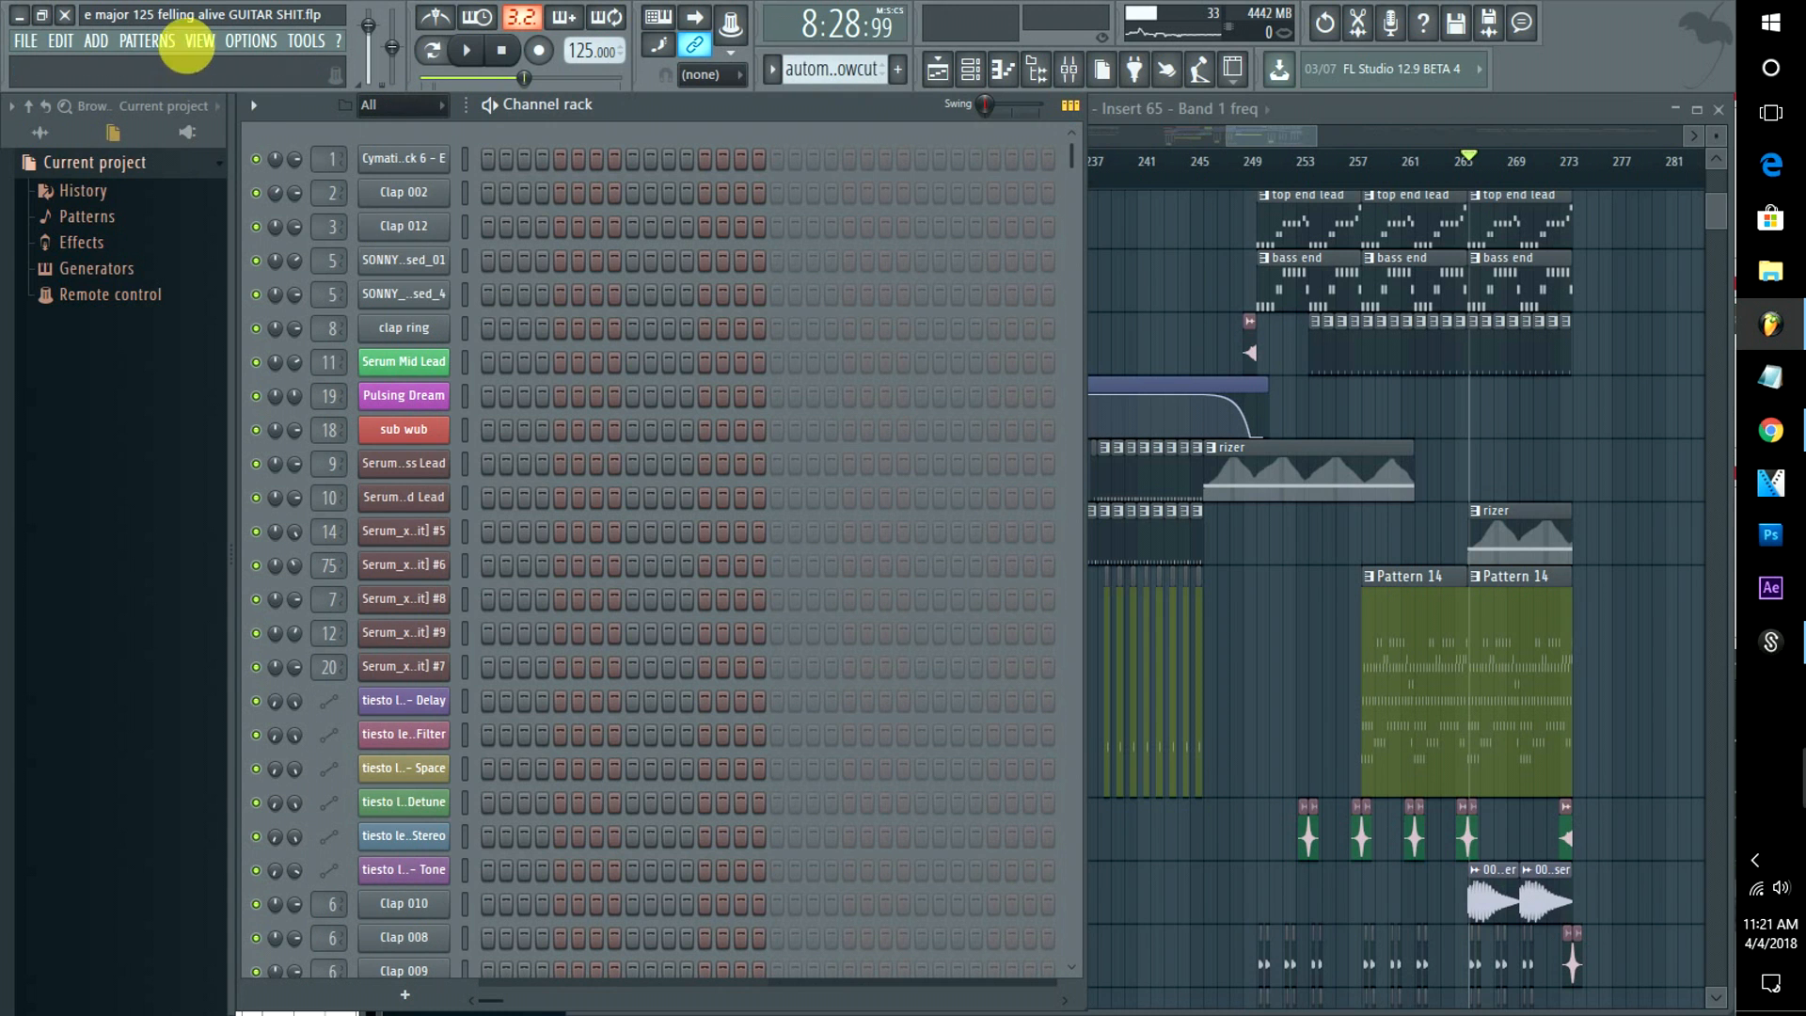
pyautogui.click(404, 429)
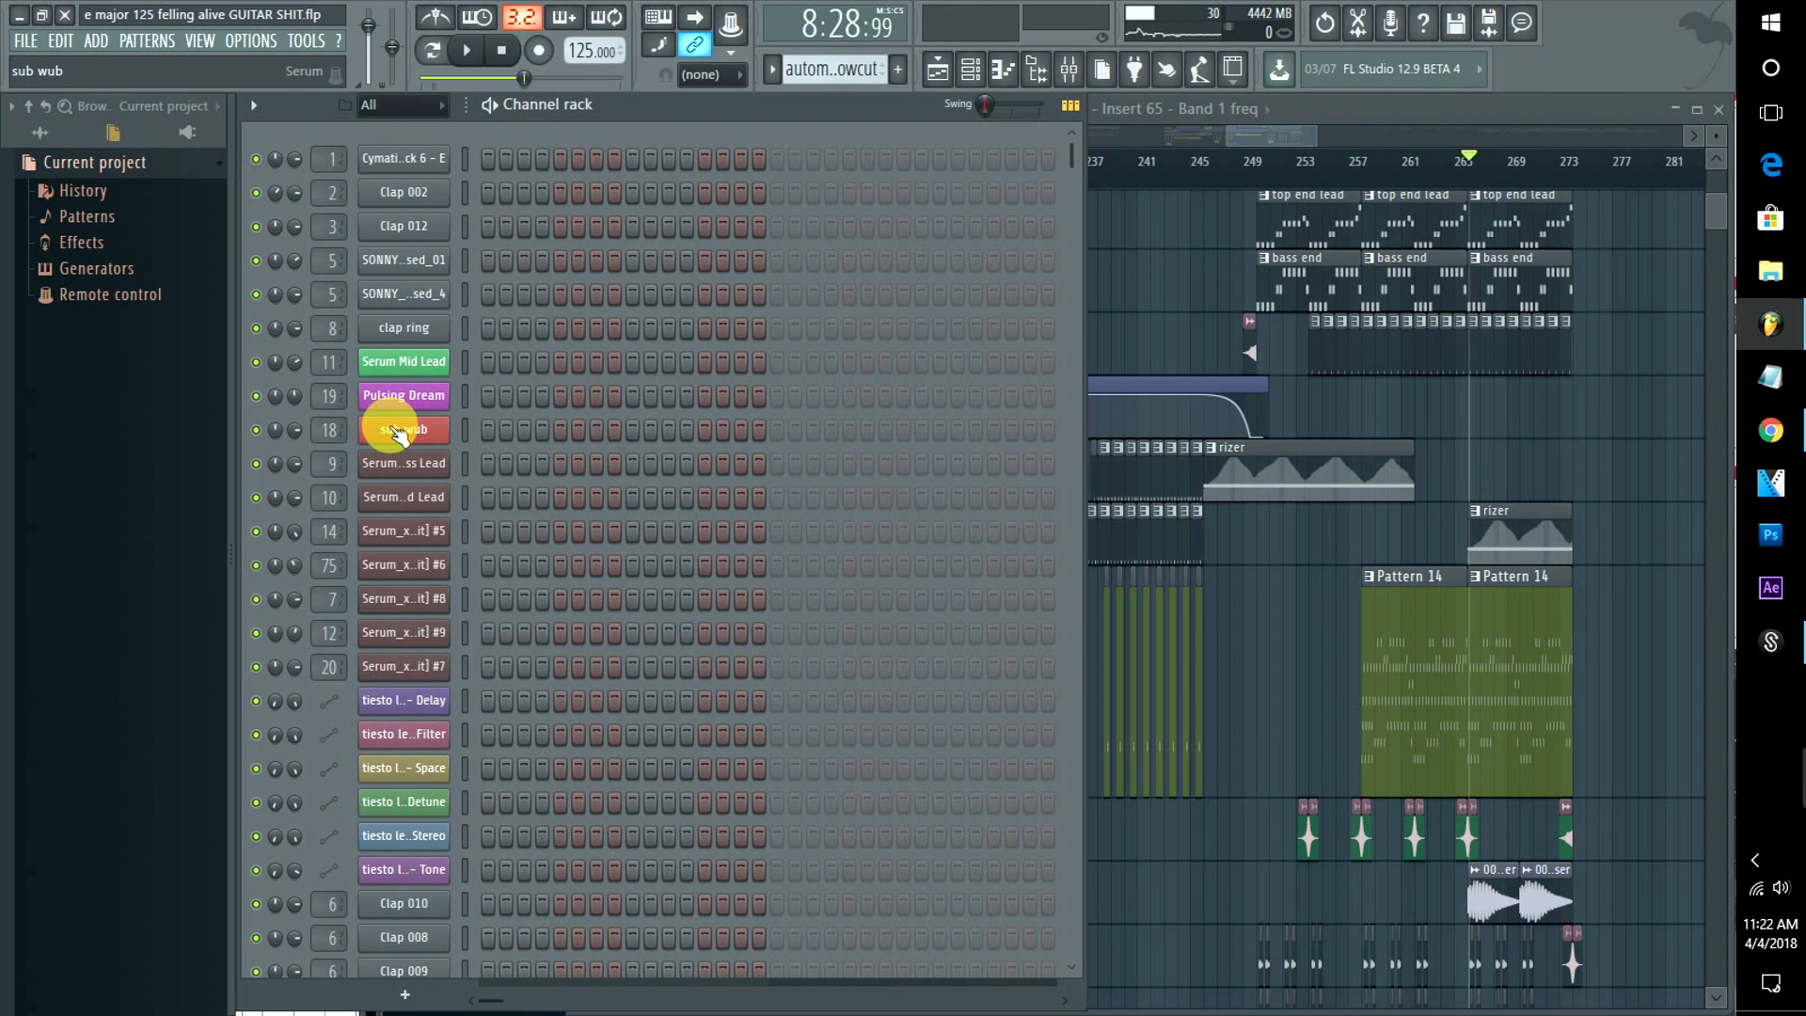
pyautogui.click(403, 429)
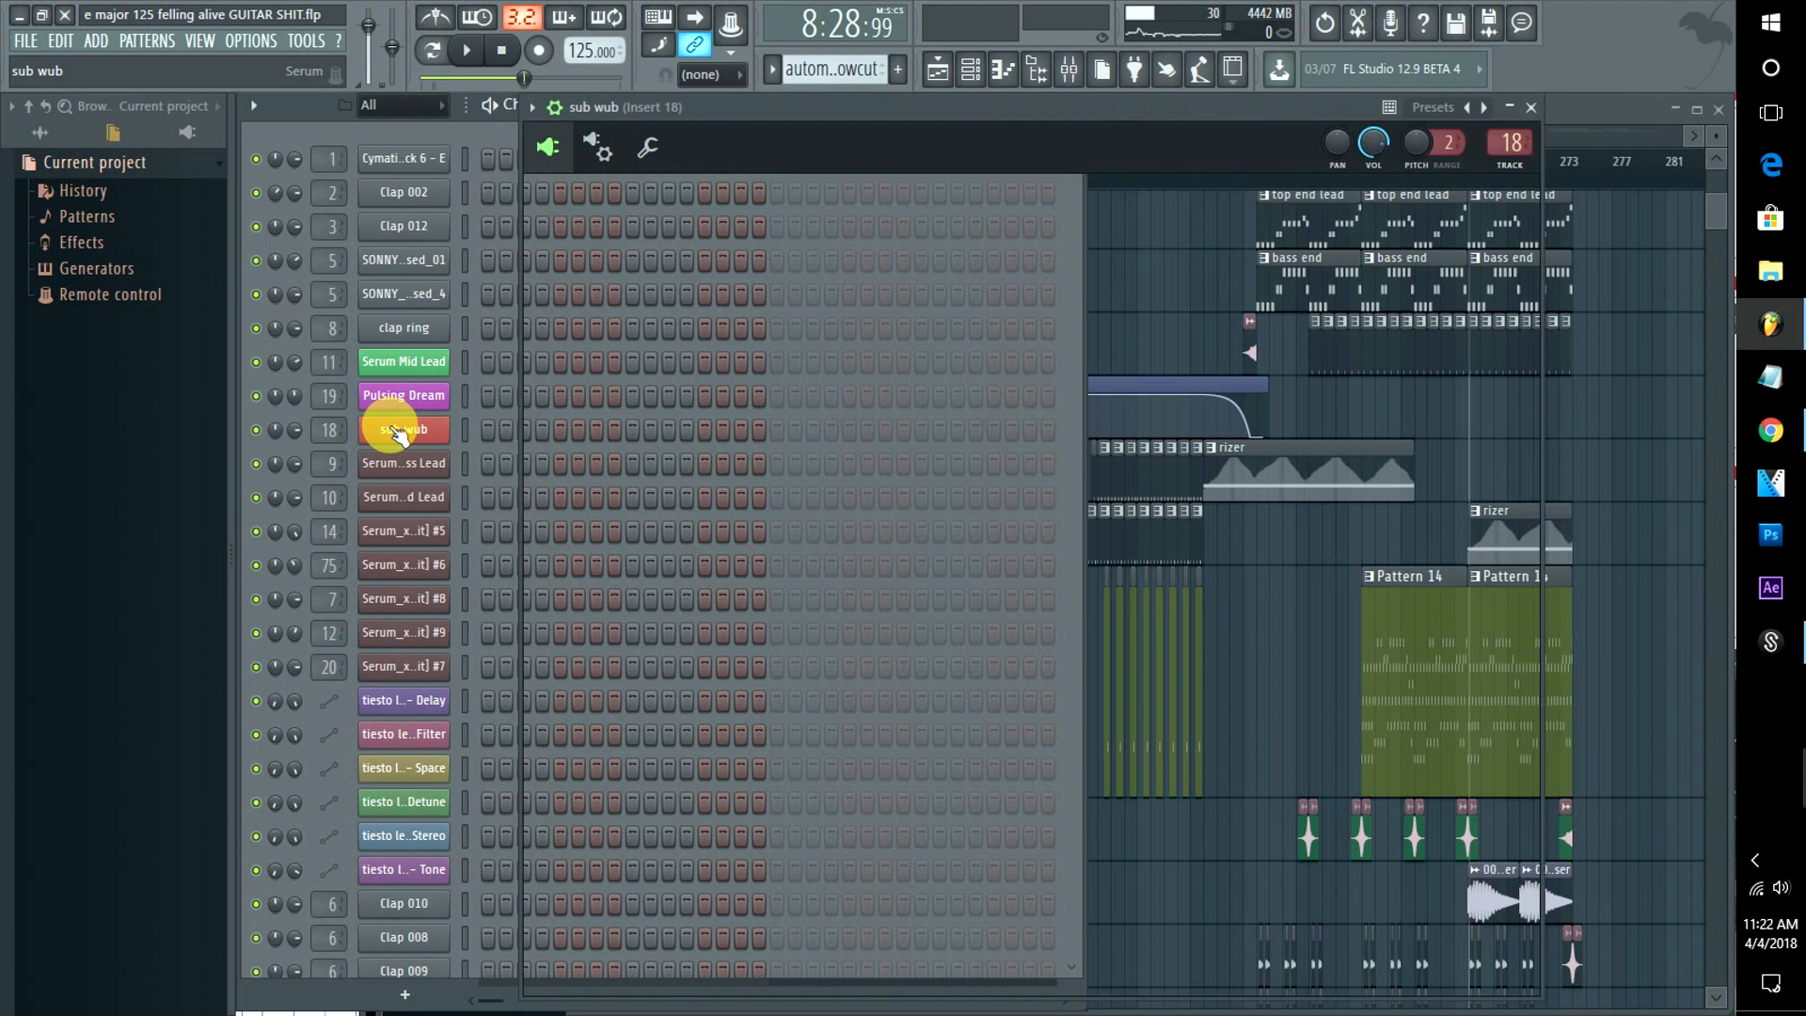
pyautogui.click(404, 429)
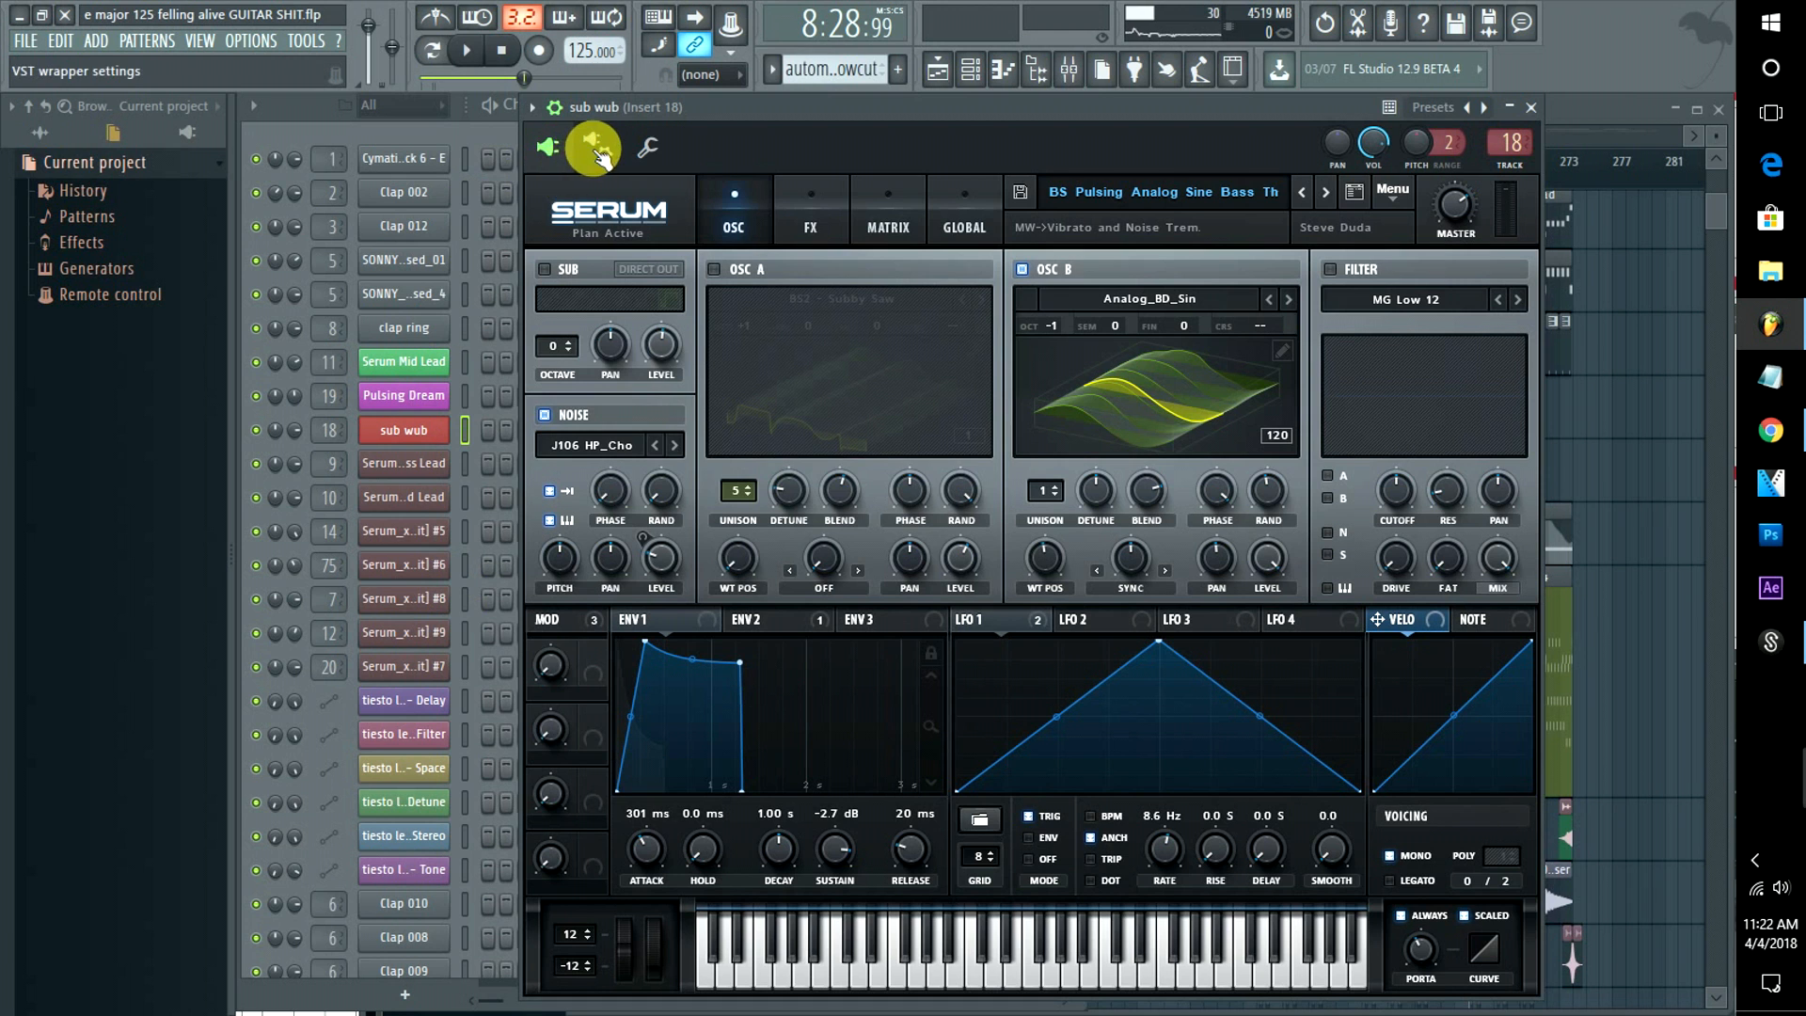
# Show the Processing options in the sub wub plugin wrapper's settings
pyautogui.click(647, 147)
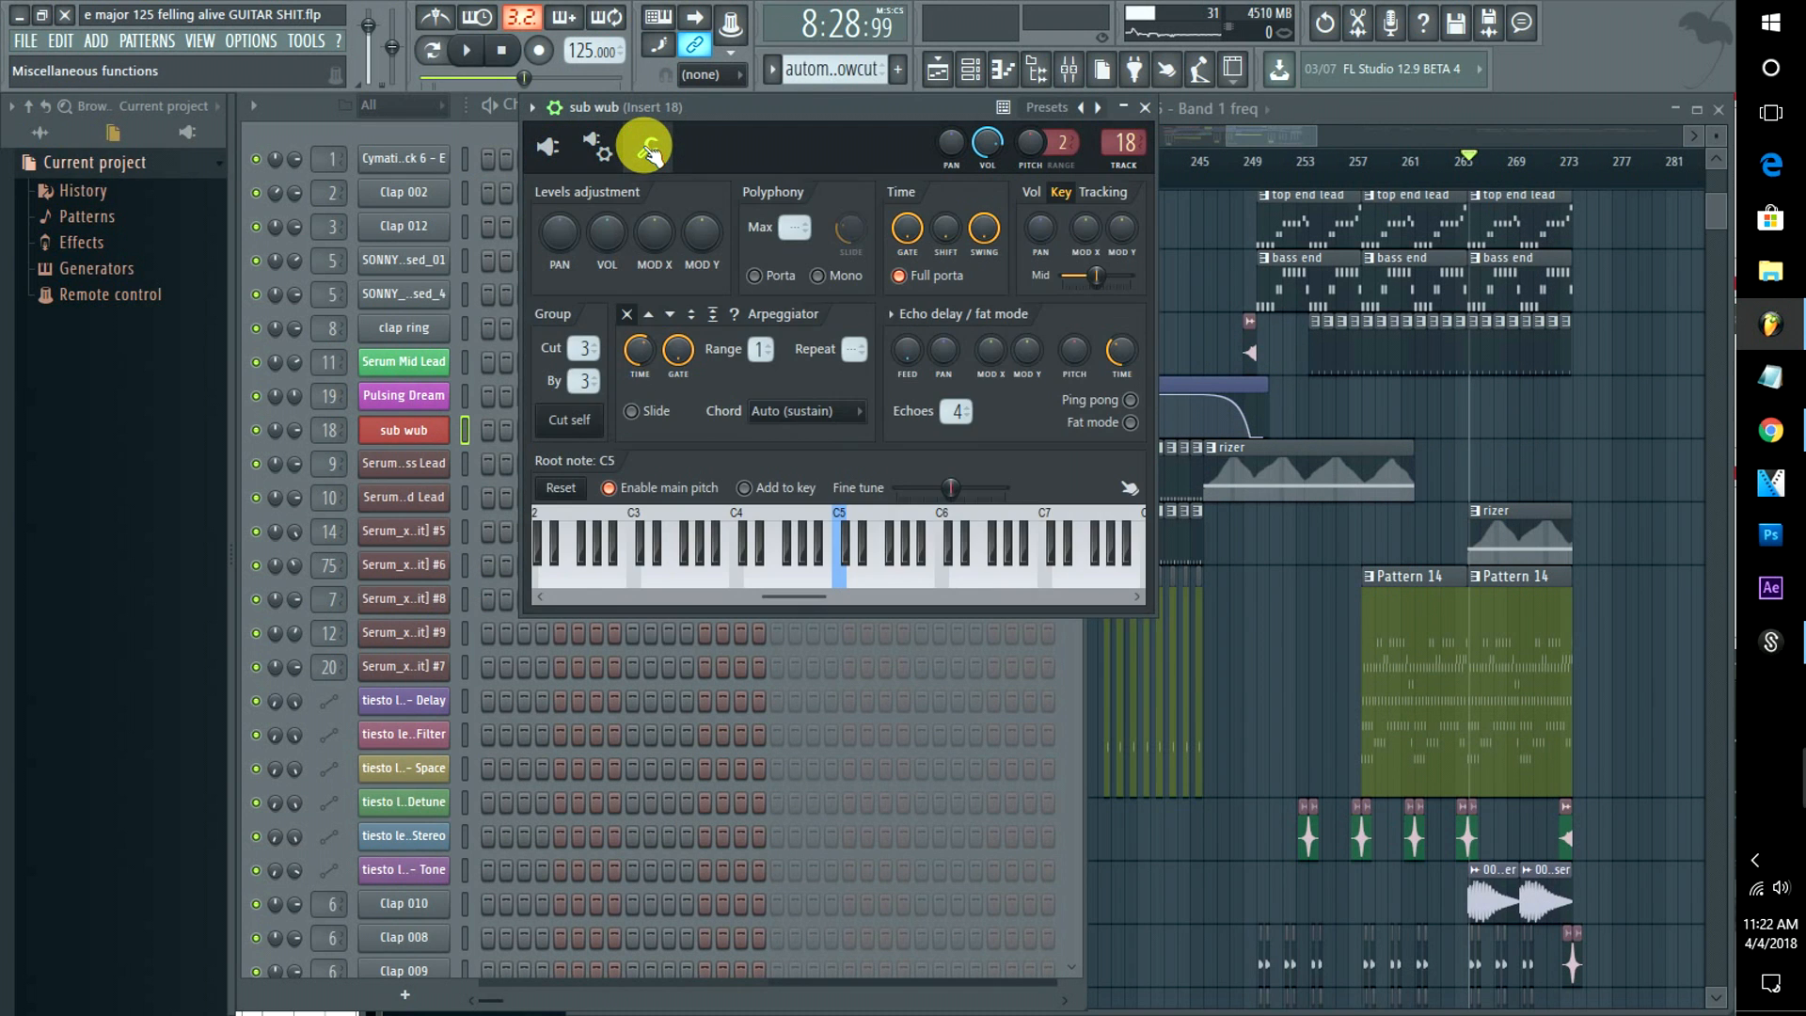
pyautogui.click(598, 147)
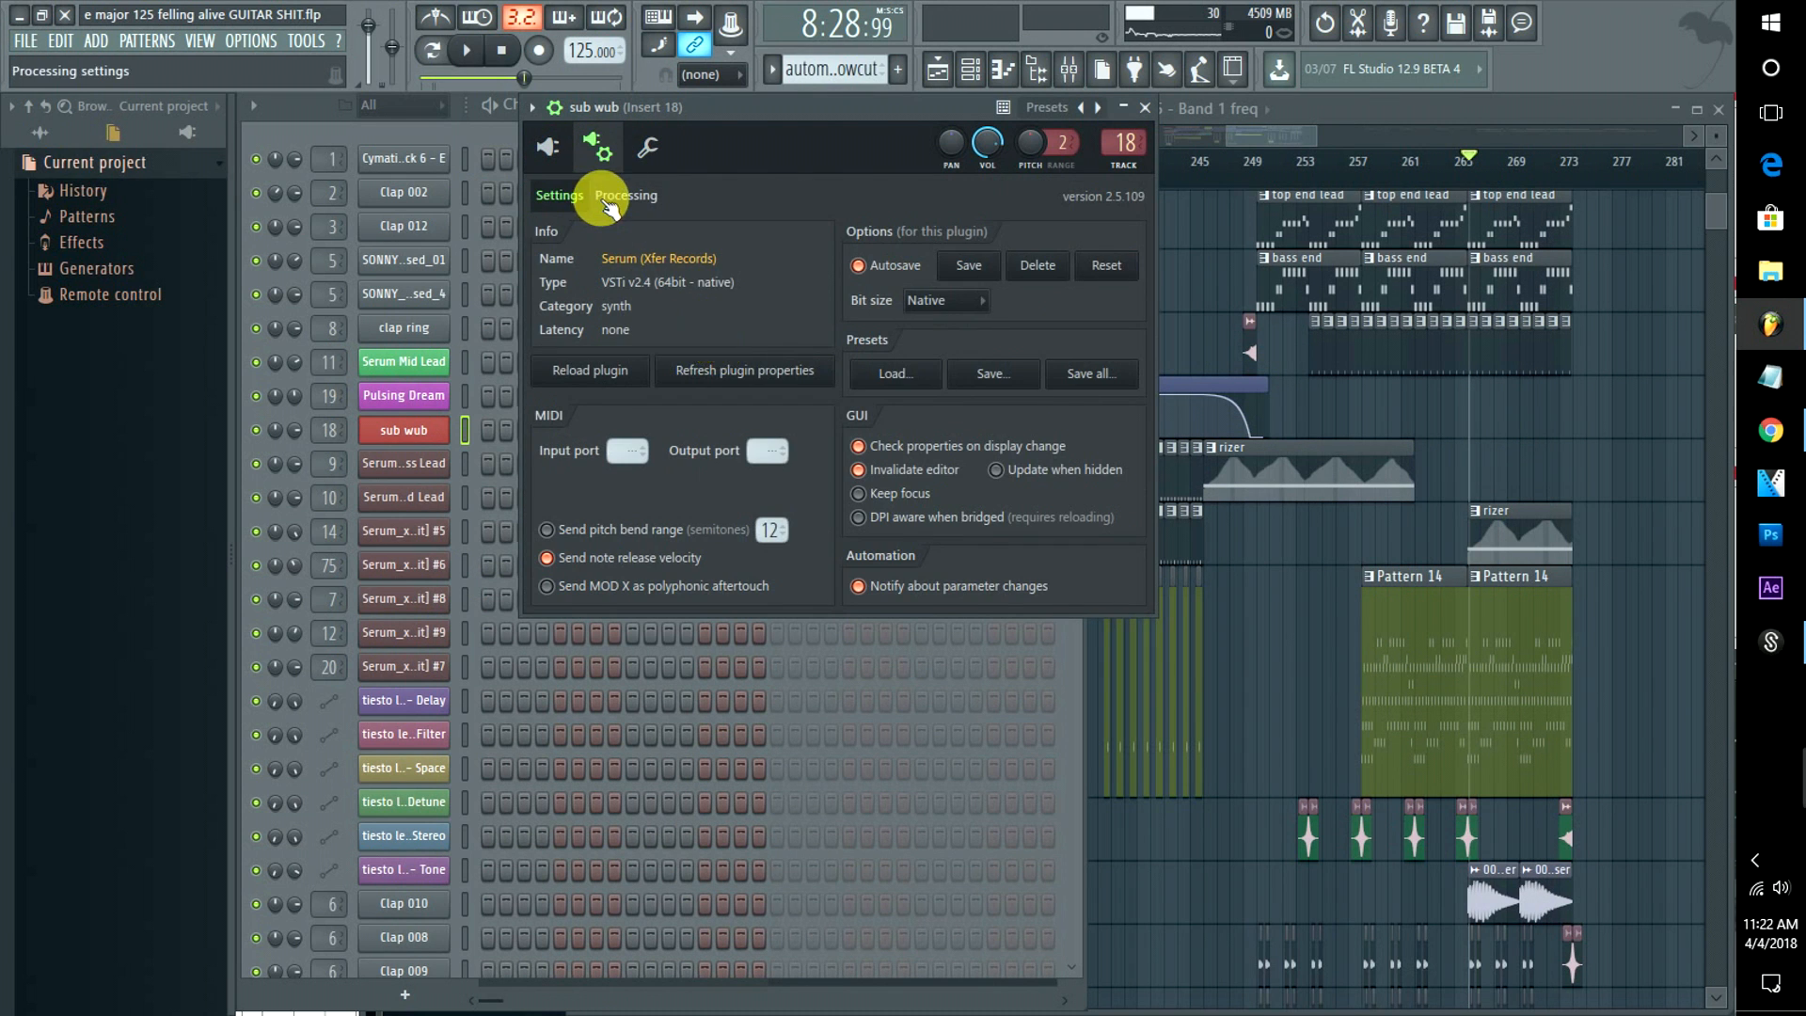
pyautogui.click(625, 195)
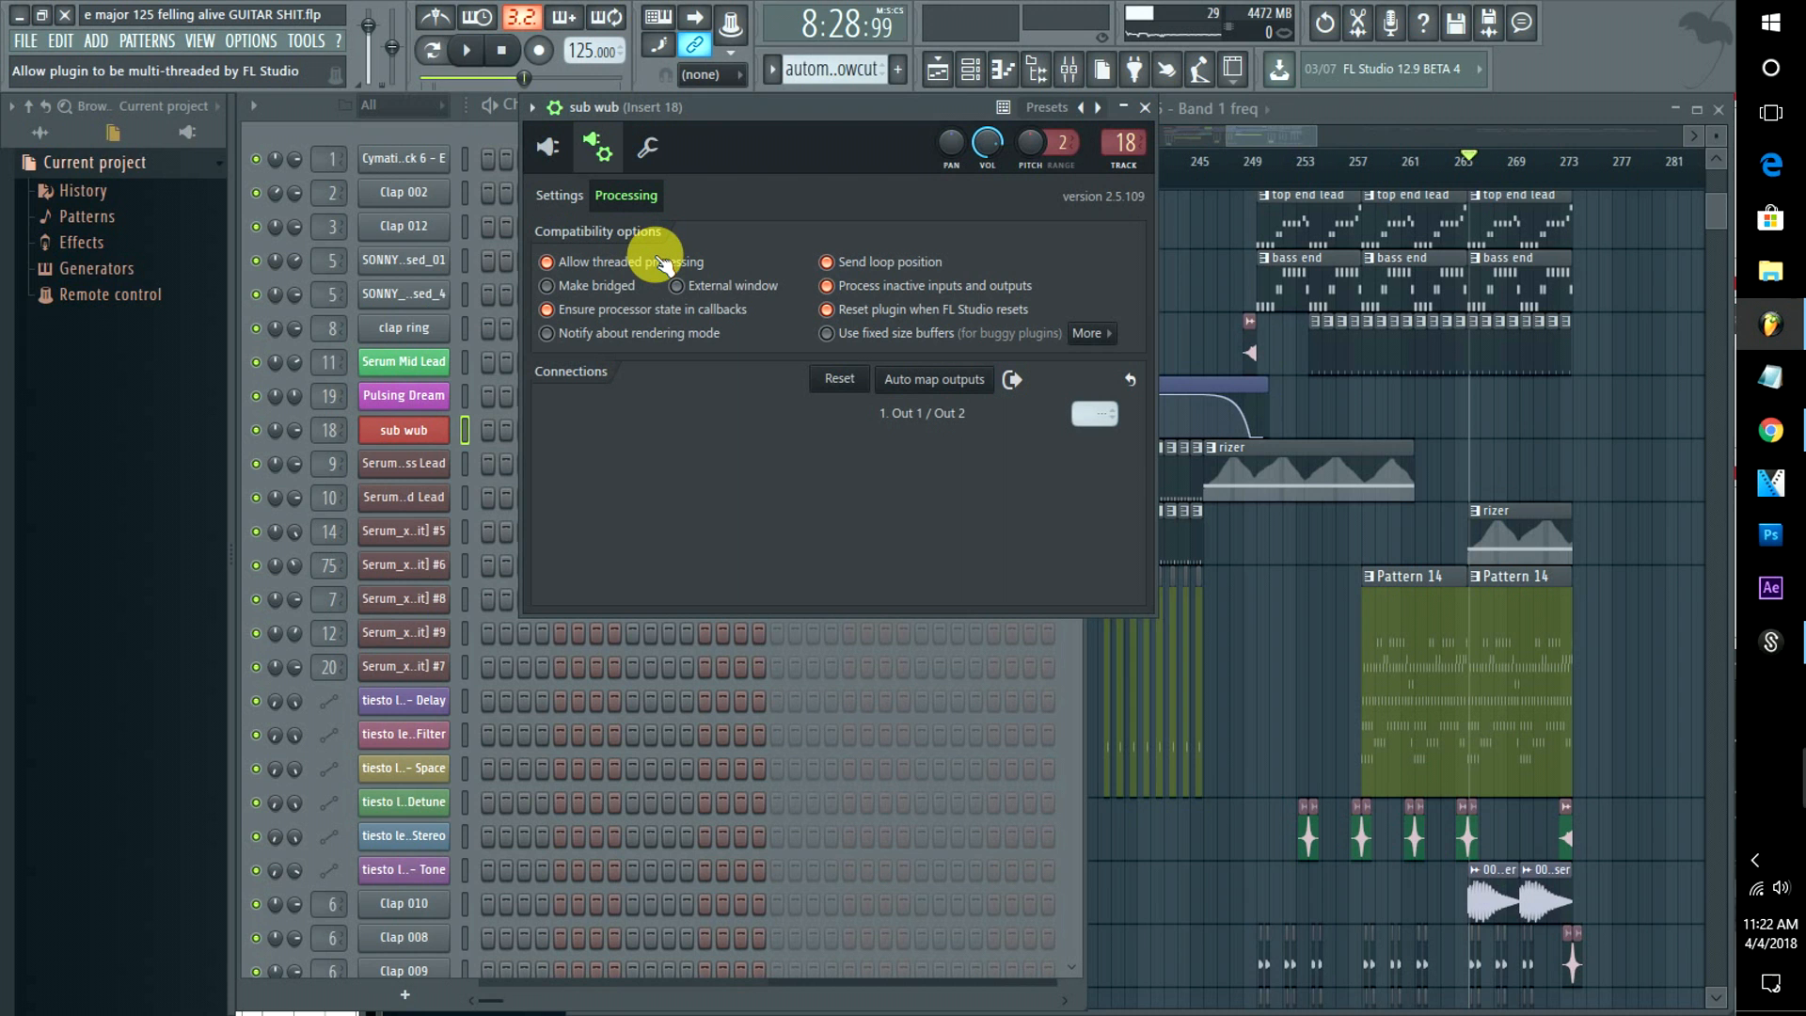
pyautogui.moveTo(737, 271)
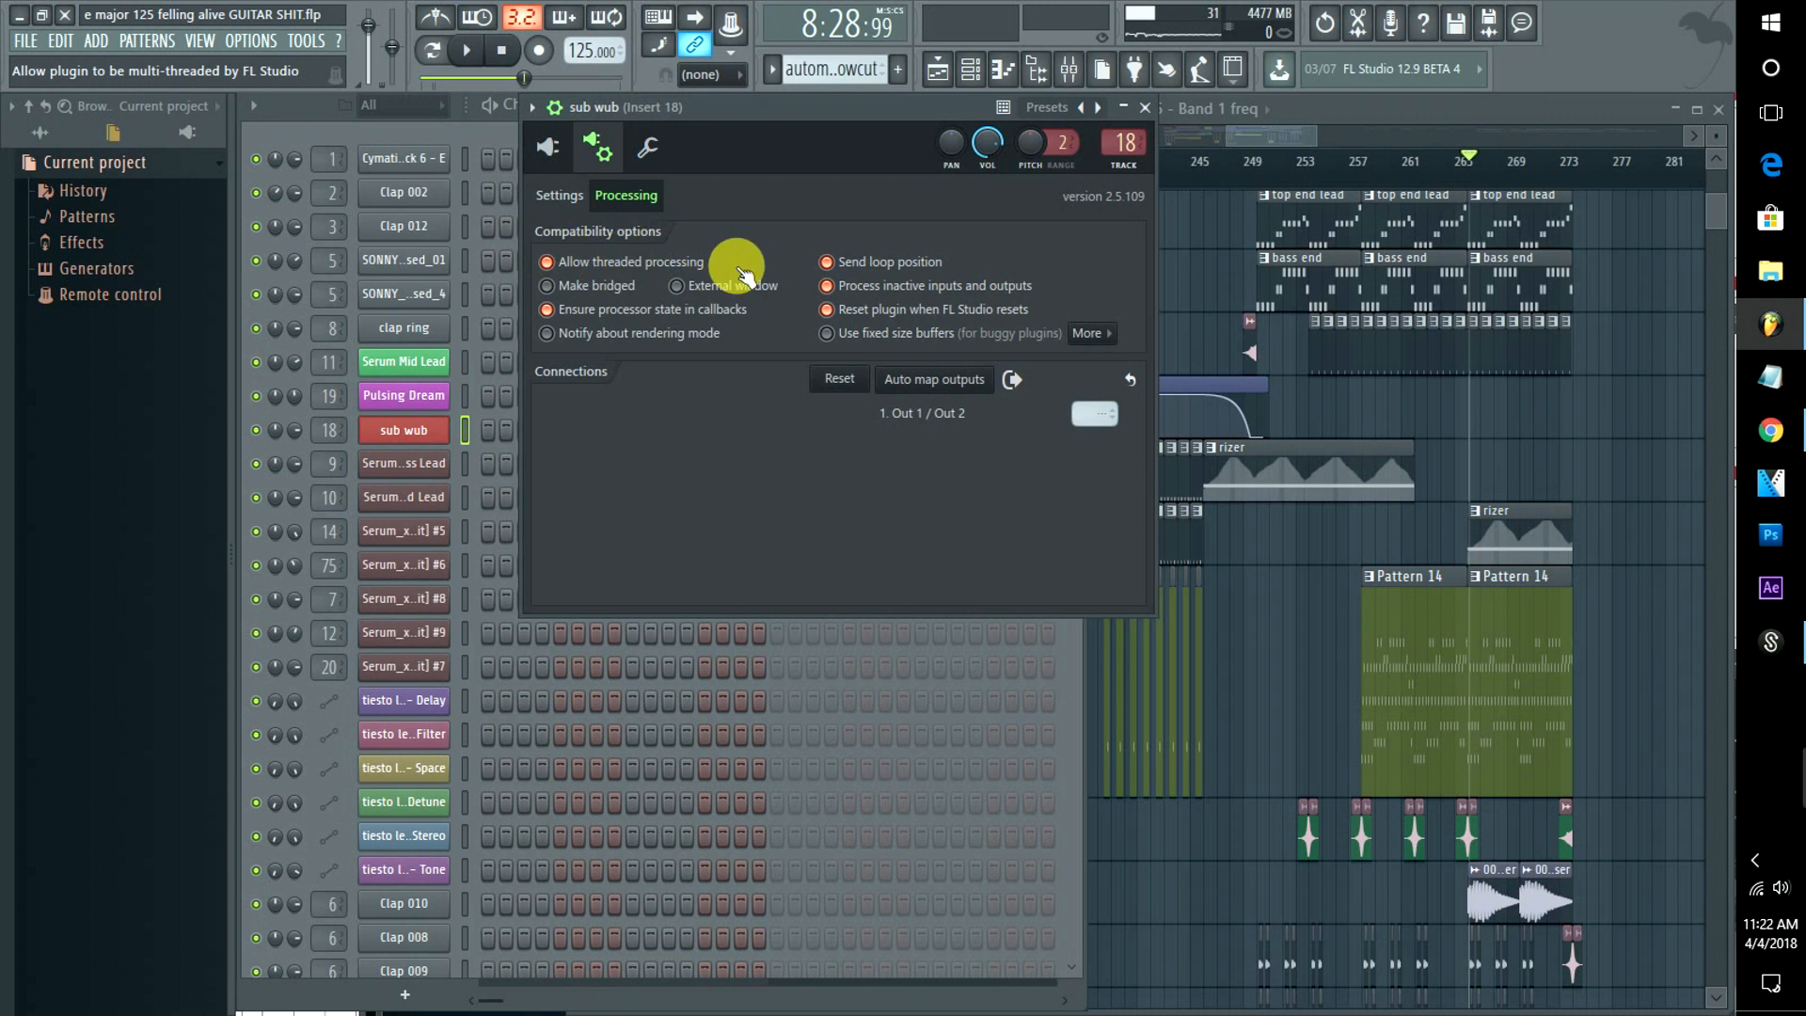
pyautogui.moveTo(633, 322)
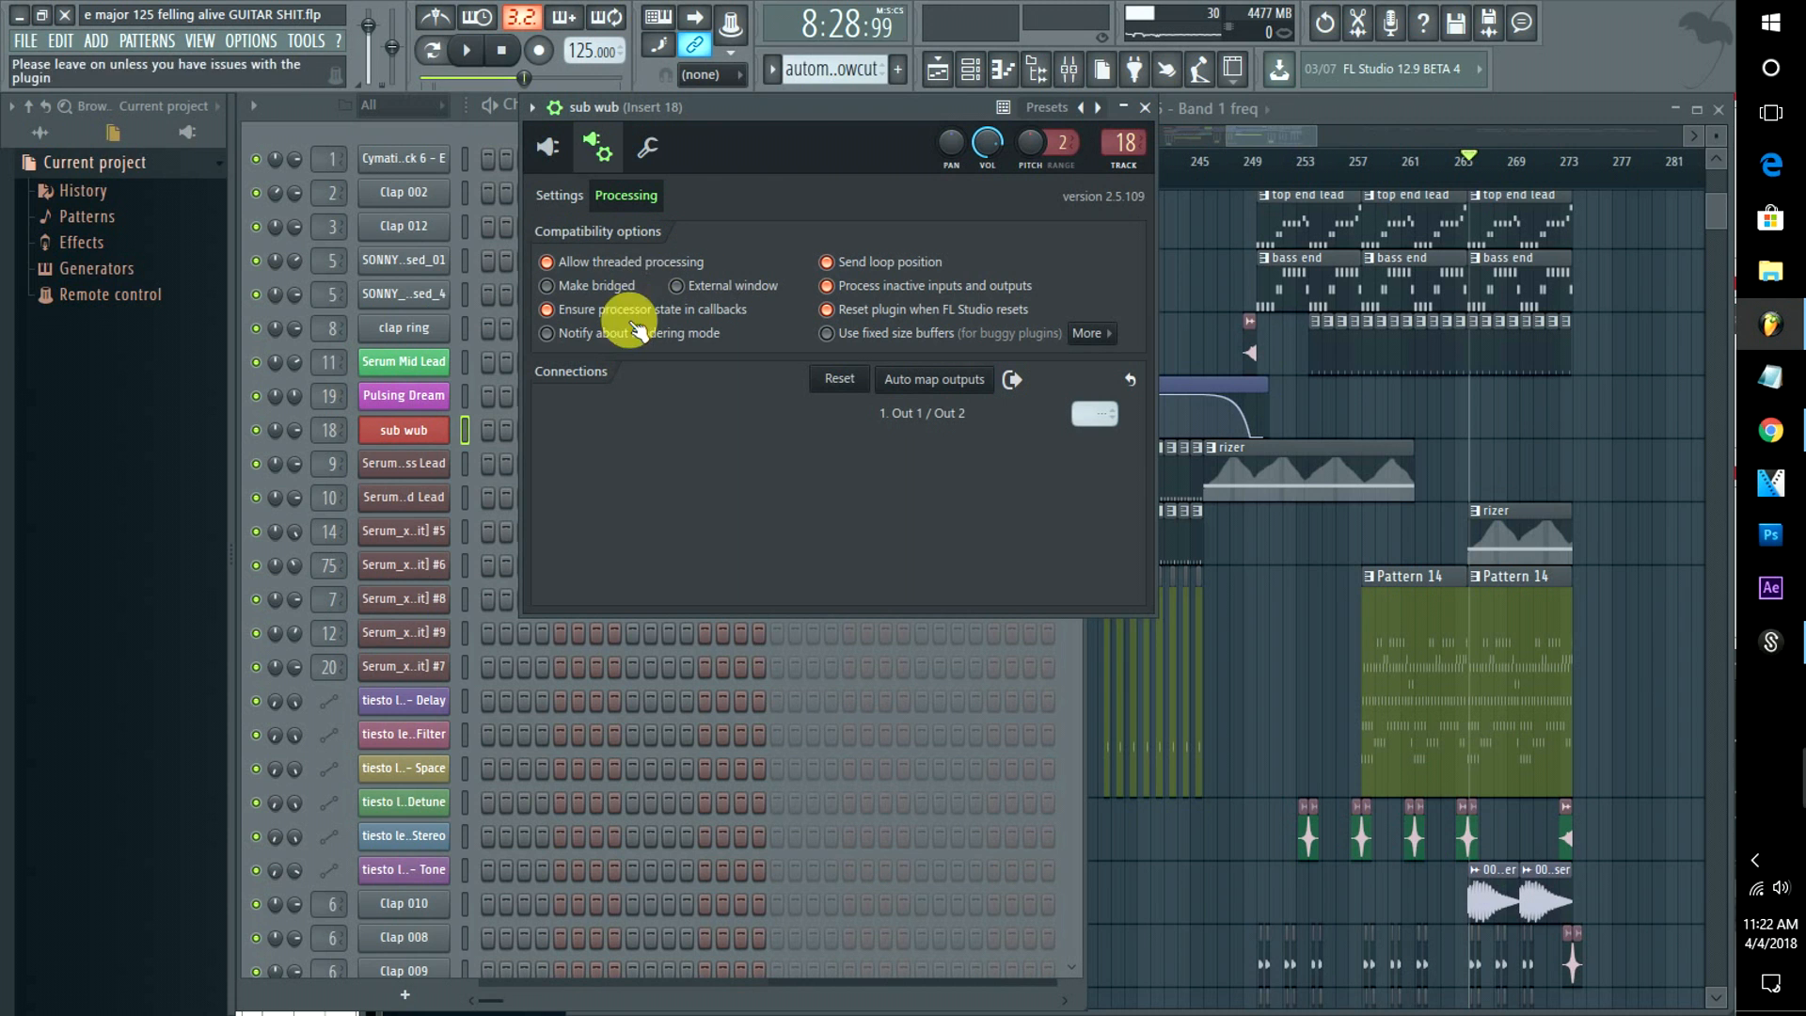
pyautogui.moveTo(645, 262)
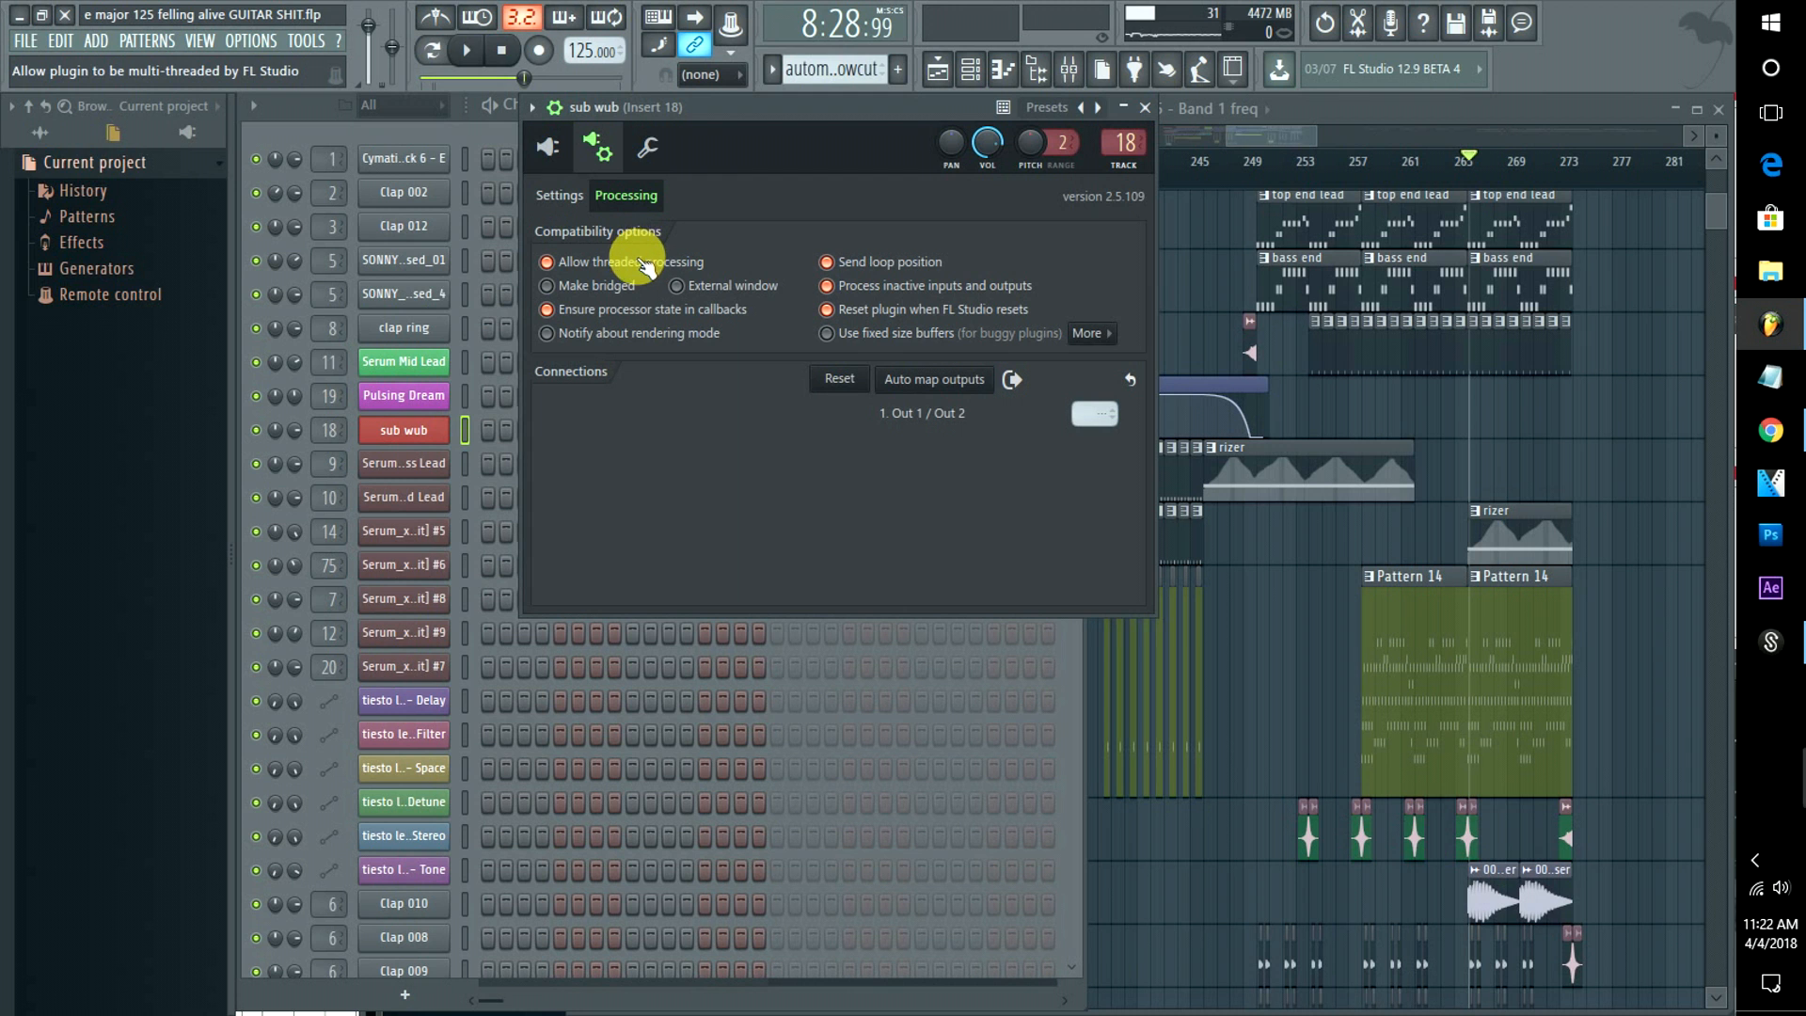
pyautogui.moveTo(404, 563)
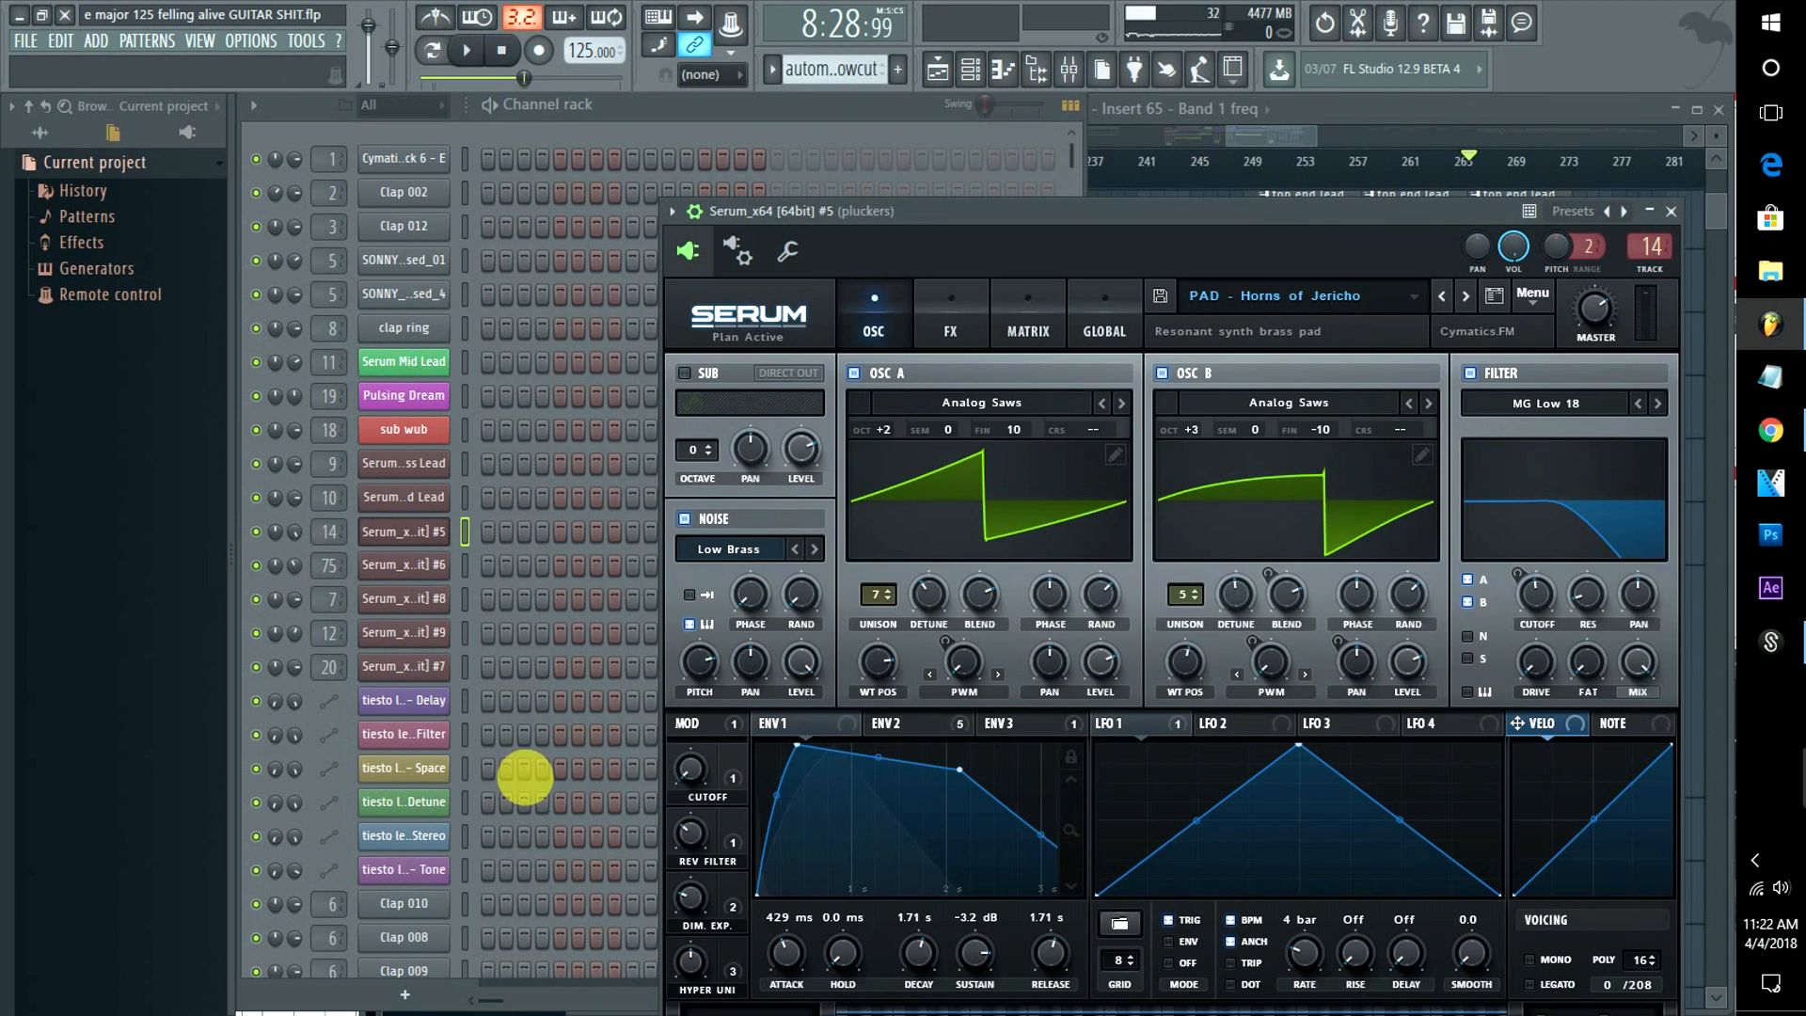
# Scroll to Nexus #2 and enable Allow threaded processing in its Processing options
pyautogui.click(403, 632)
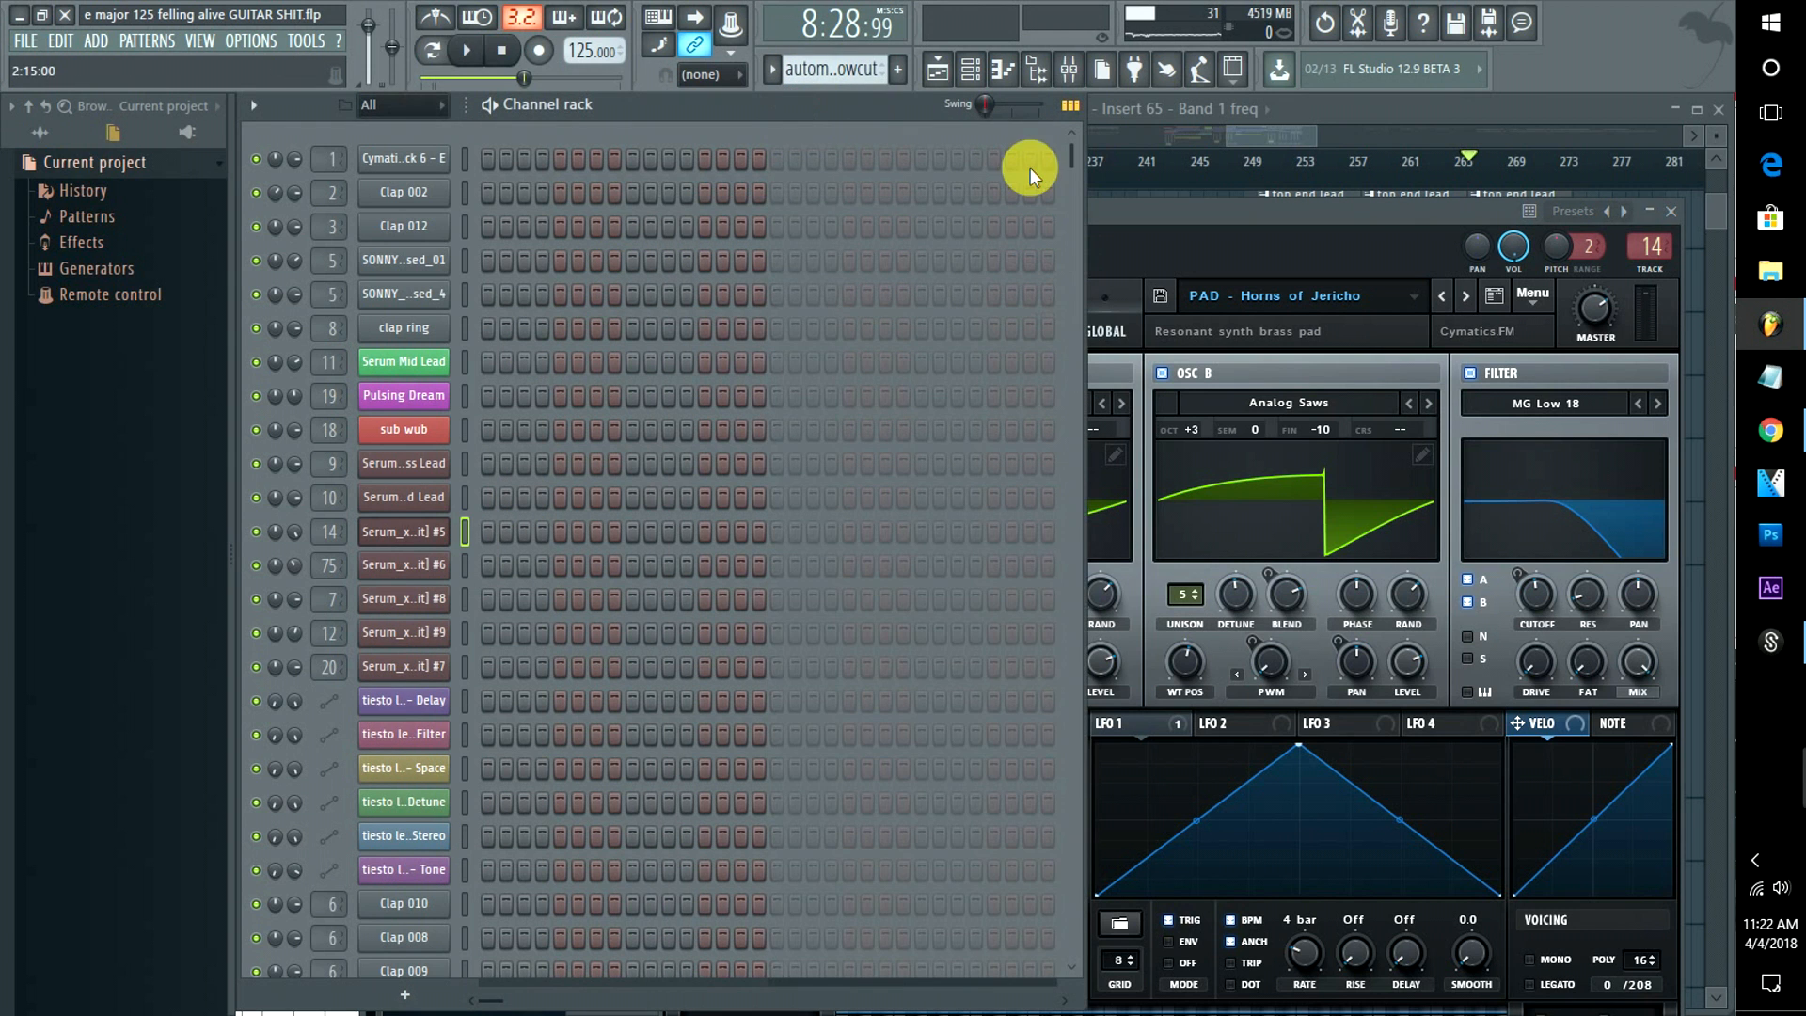
pyautogui.scroll(-3)
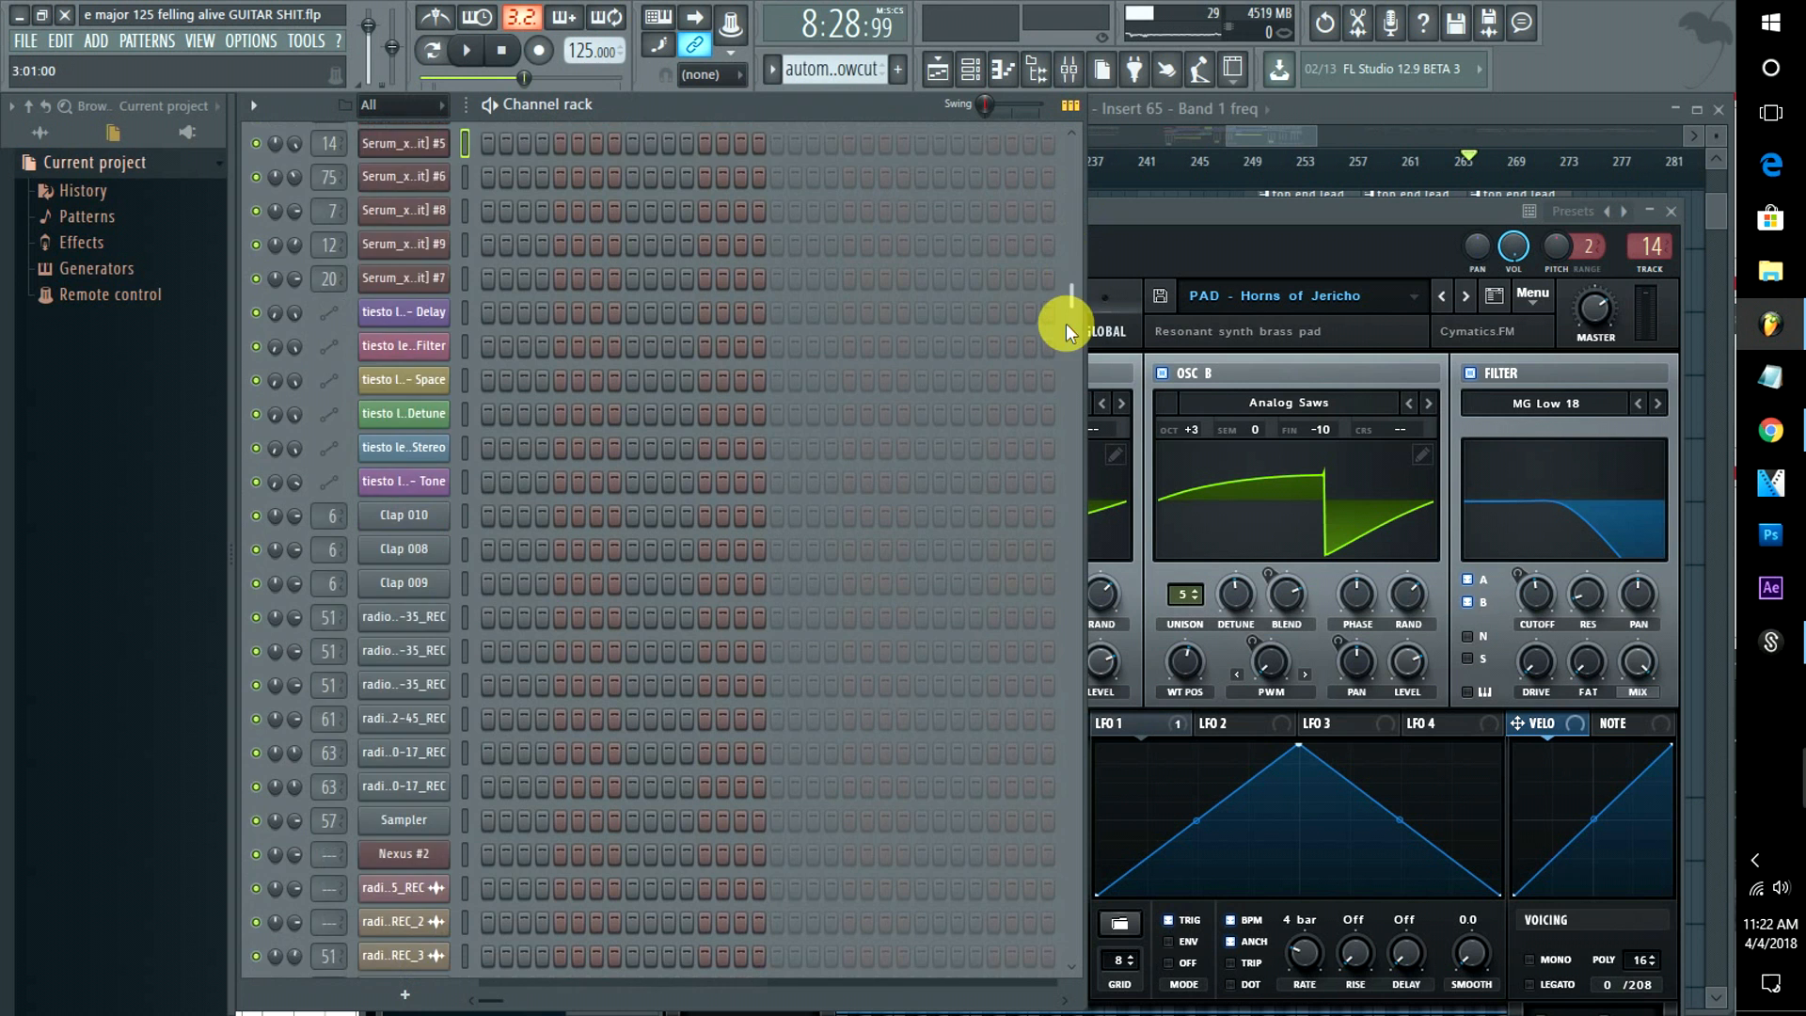
pyautogui.scroll(-3)
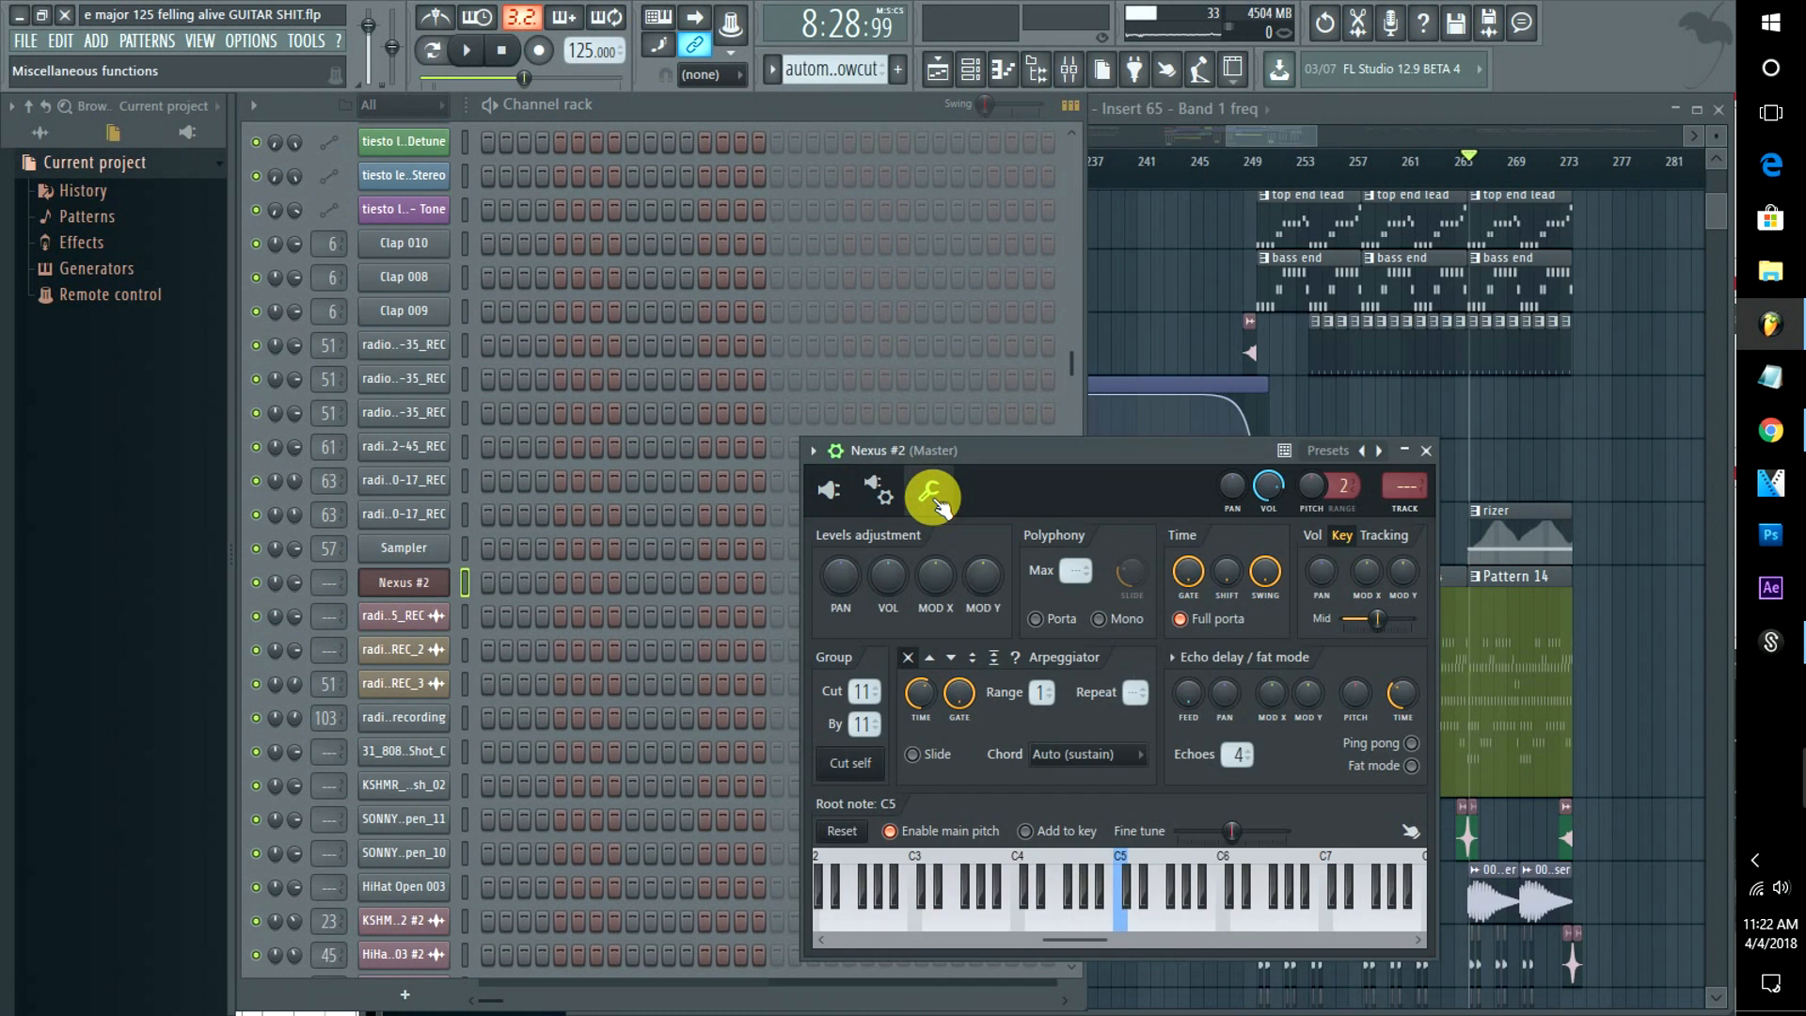
pyautogui.click(882, 487)
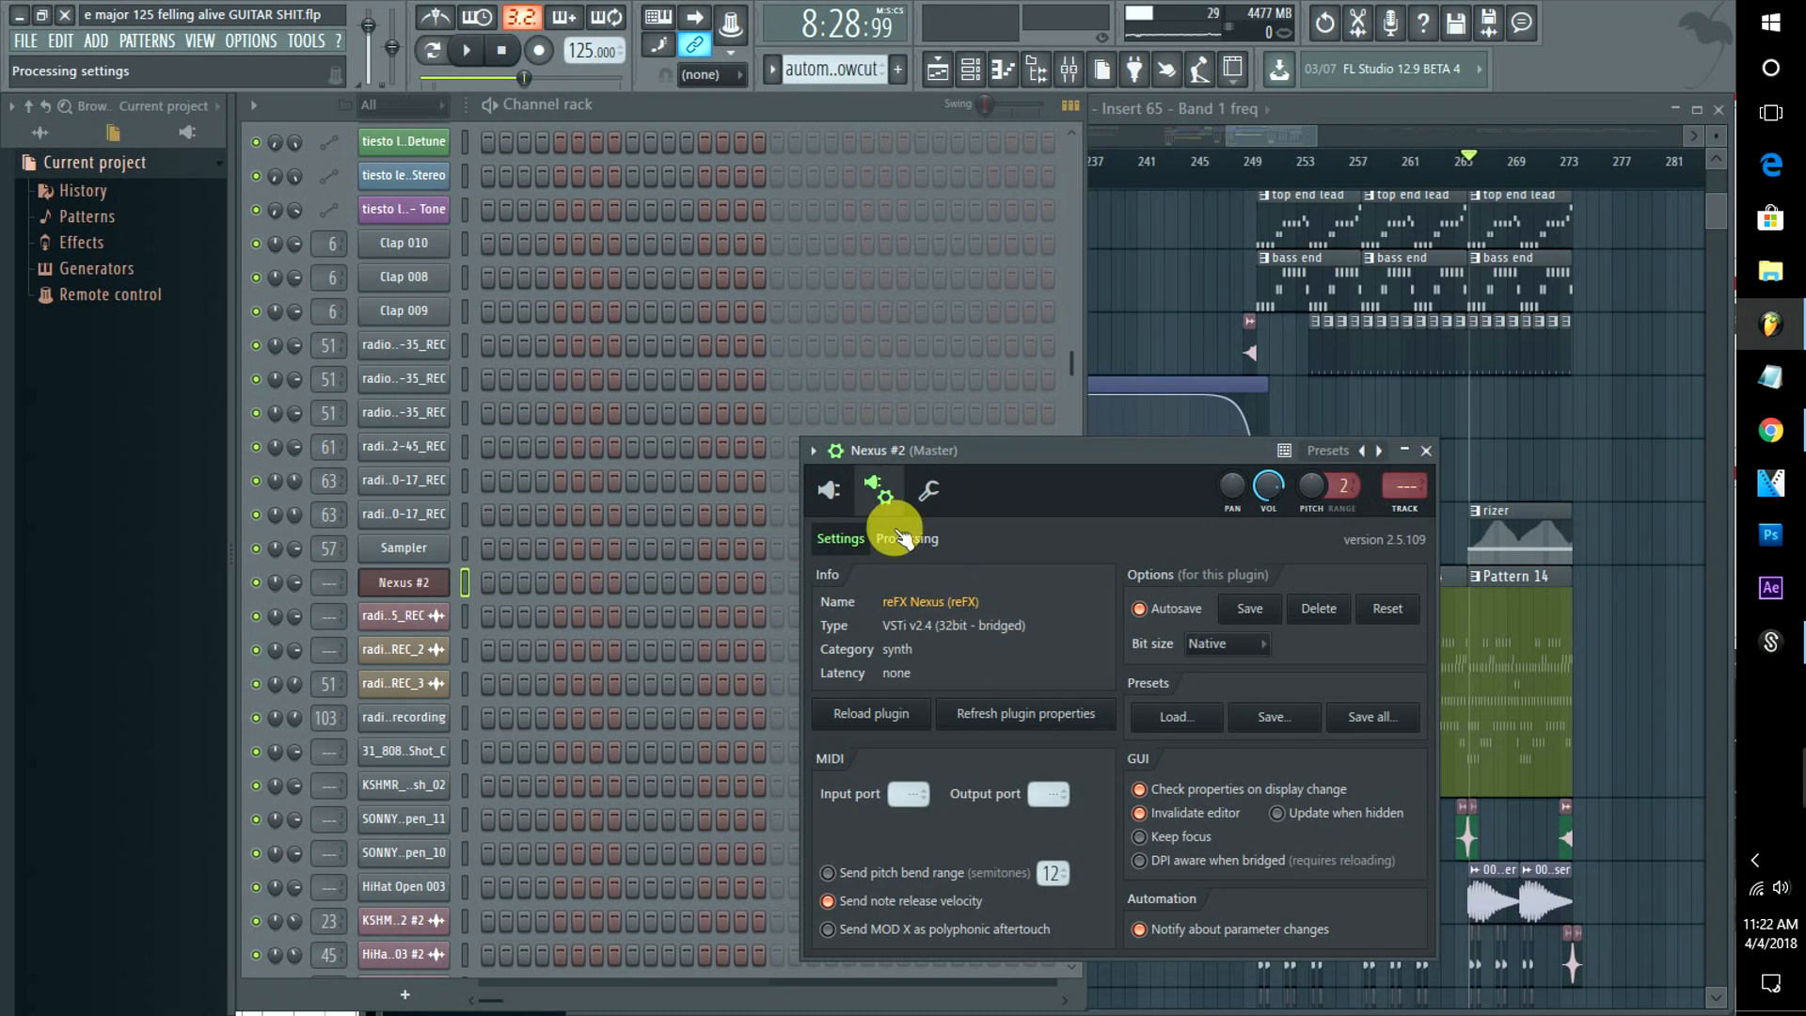
pyautogui.click(905, 538)
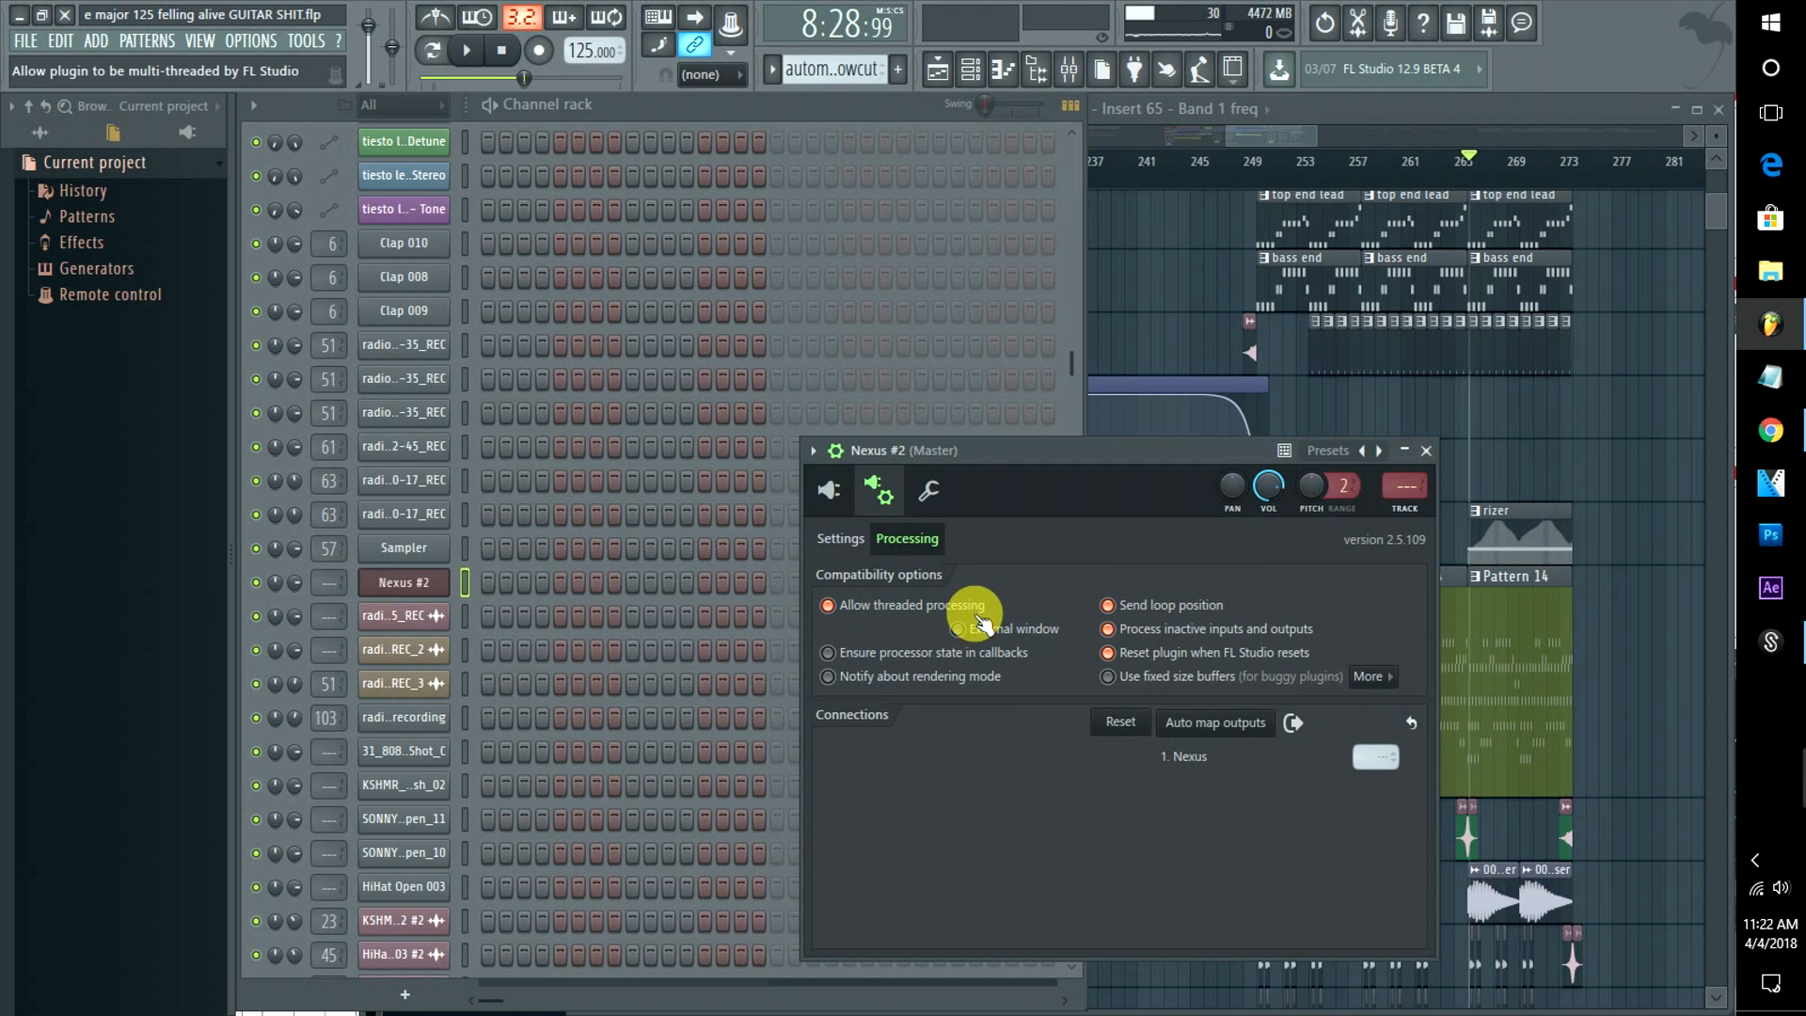
pyautogui.click(1426, 450)
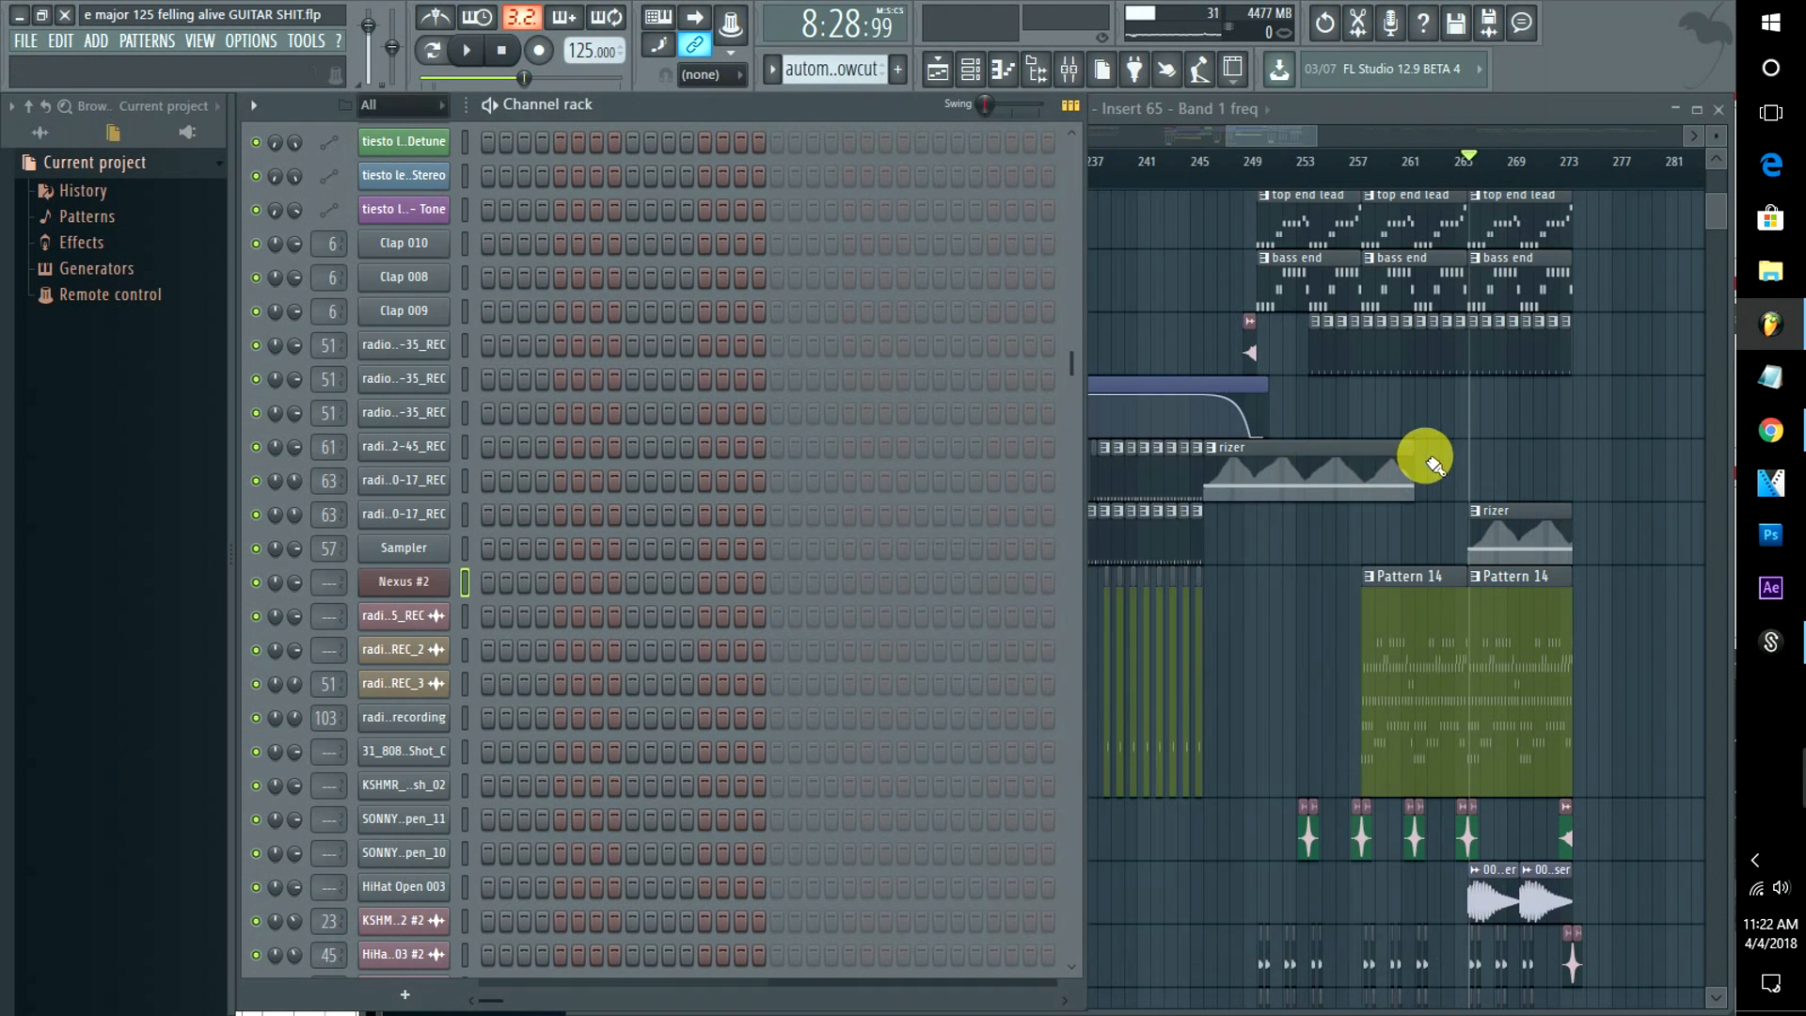
pyautogui.moveTo(520, 355)
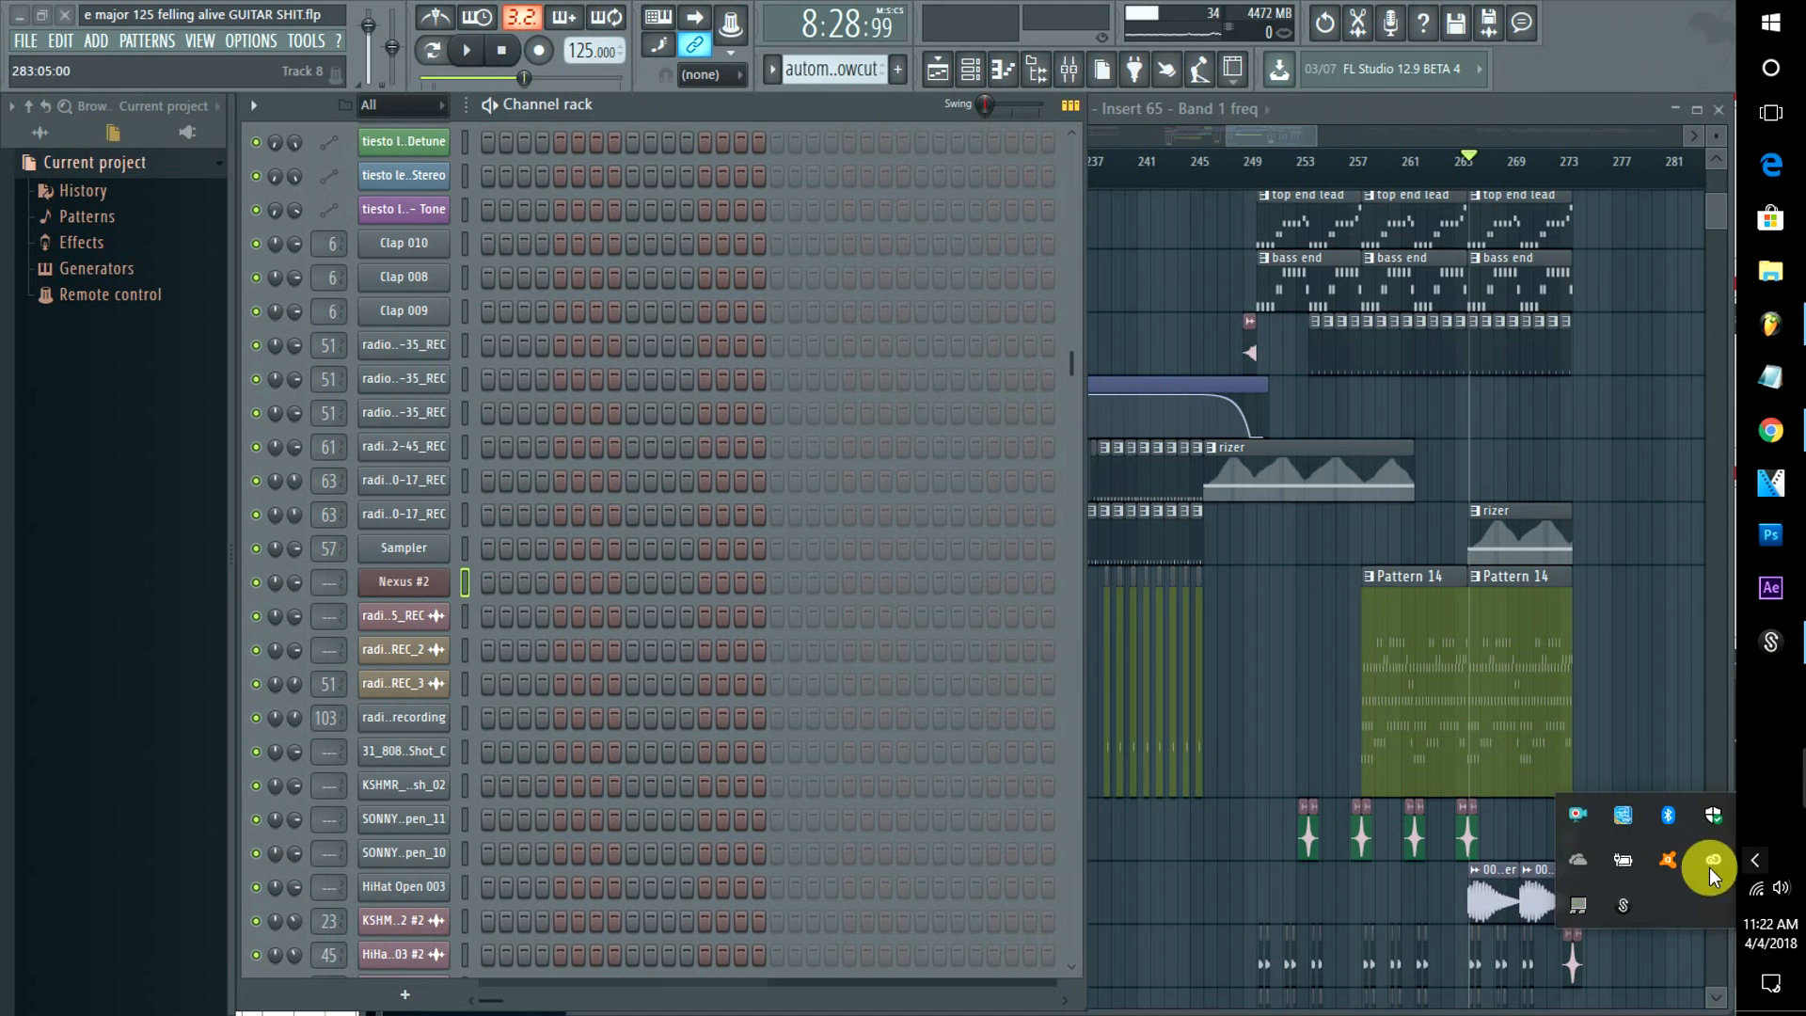
pyautogui.moveTo(1620, 863)
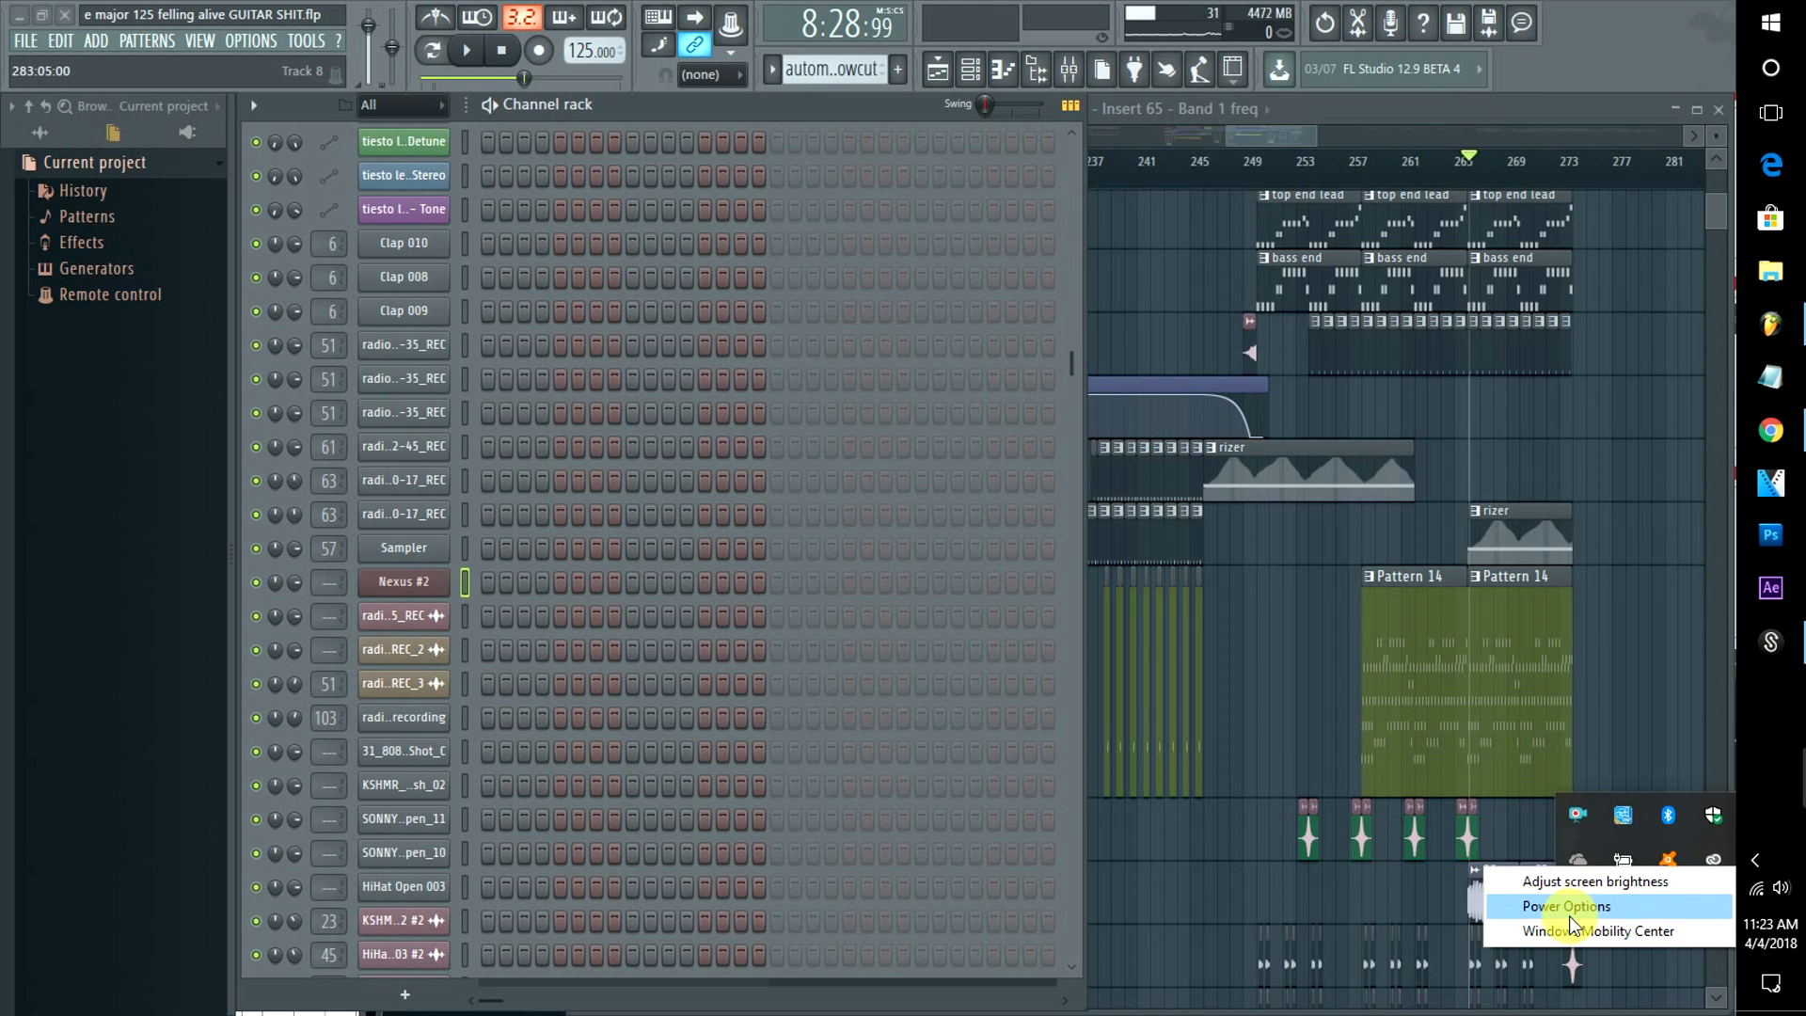
pyautogui.click(1563, 905)
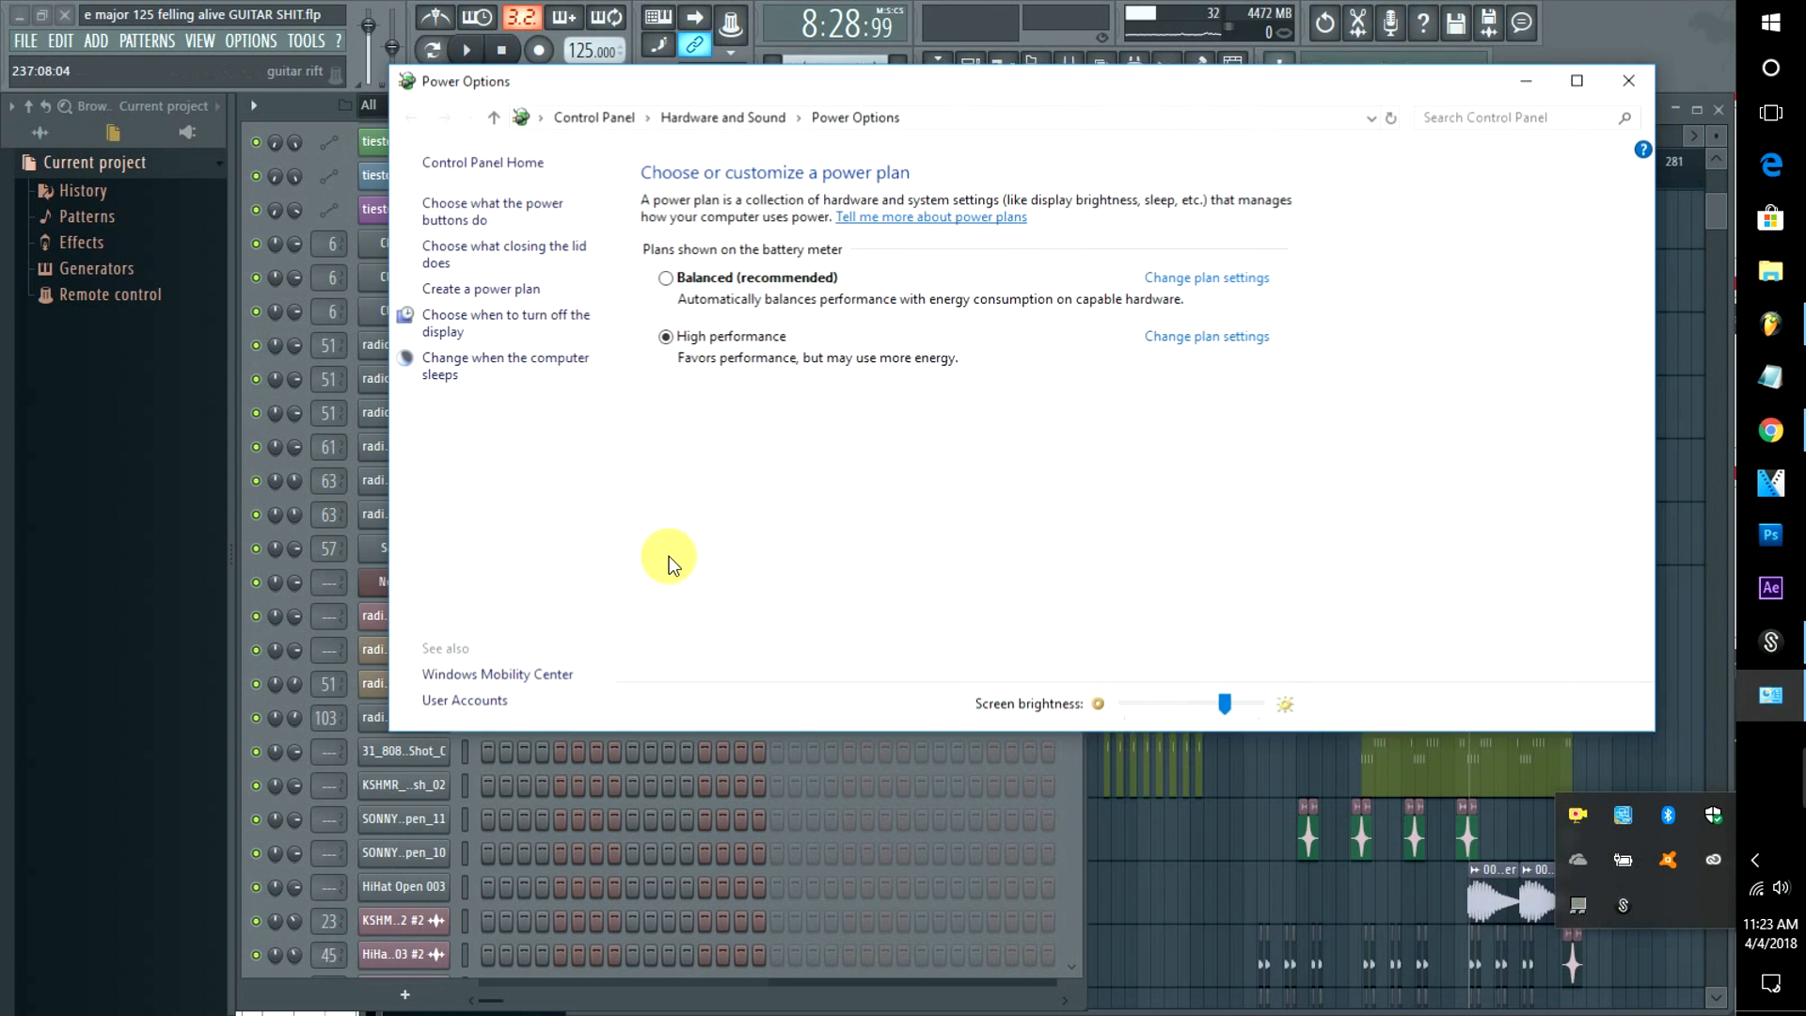
pyautogui.moveTo(749, 335)
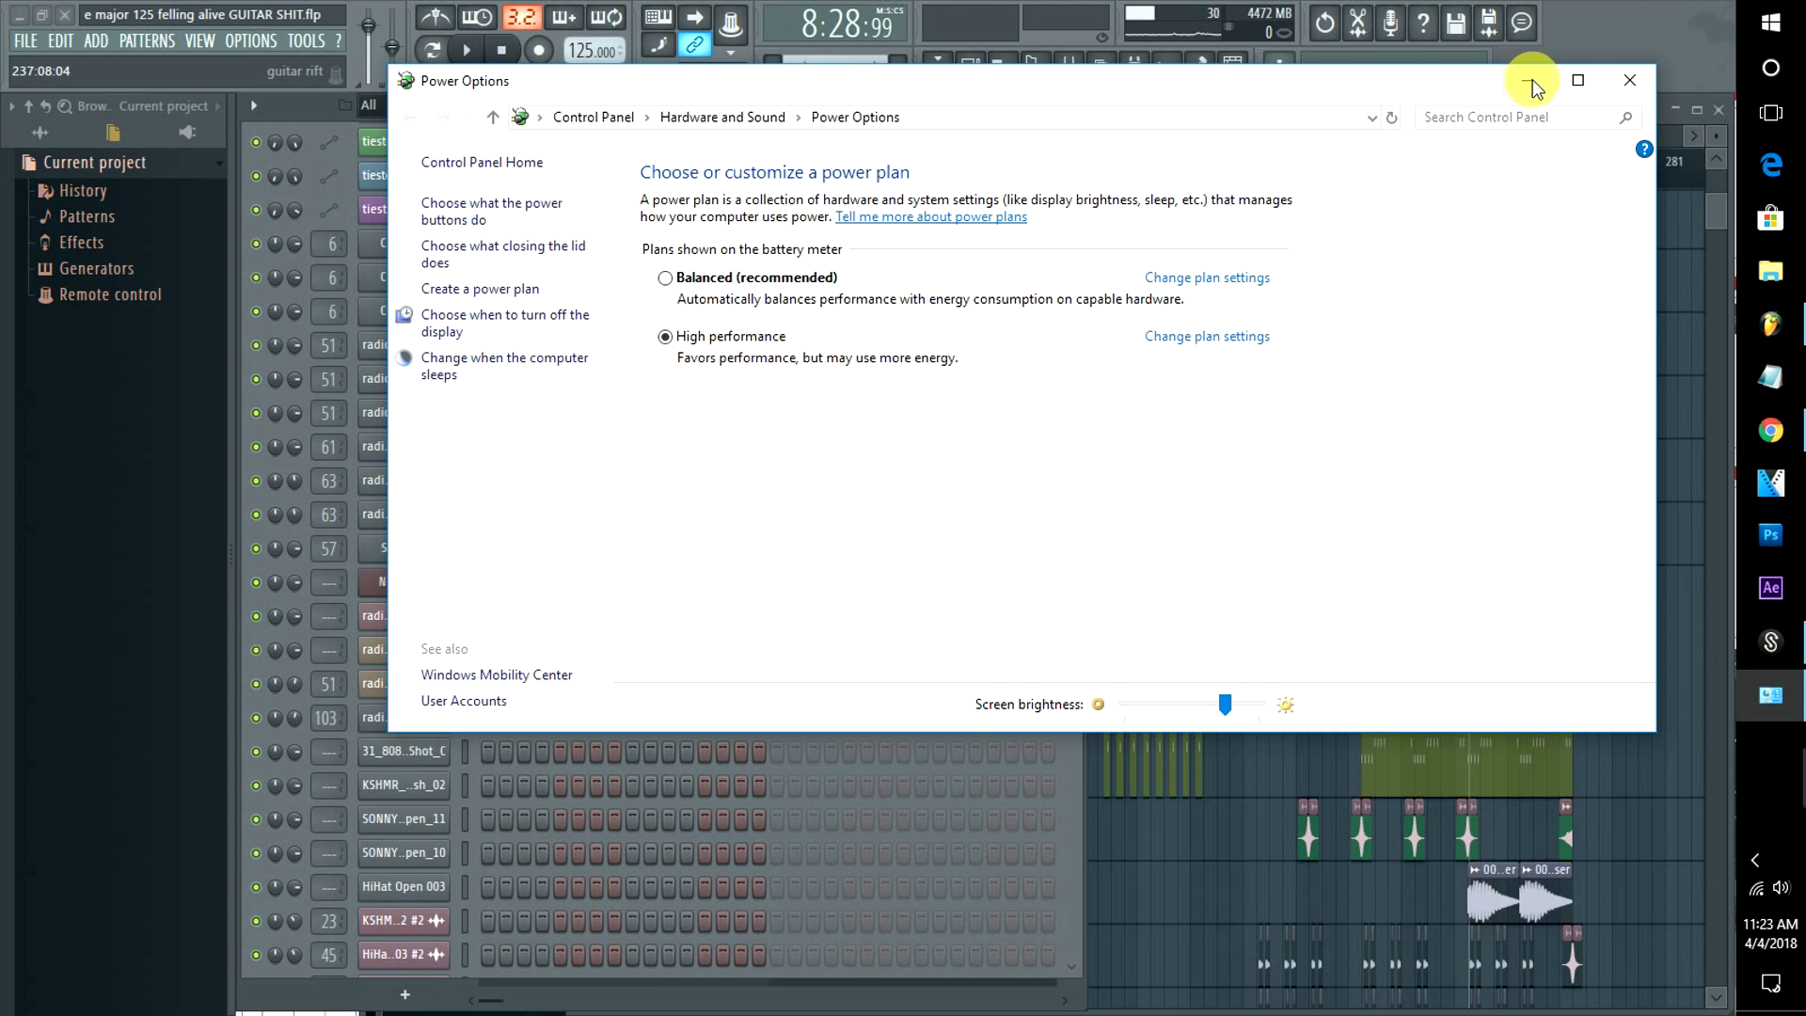
pyautogui.moveTo(760, 308)
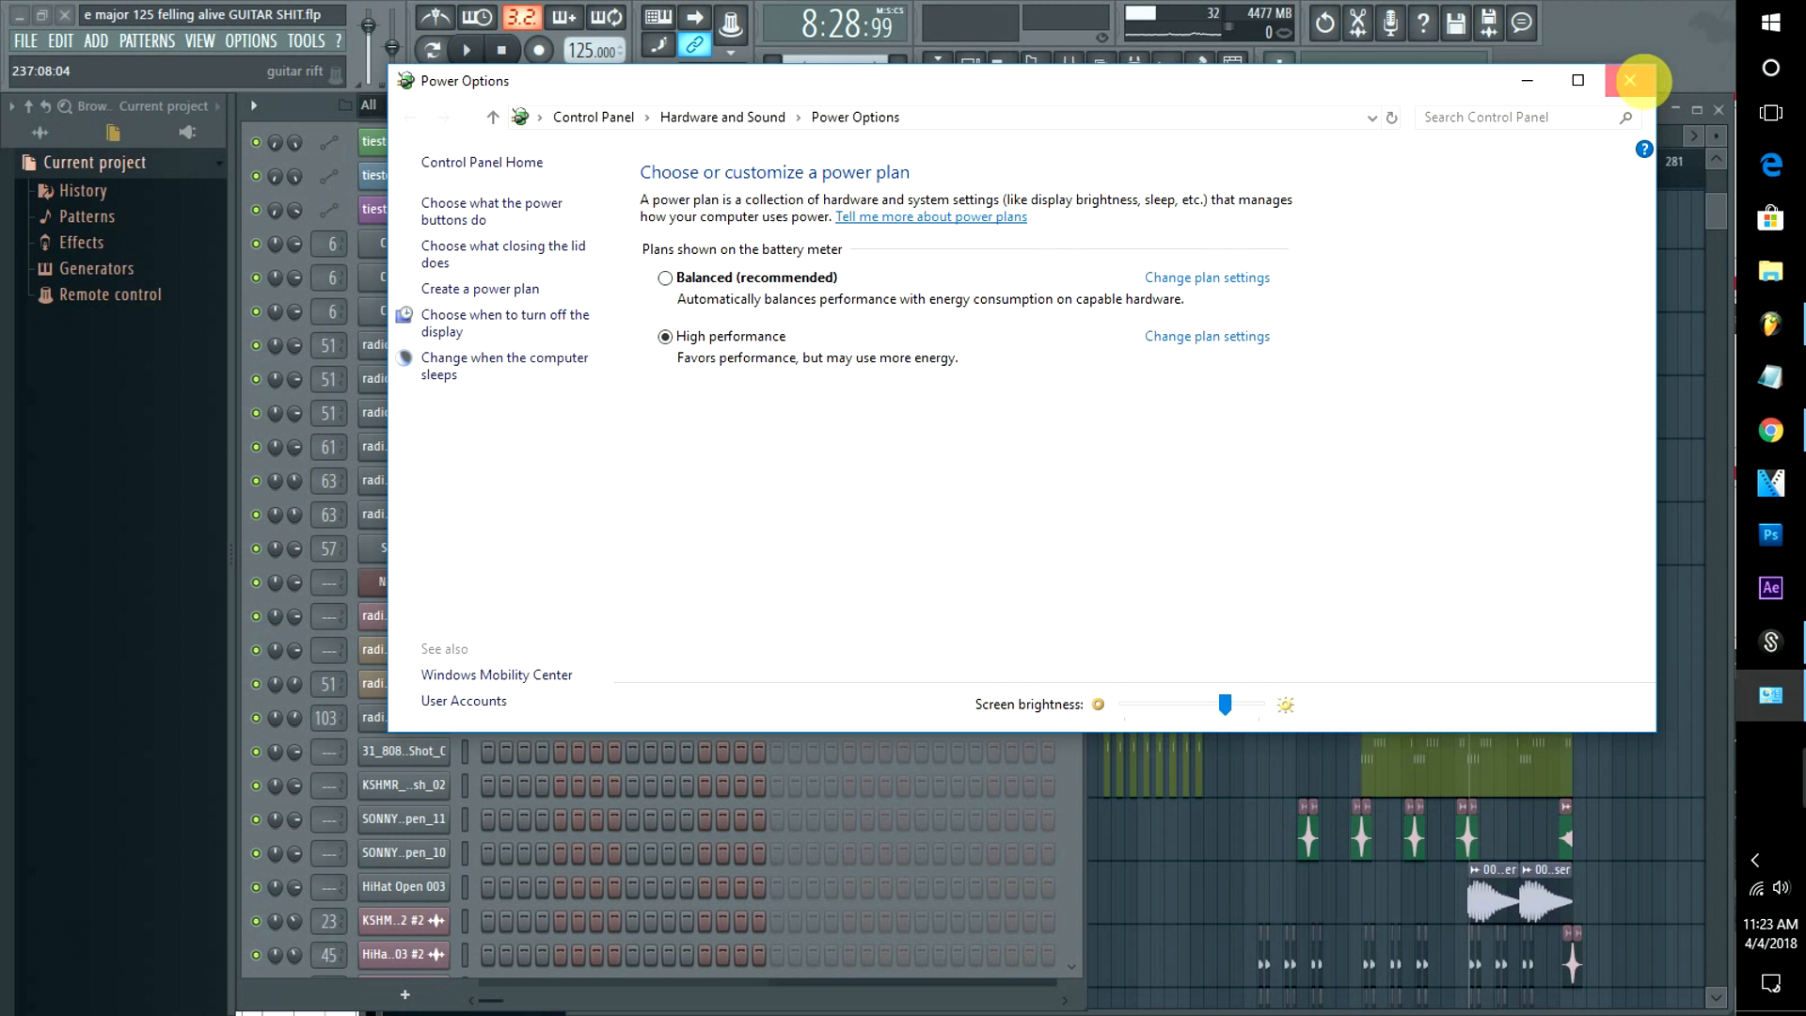
pyautogui.click(1632, 80)
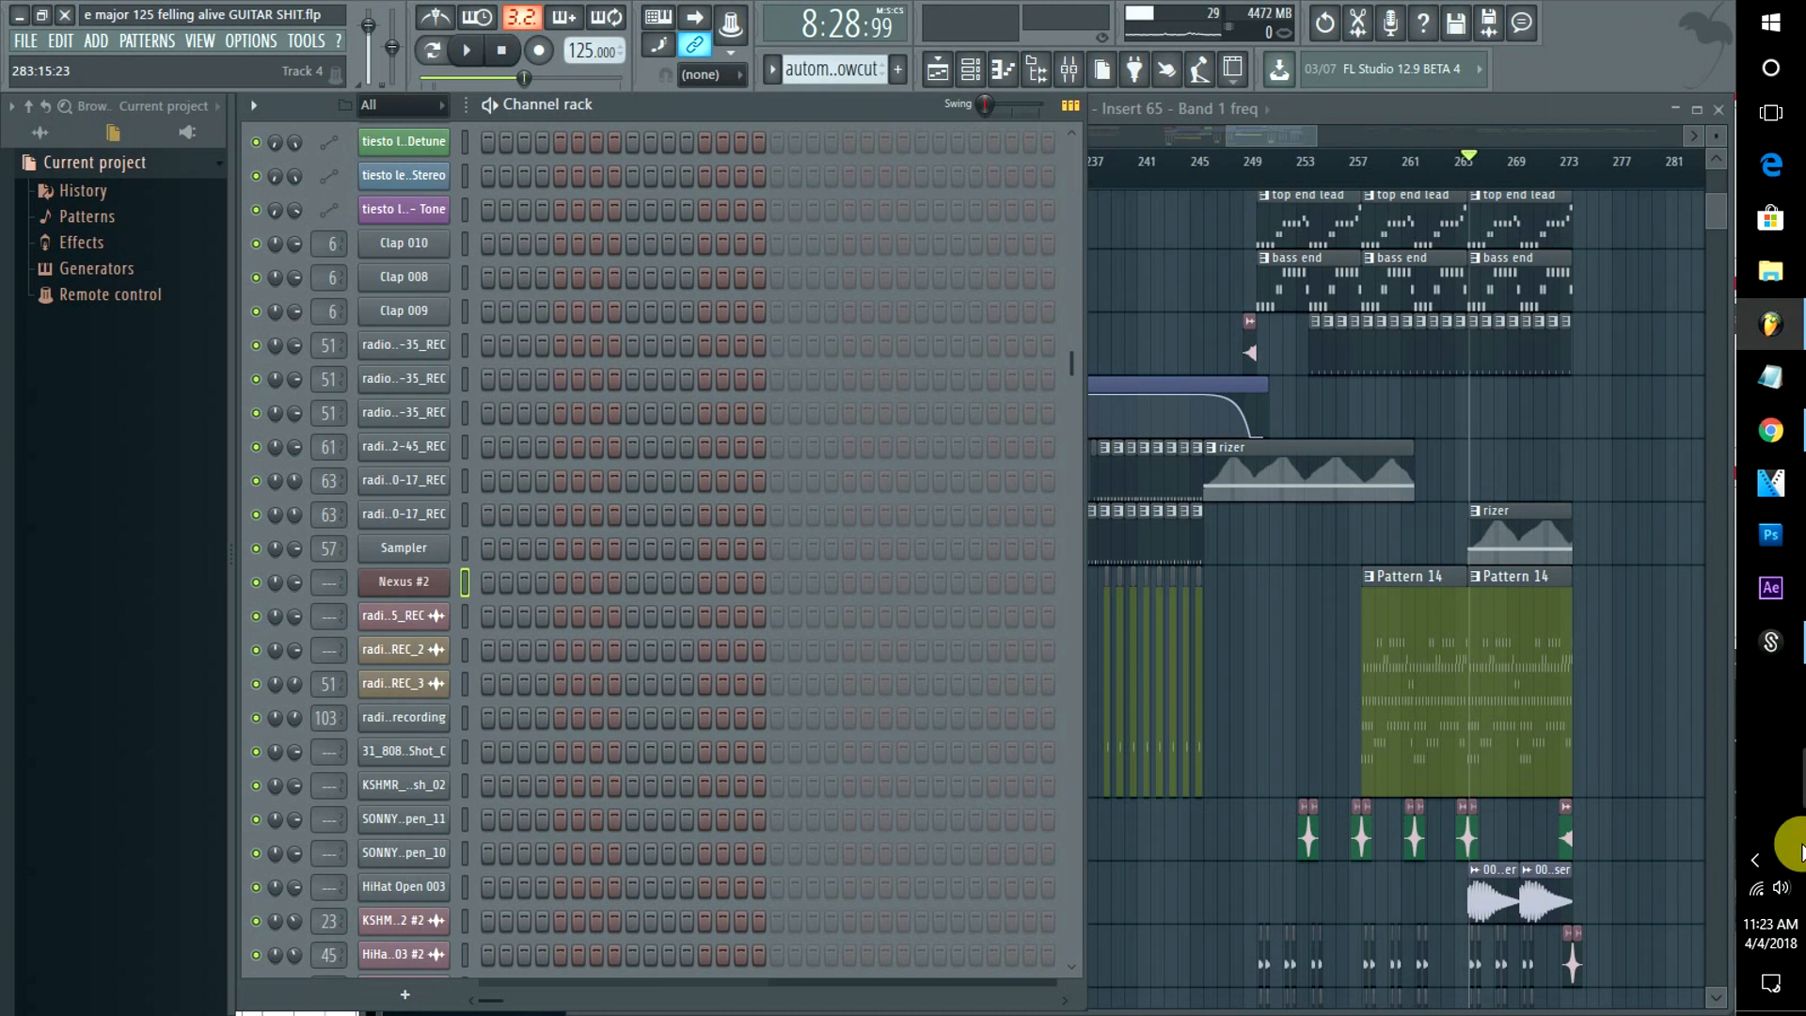
# Open Windows' hidden tray icons to check which background apps are running
pyautogui.click(1756, 858)
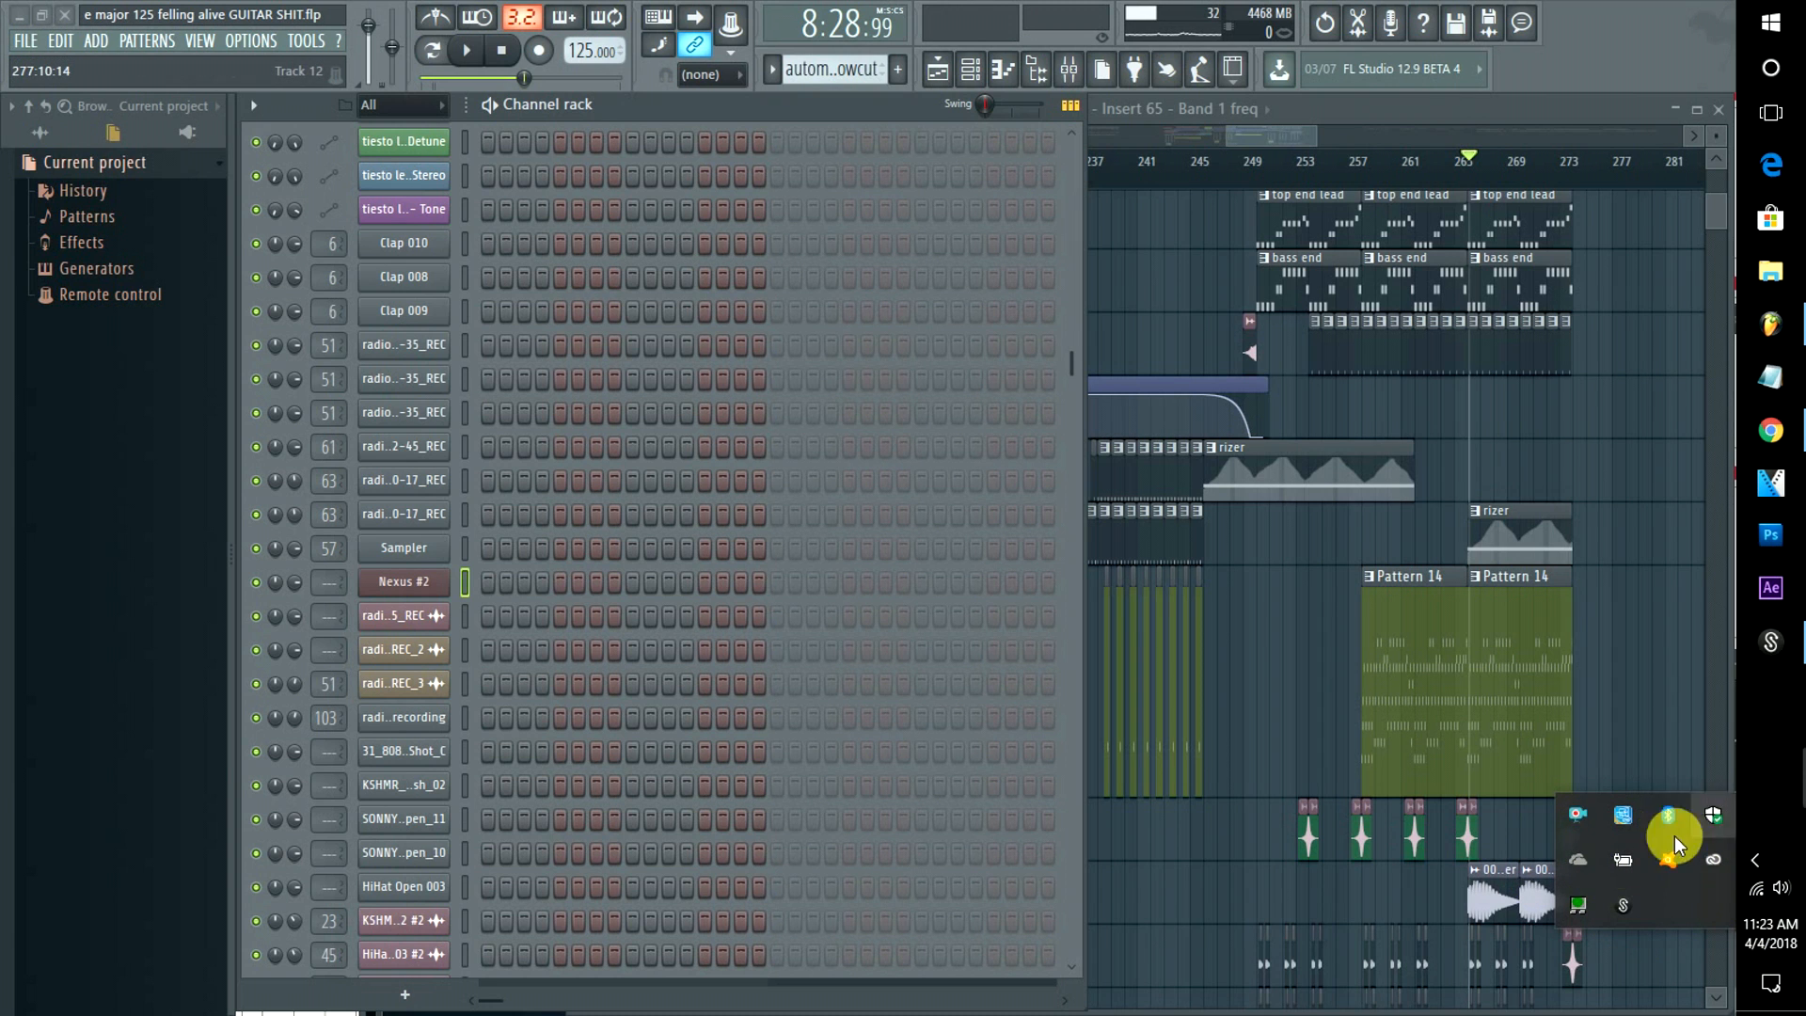
pyautogui.moveTo(1642, 898)
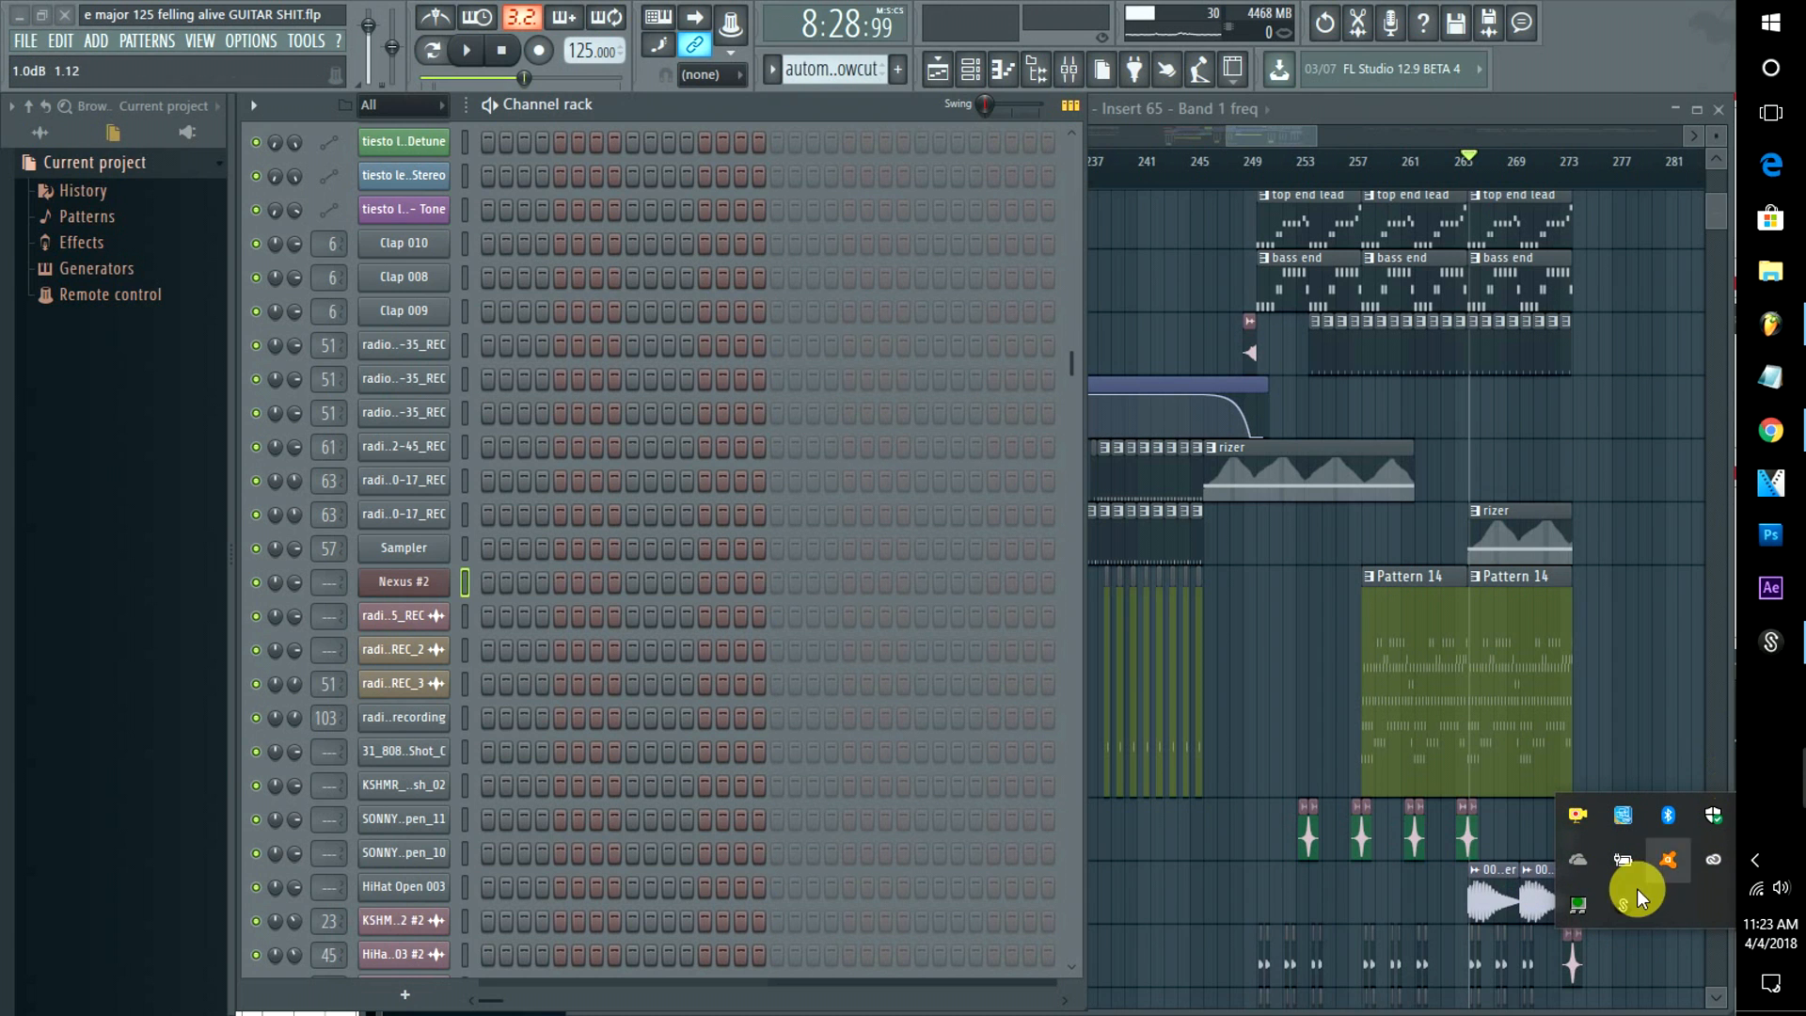
pyautogui.moveTo(1625, 887)
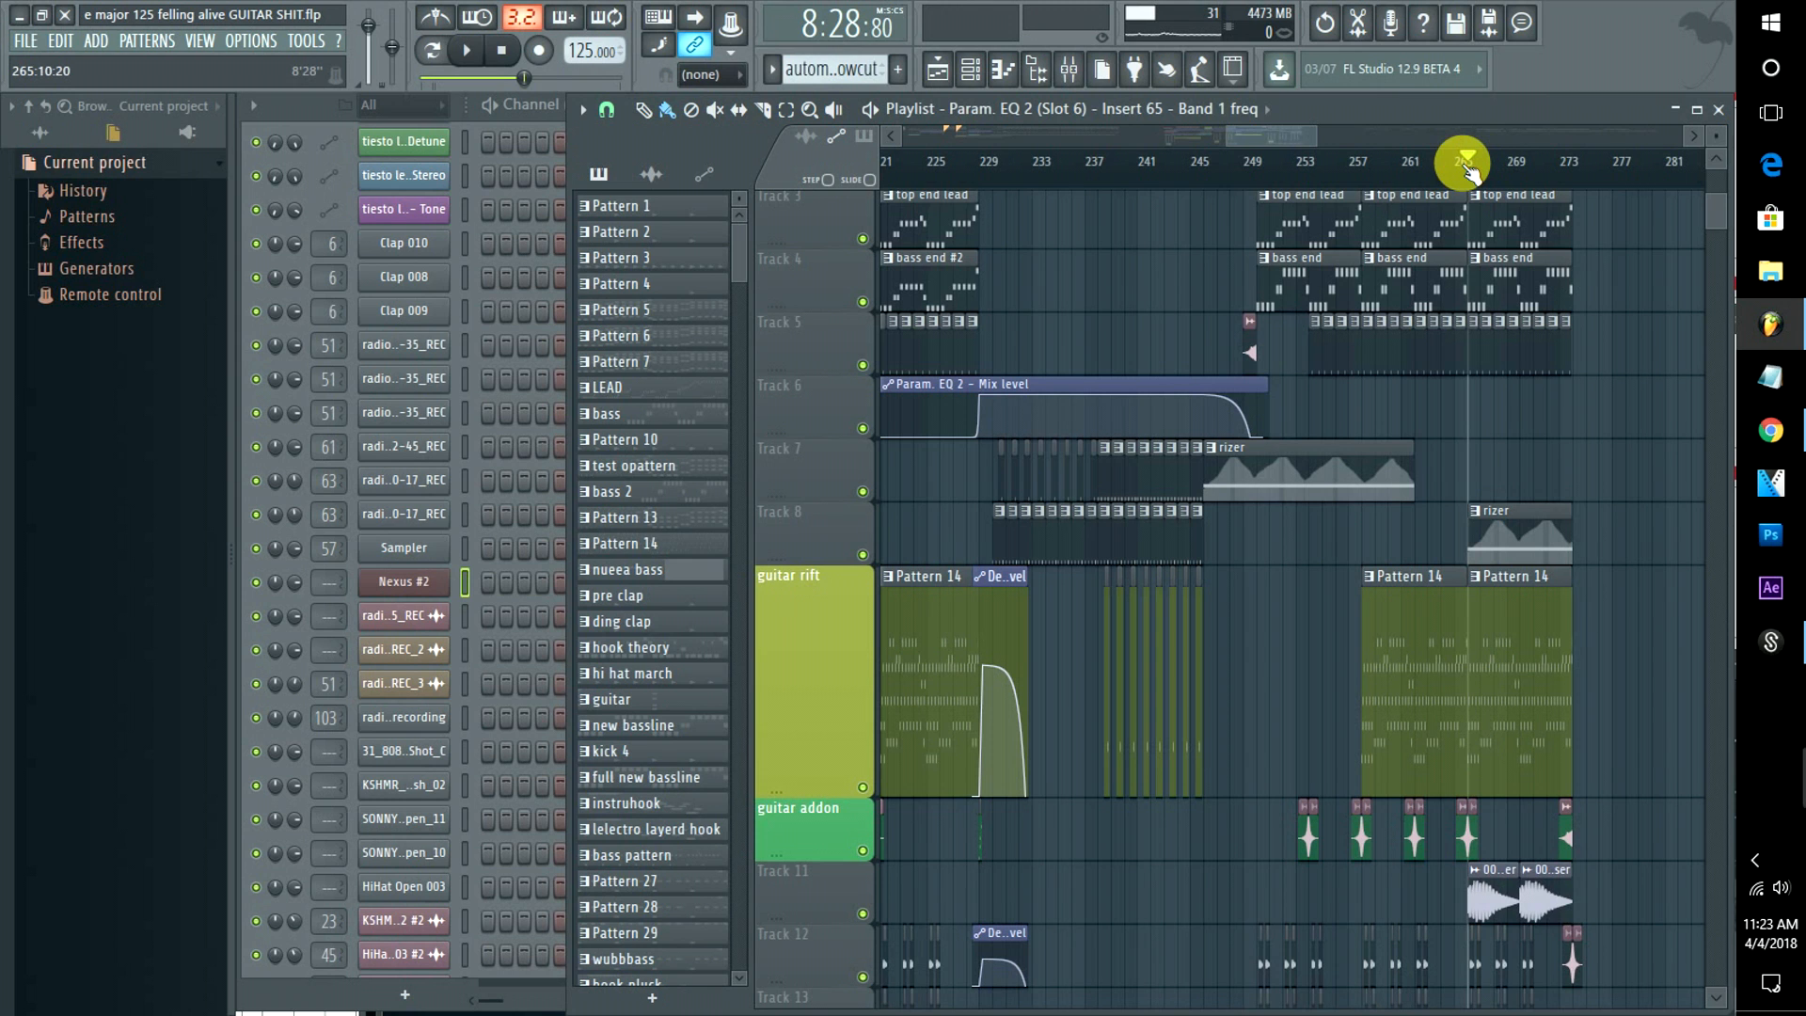
# Play the song from around bars 265, 221 and 181 to check for crackling, then stop
pyautogui.click(465, 50)
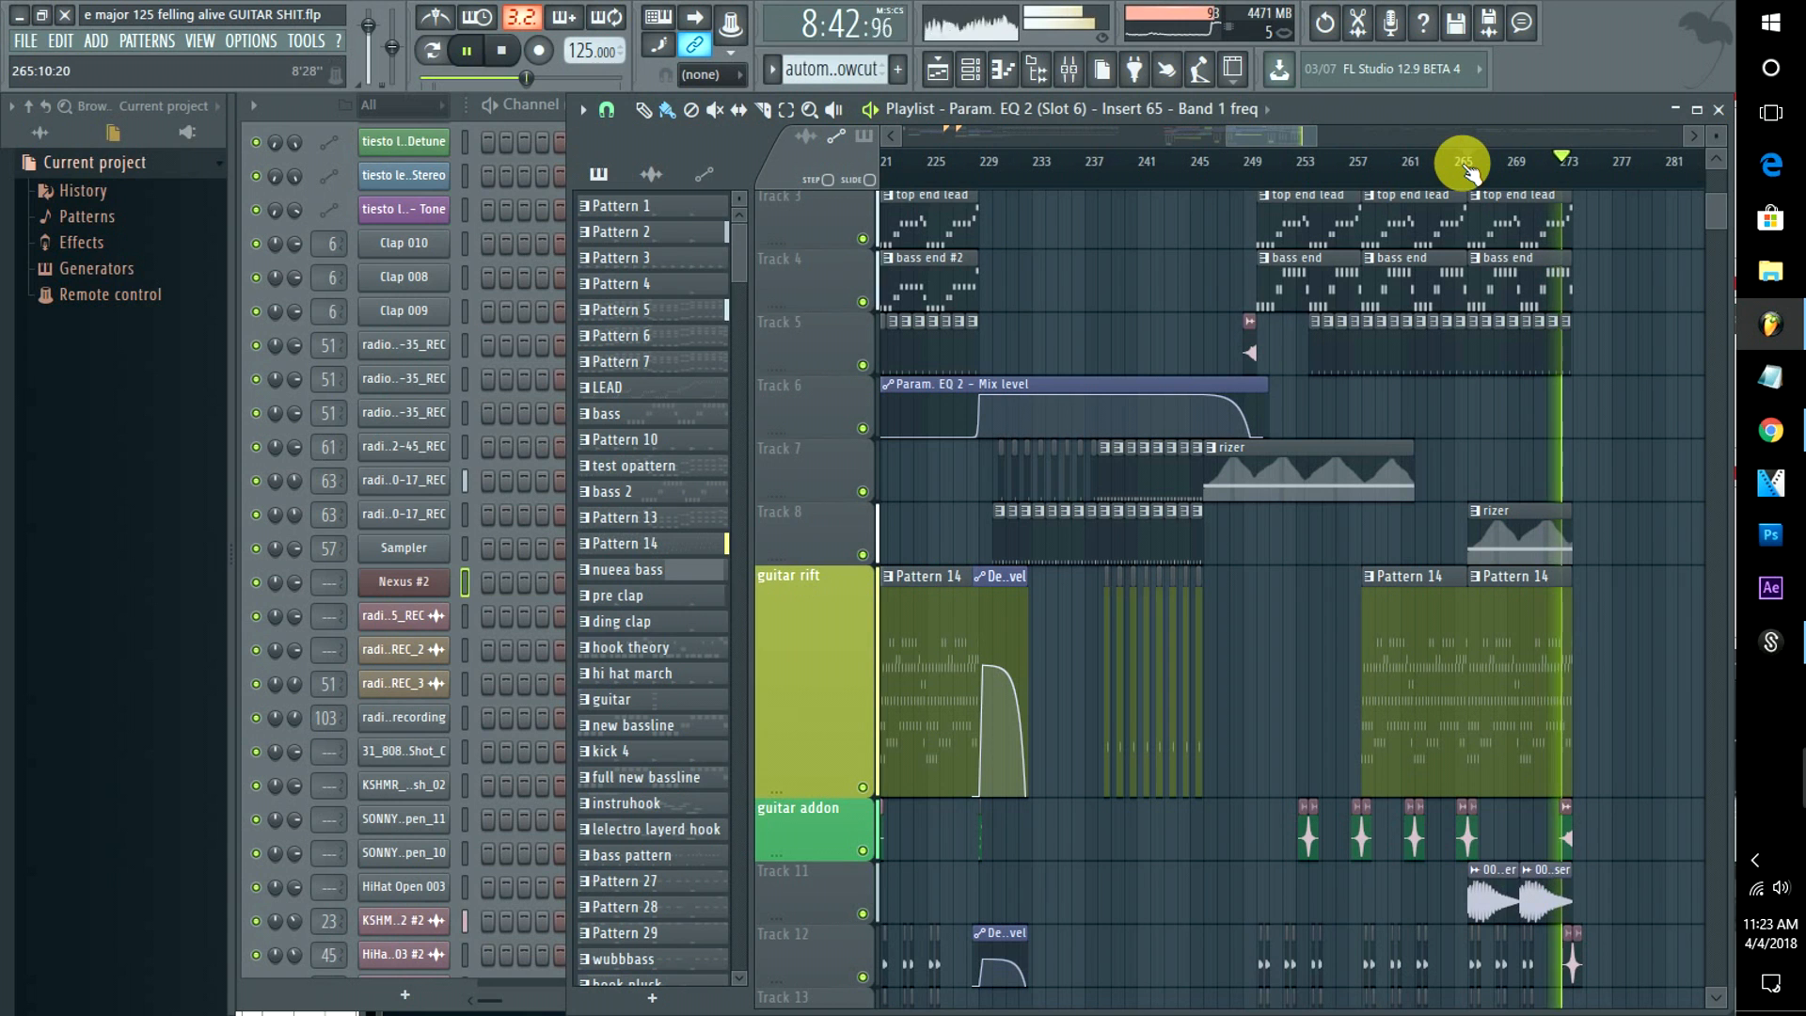
pyautogui.click(465, 50)
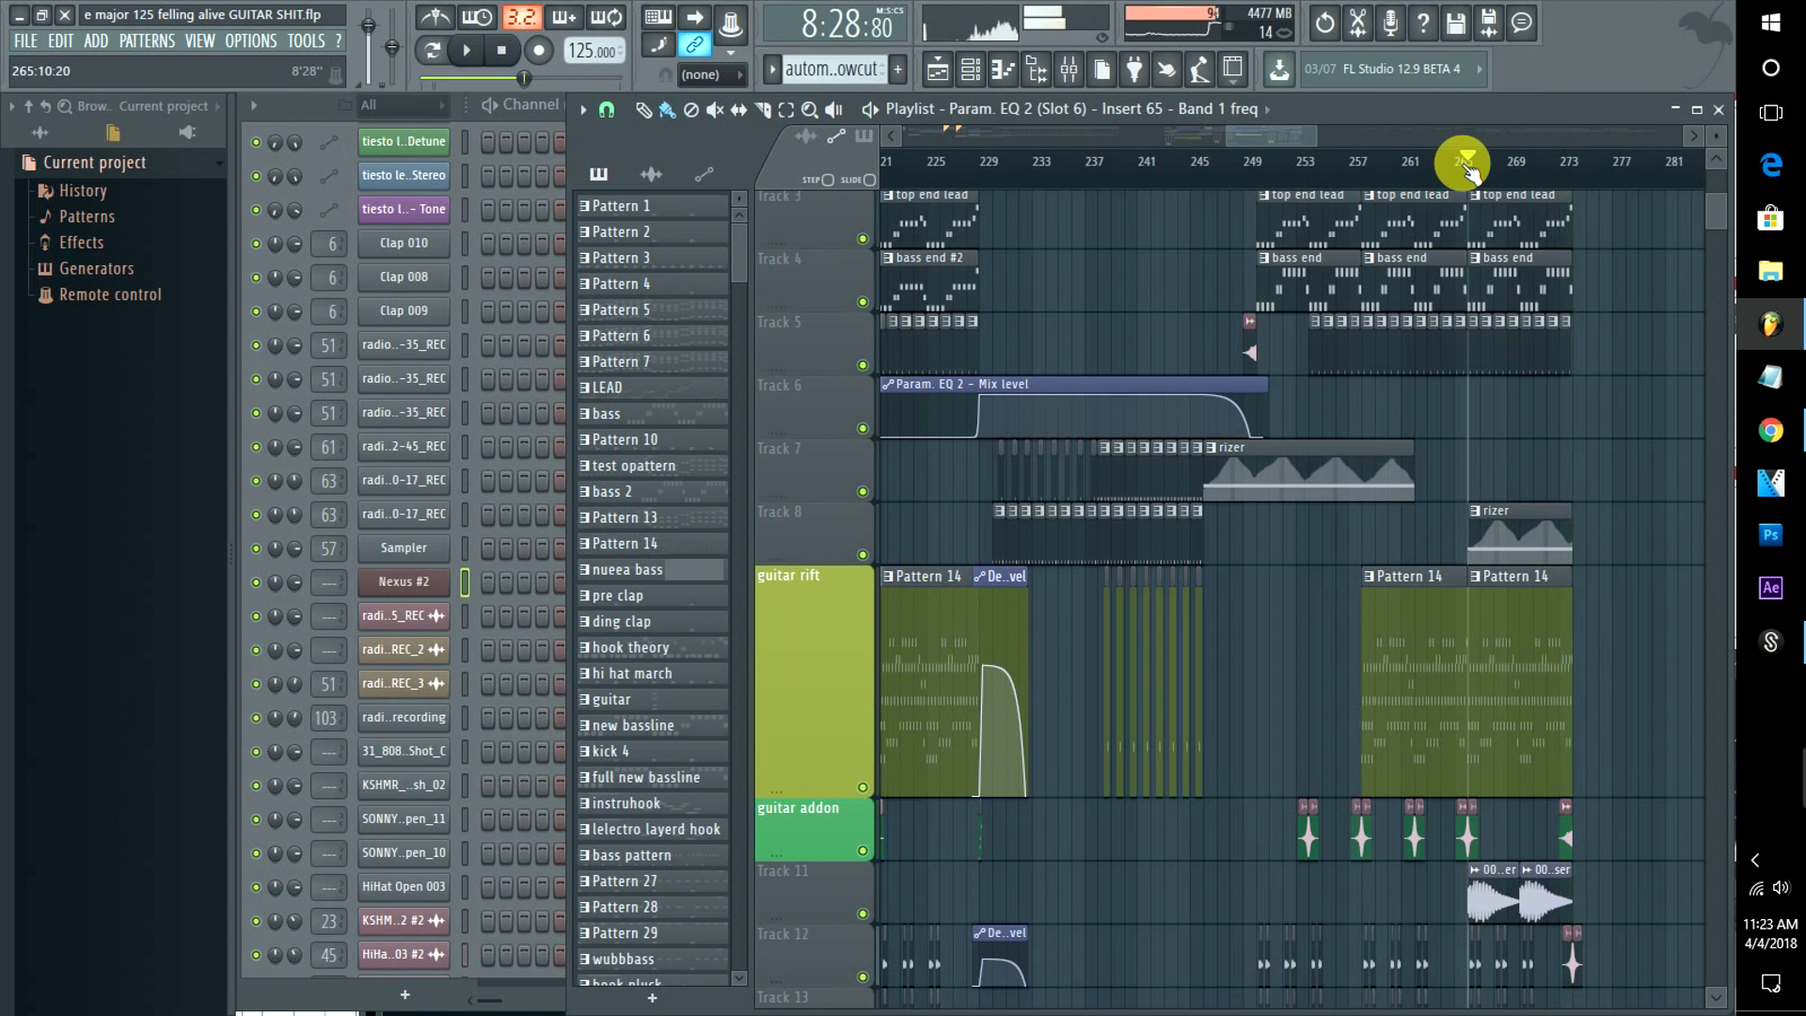
pyautogui.moveTo(1175, 25)
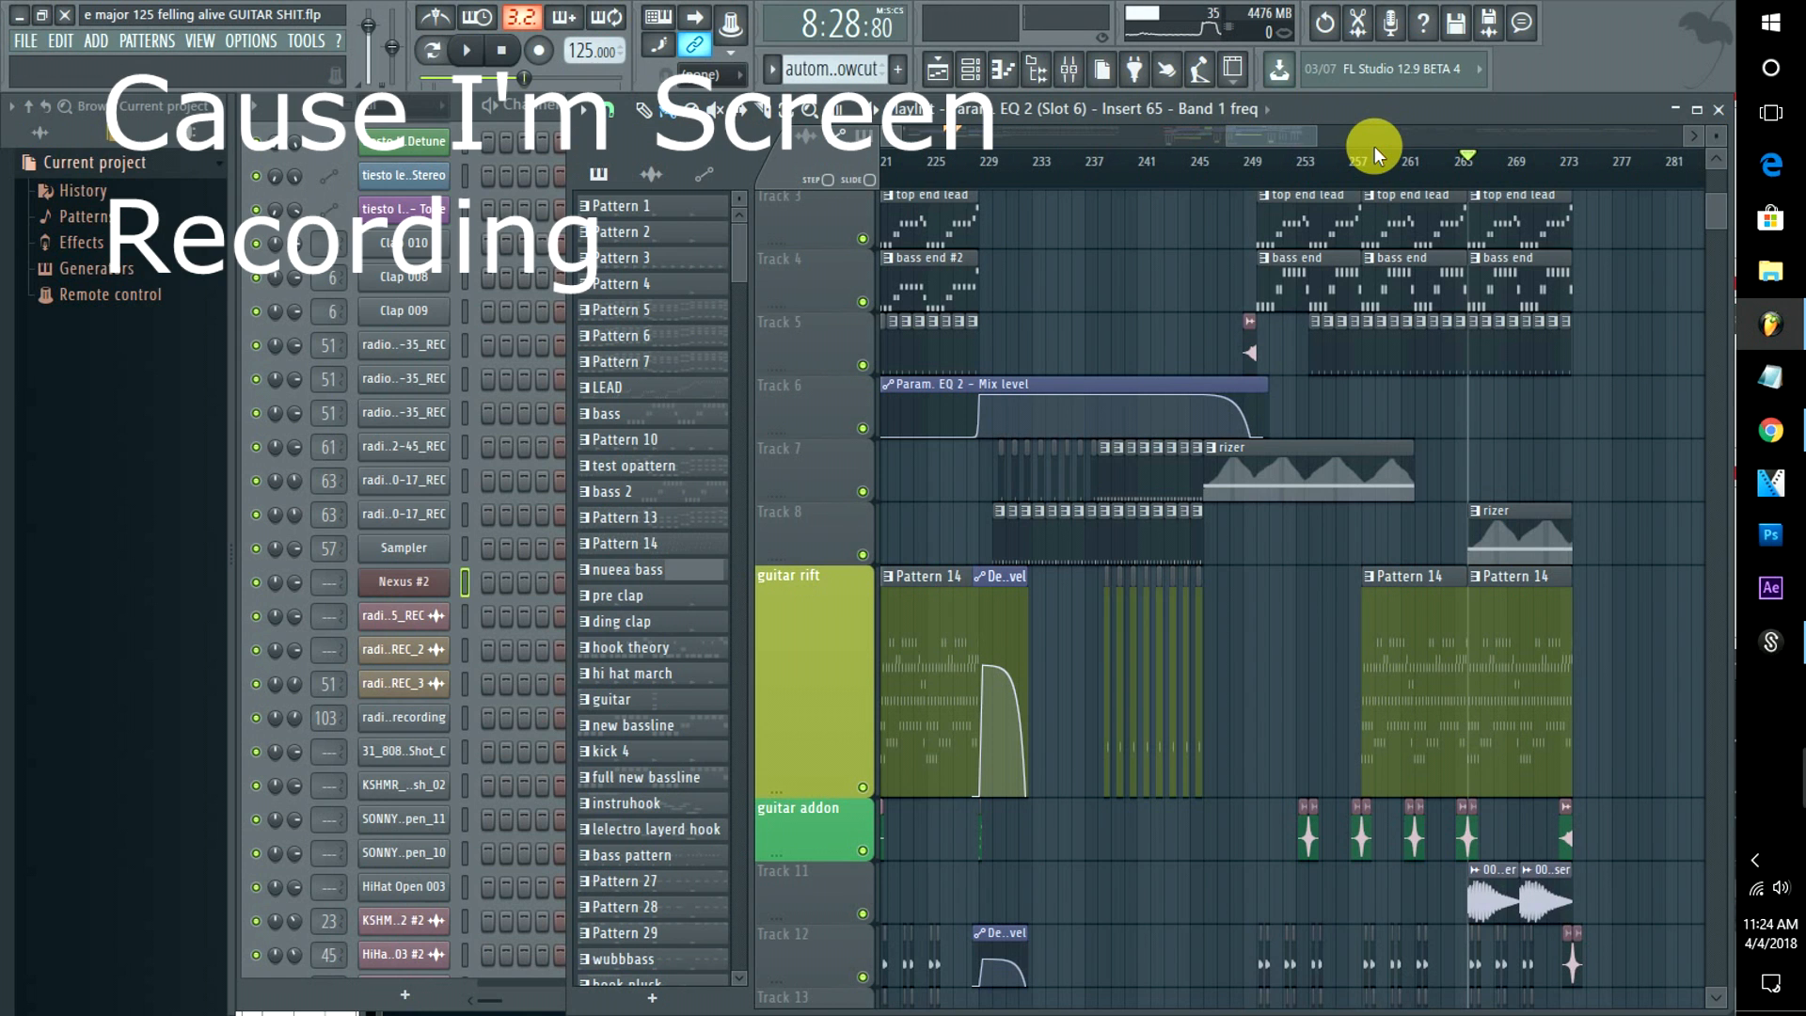
pyautogui.hscroll(-3)
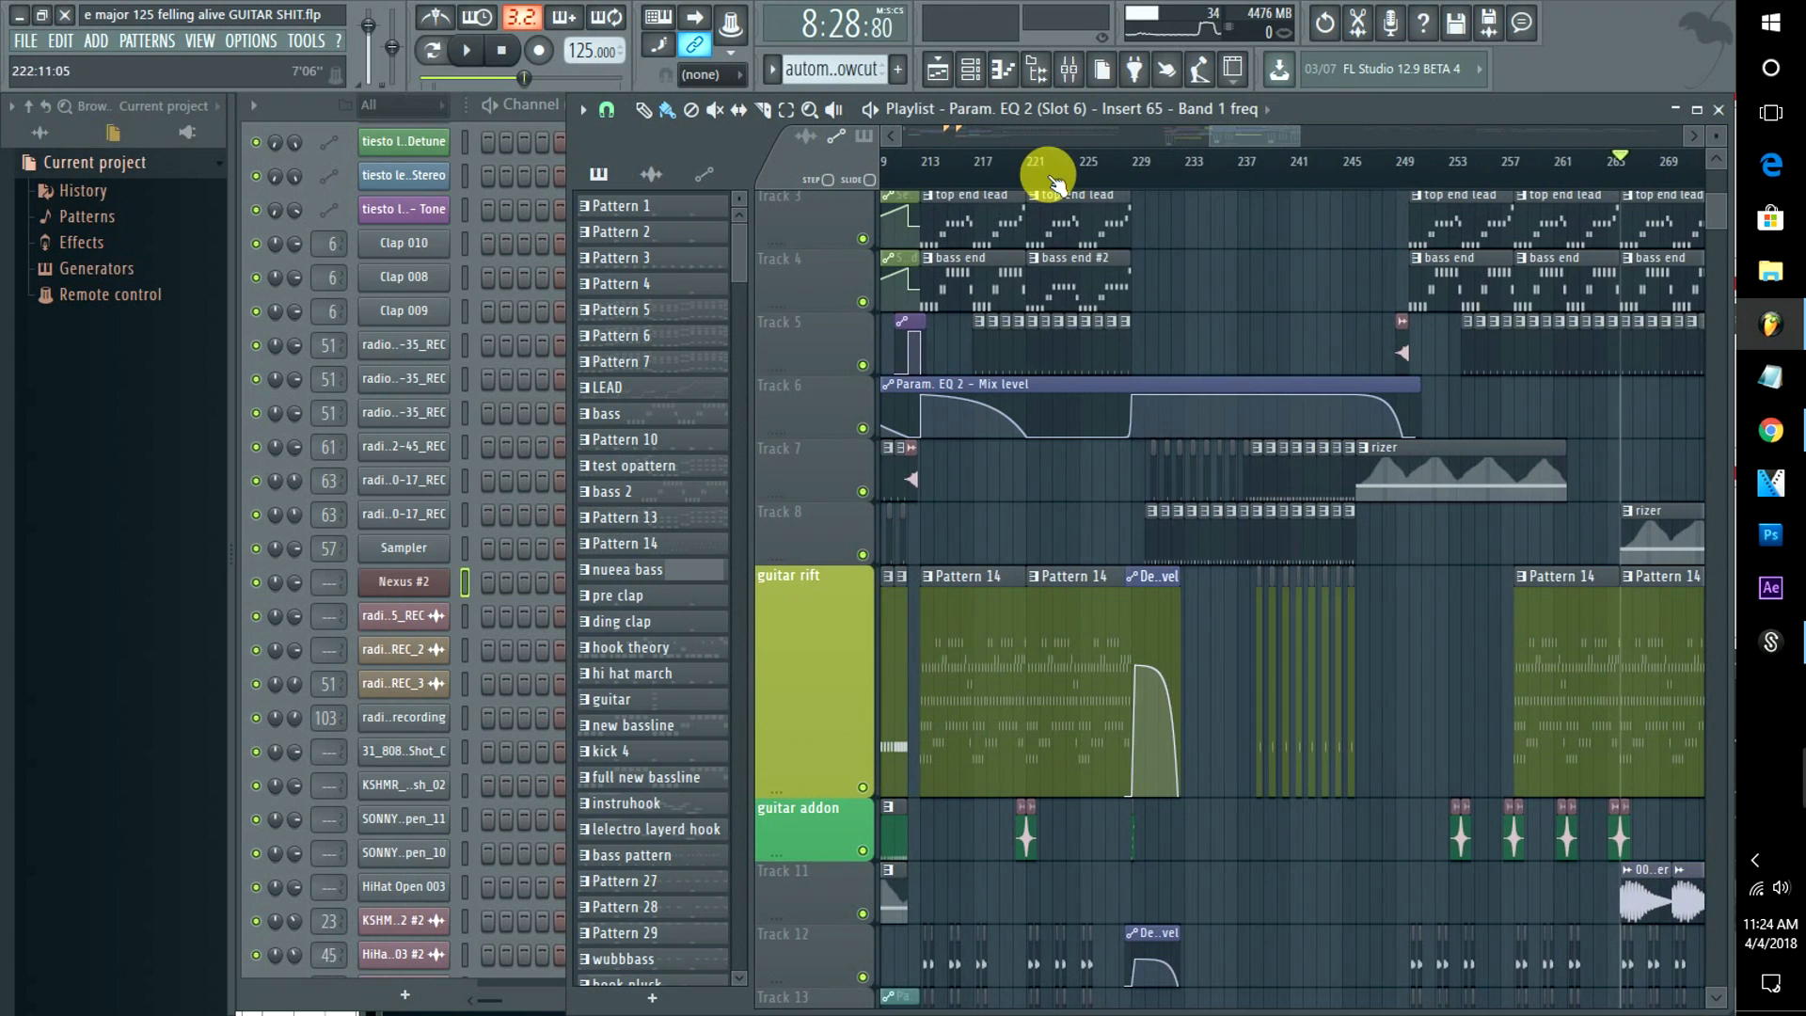
pyautogui.click(465, 51)
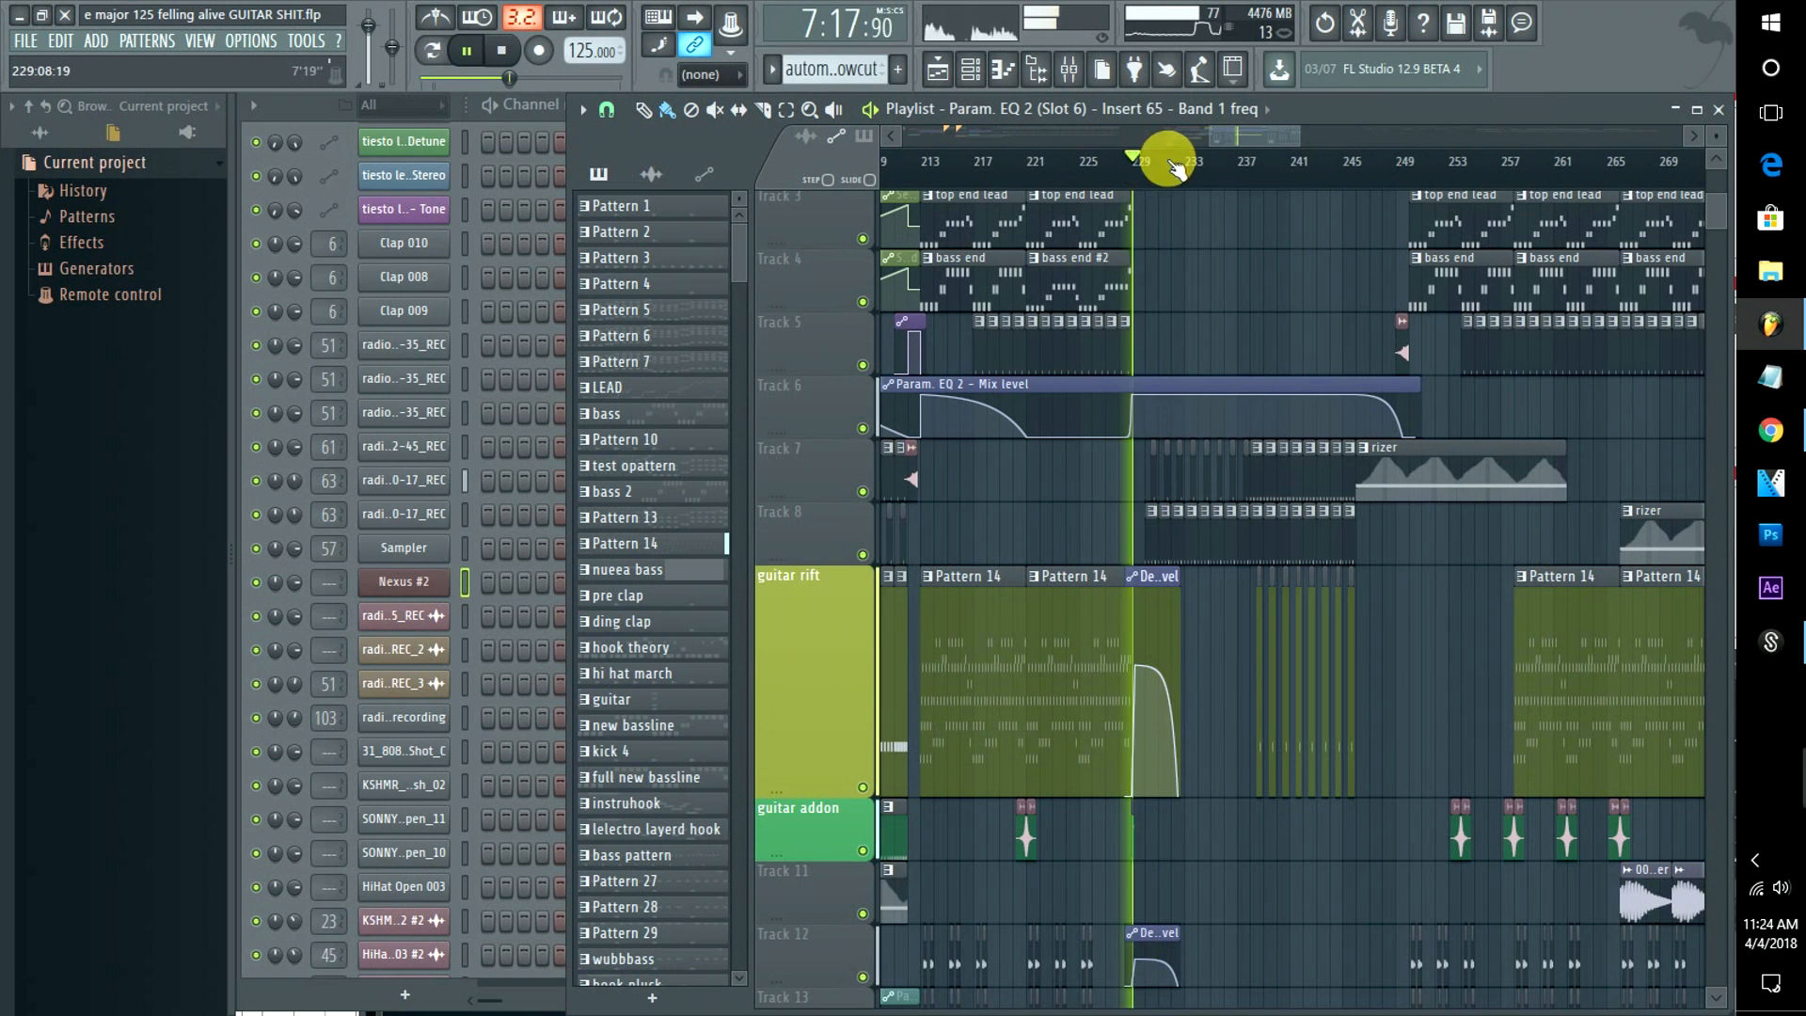
pyautogui.click(1028, 160)
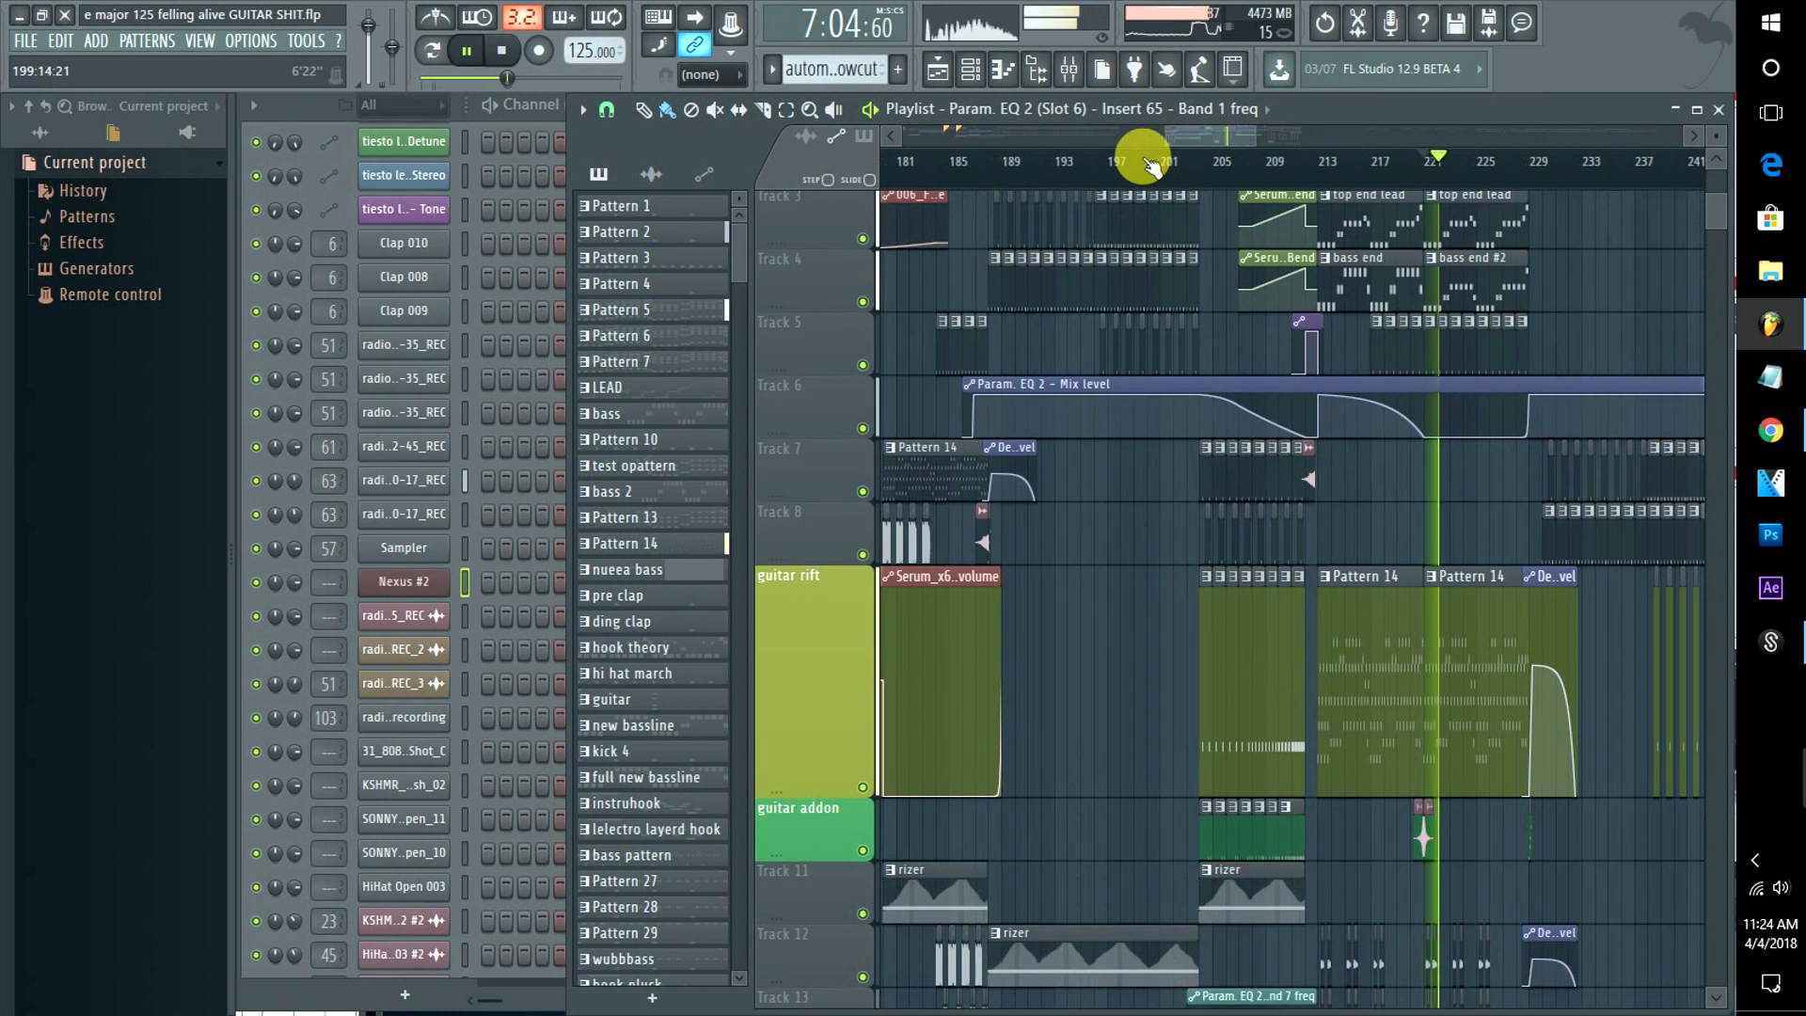
pyautogui.click(988, 161)
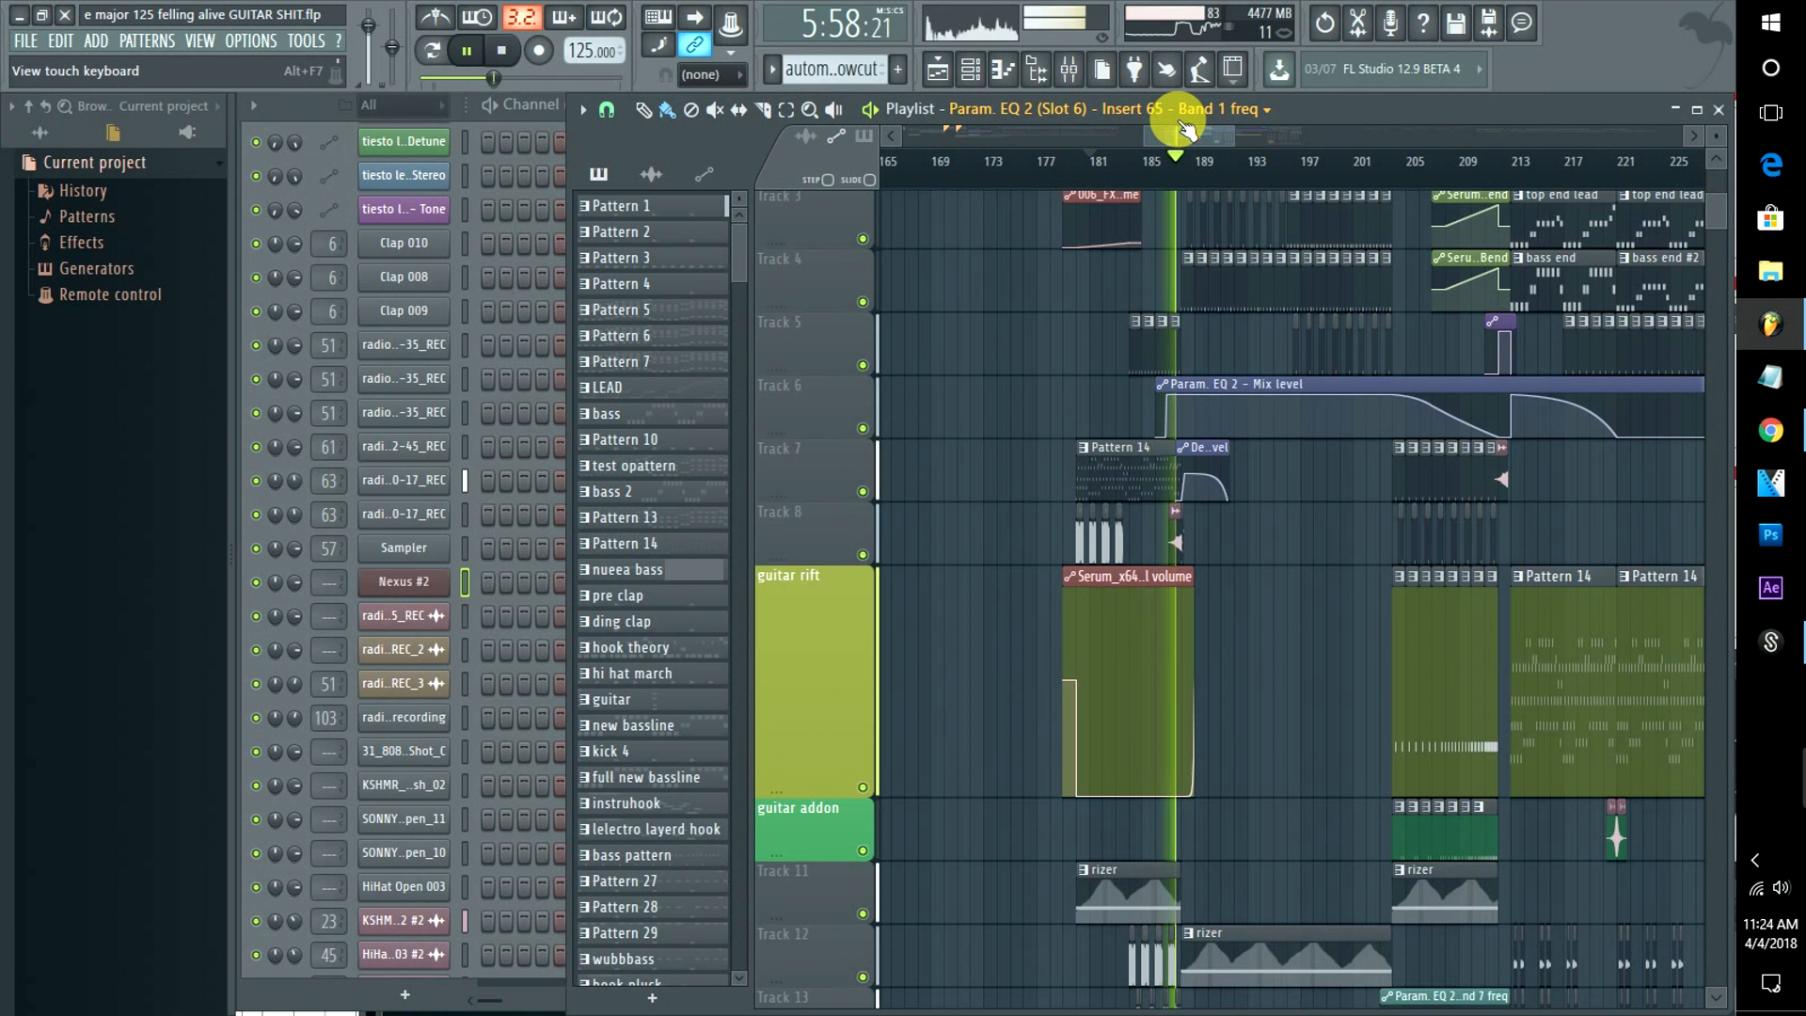
pyautogui.click(465, 51)
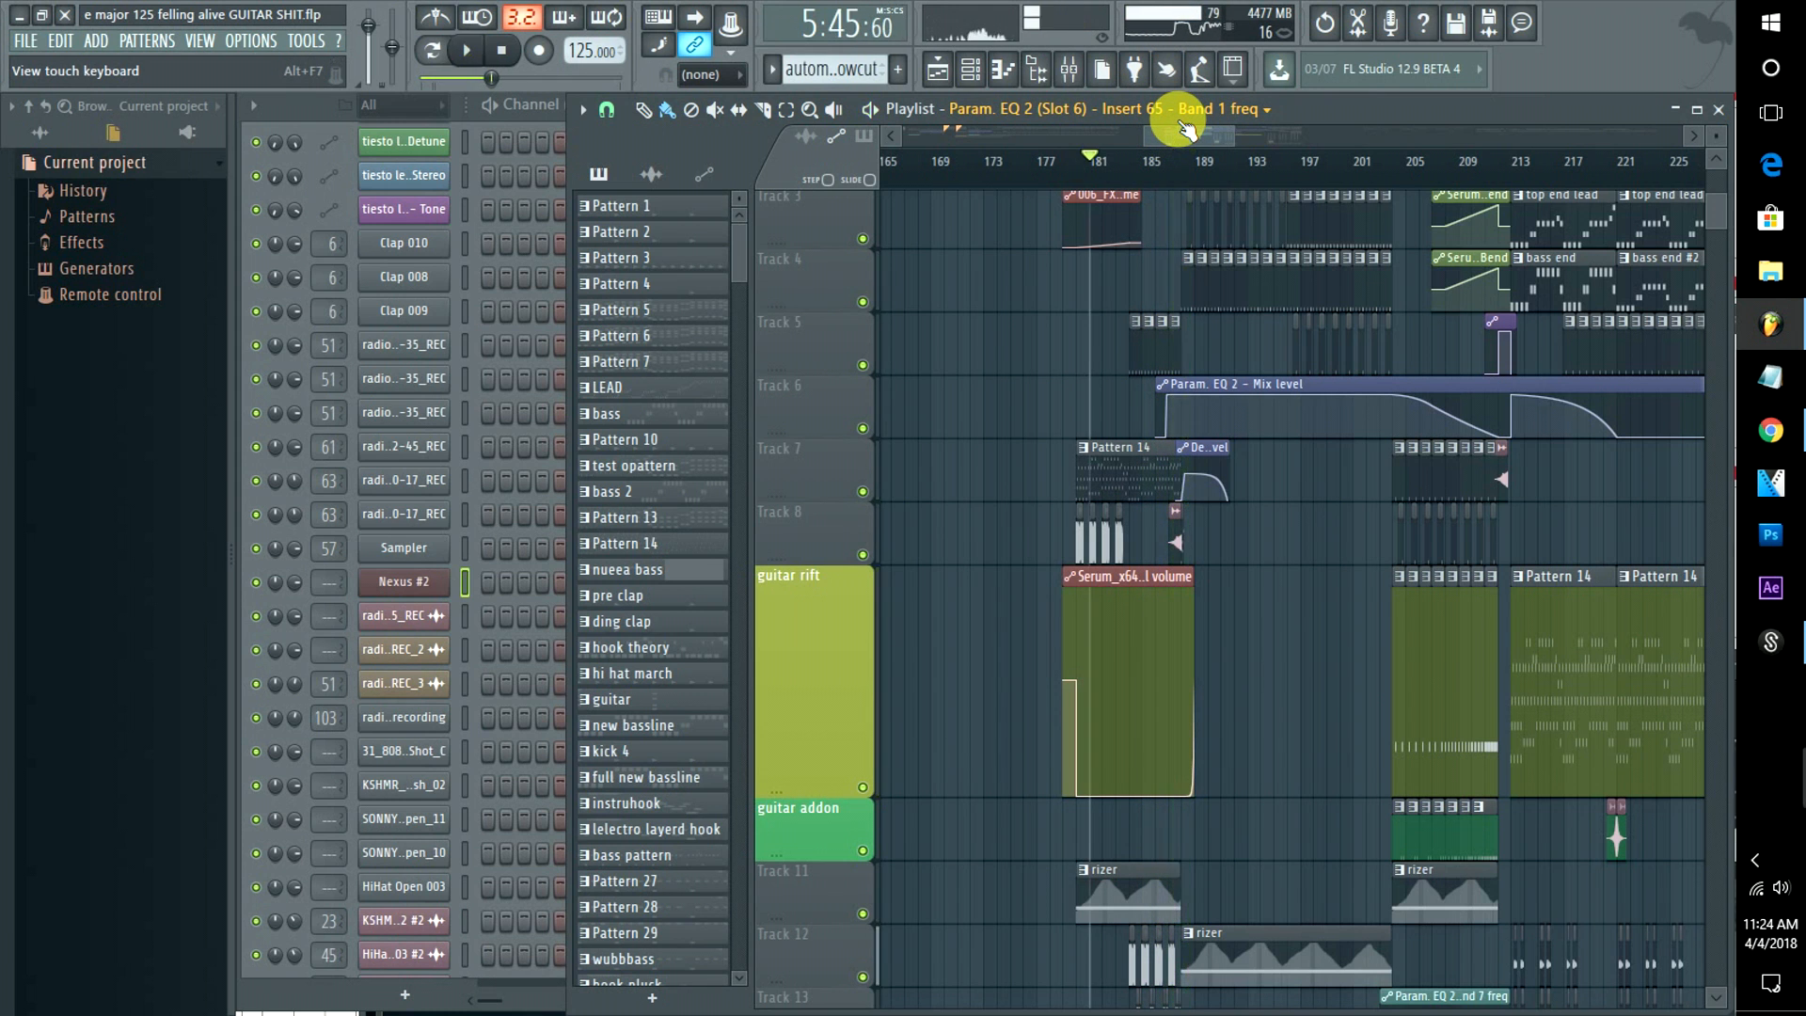
pyautogui.click(465, 50)
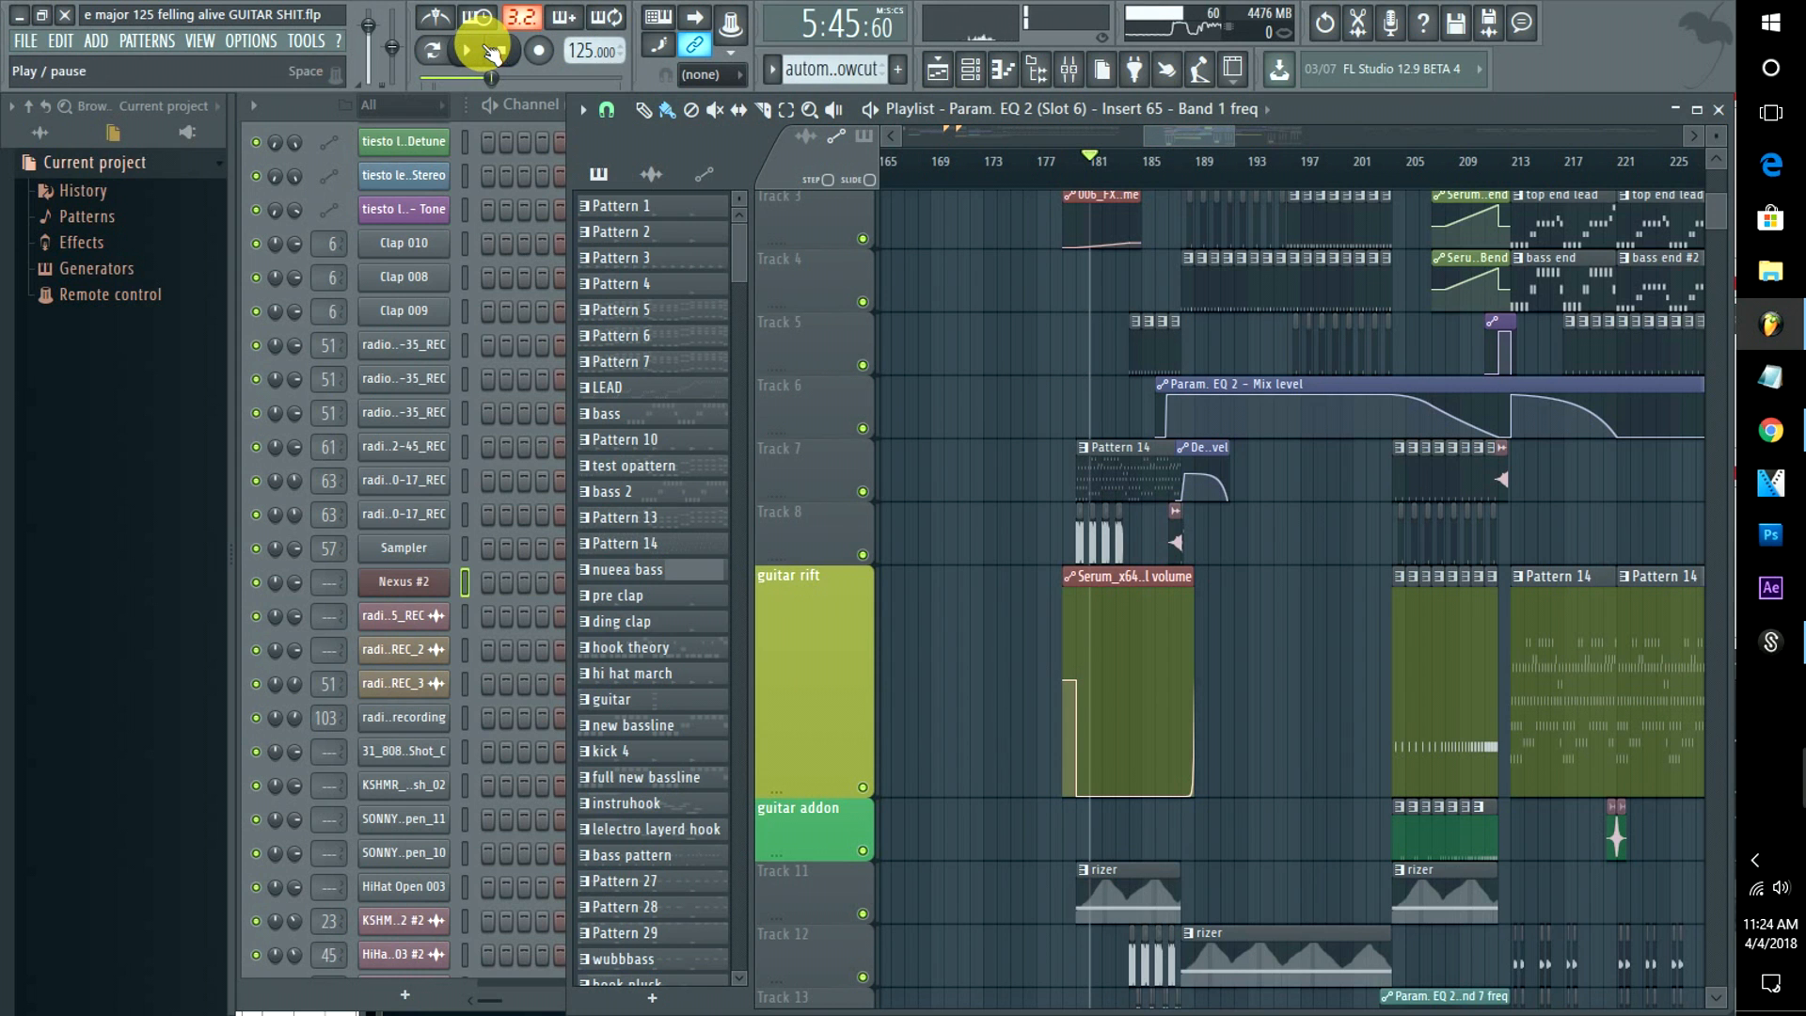
pyautogui.click(250, 41)
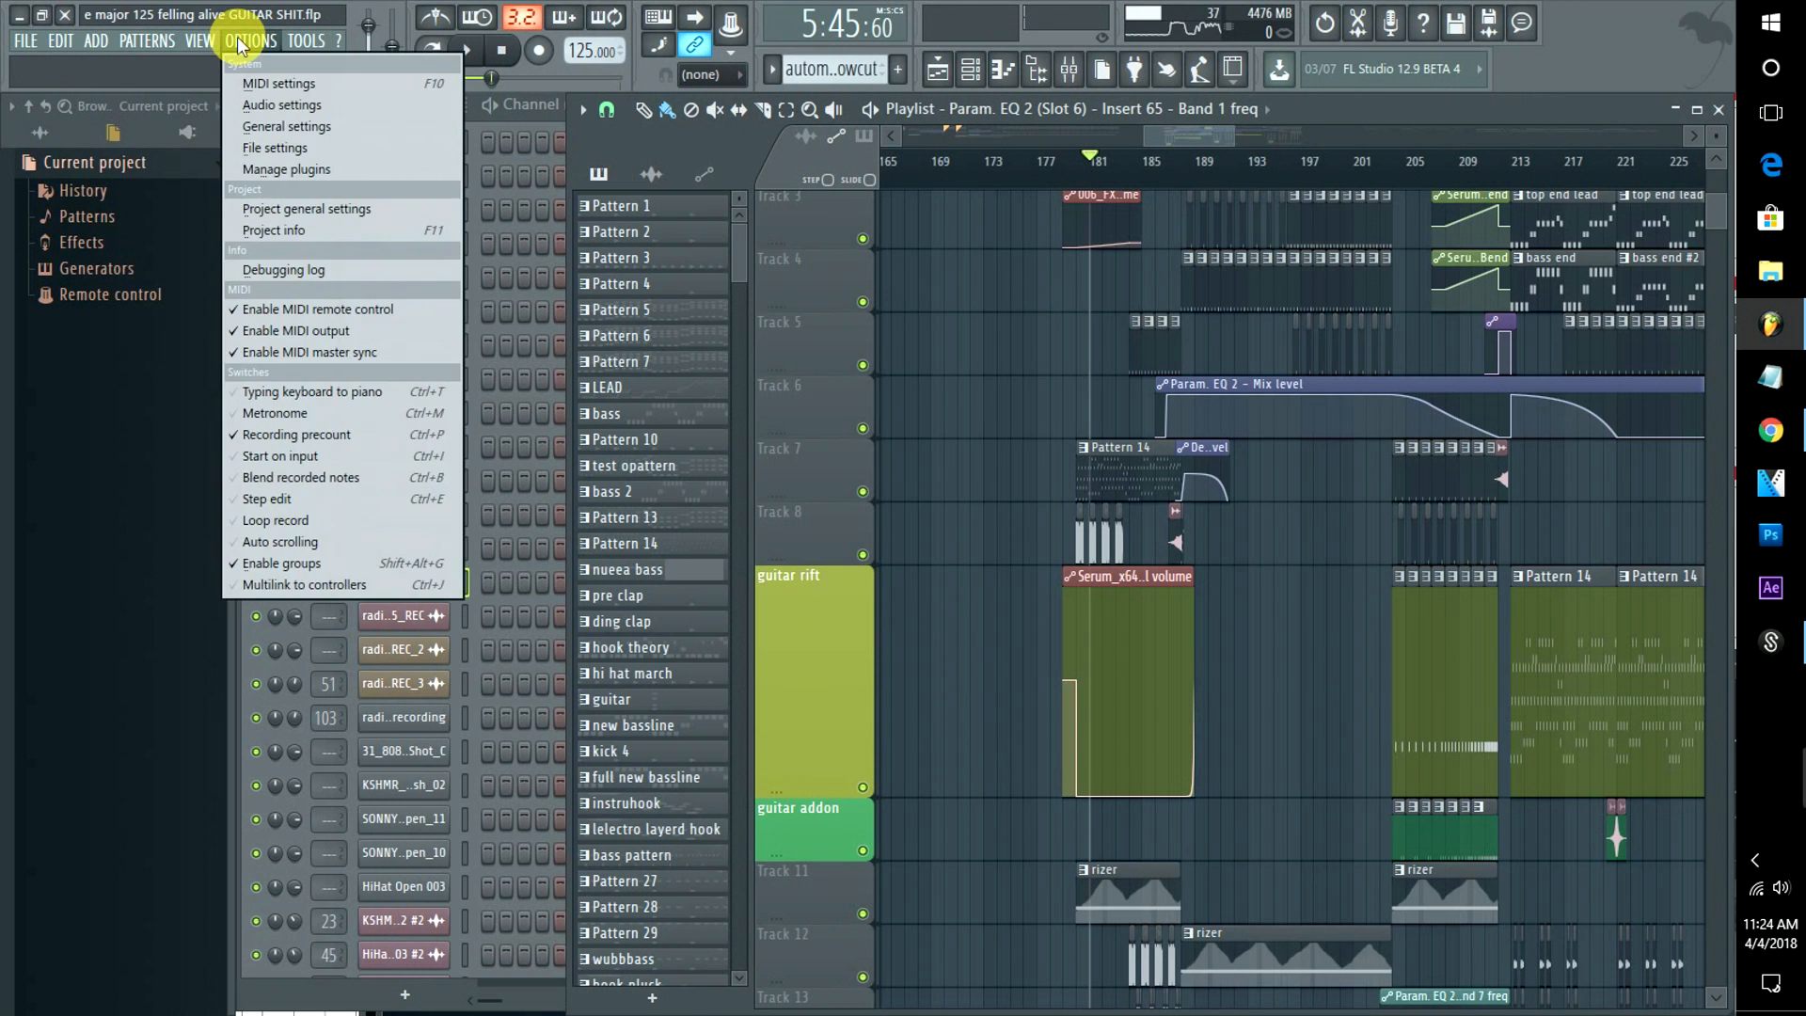
pyautogui.click(281, 105)
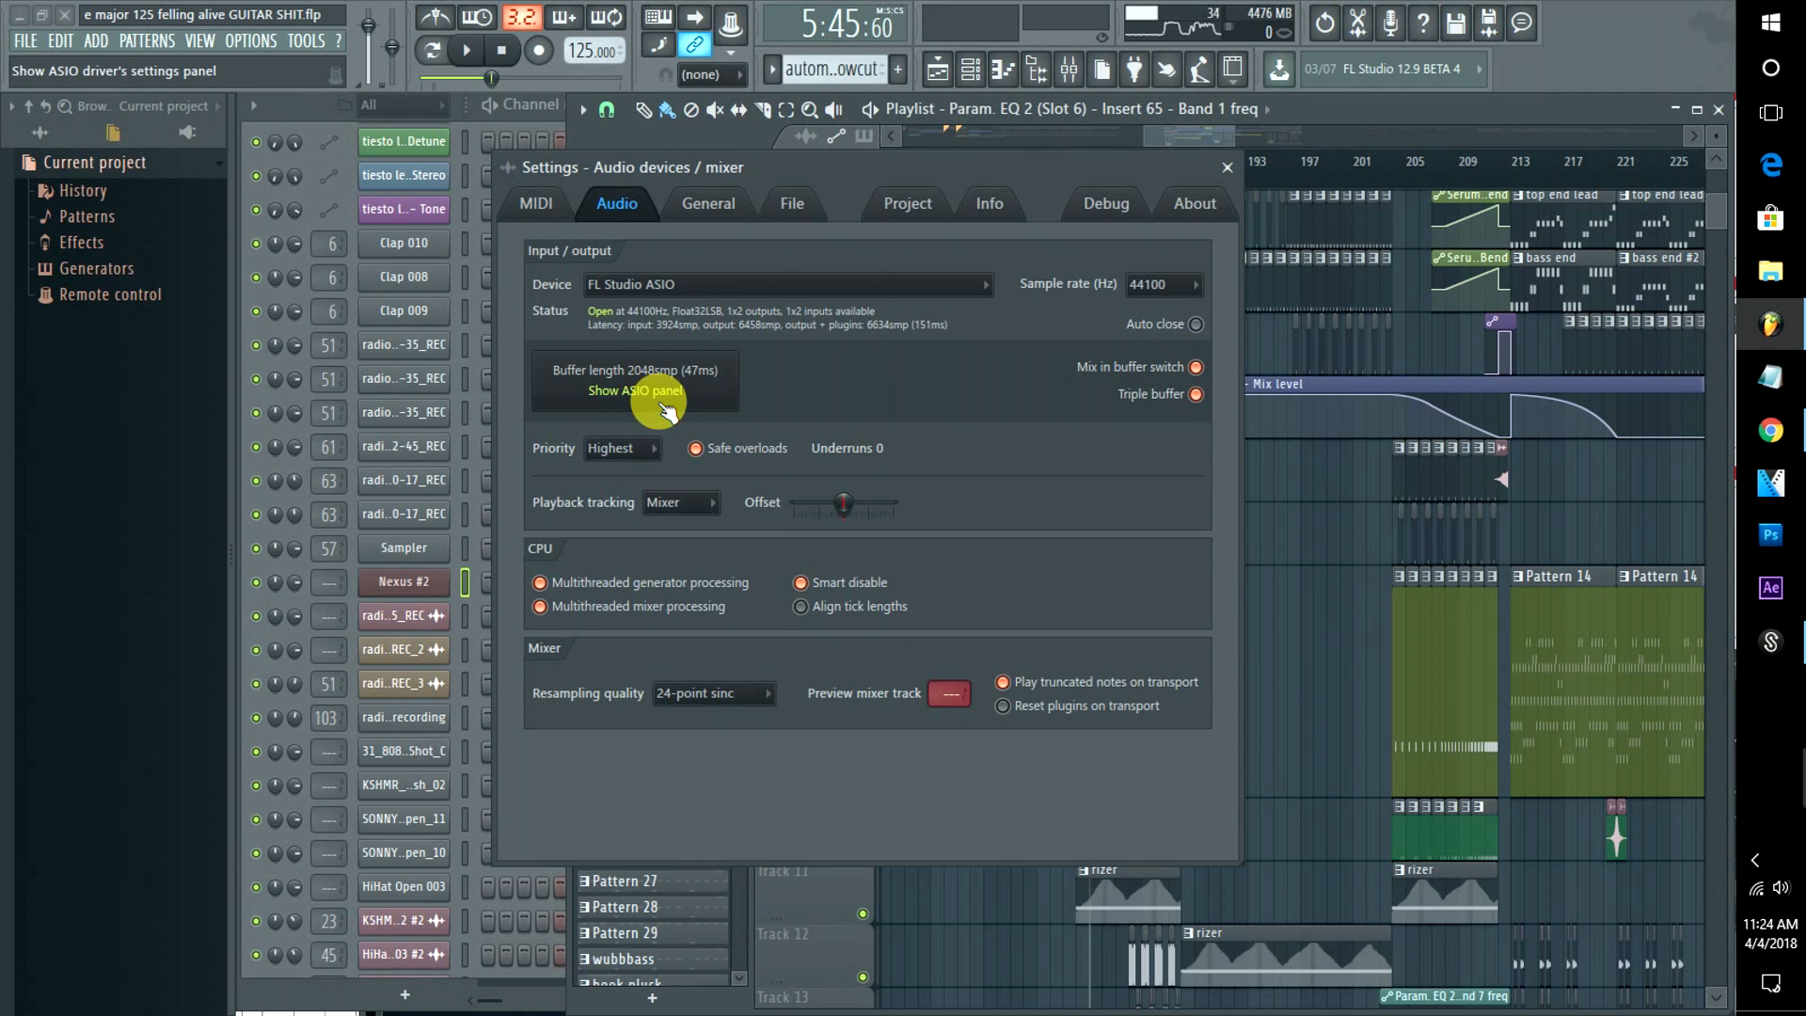
pyautogui.moveTo(812, 464)
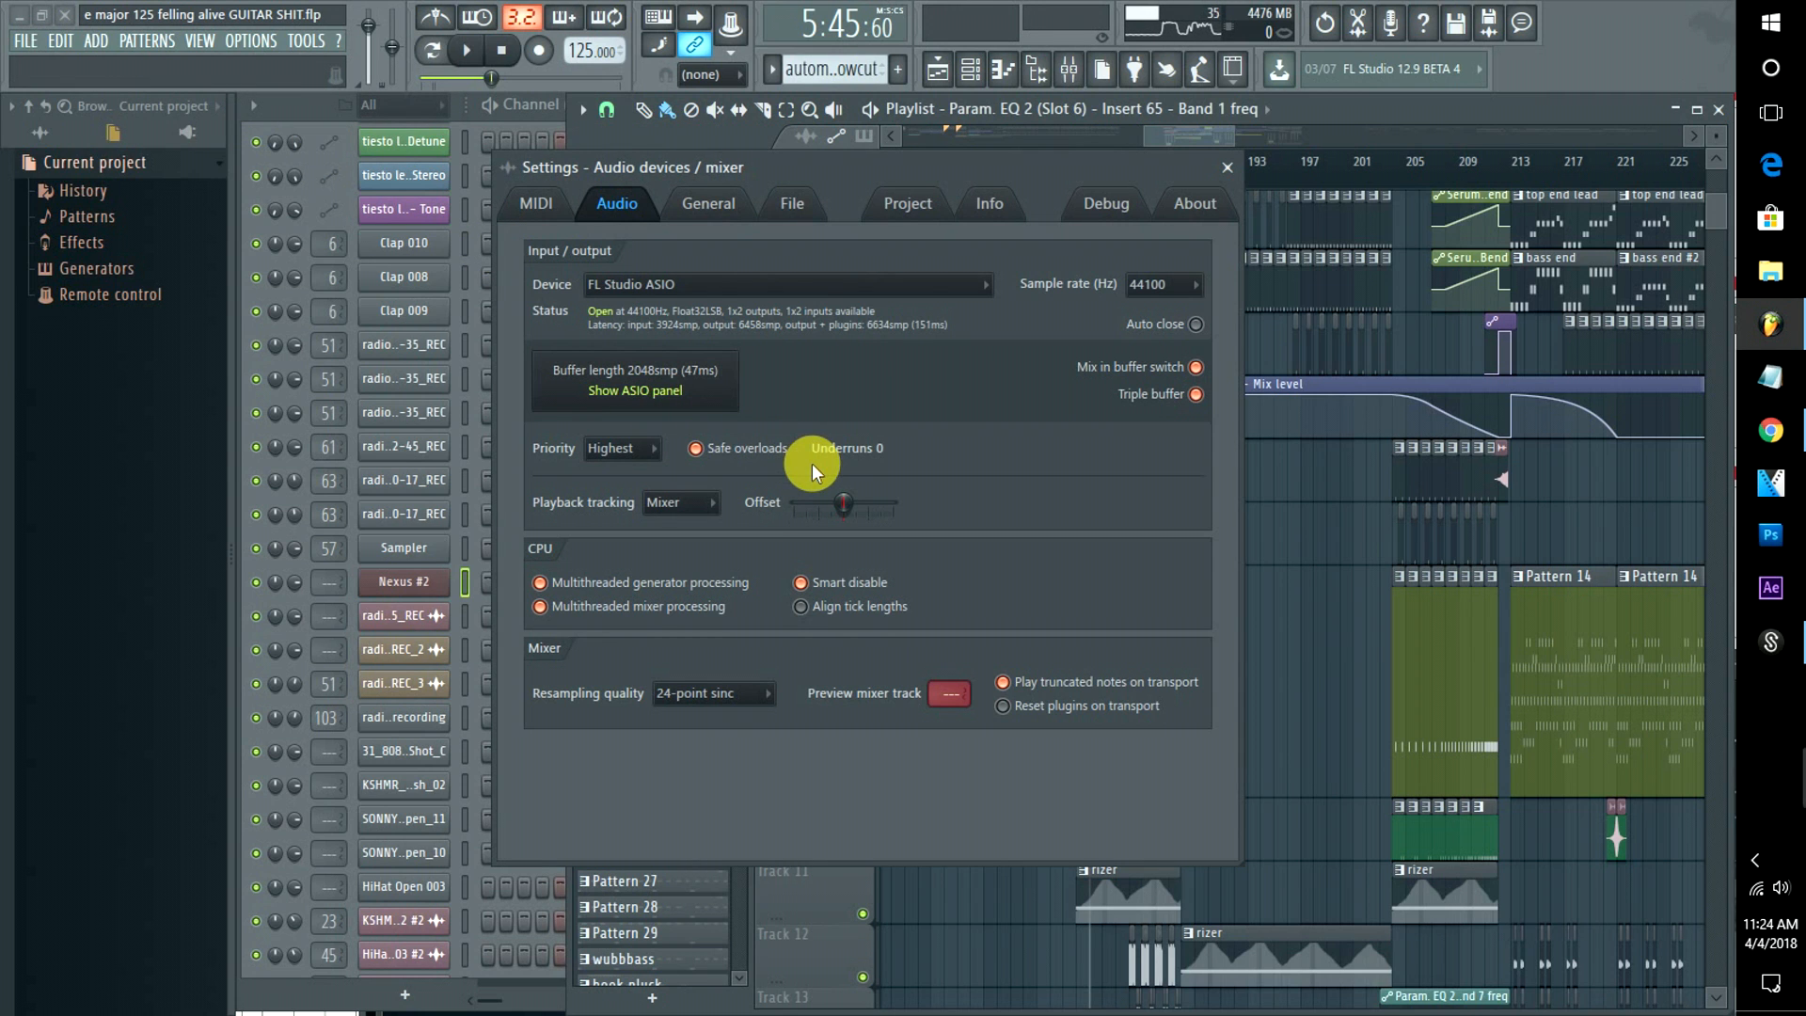
pyautogui.click(1225, 168)
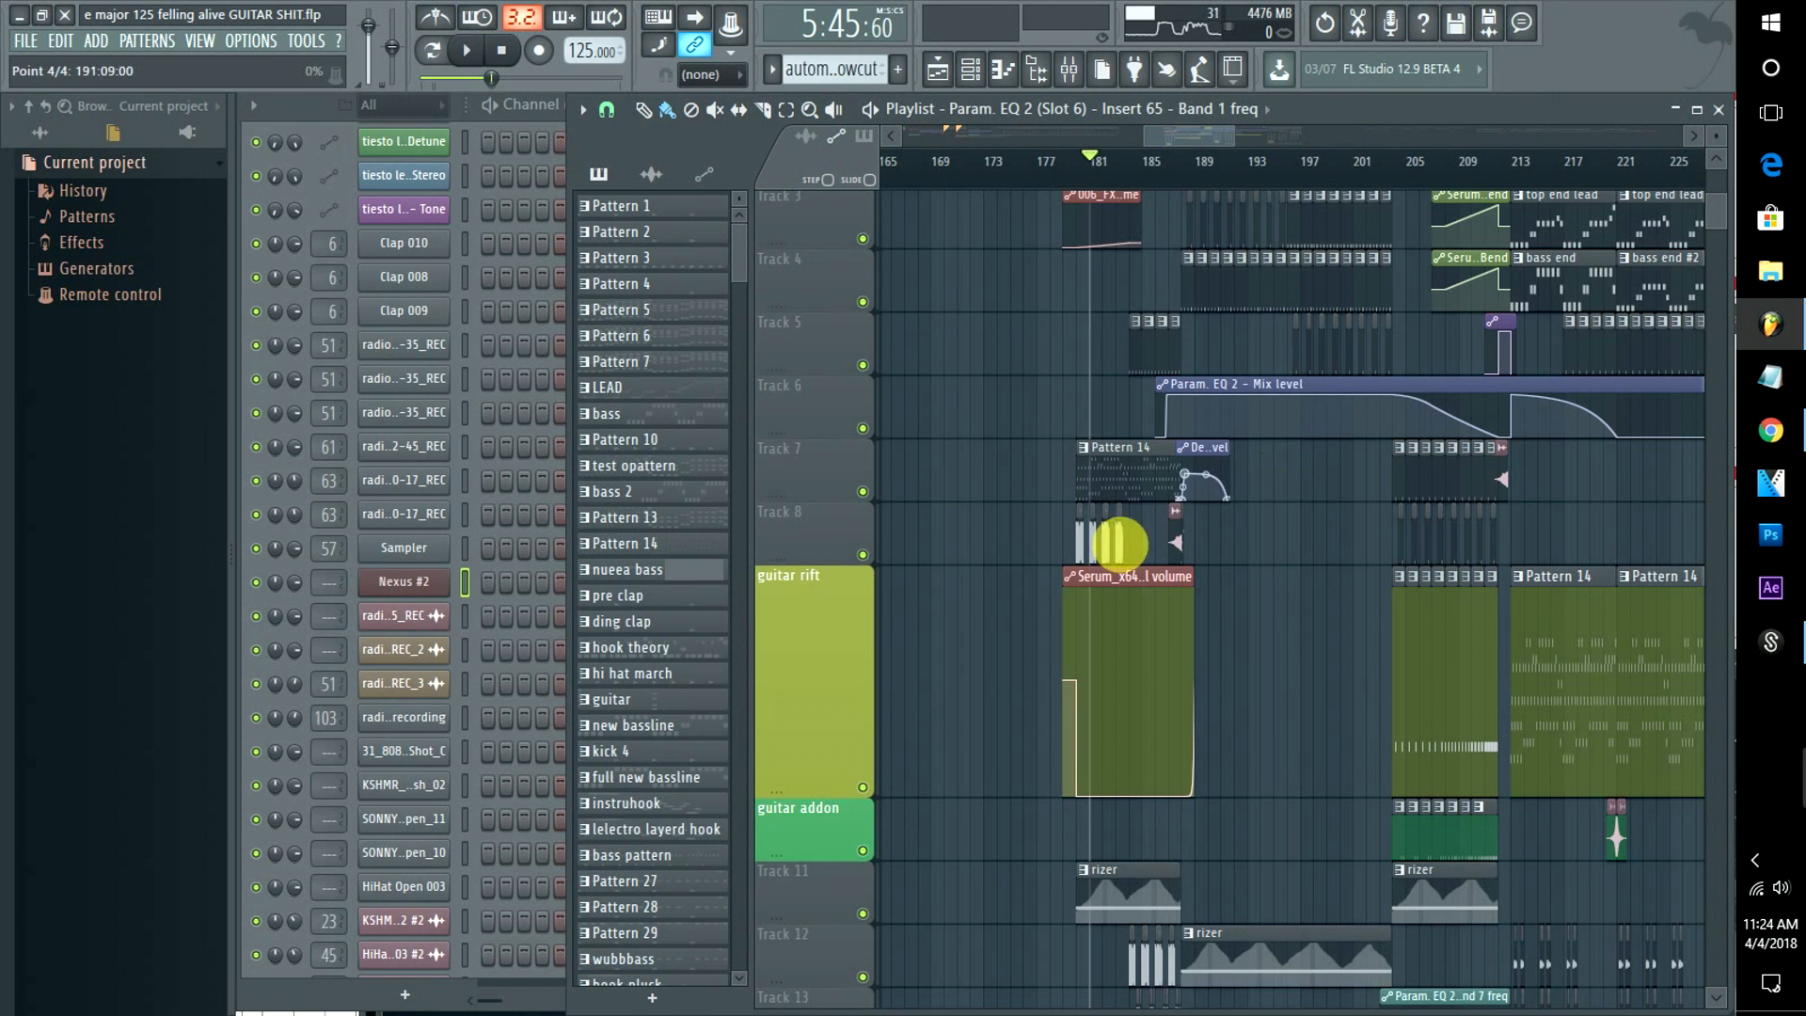
pyautogui.hscroll(3)
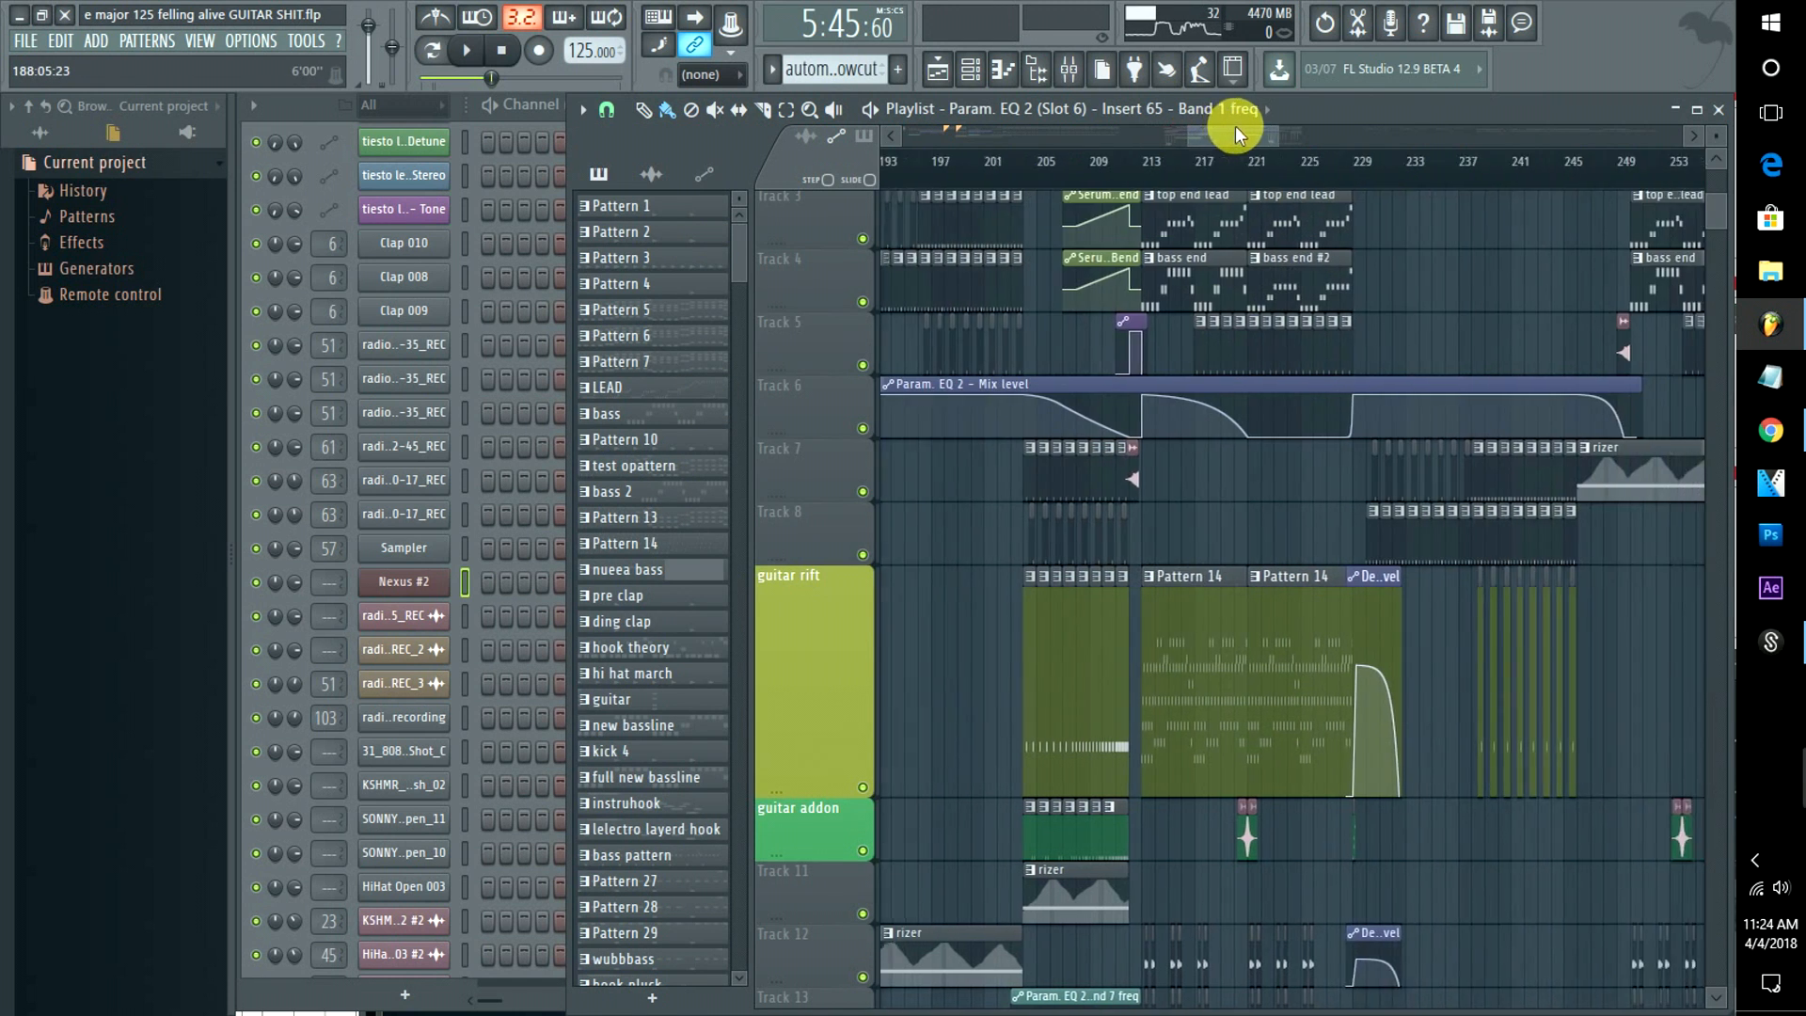
pyautogui.hscroll(3)
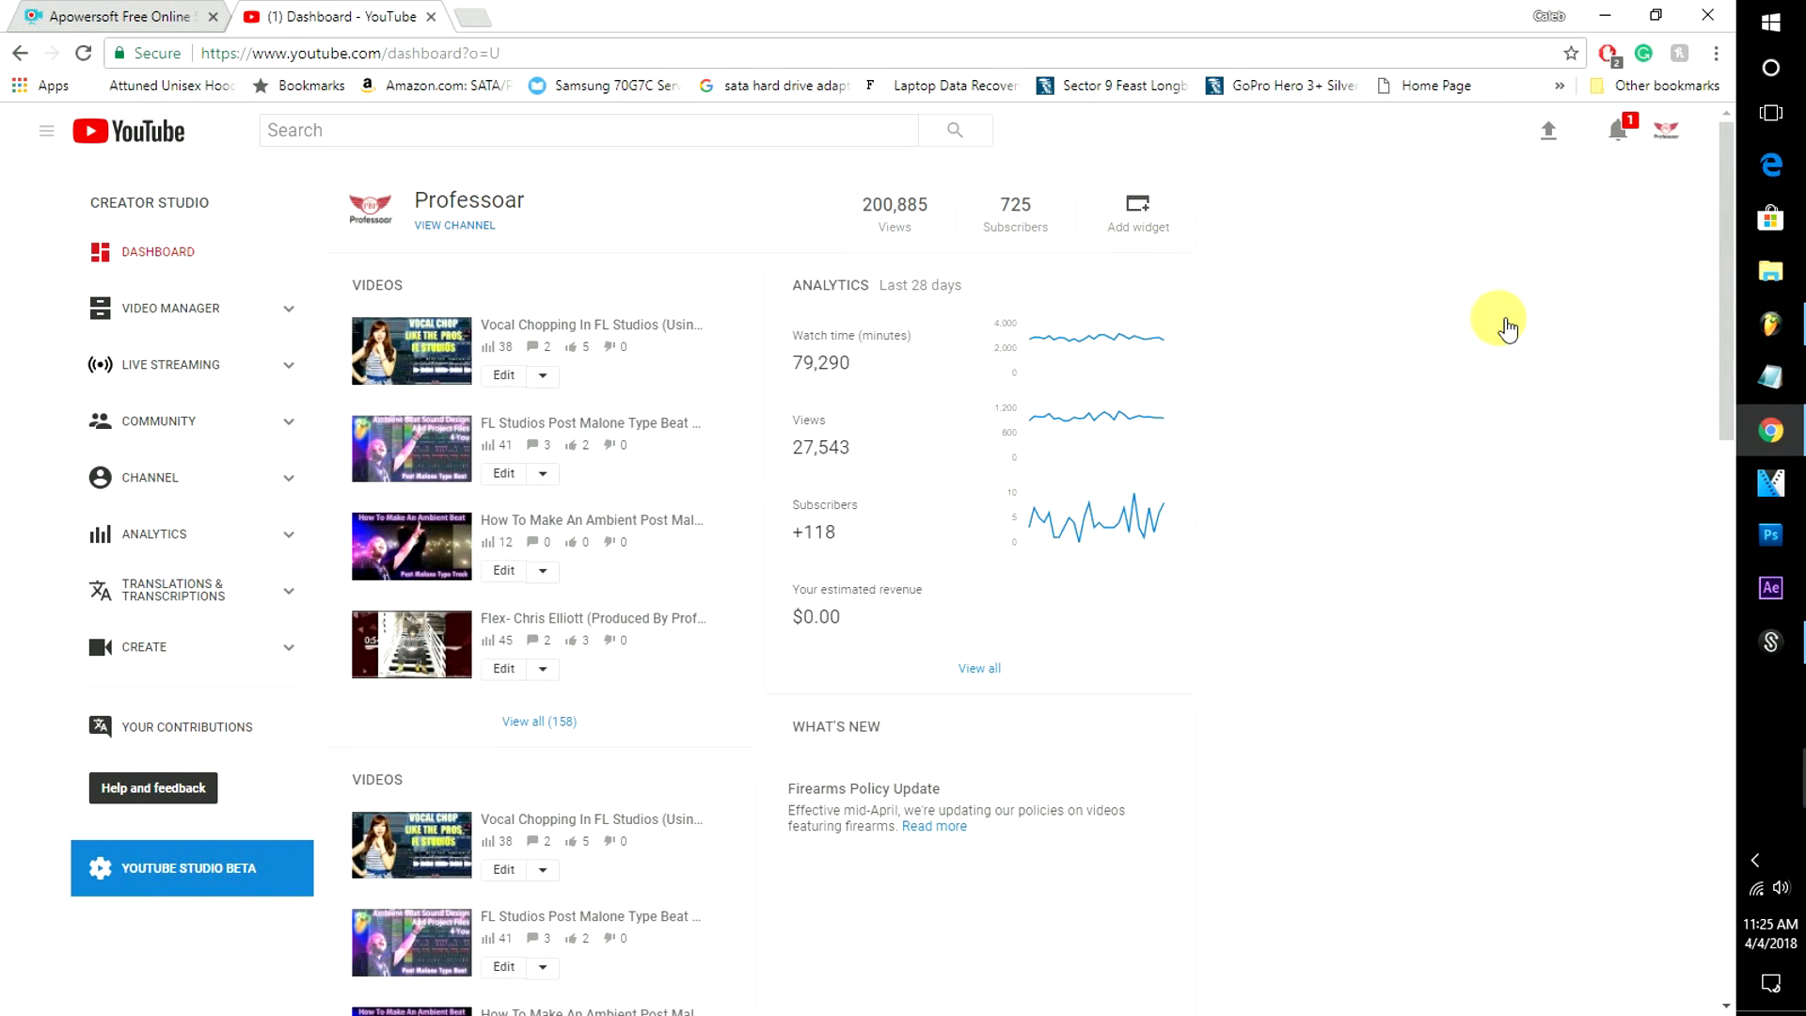
pyautogui.moveTo(974, 251)
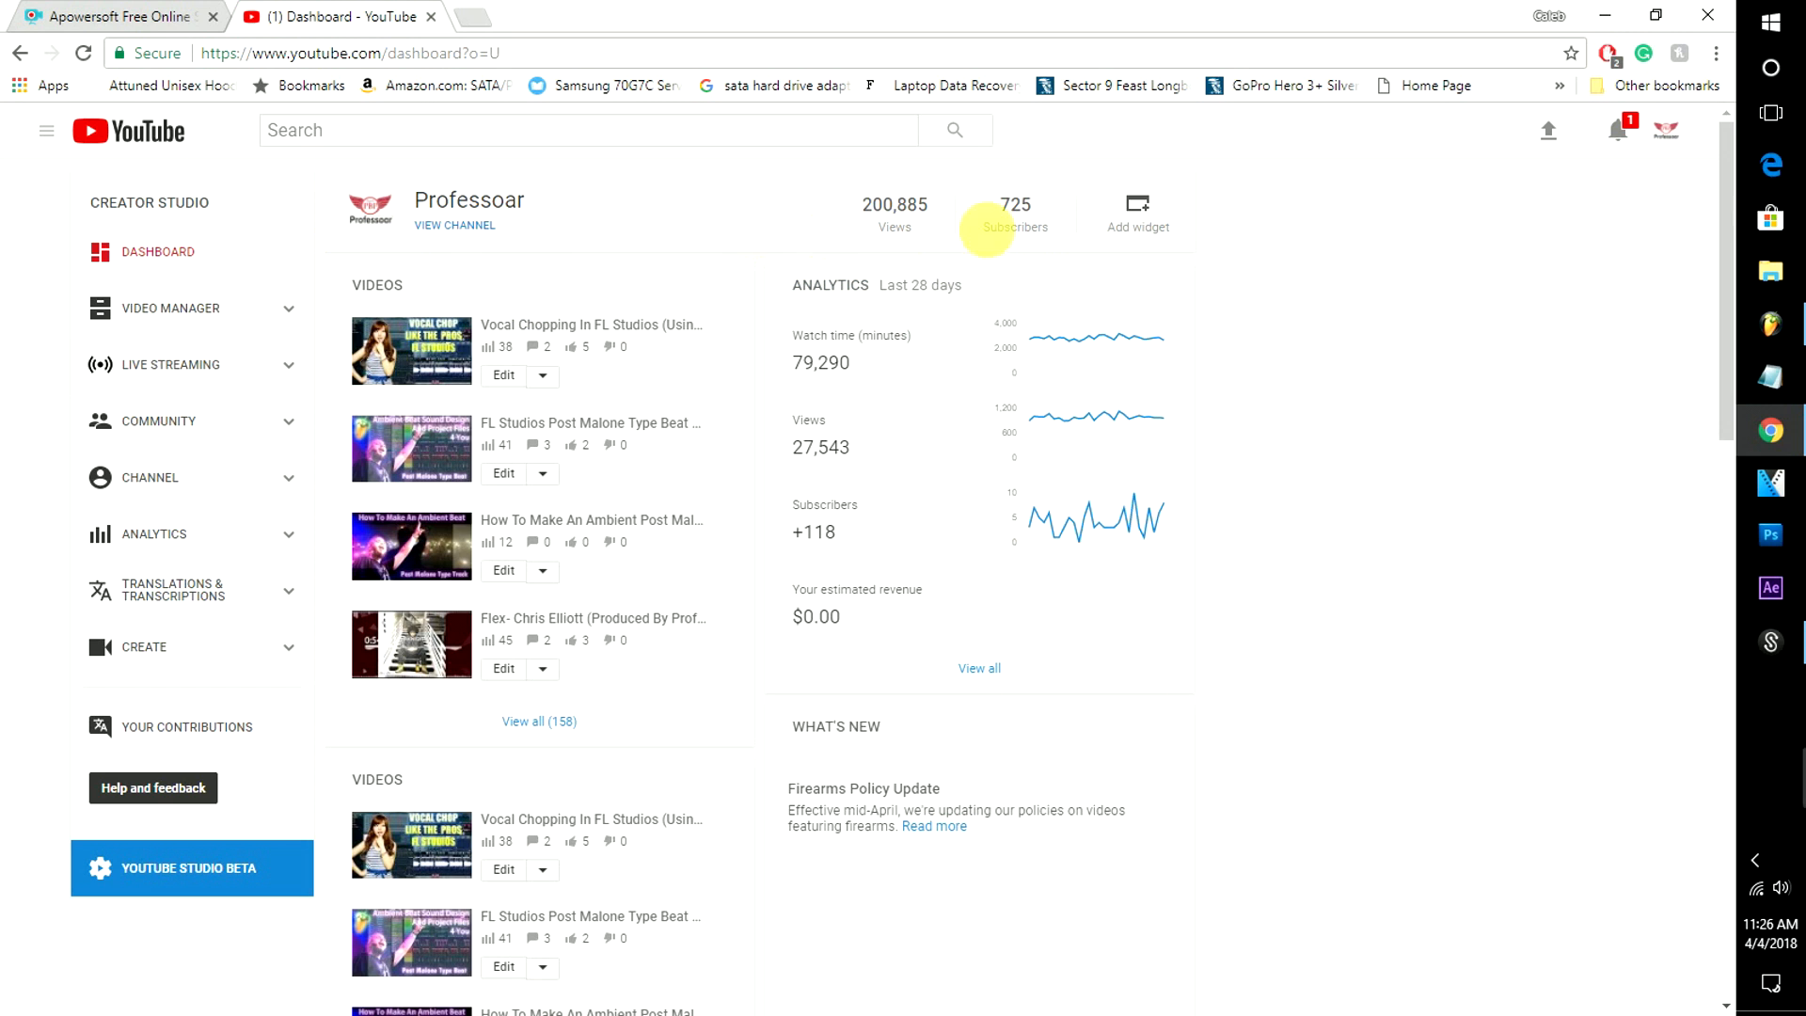
pyautogui.moveTo(745, 242)
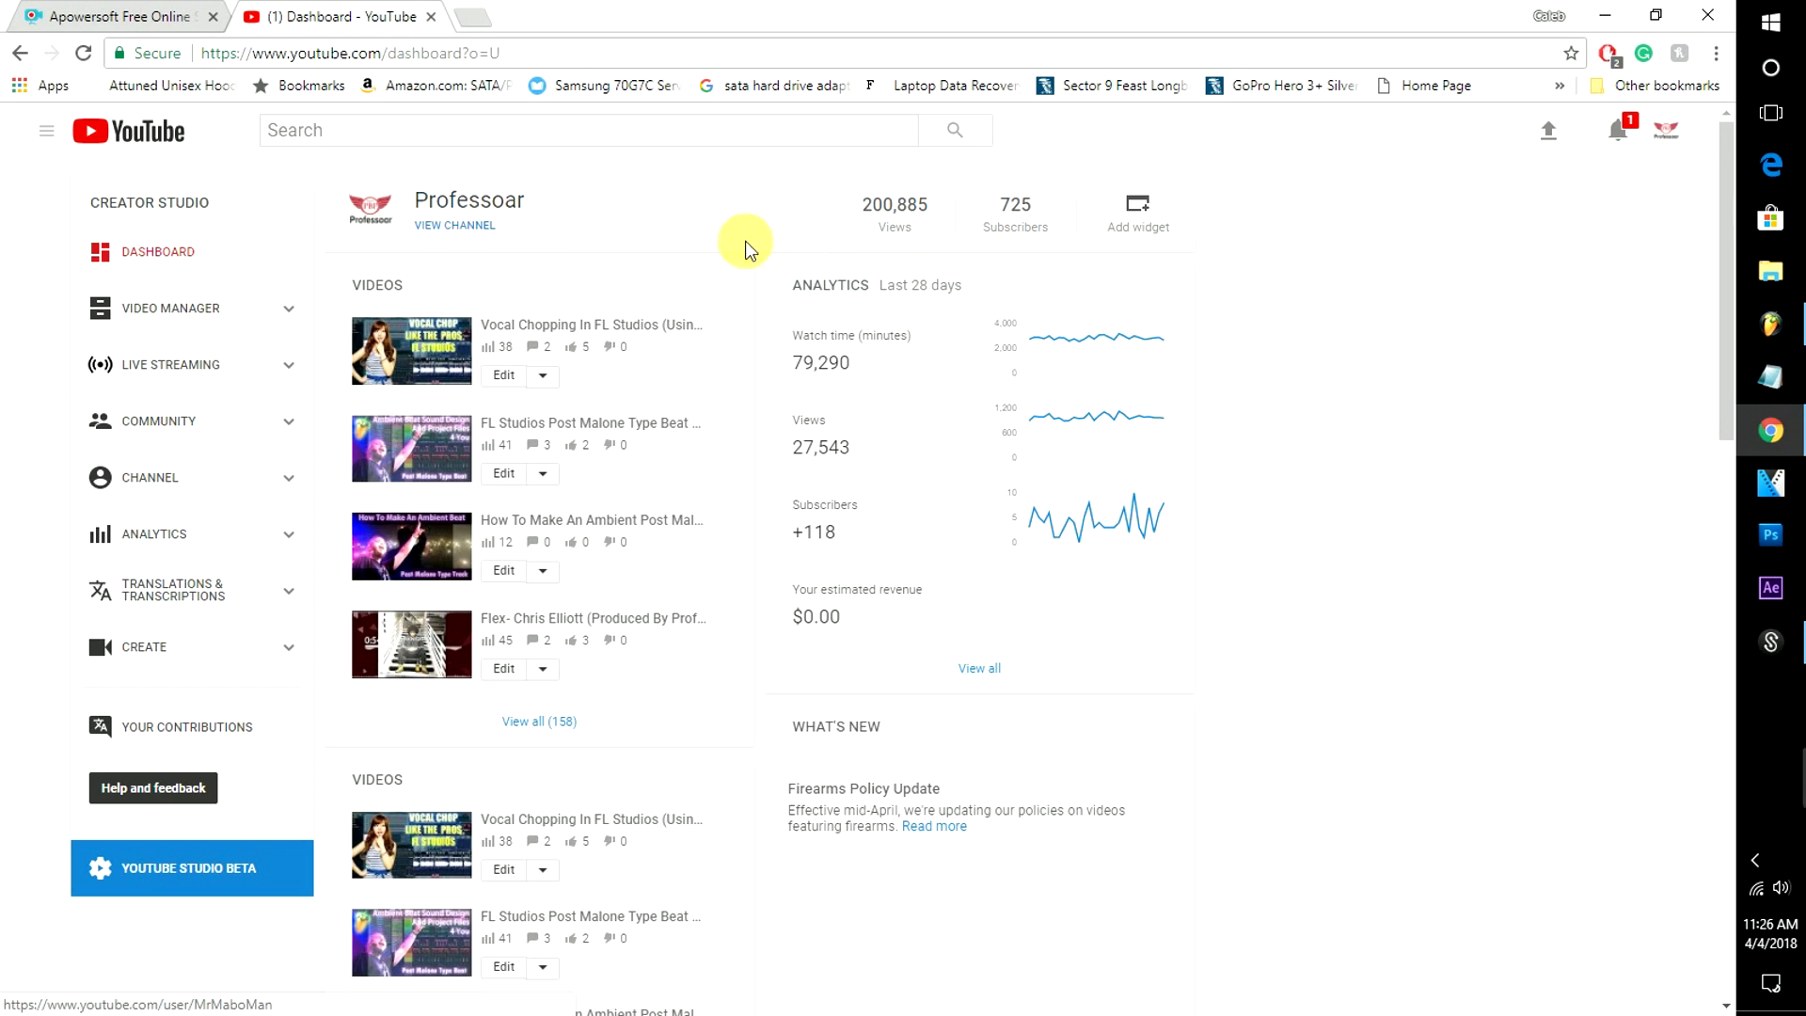
pyautogui.moveTo(1017, 214)
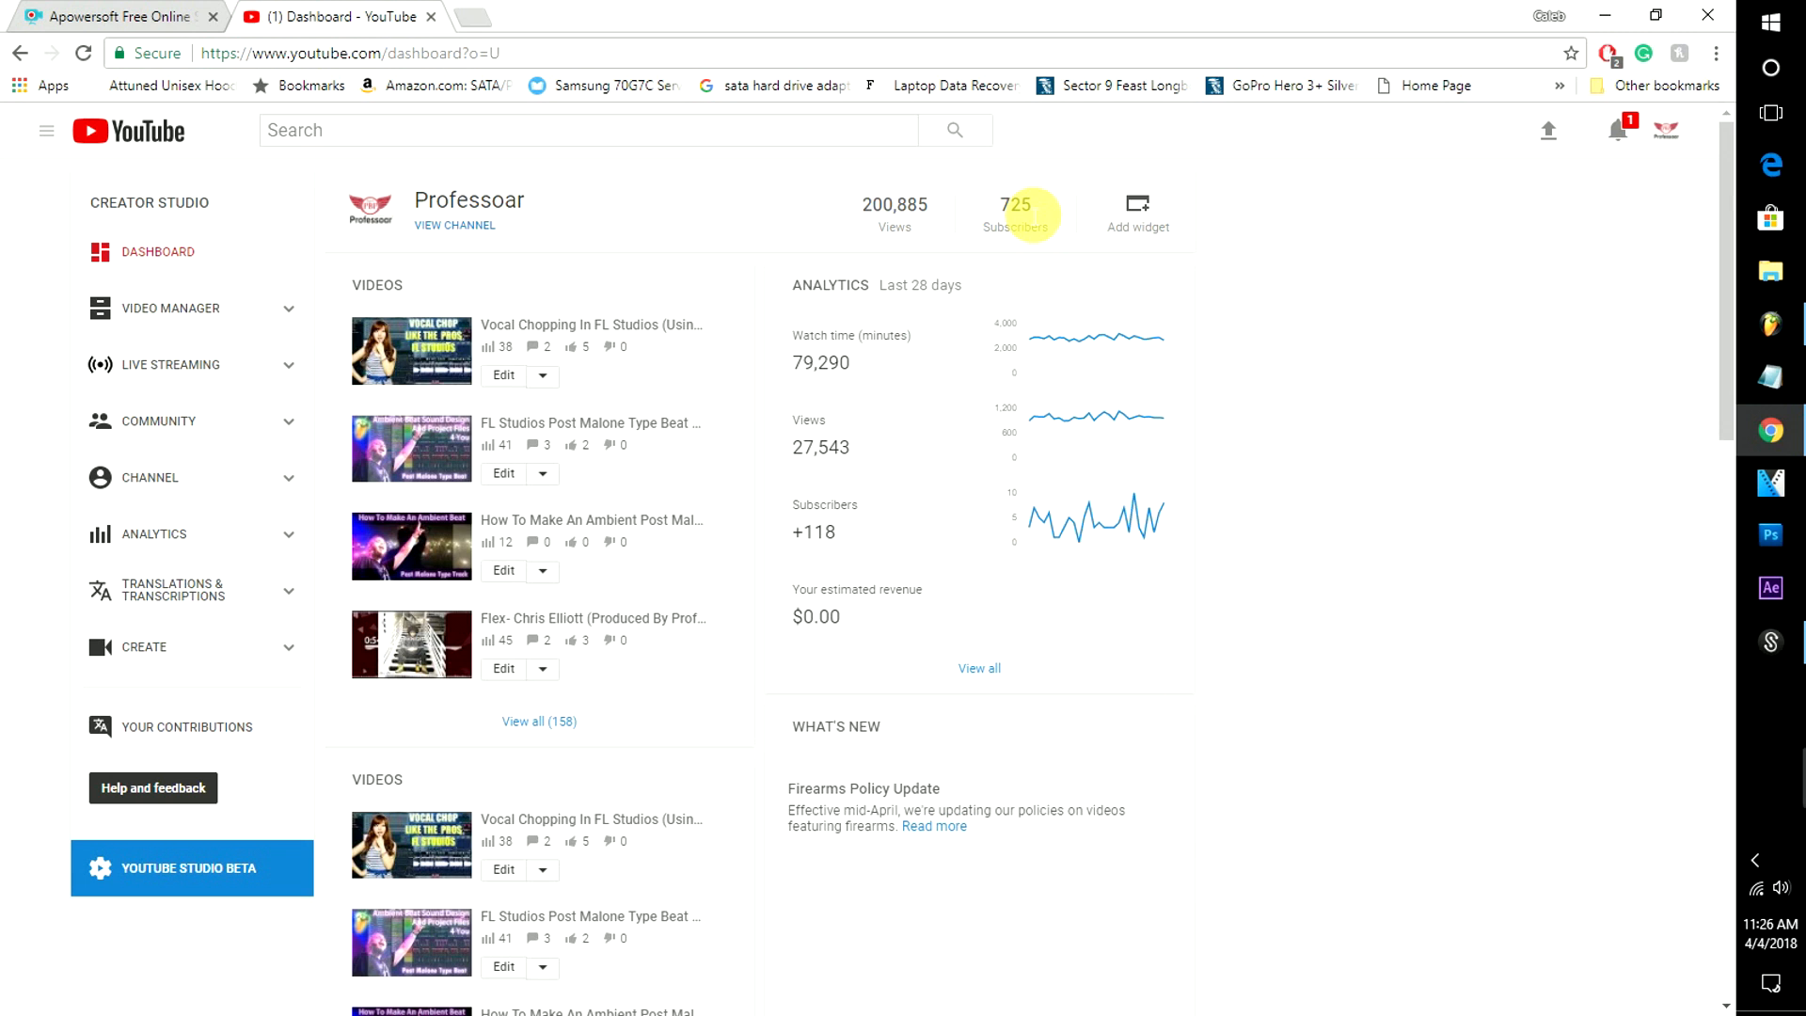
pyautogui.moveTo(876, 496)
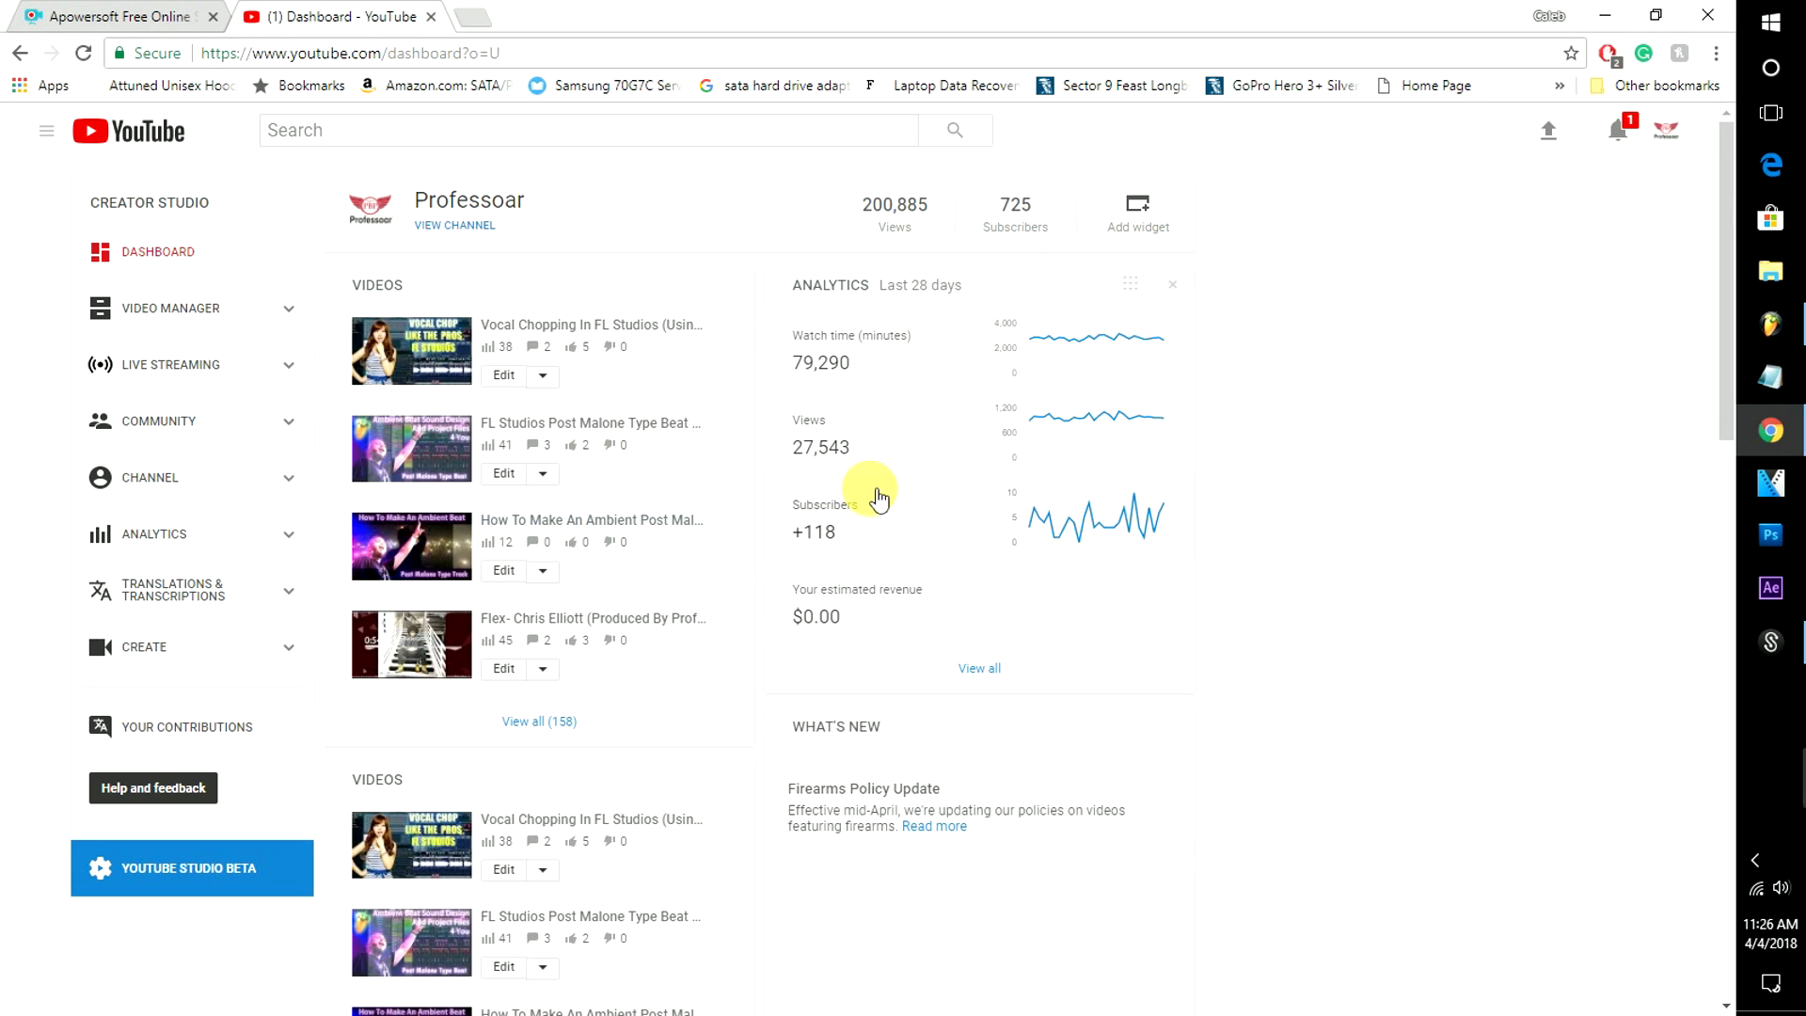
pyautogui.moveTo(1425, 482)
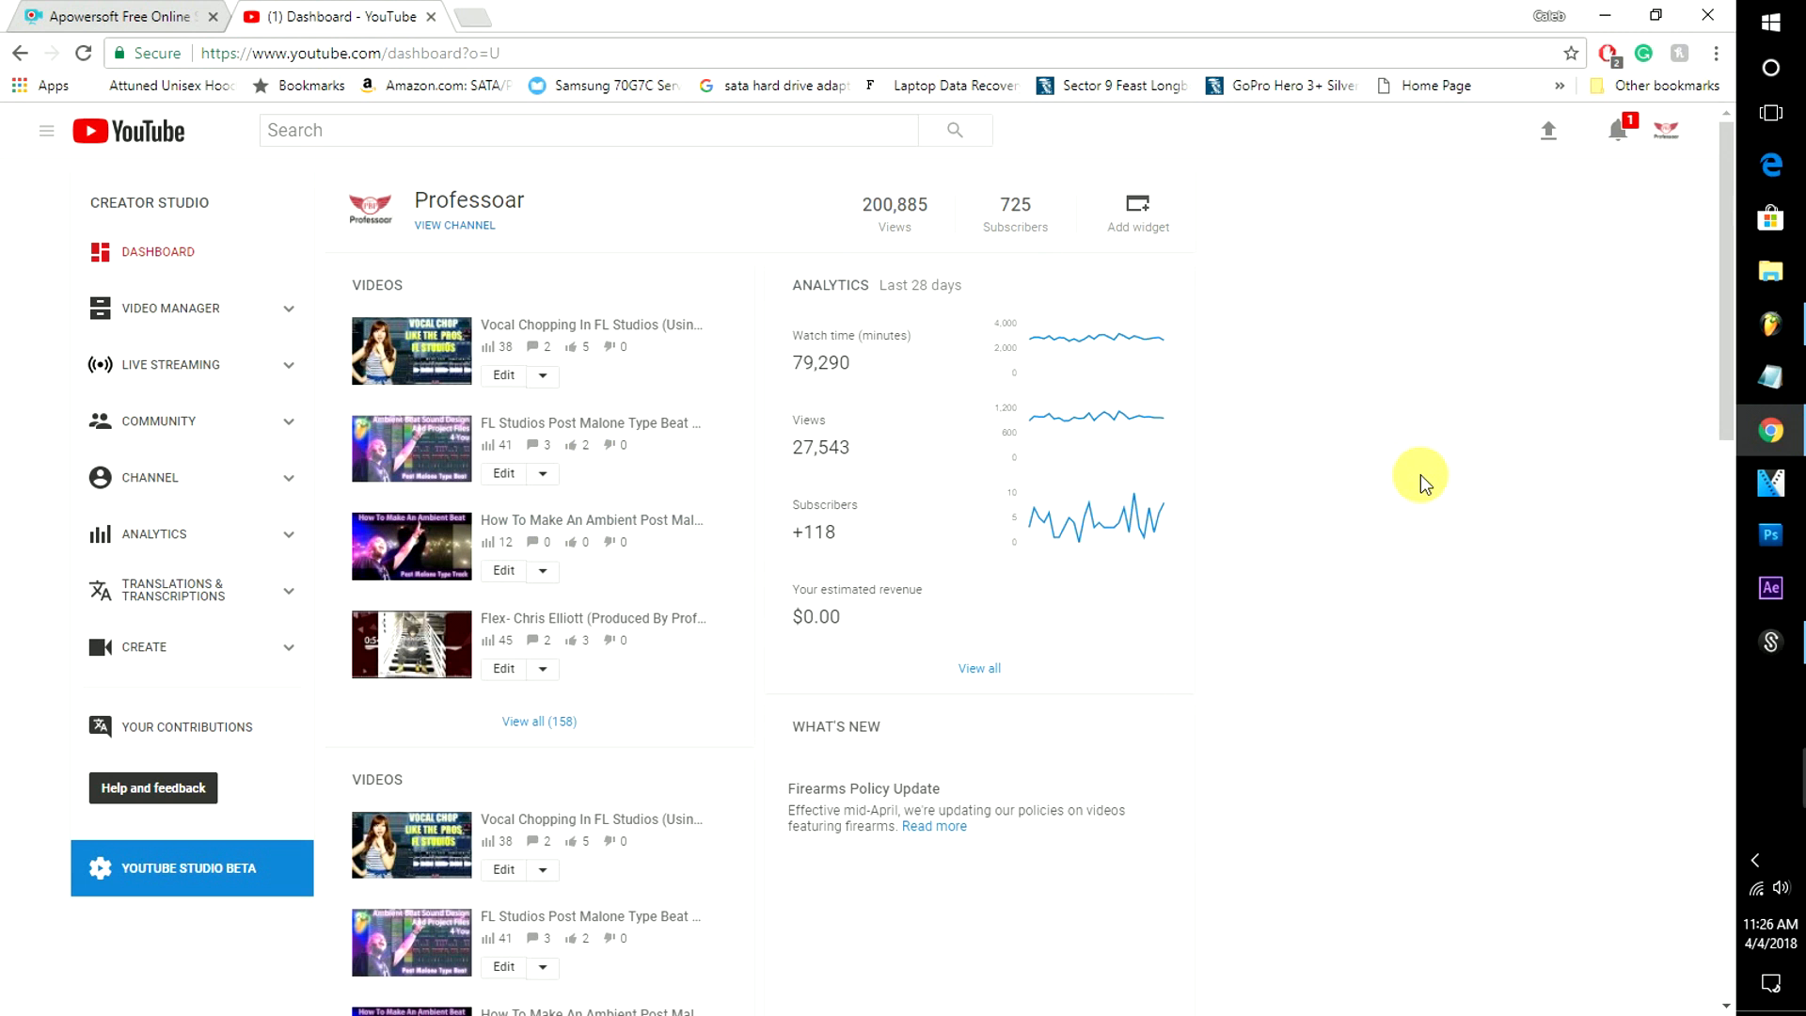
pyautogui.moveTo(1187, 347)
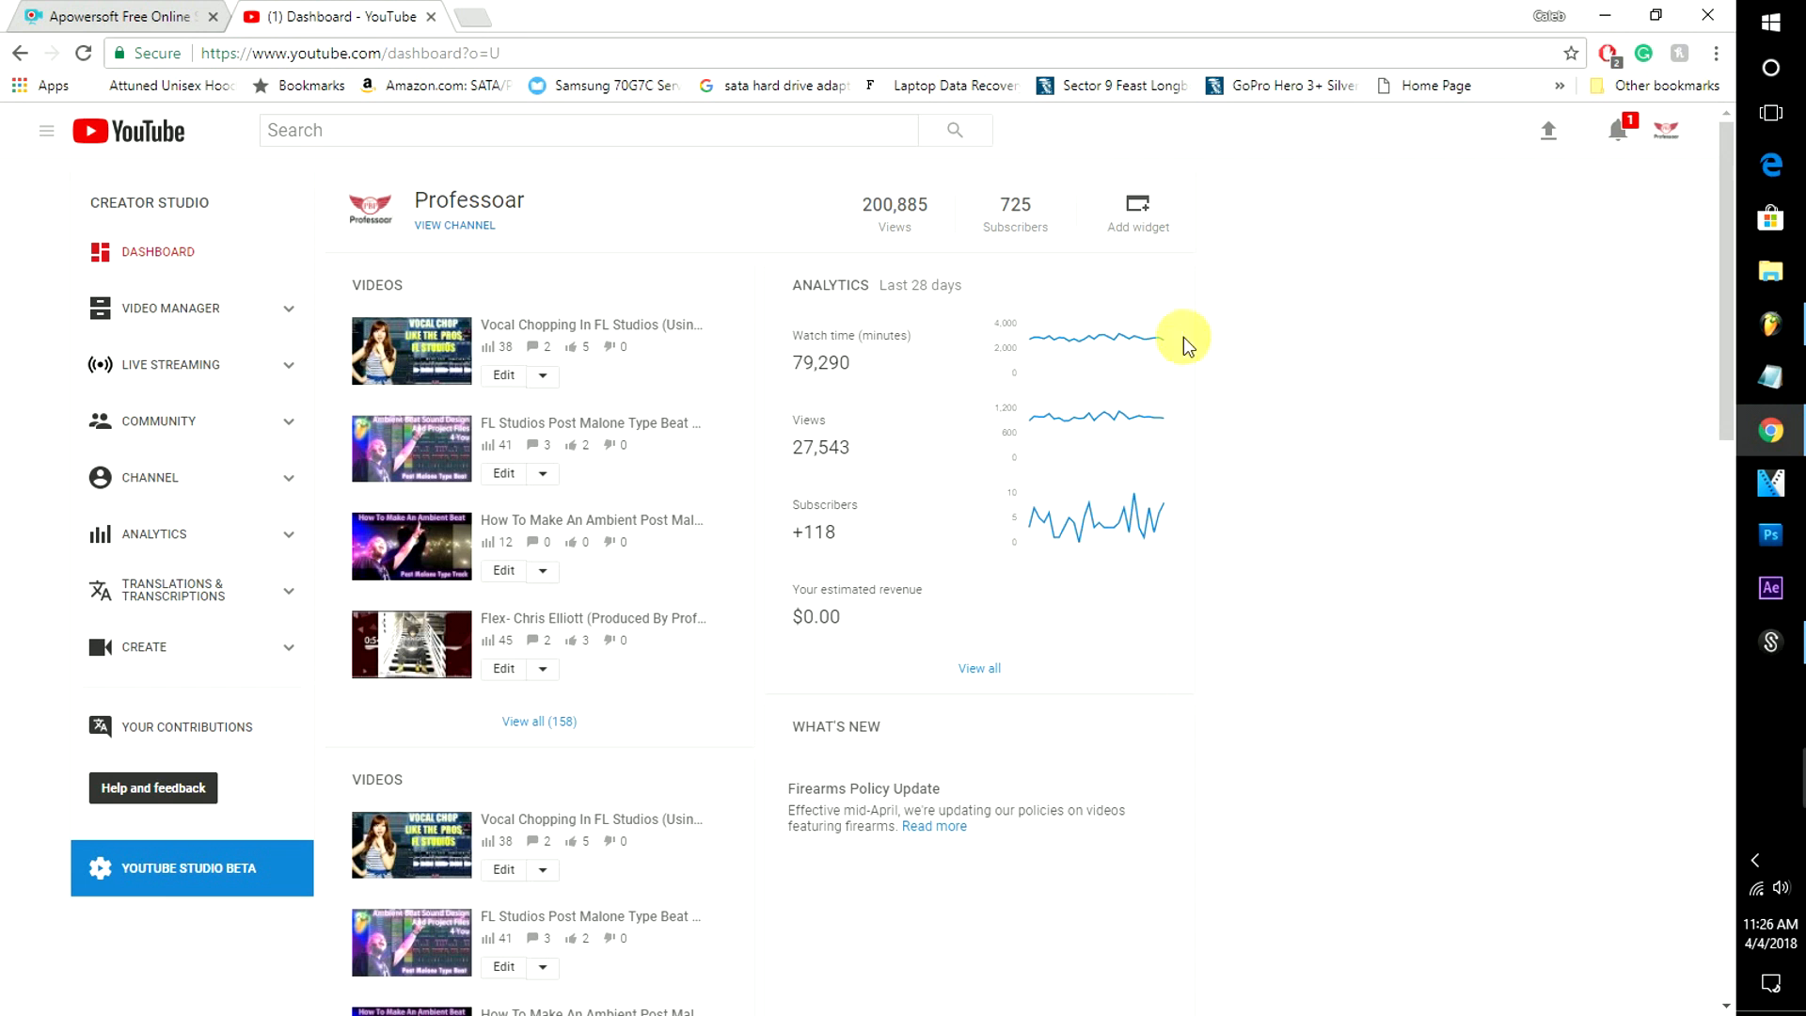
pyautogui.moveTo(1401, 632)
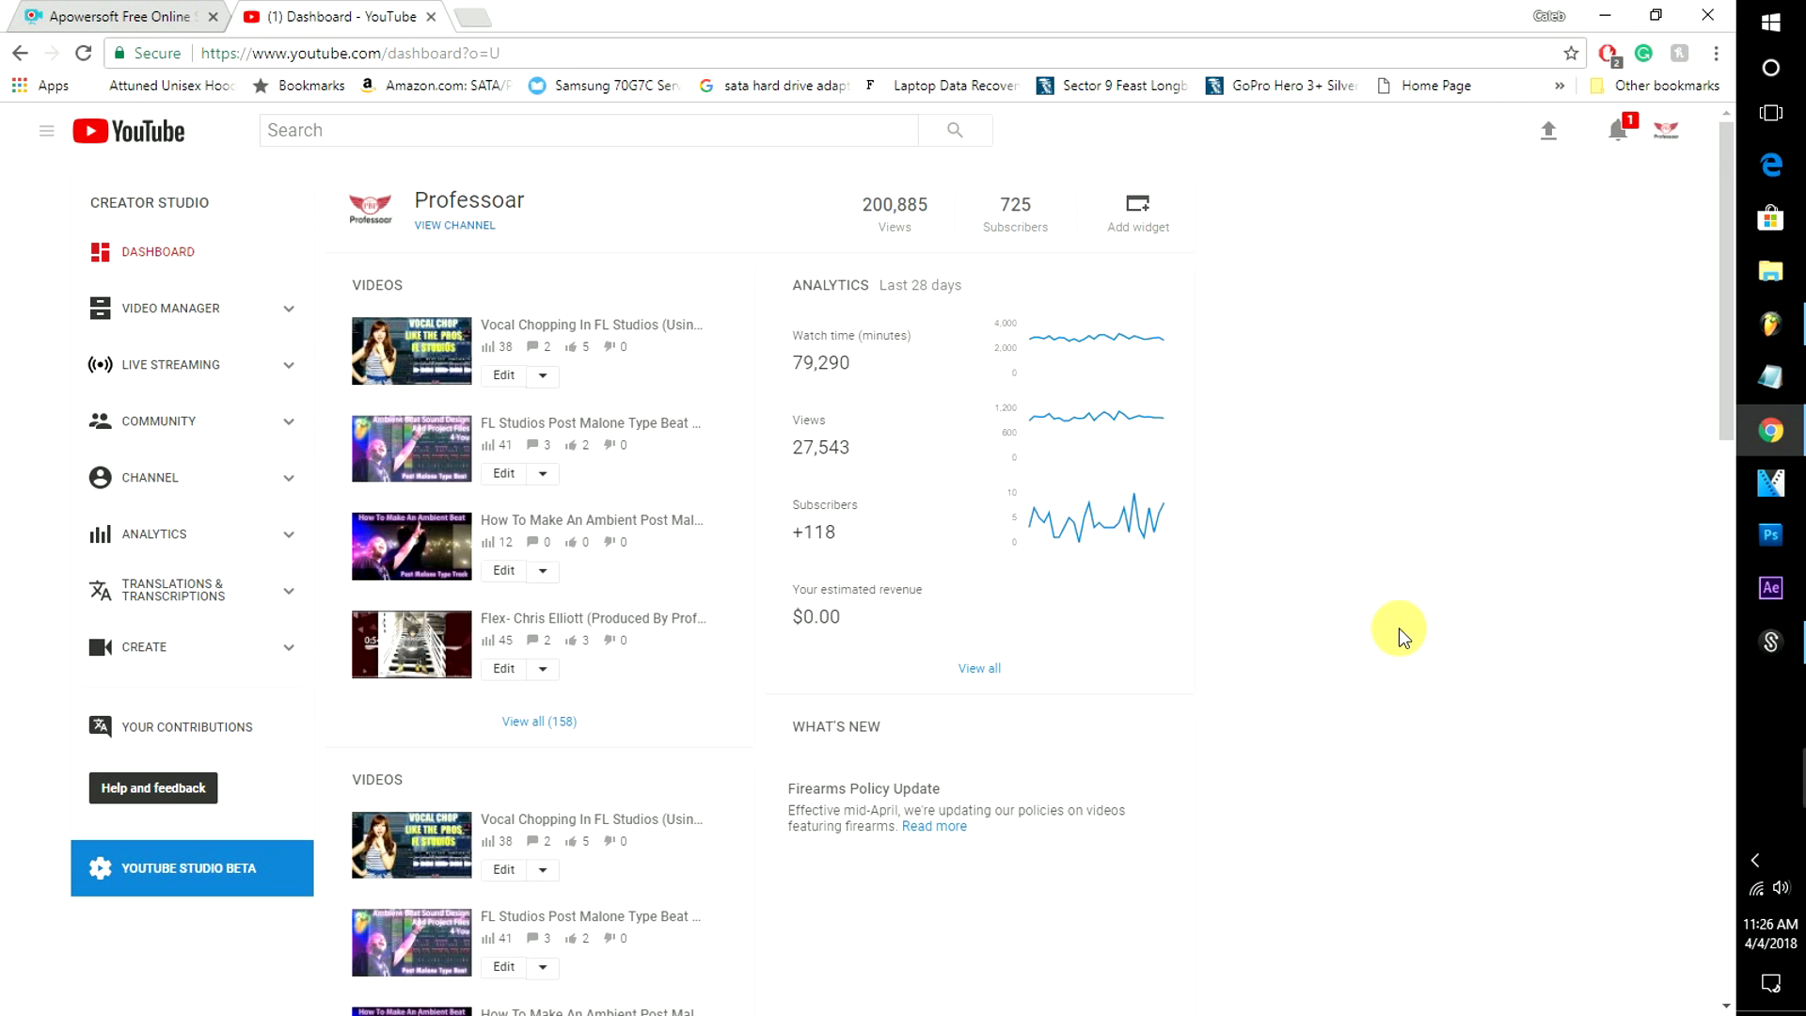
pyautogui.moveTo(1250, 607)
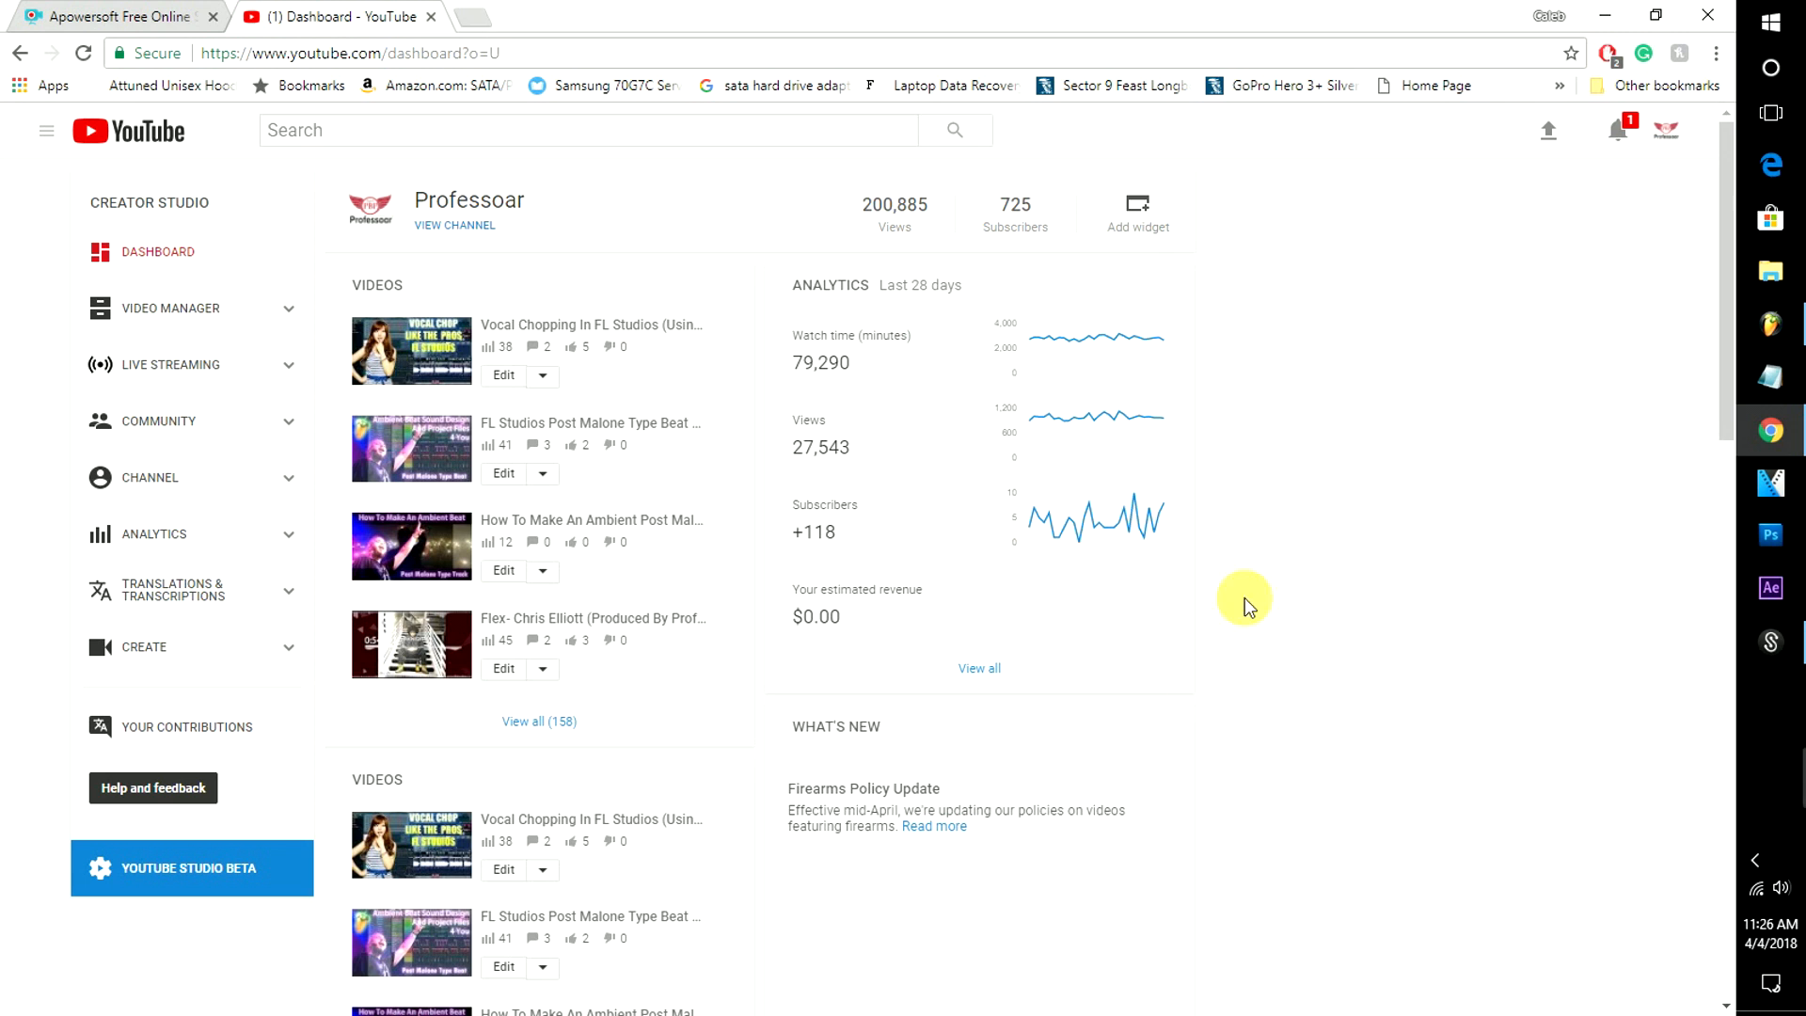
pyautogui.moveTo(1267, 801)
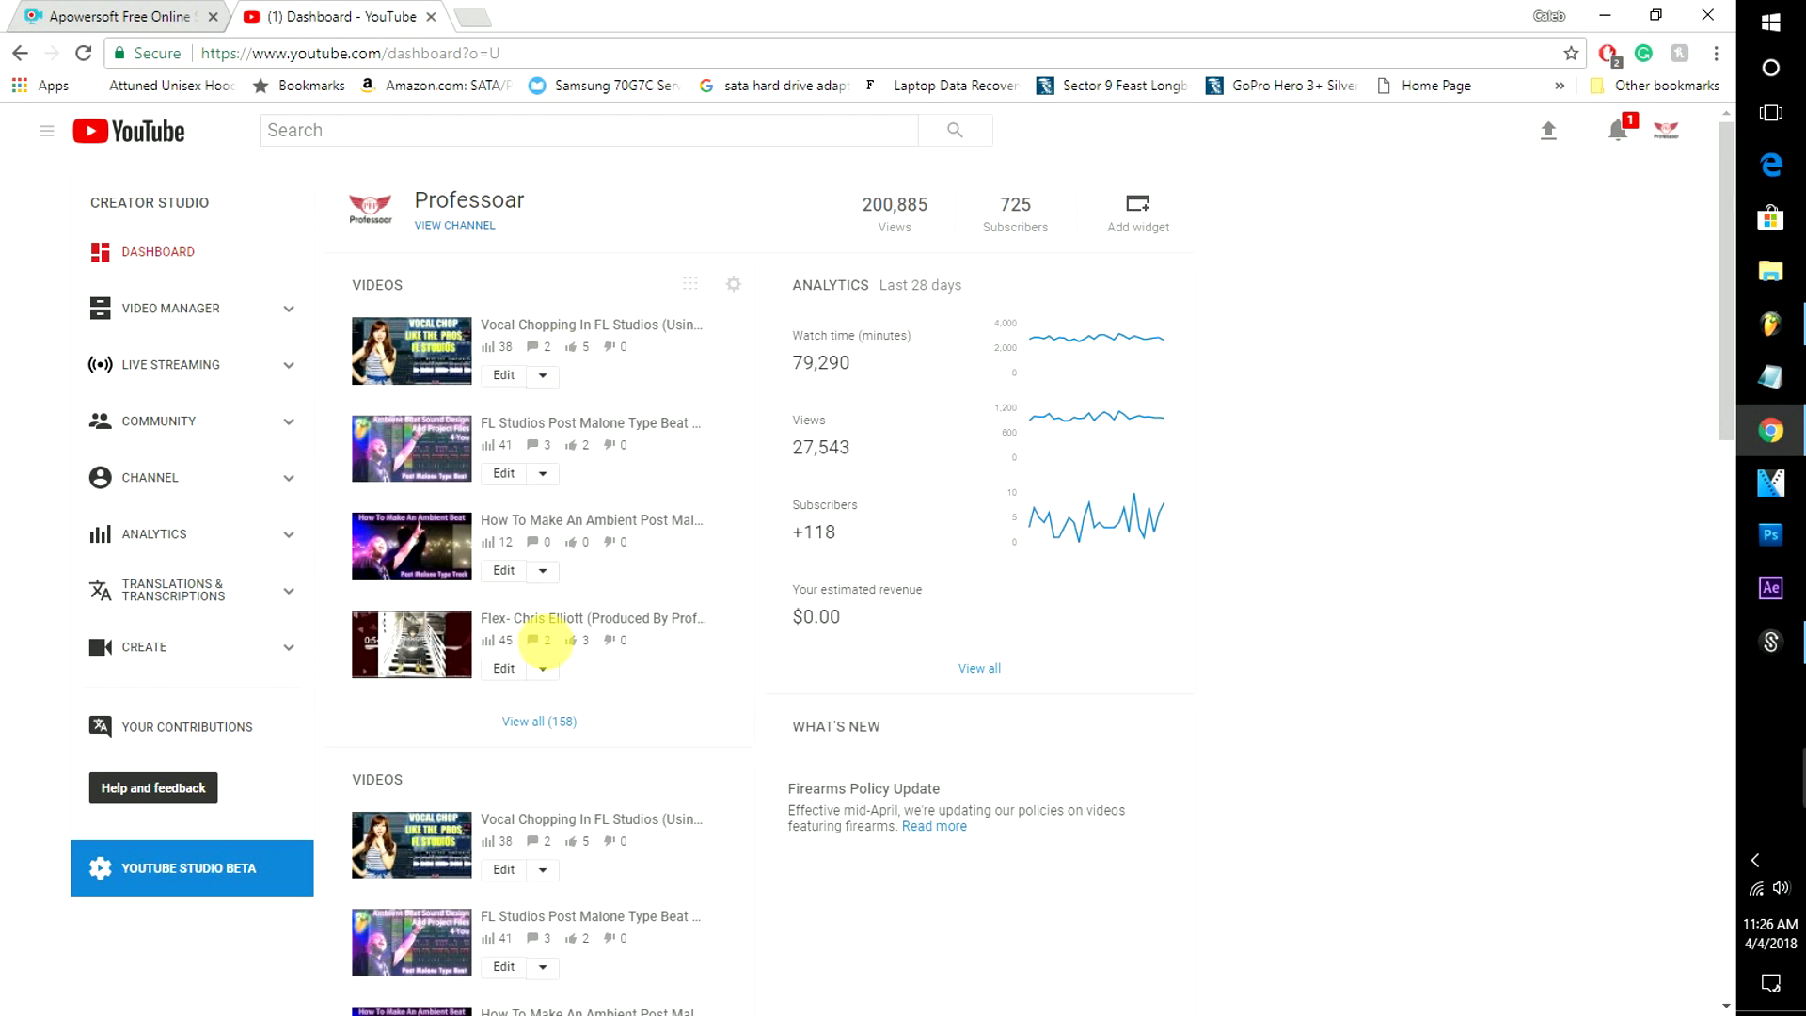
pyautogui.moveTo(1277, 406)
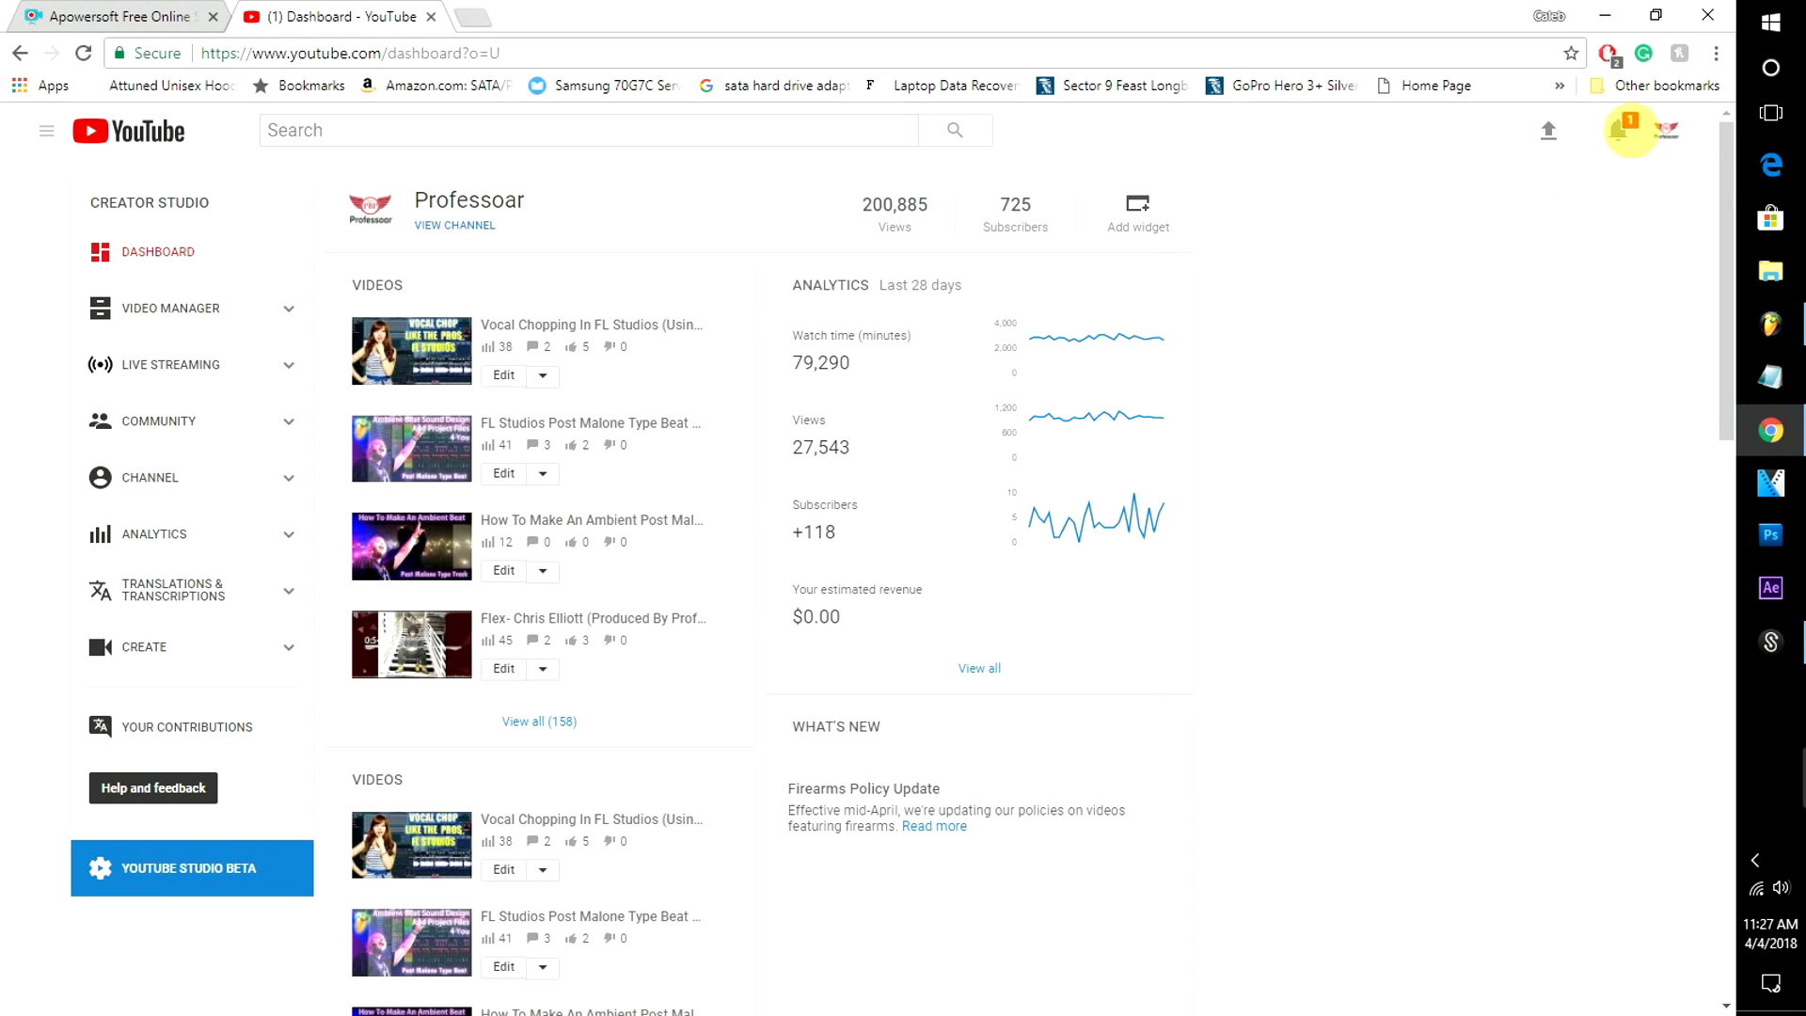
# Open the YouTube Studio notification bell, read the latest reply, and dismiss the panel
pyautogui.click(1618, 129)
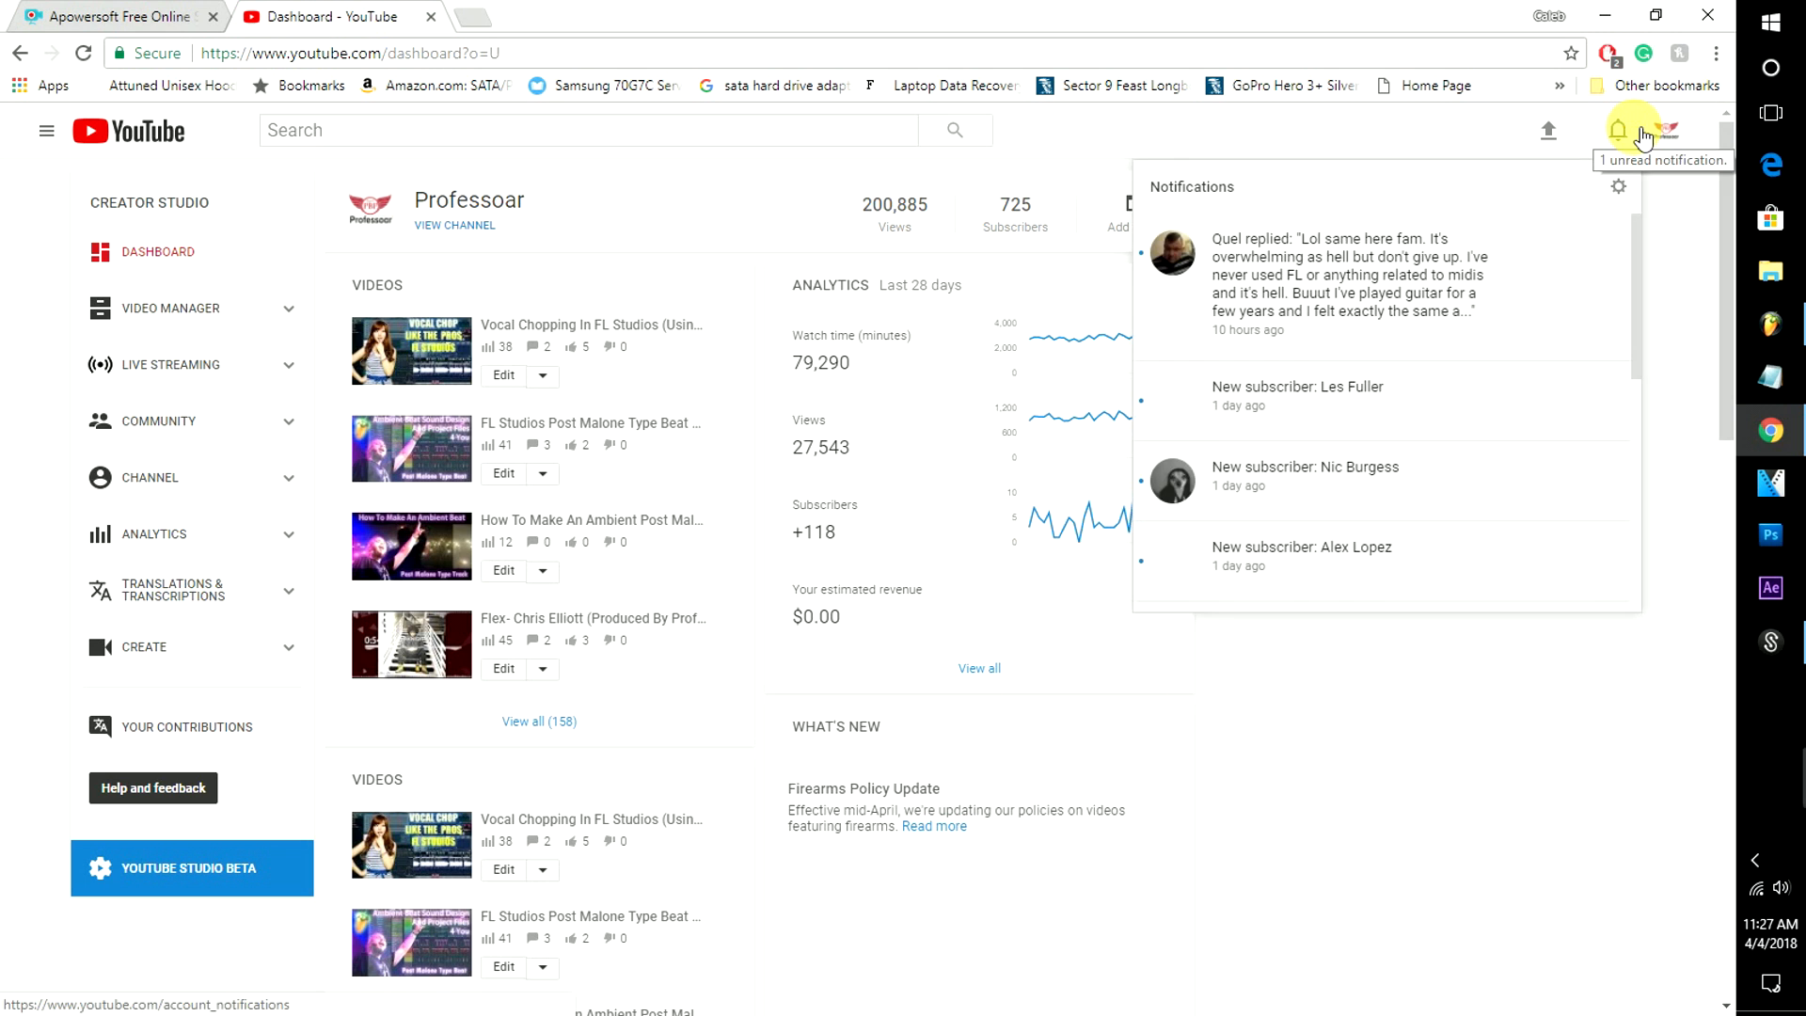
pyautogui.moveTo(1417, 265)
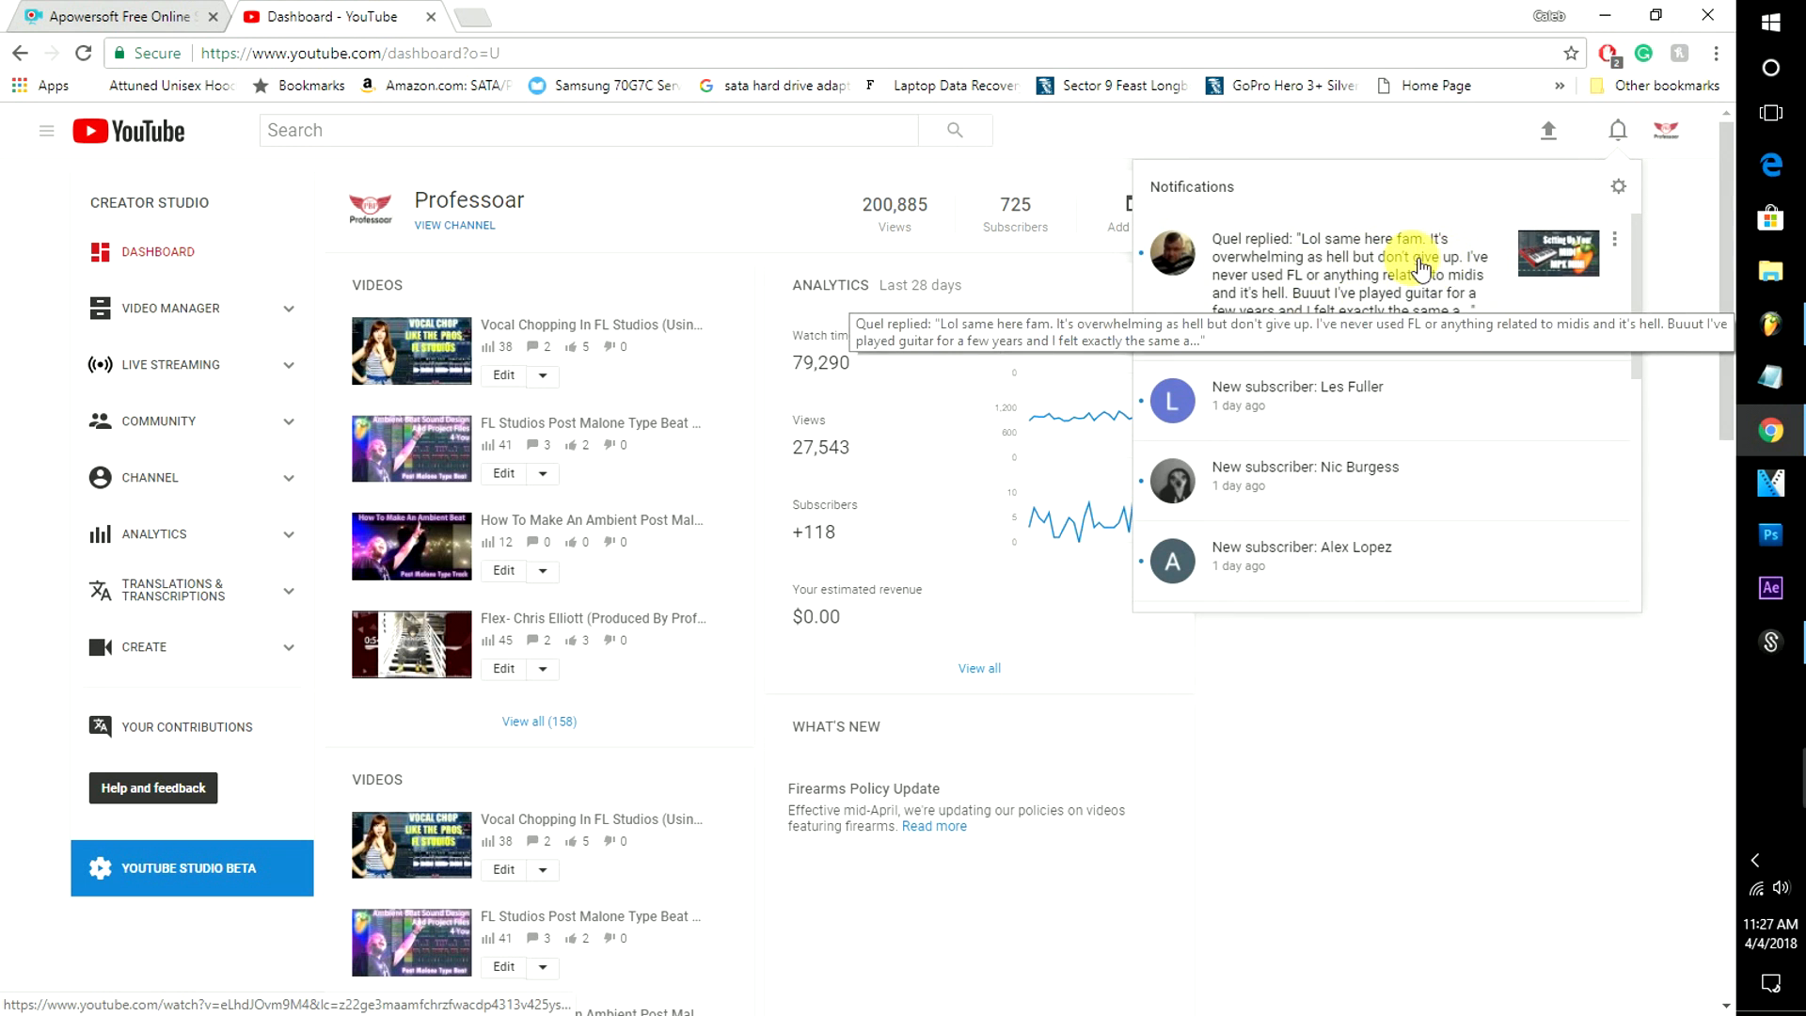
pyautogui.click(1446, 587)
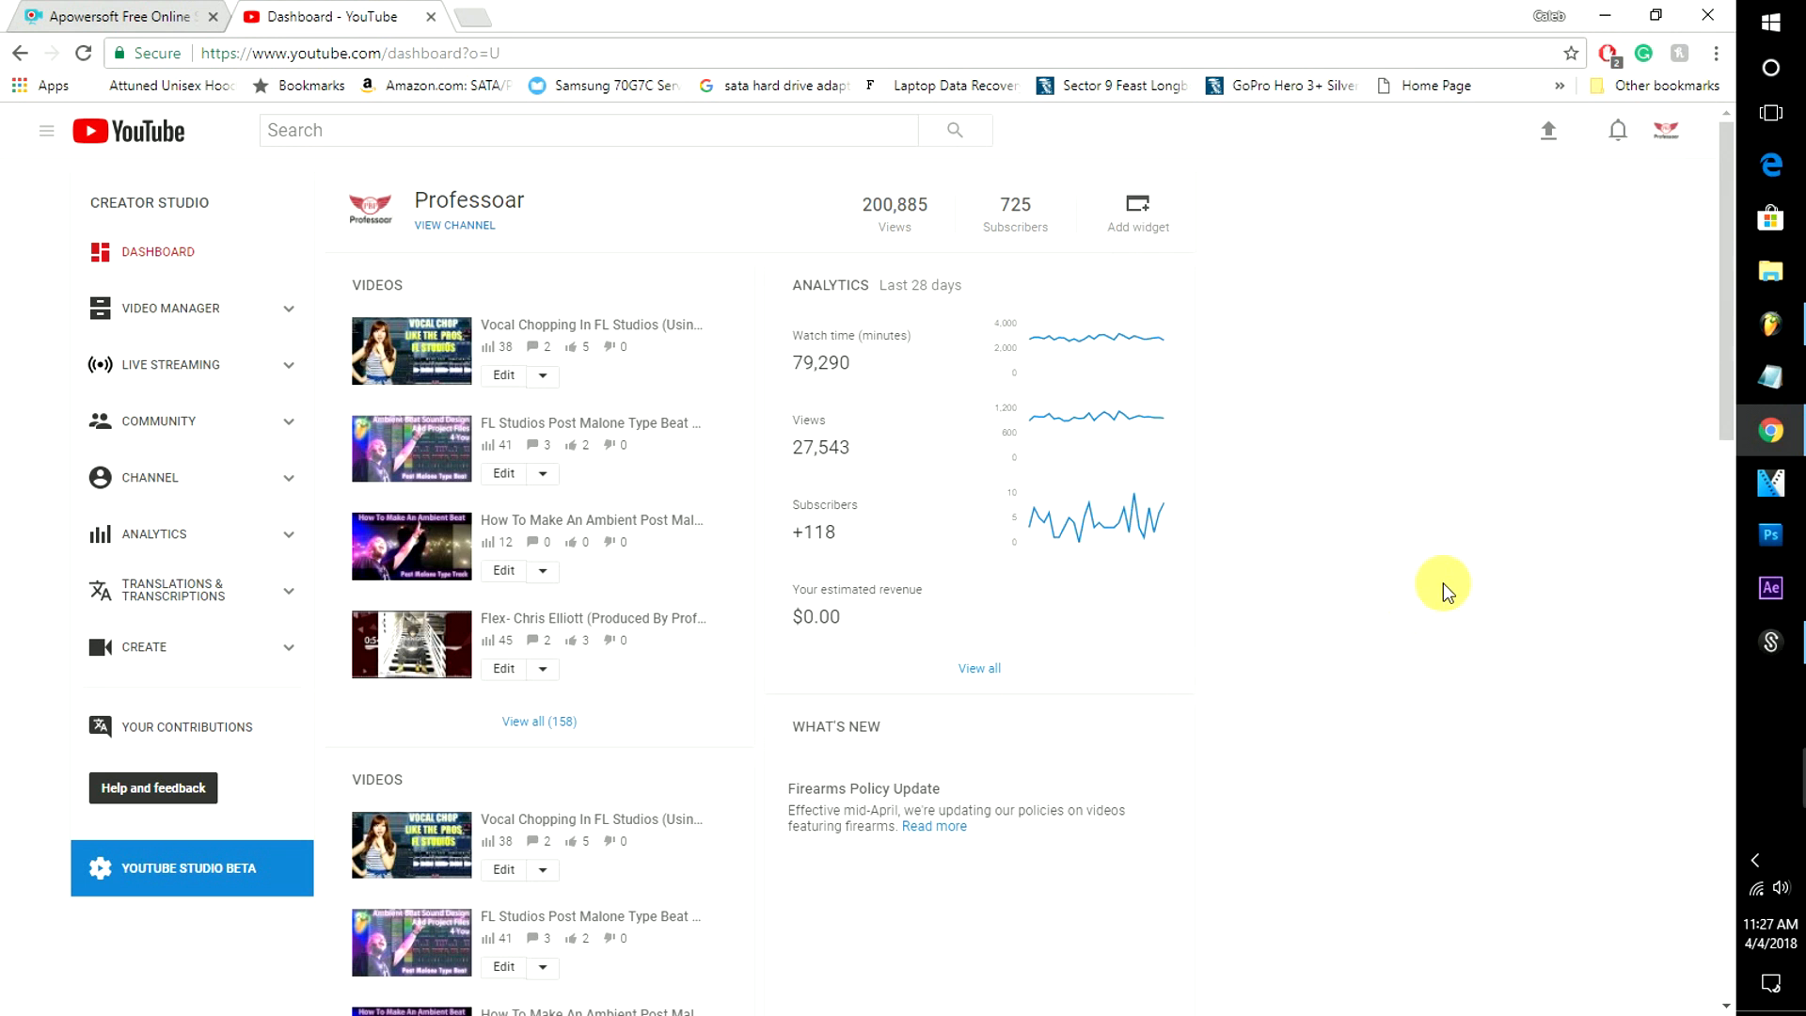
pyautogui.moveTo(1602, 374)
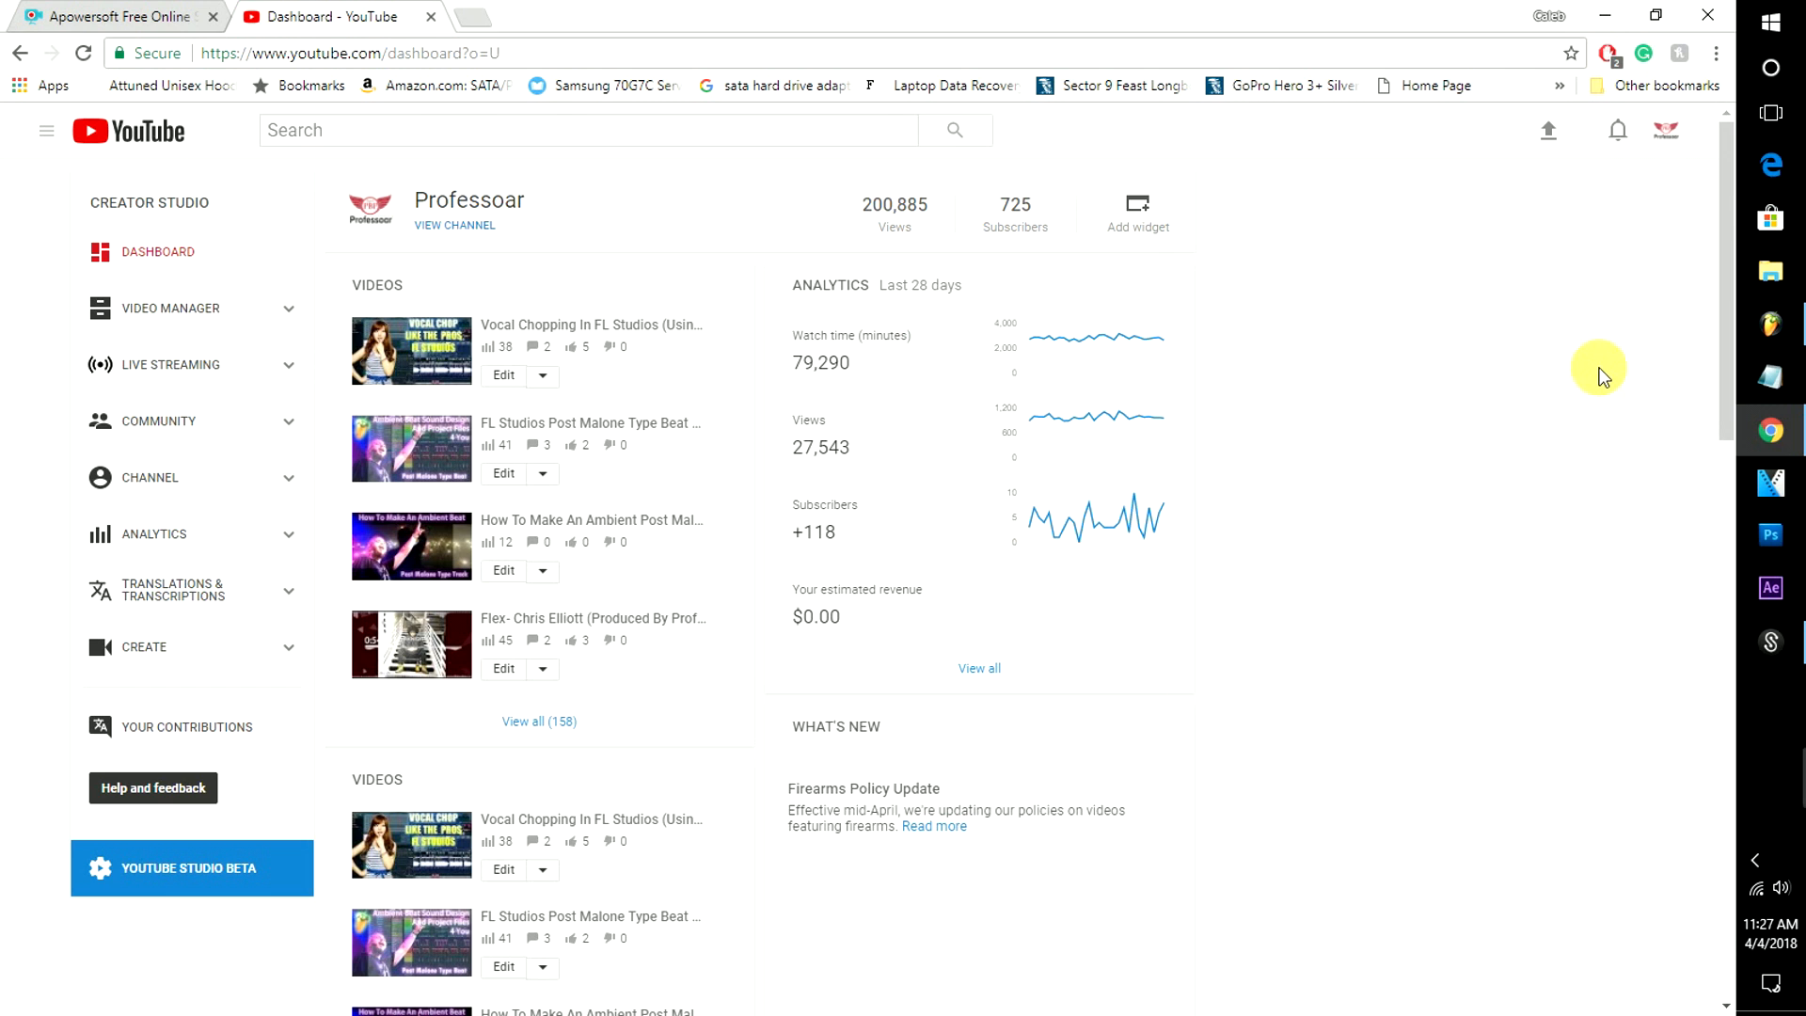